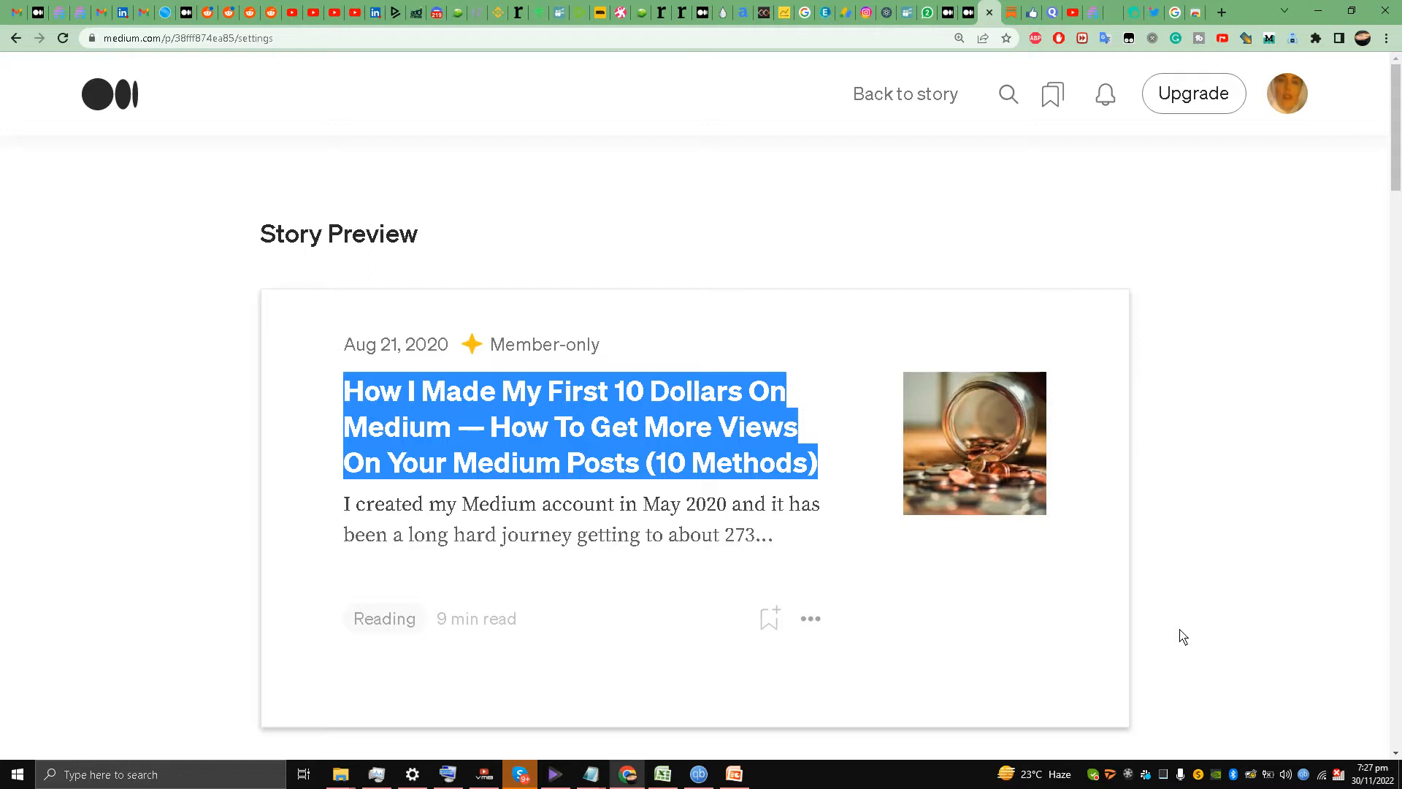
mouse_move(1090, 10)
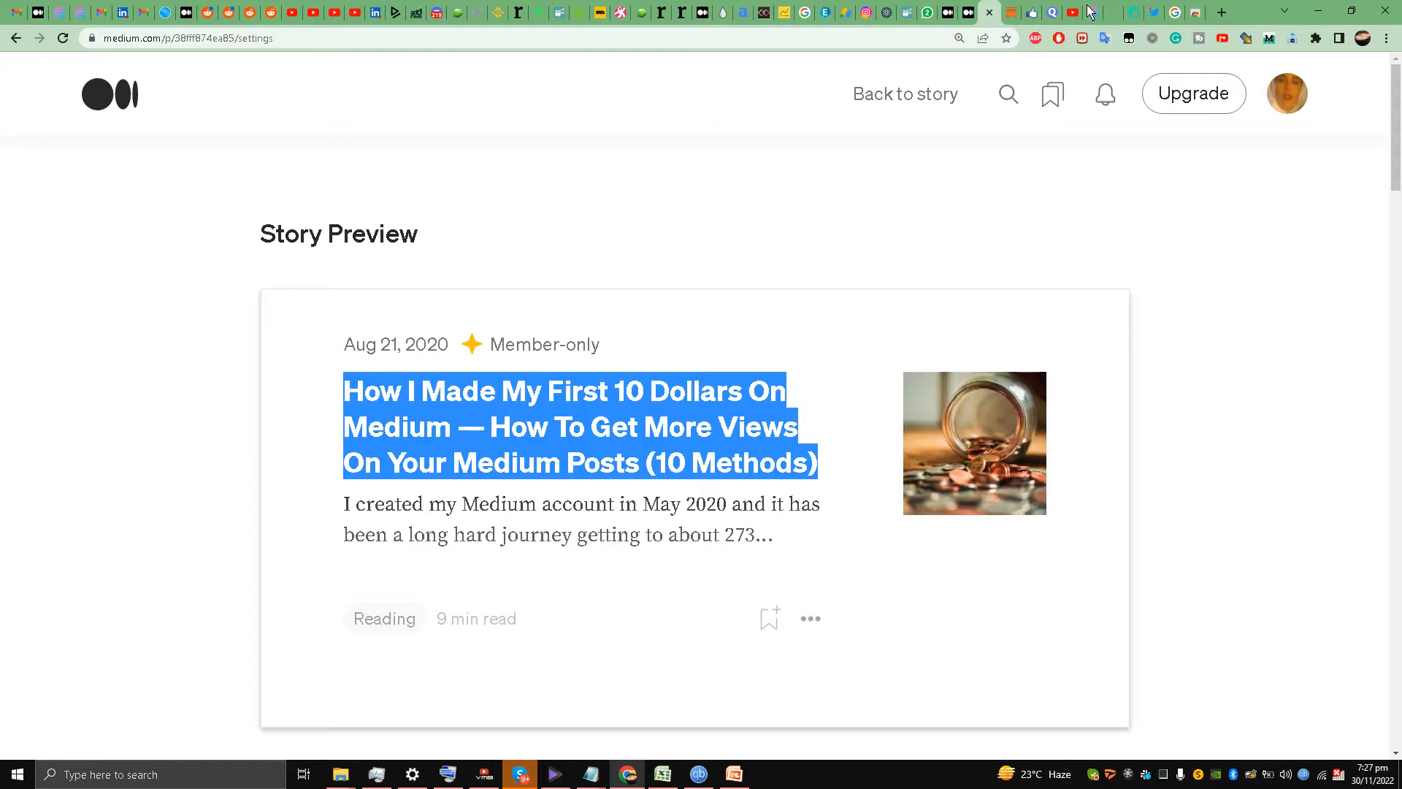
View the Partner Program earnings dashboard and highlight the $140.87 amount for Nov 1–30
click(953, 13)
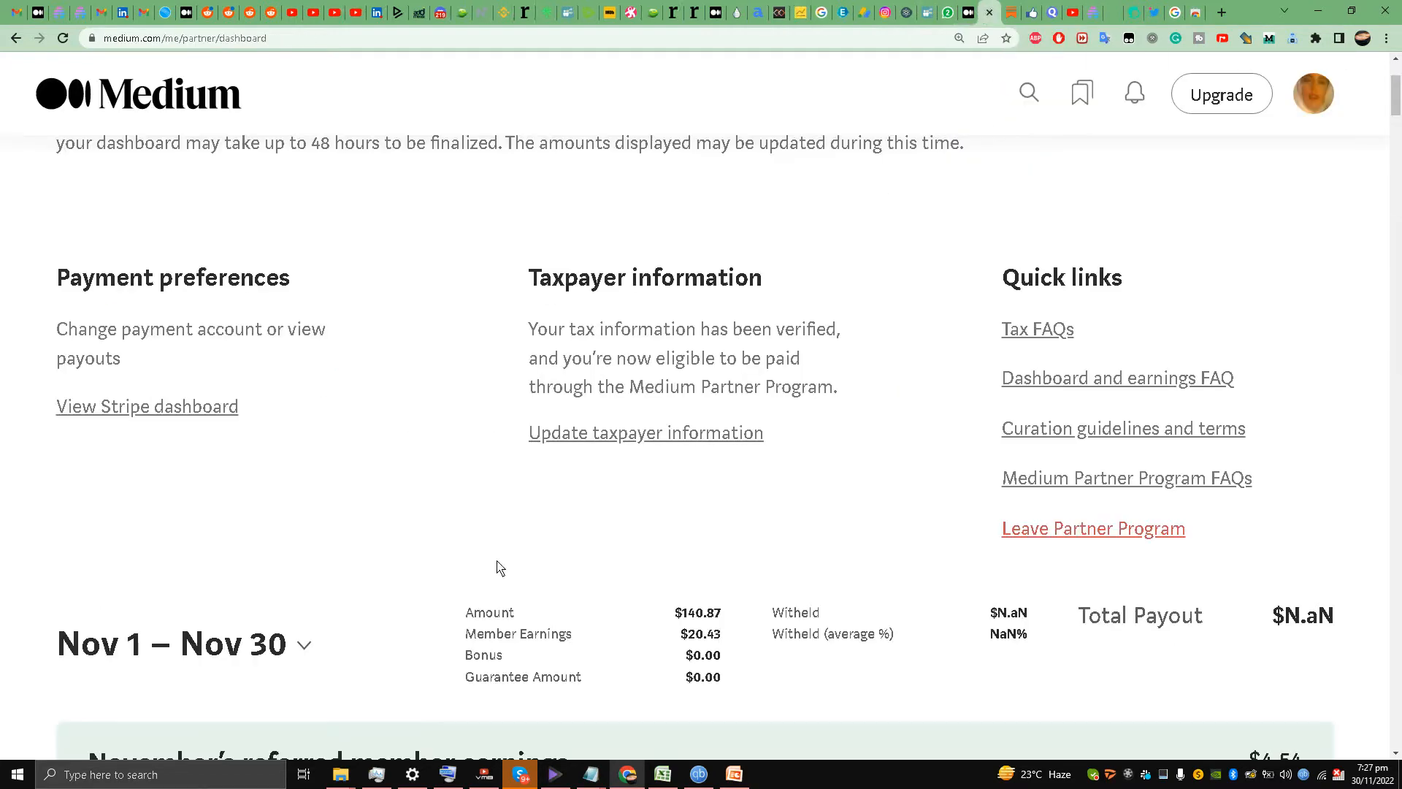
scroll(up, 3)
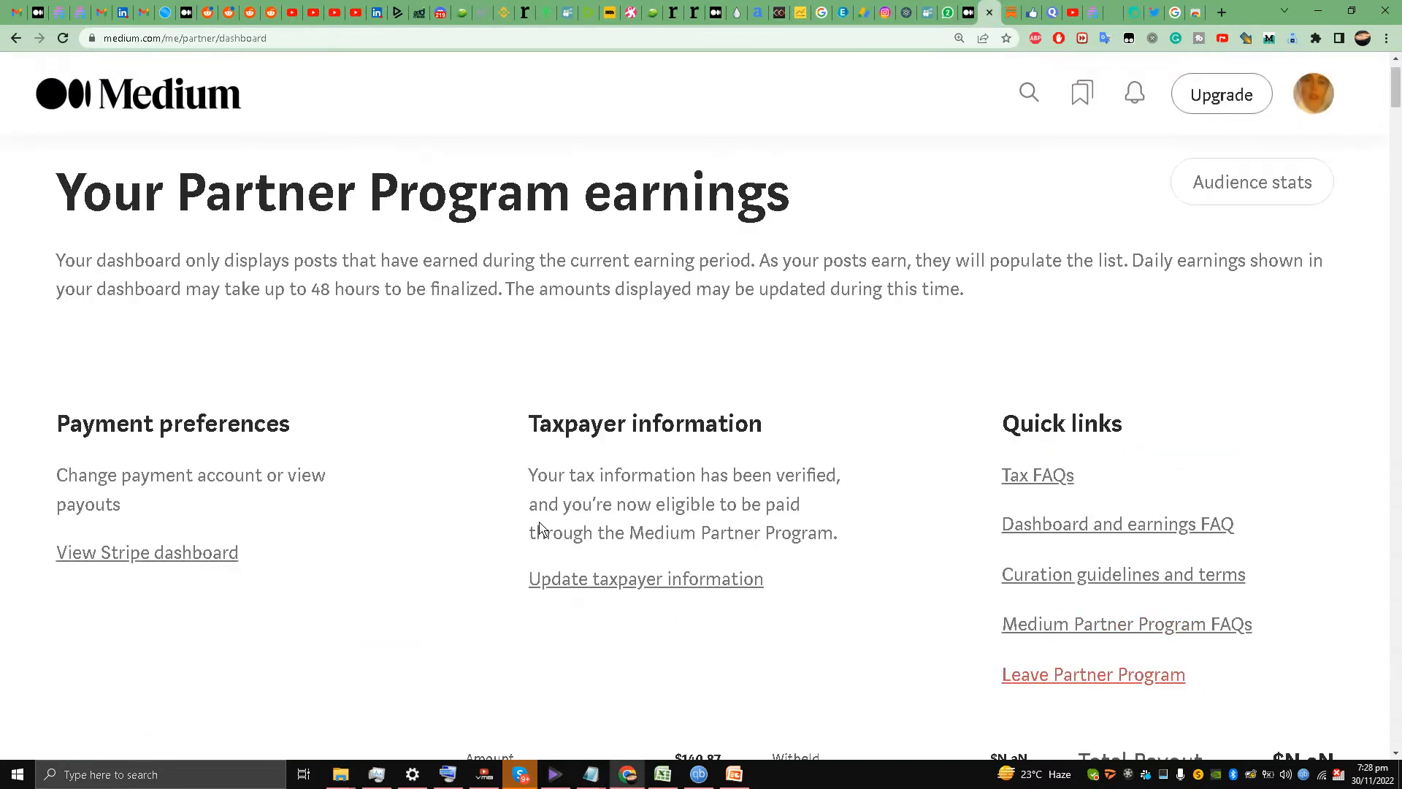
scroll(down, 3)
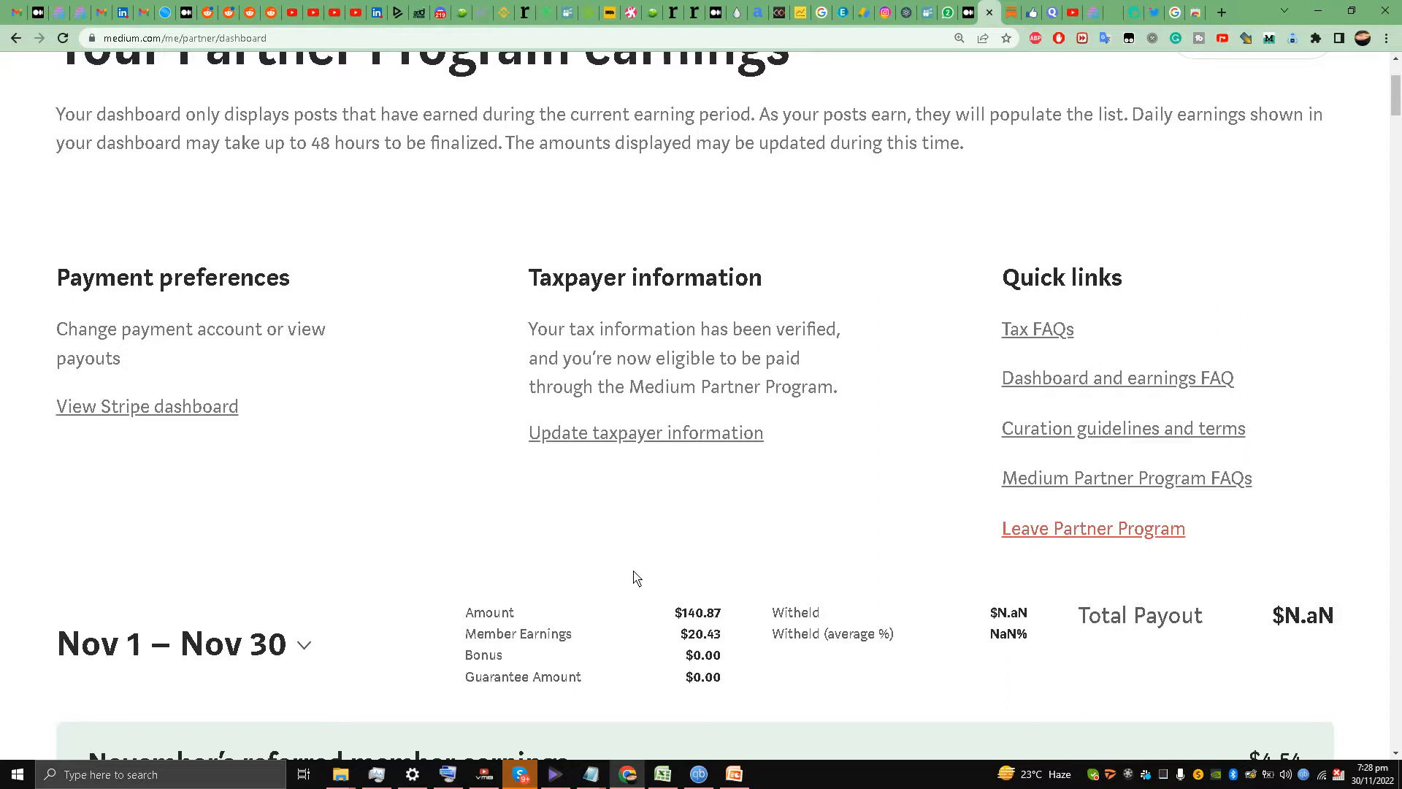
mouse_move(674, 611)
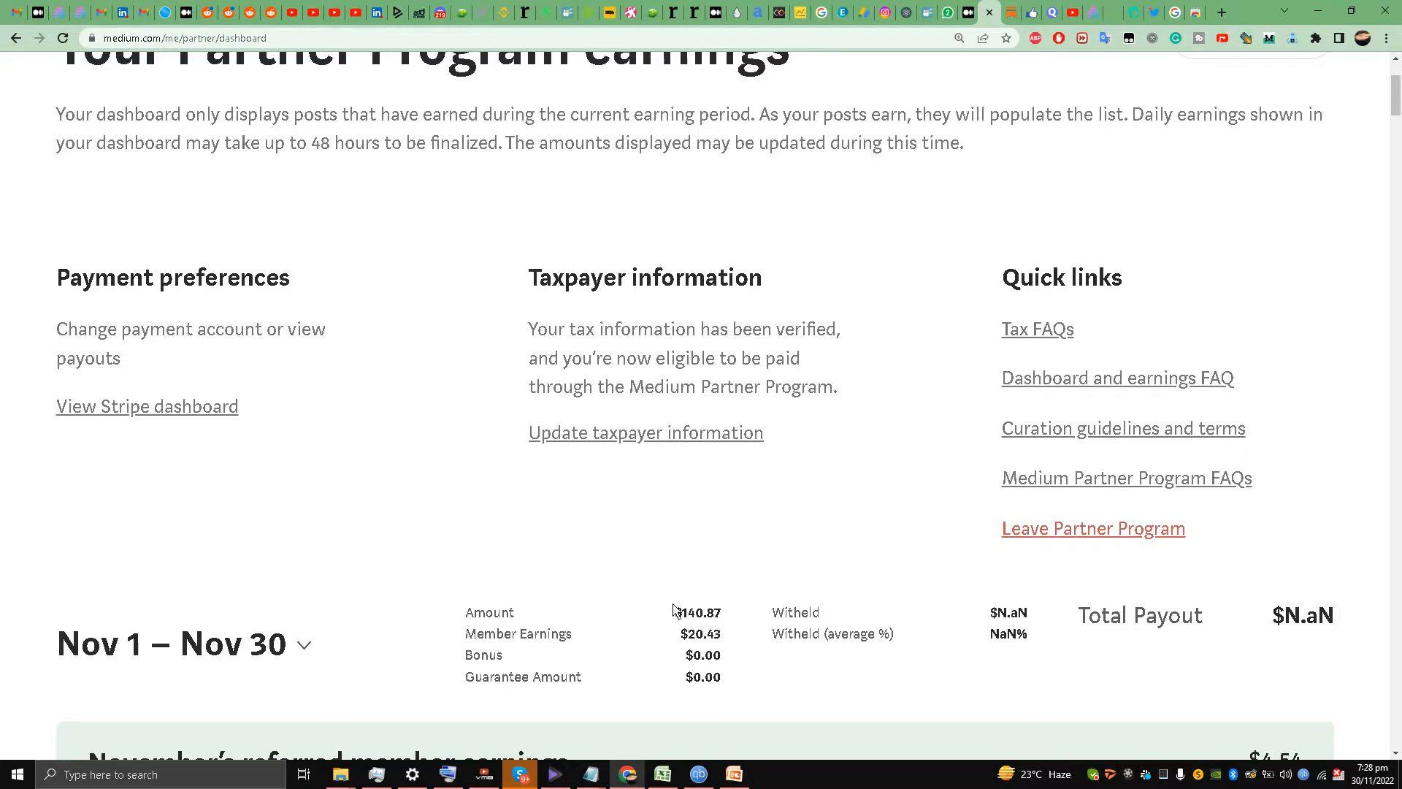
double_click(697, 612)
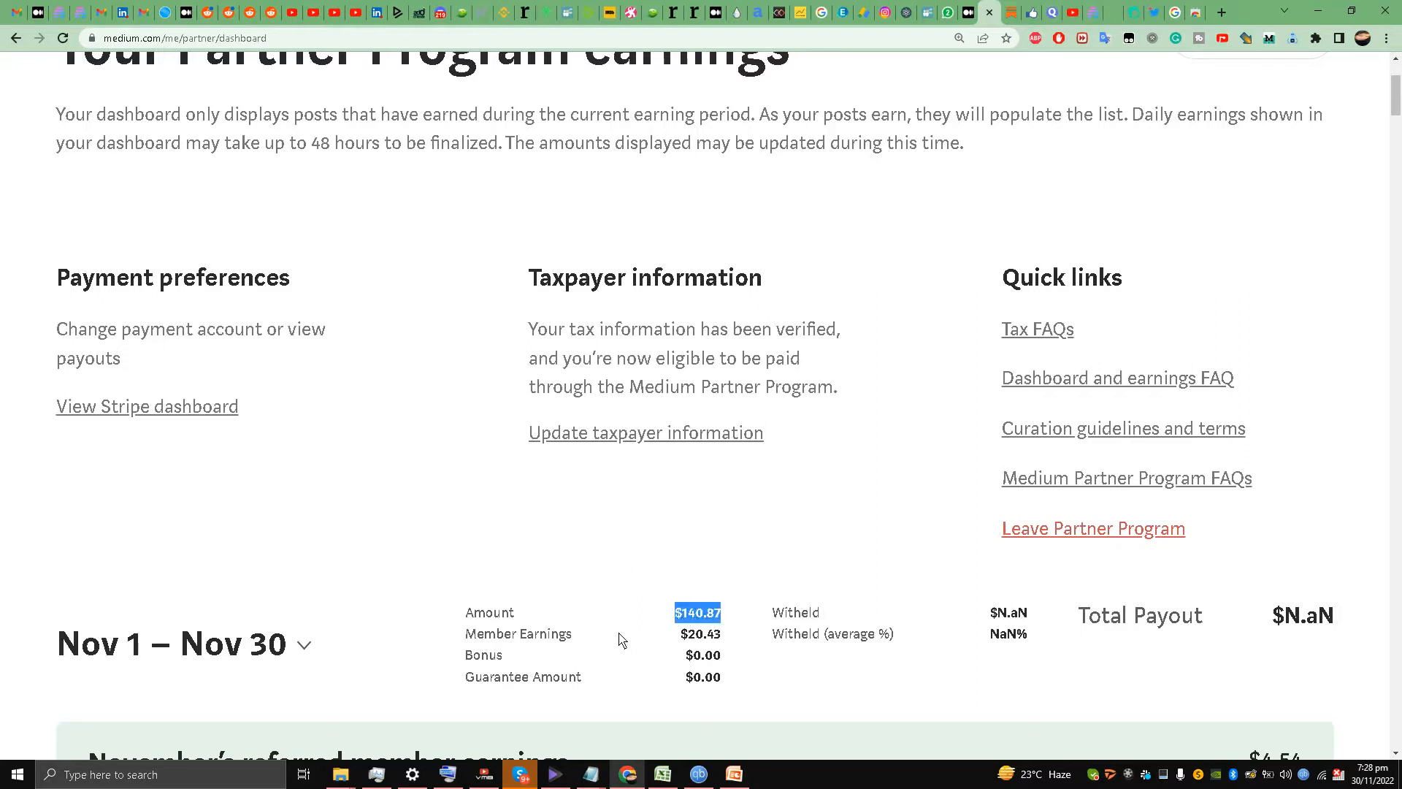
mouse_move(651, 608)
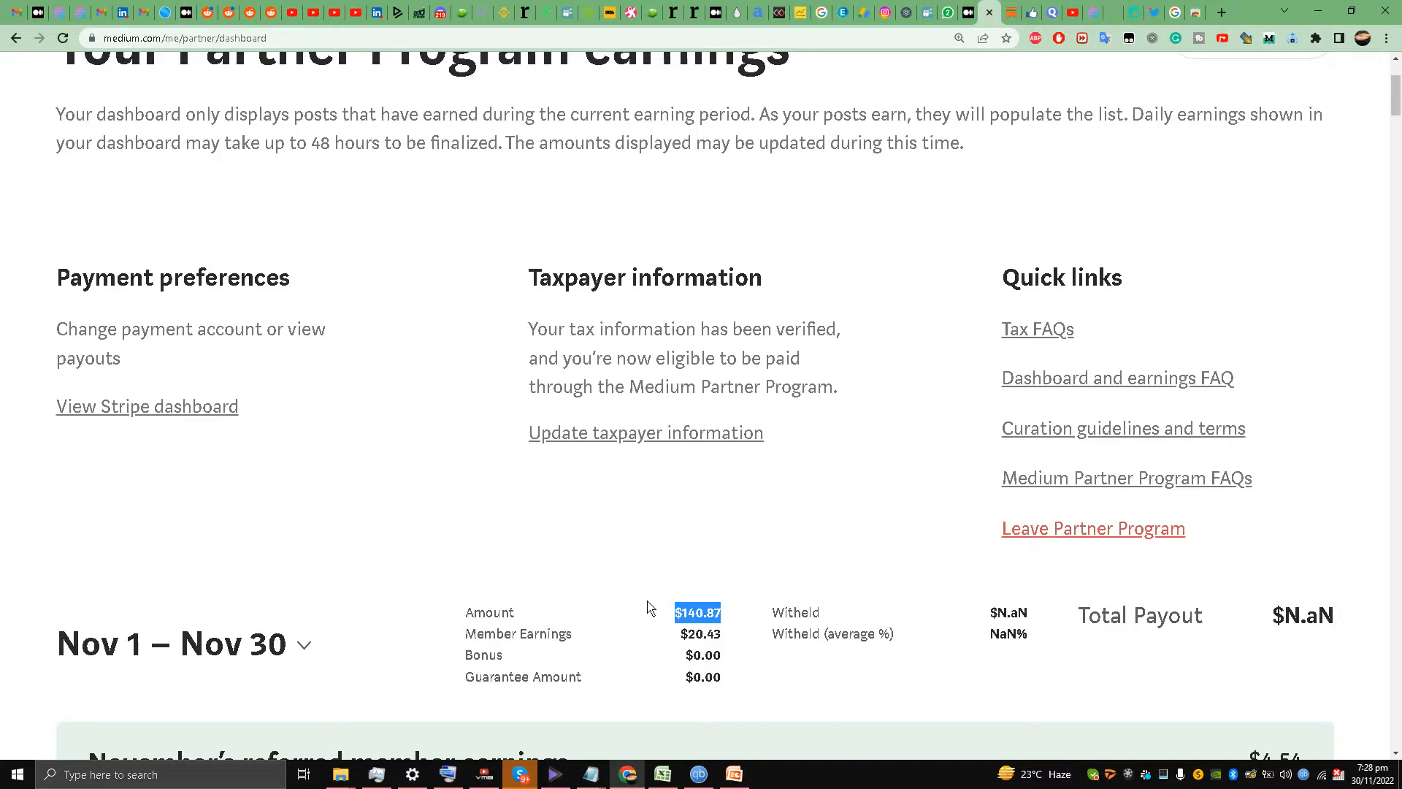
mouse_move(688, 596)
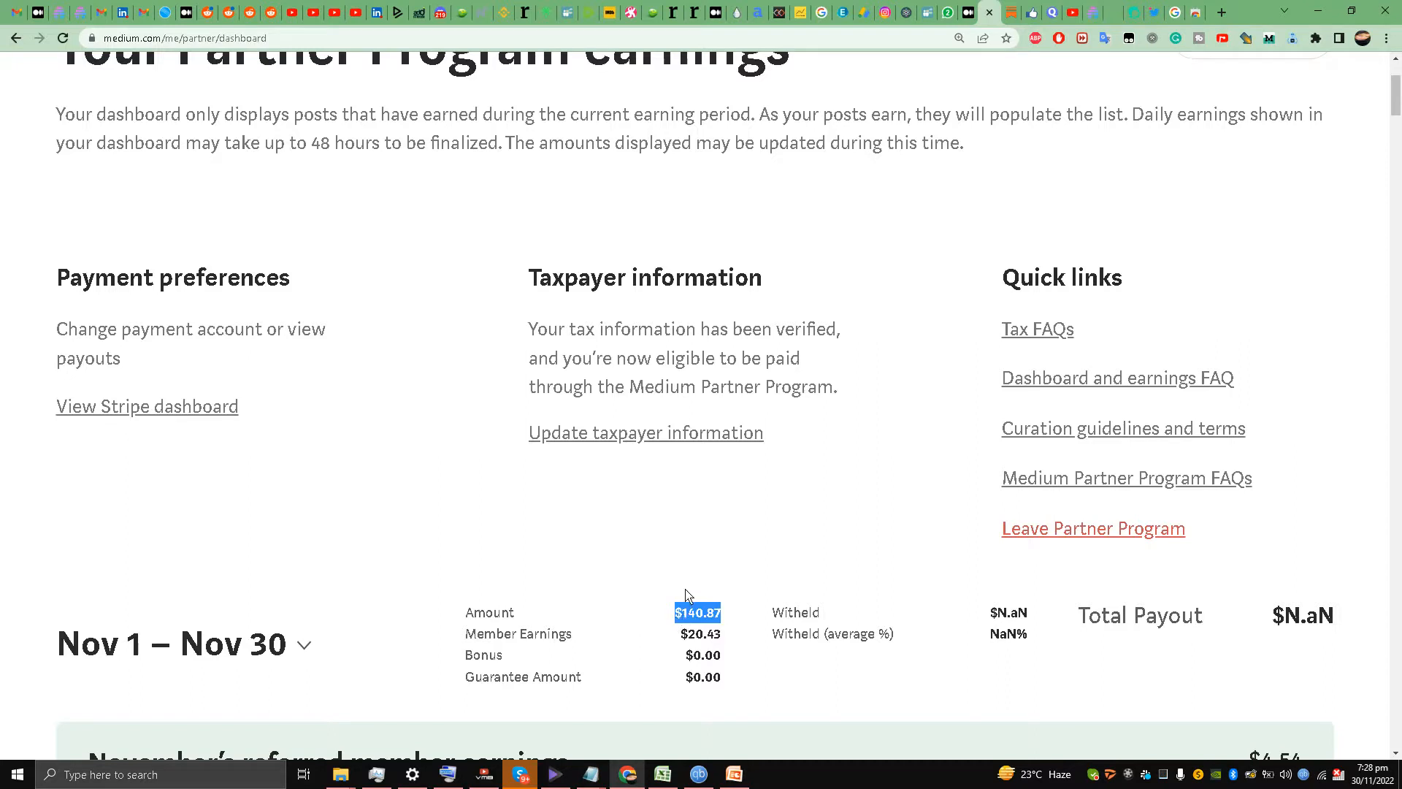
mouse_move(631, 556)
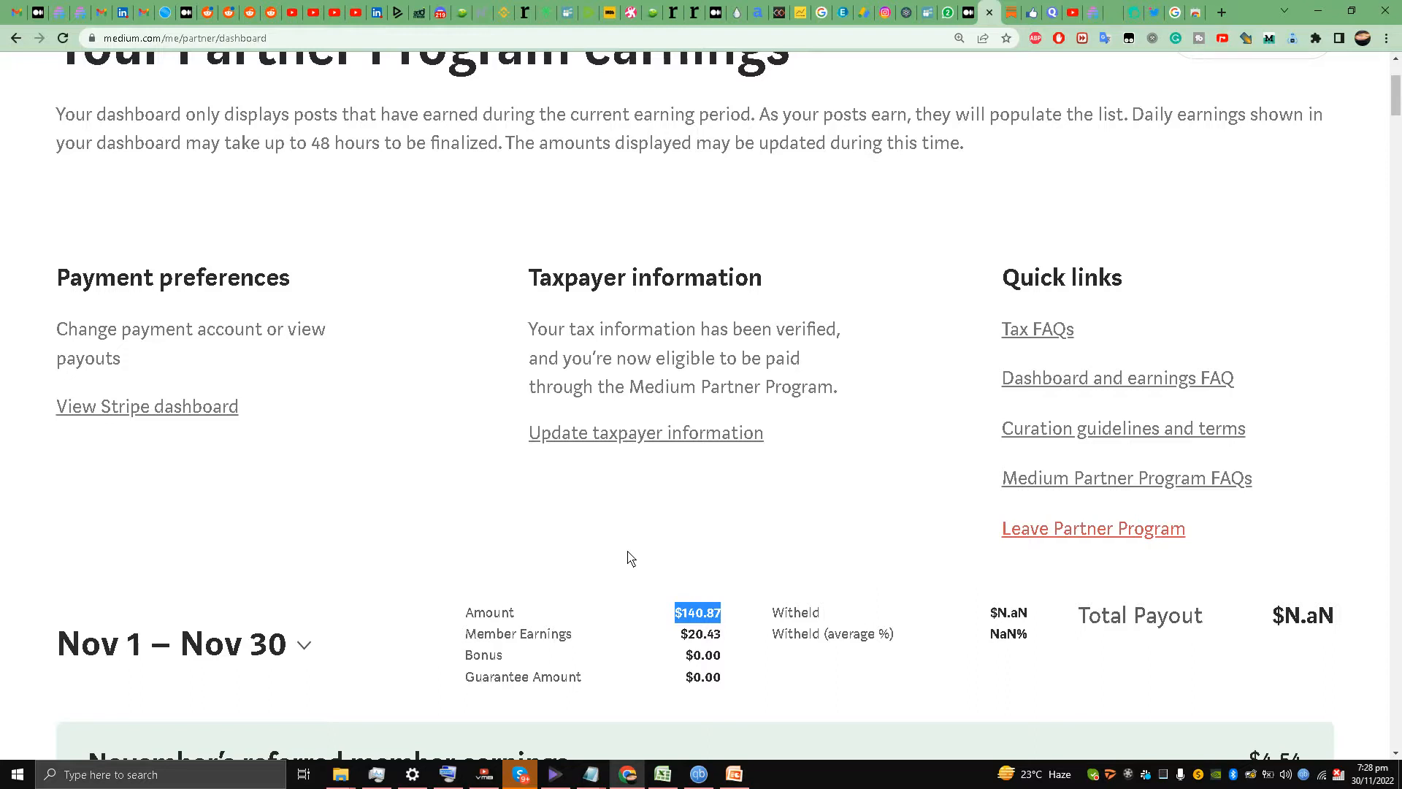
mouse_move(612, 624)
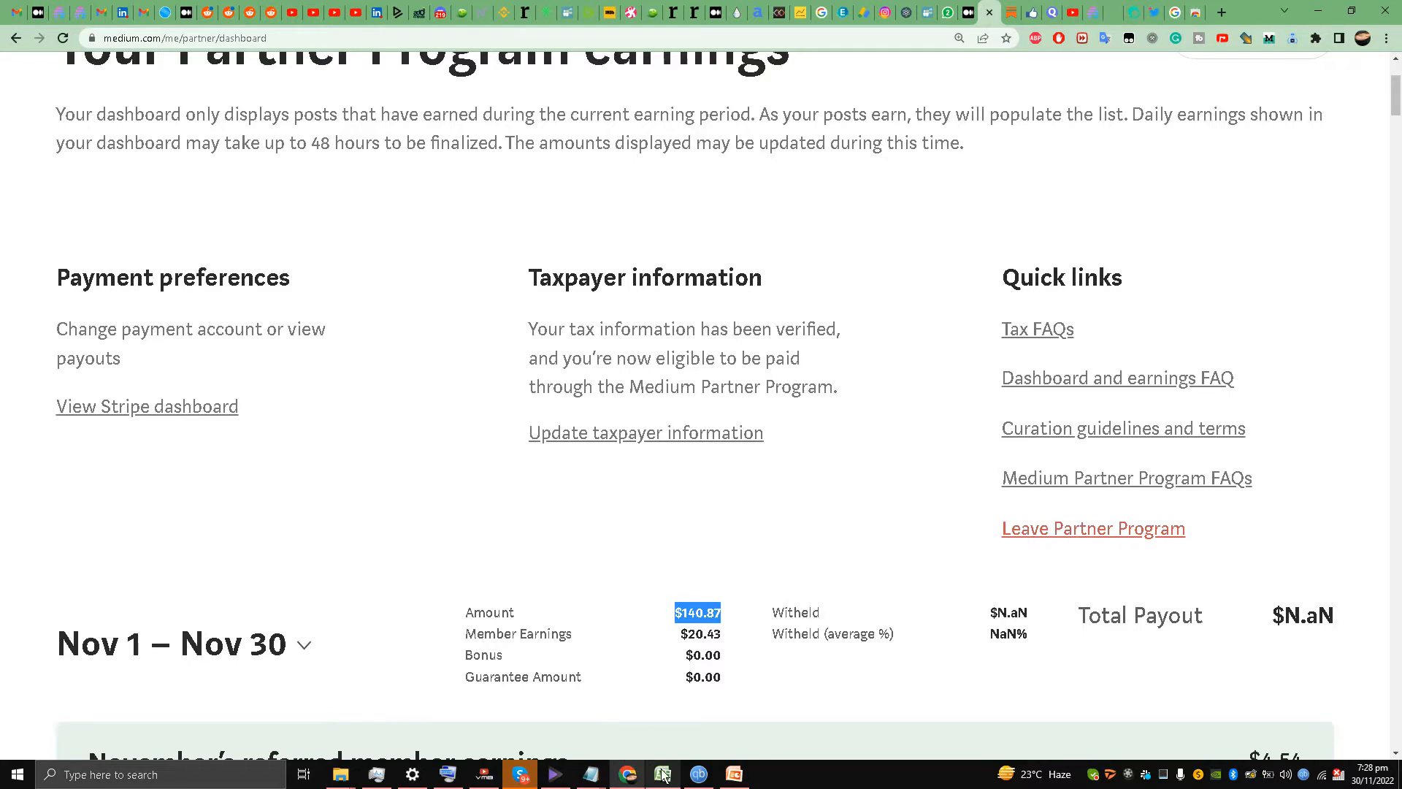
click(732, 774)
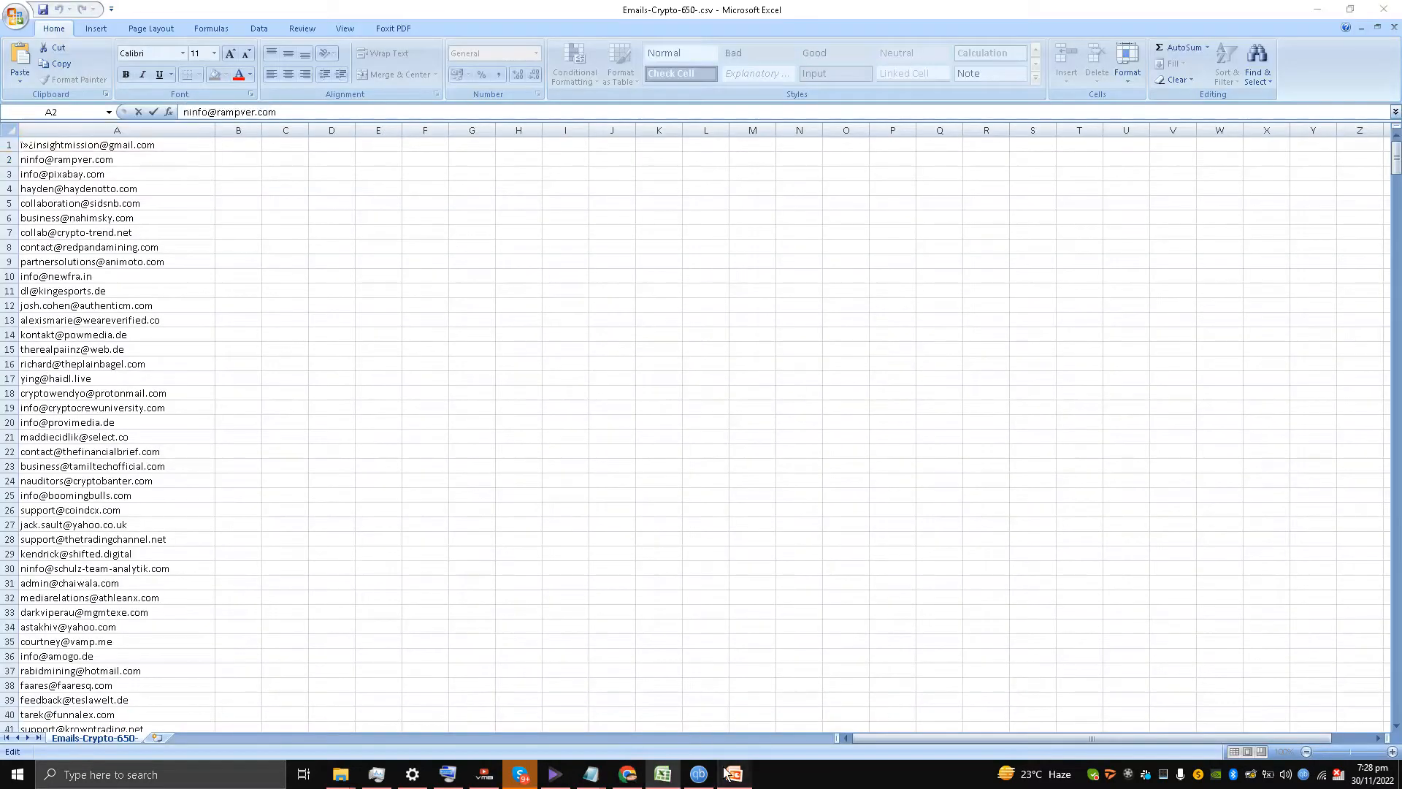
click(733, 774)
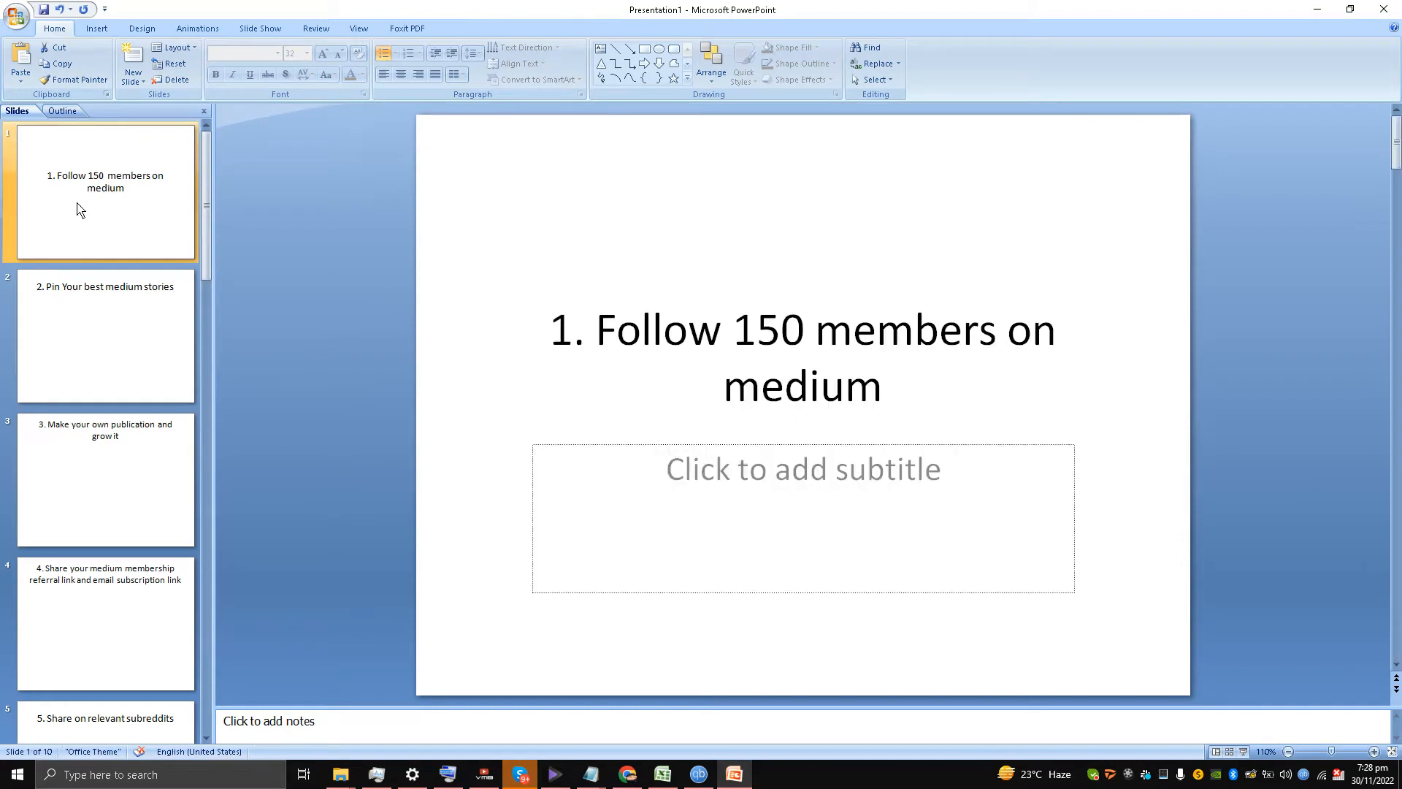
double_click(658, 330)
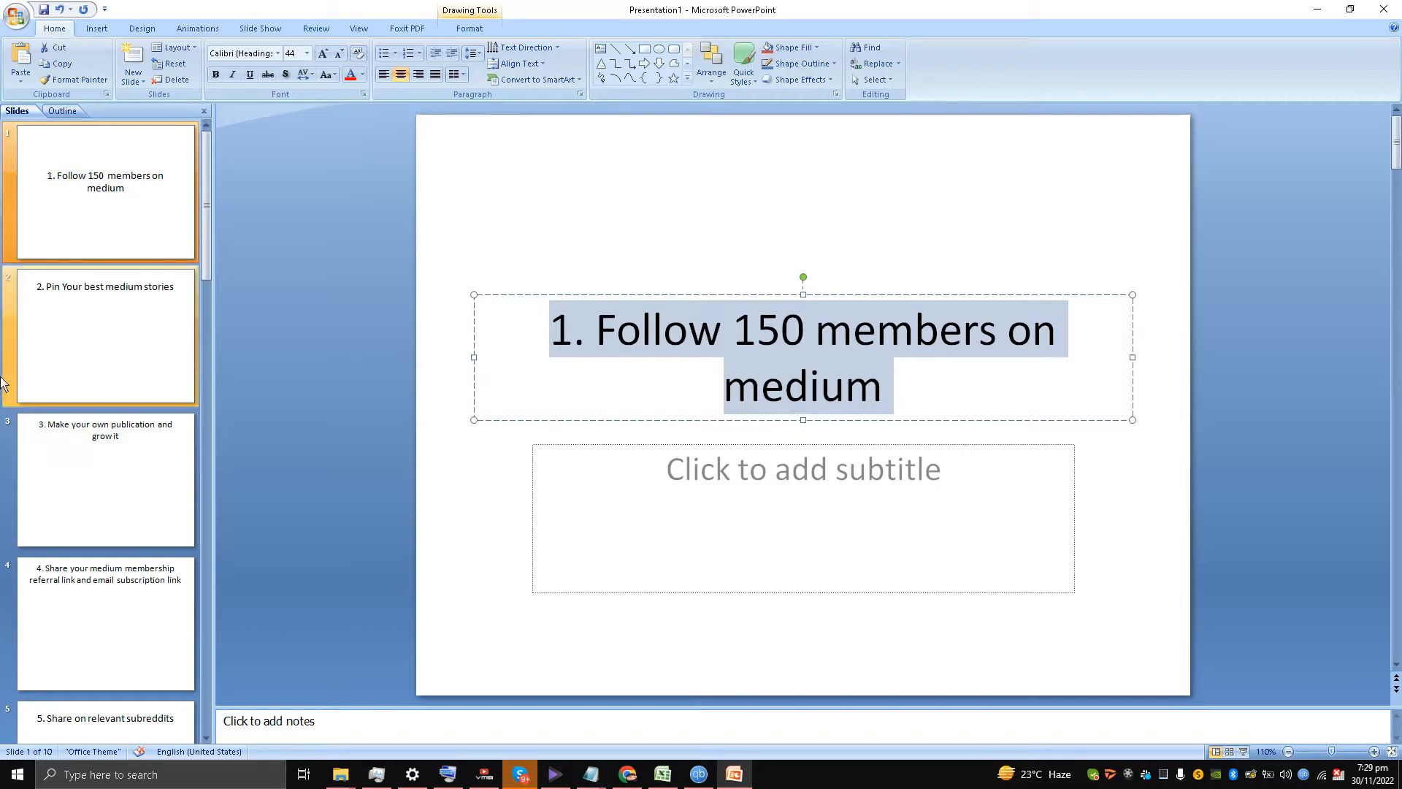
click(105, 336)
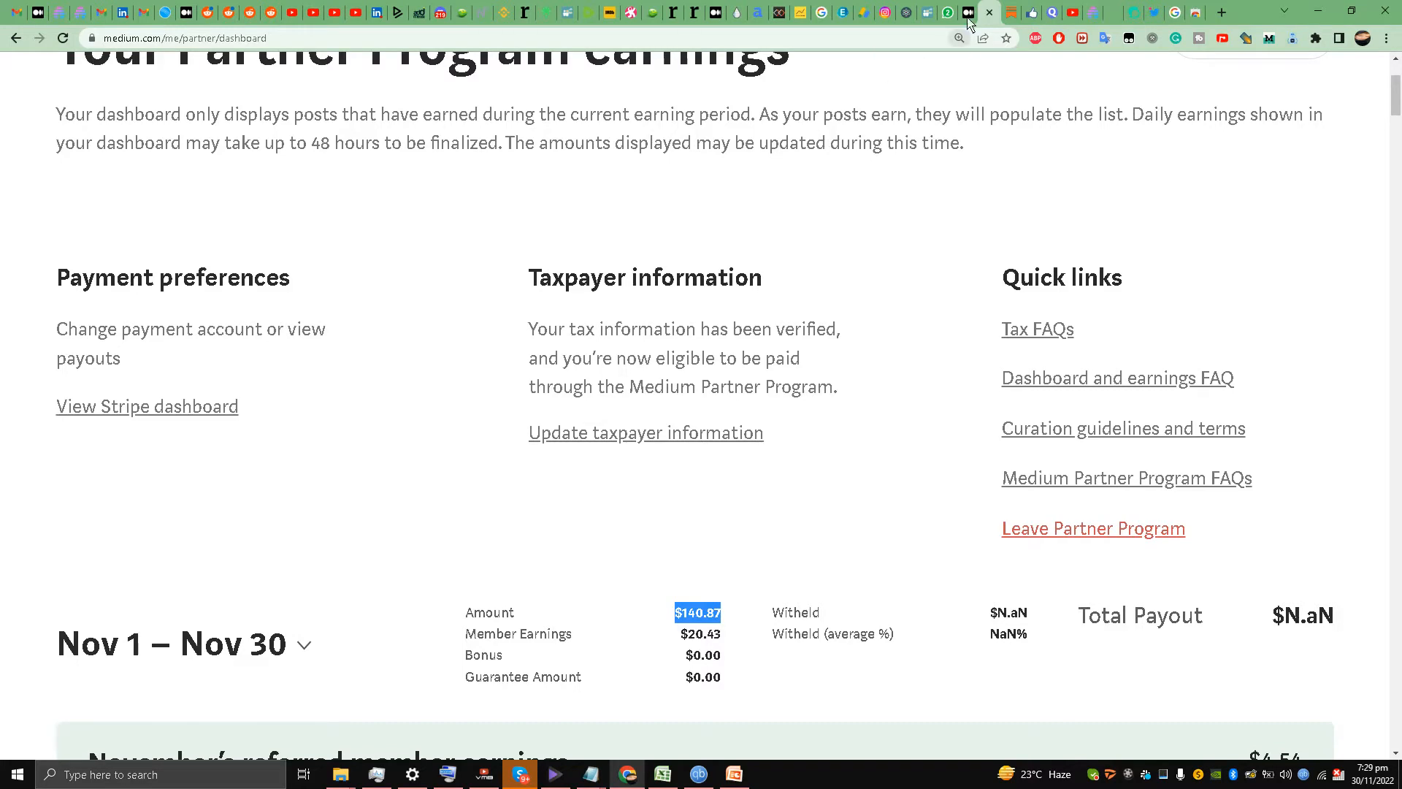
View your published stories list, then your stats page via the account menu
click(1313, 93)
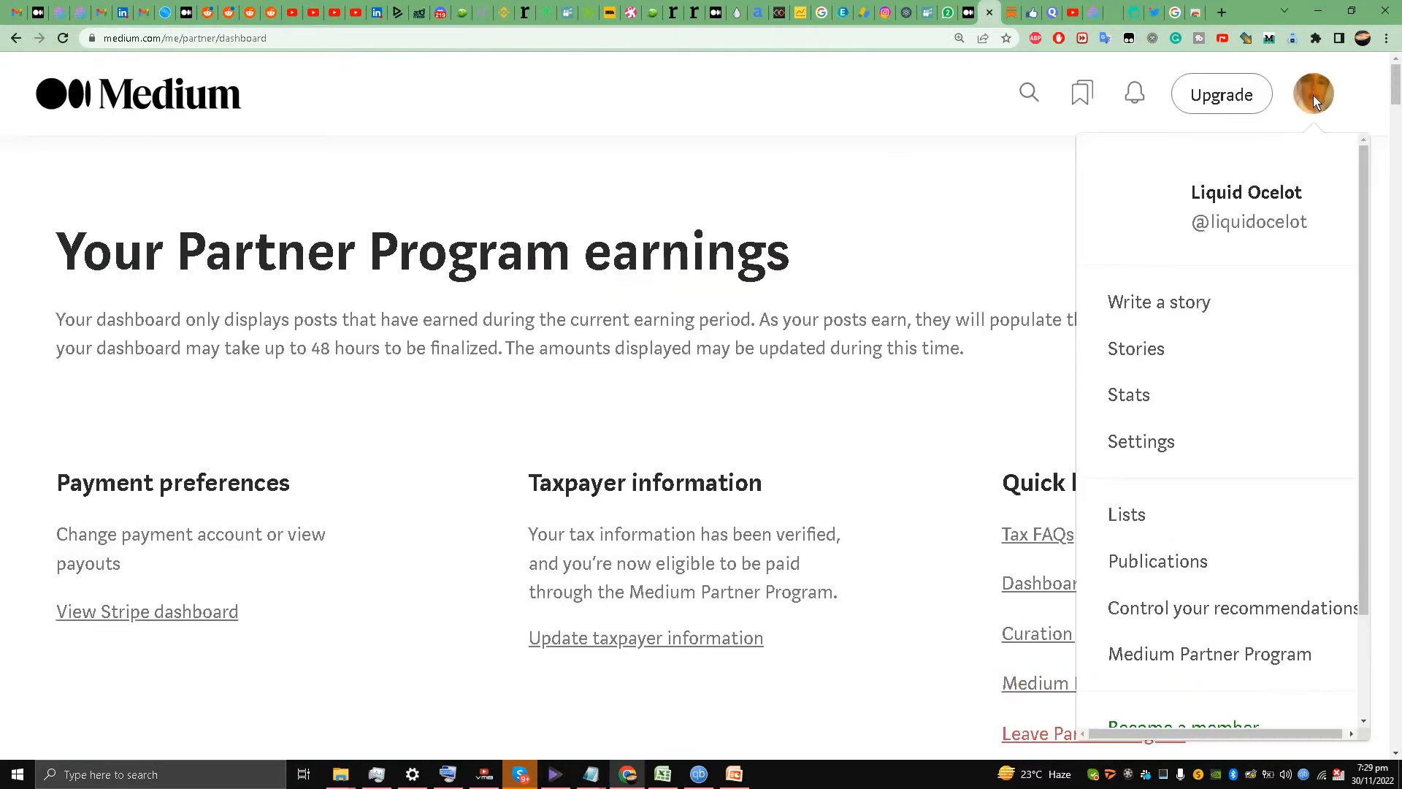
mouse_move(1136, 349)
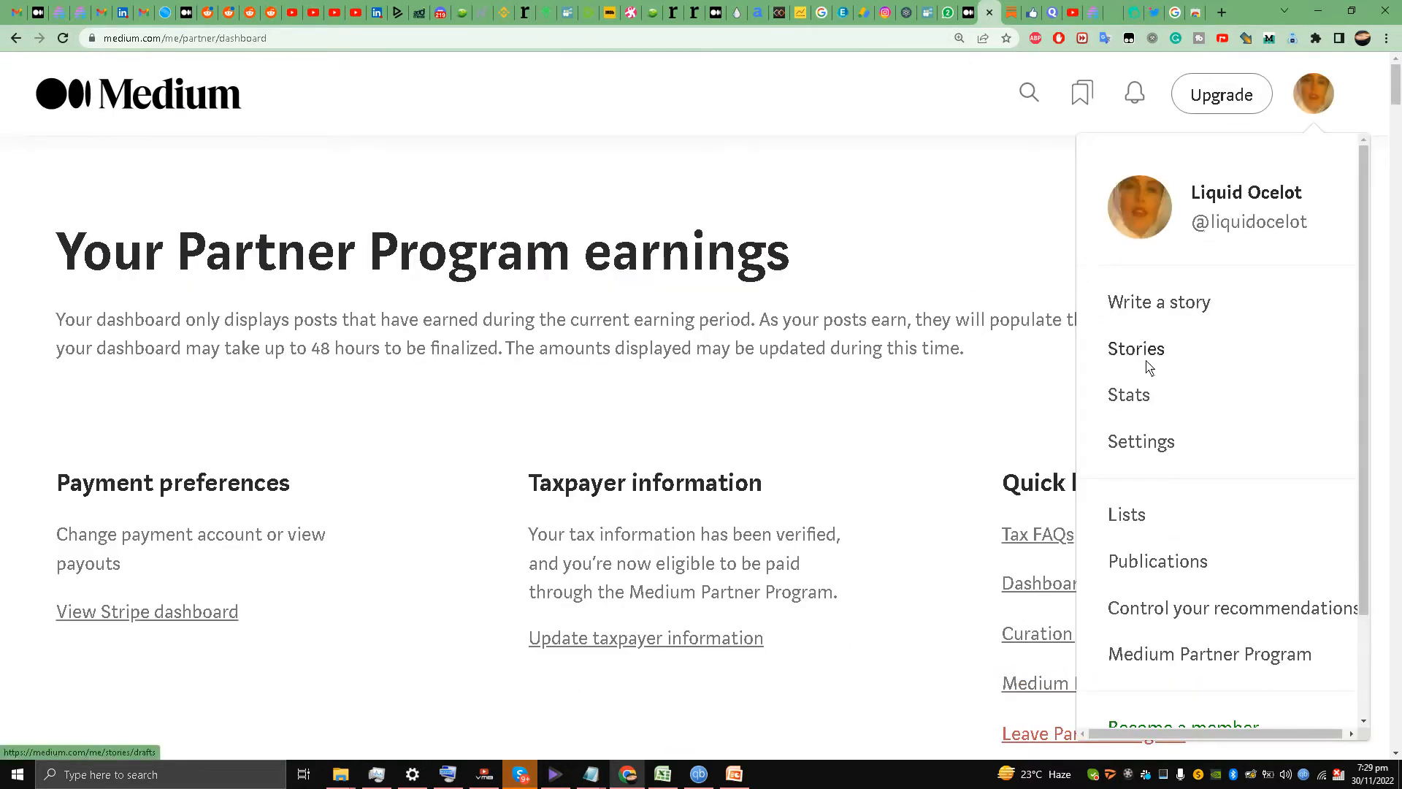
click(1136, 348)
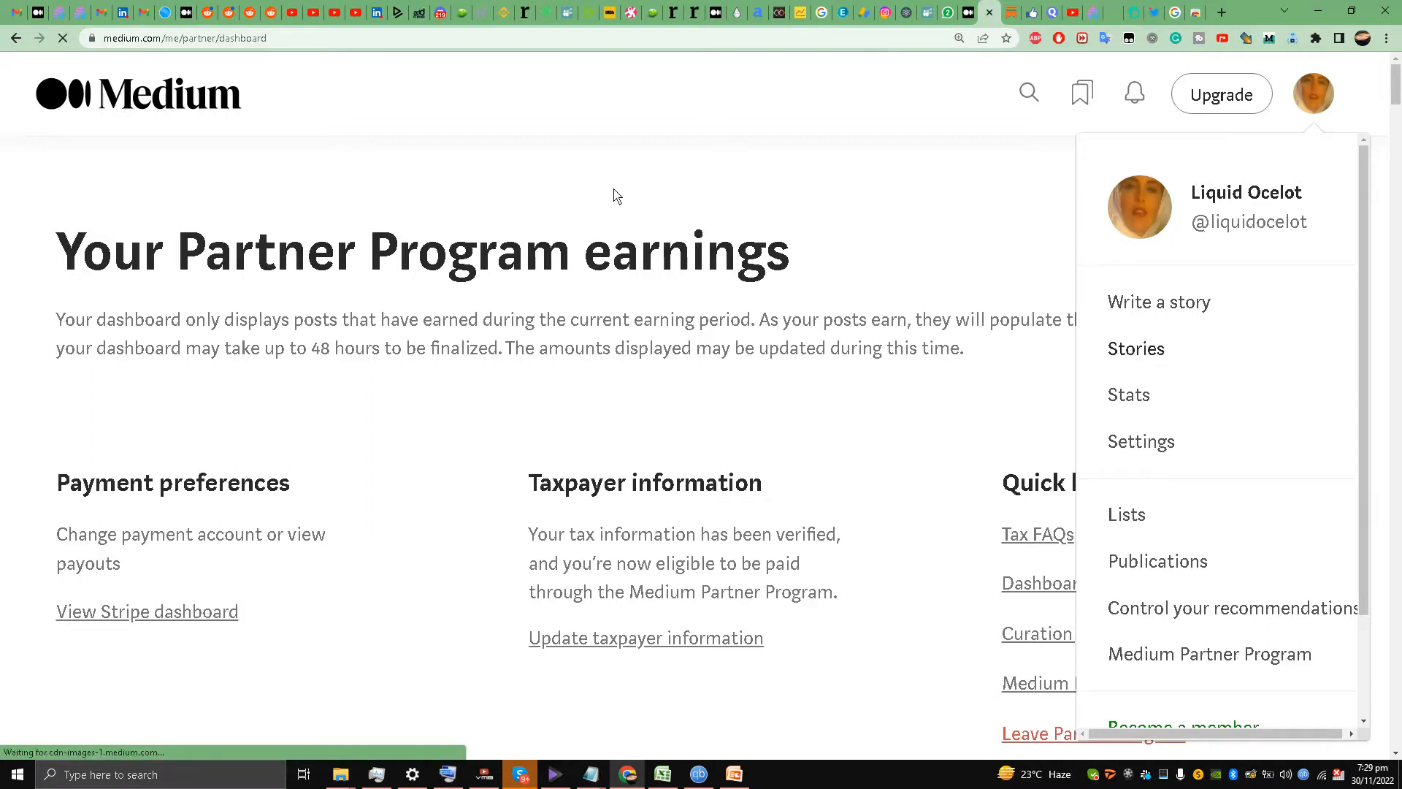
click(1136, 347)
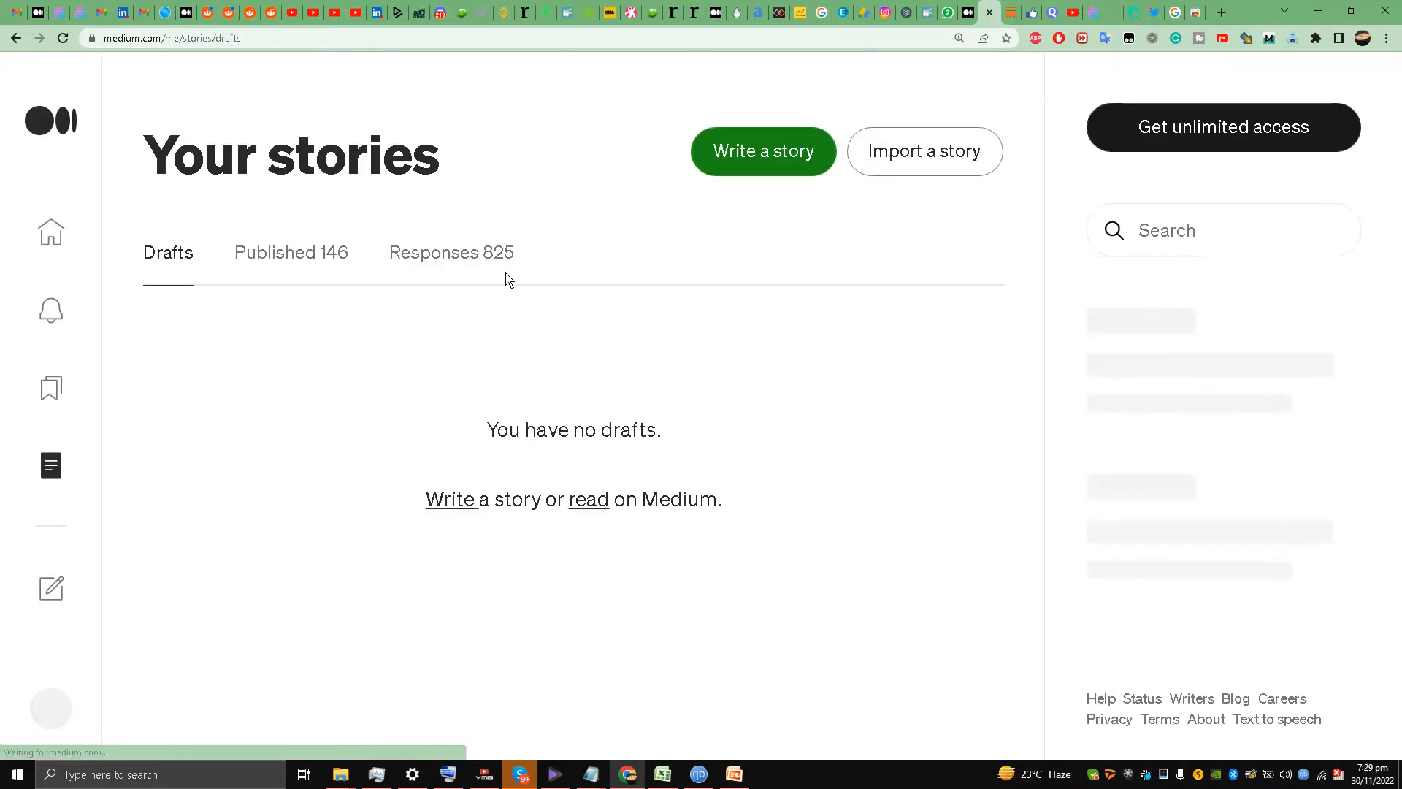
click(289, 252)
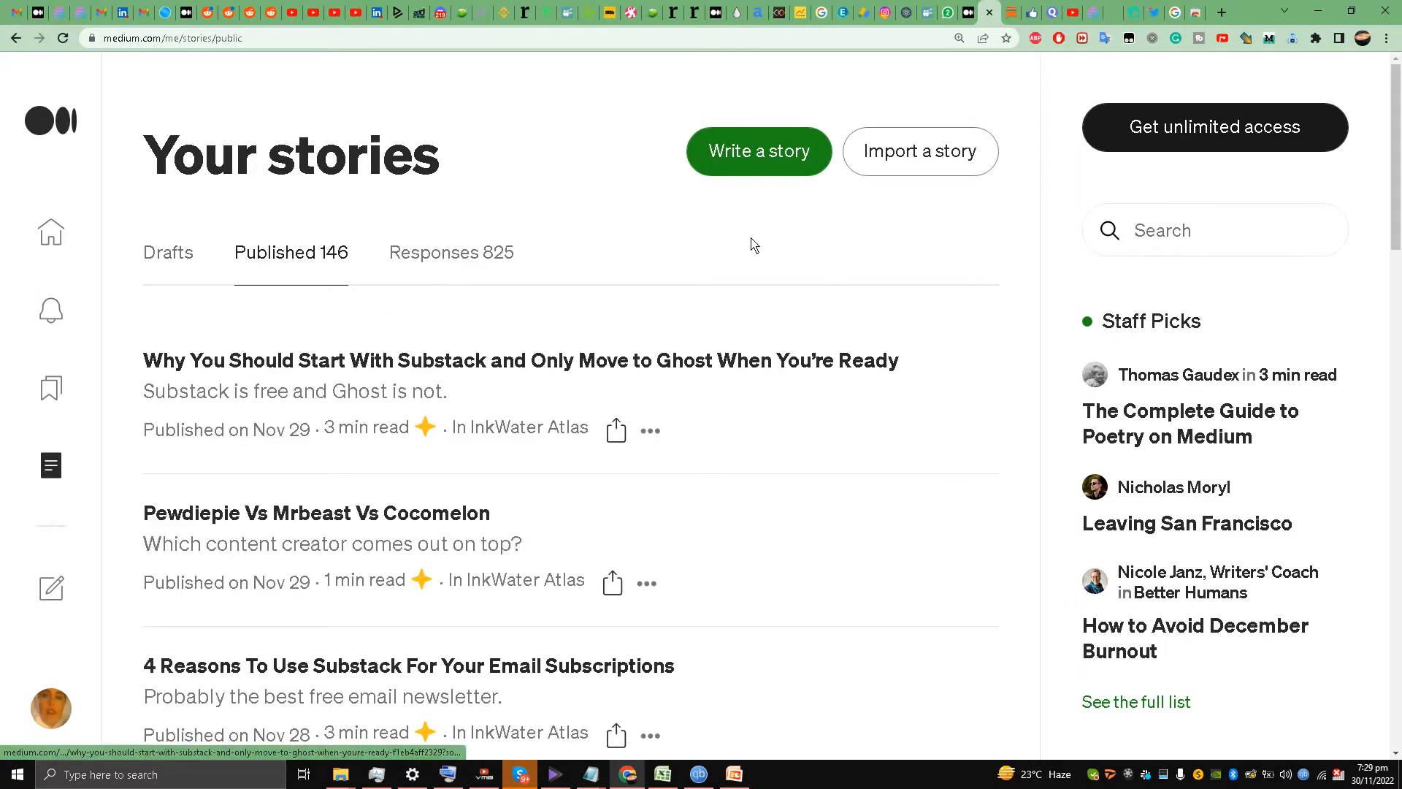
click(51, 707)
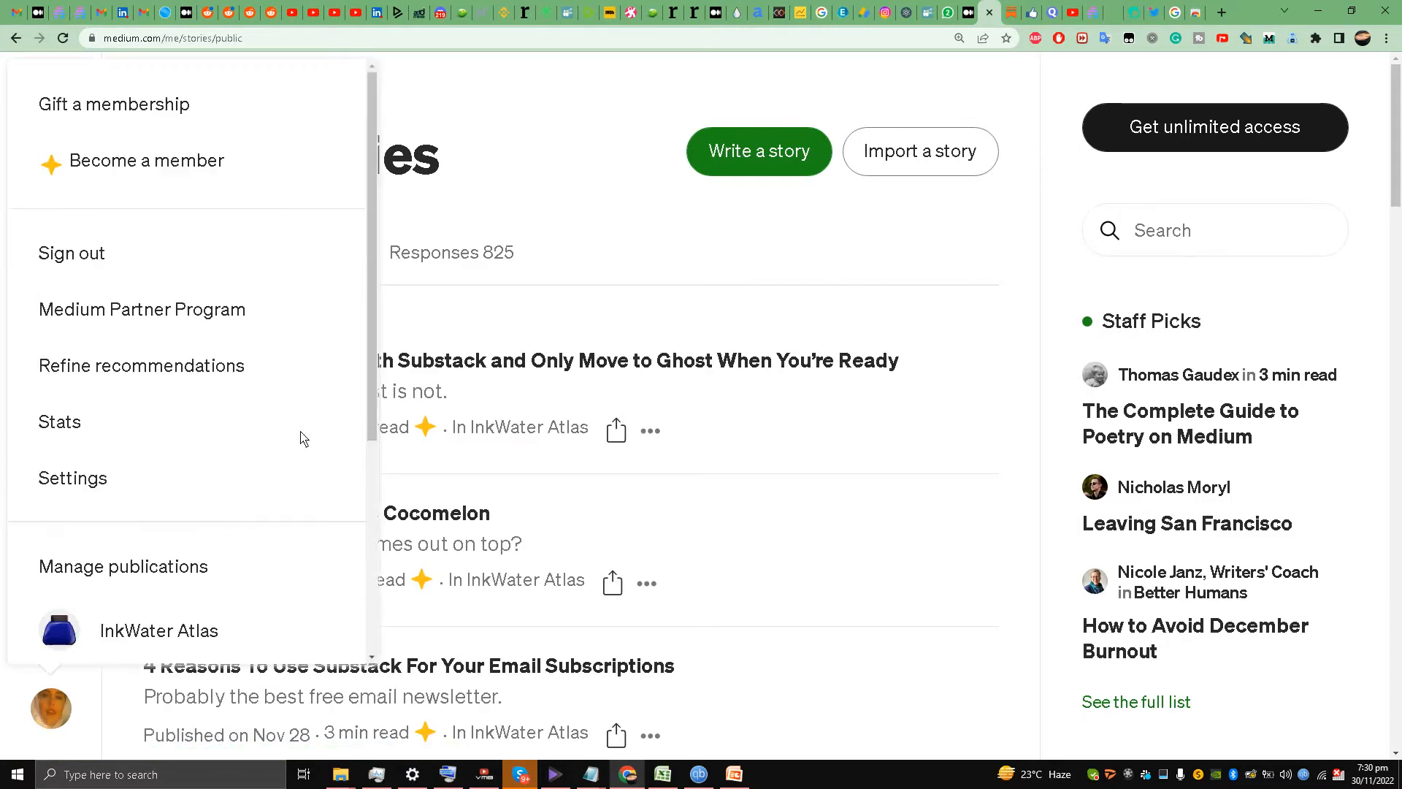
mouse_move(727, 248)
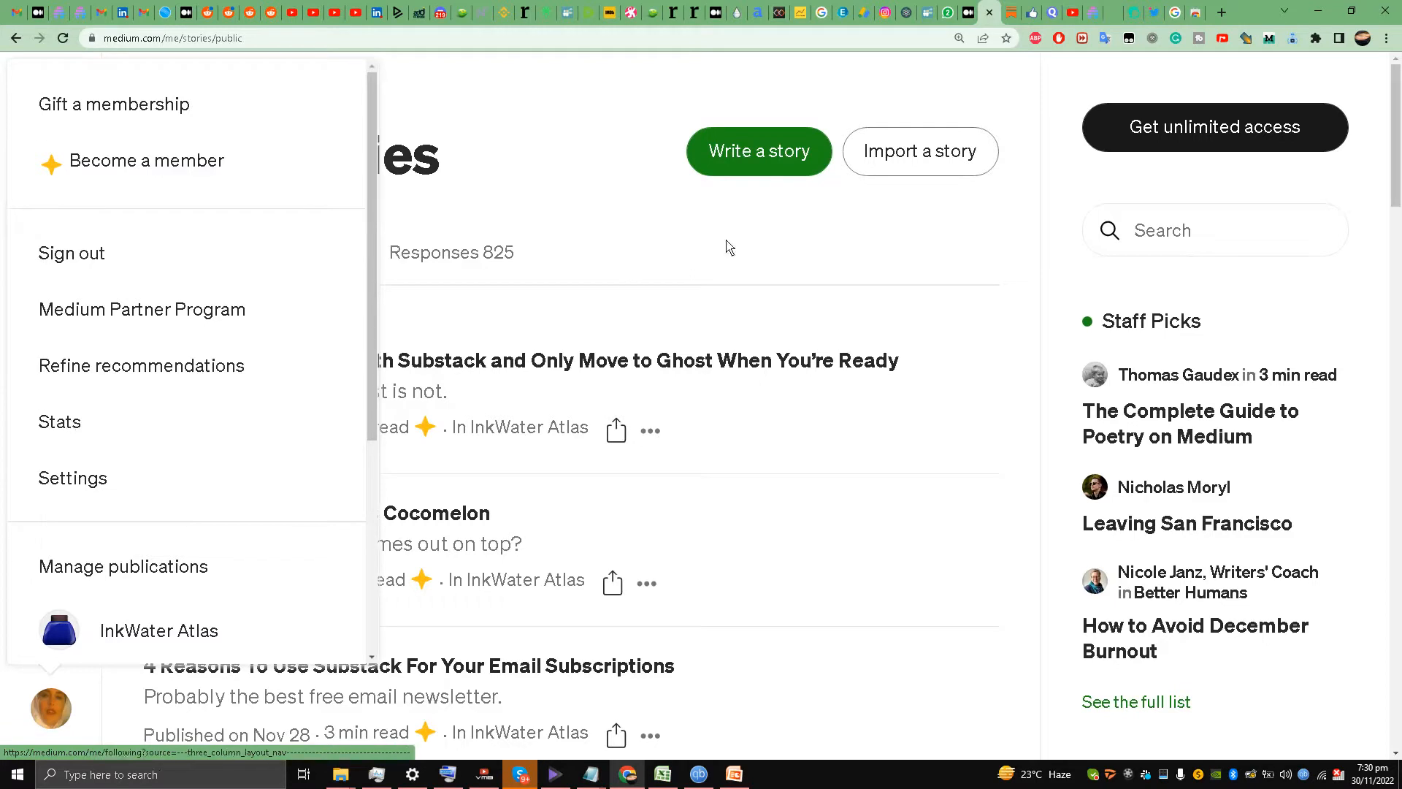
click(59, 421)
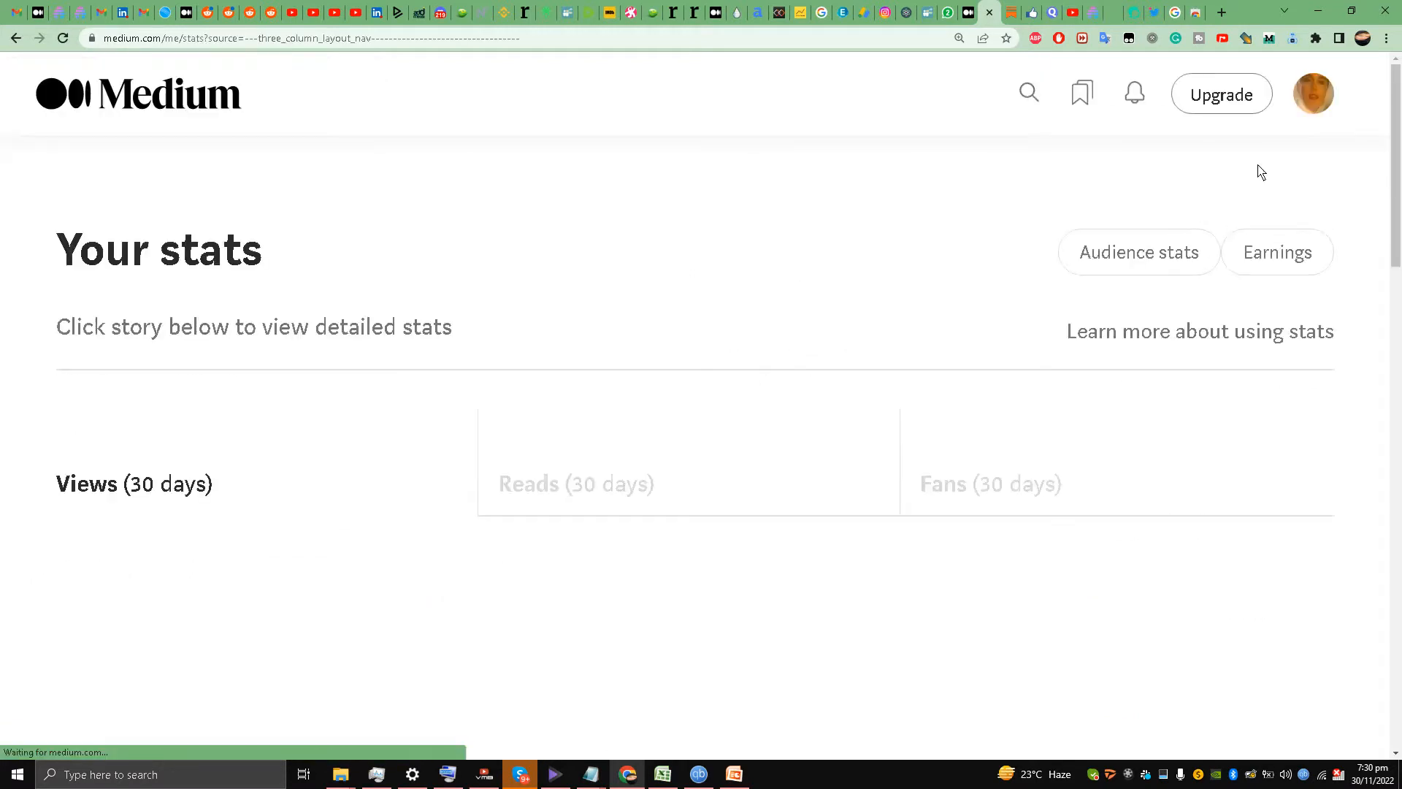
Go to your own Liquid Ocelot public profile page from the account menu
click(1313, 94)
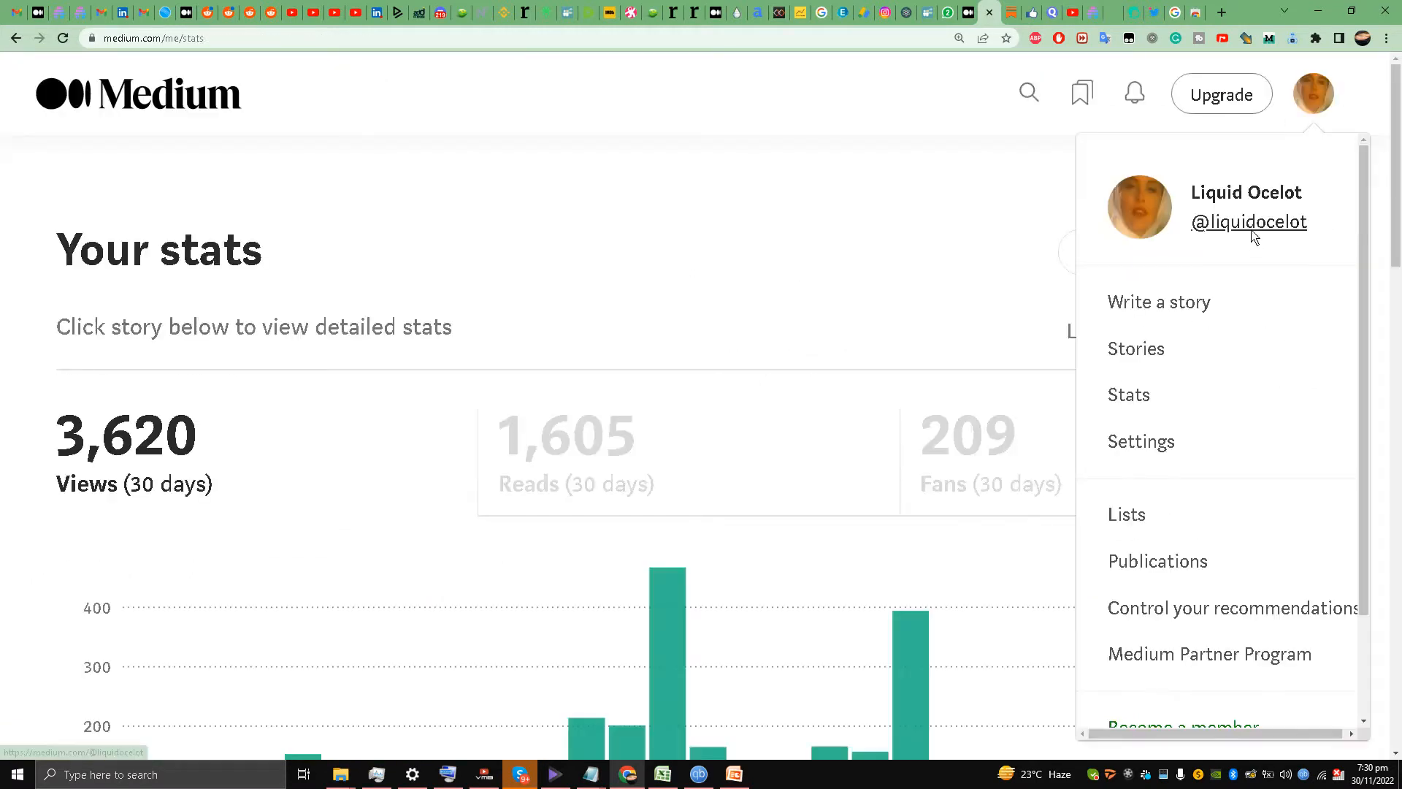
click(1249, 222)
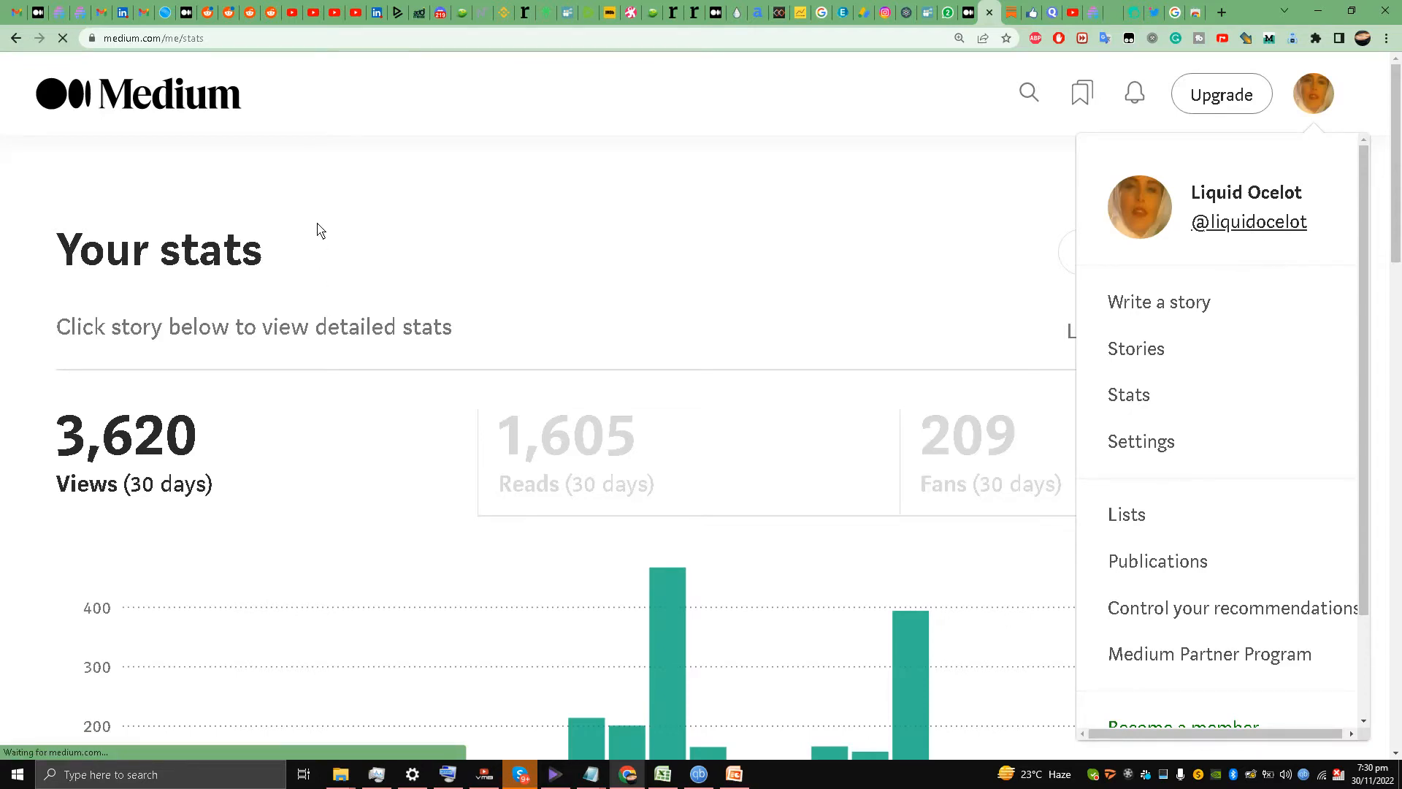
click(1248, 221)
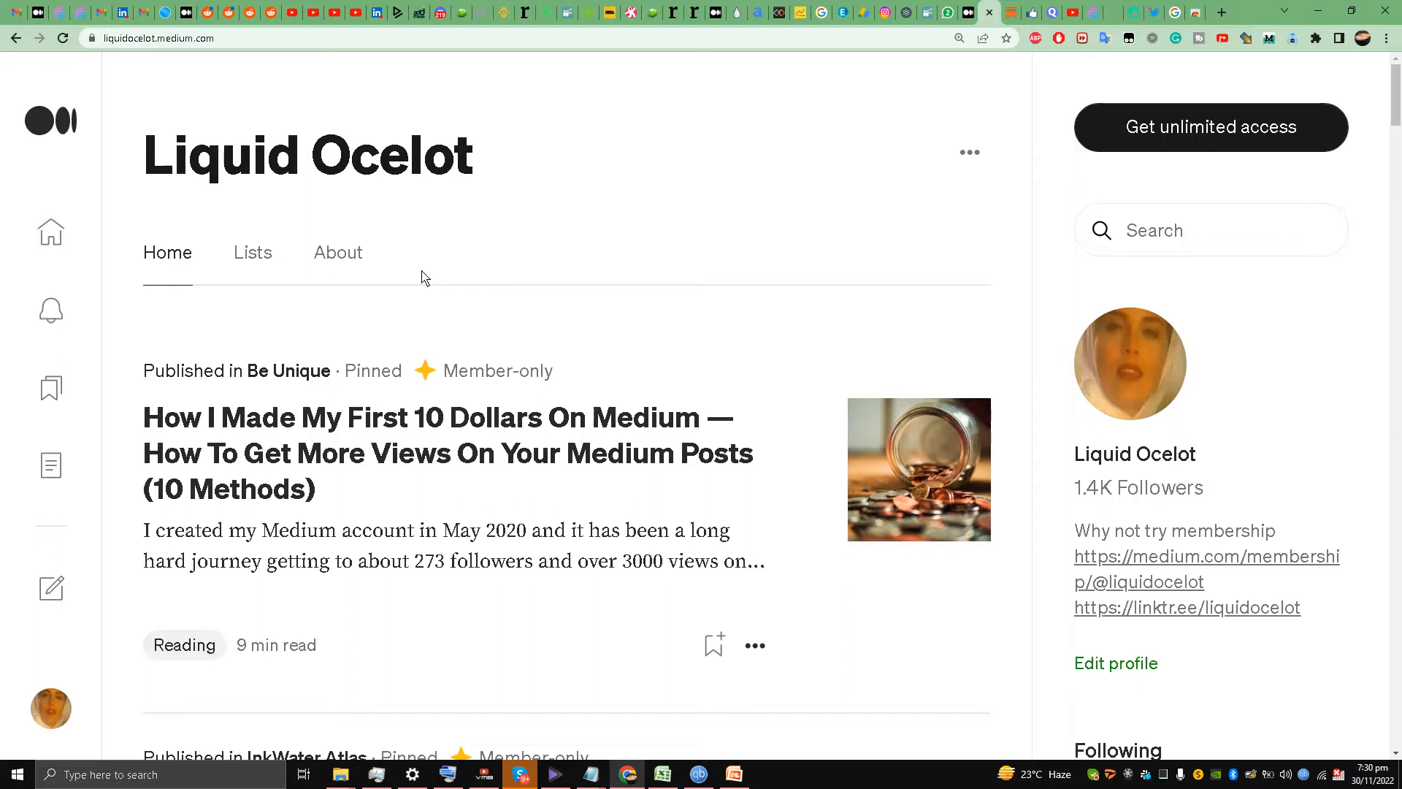
Scroll through the Liquid Ocelot profile's pinned stories and return to the top
scroll(down, 3)
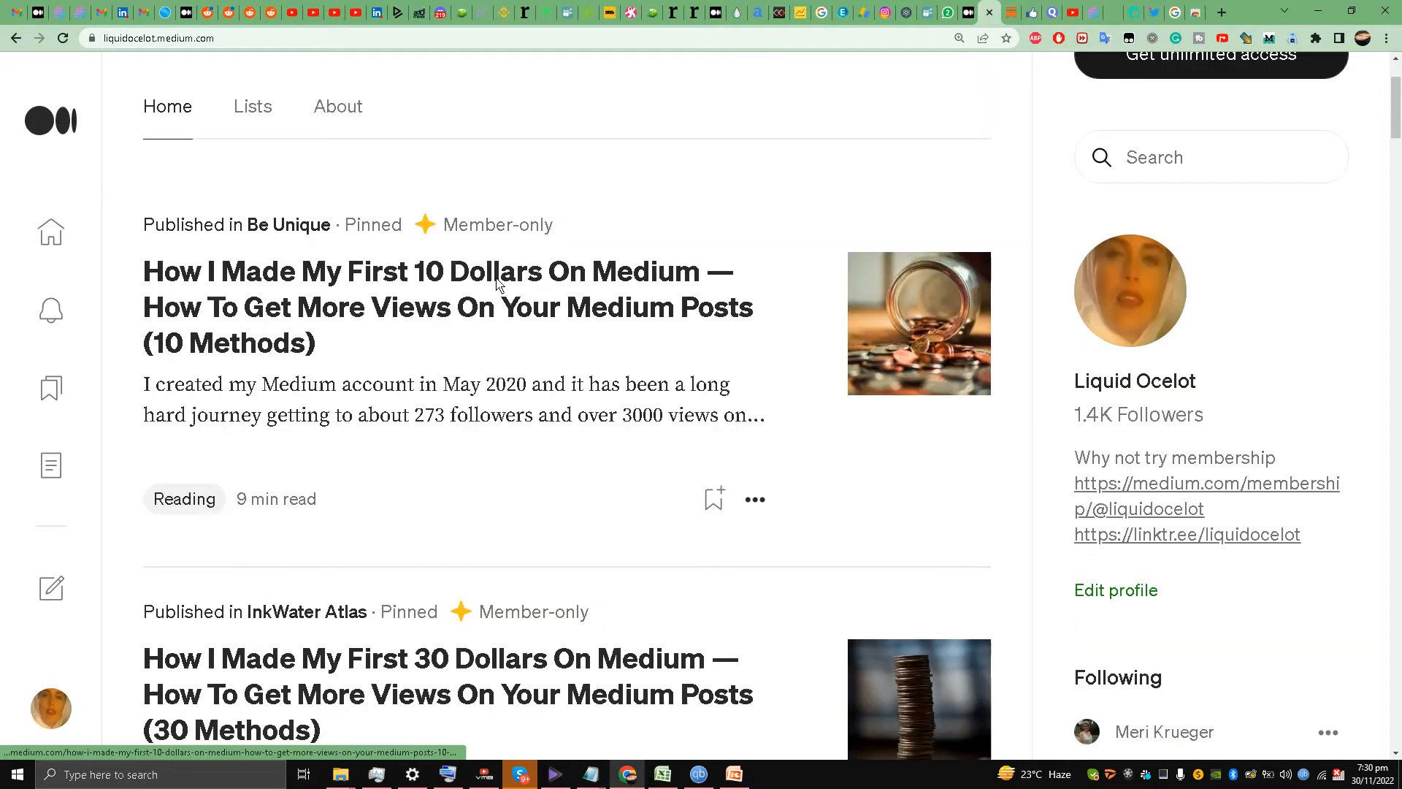
scroll(down, 3)
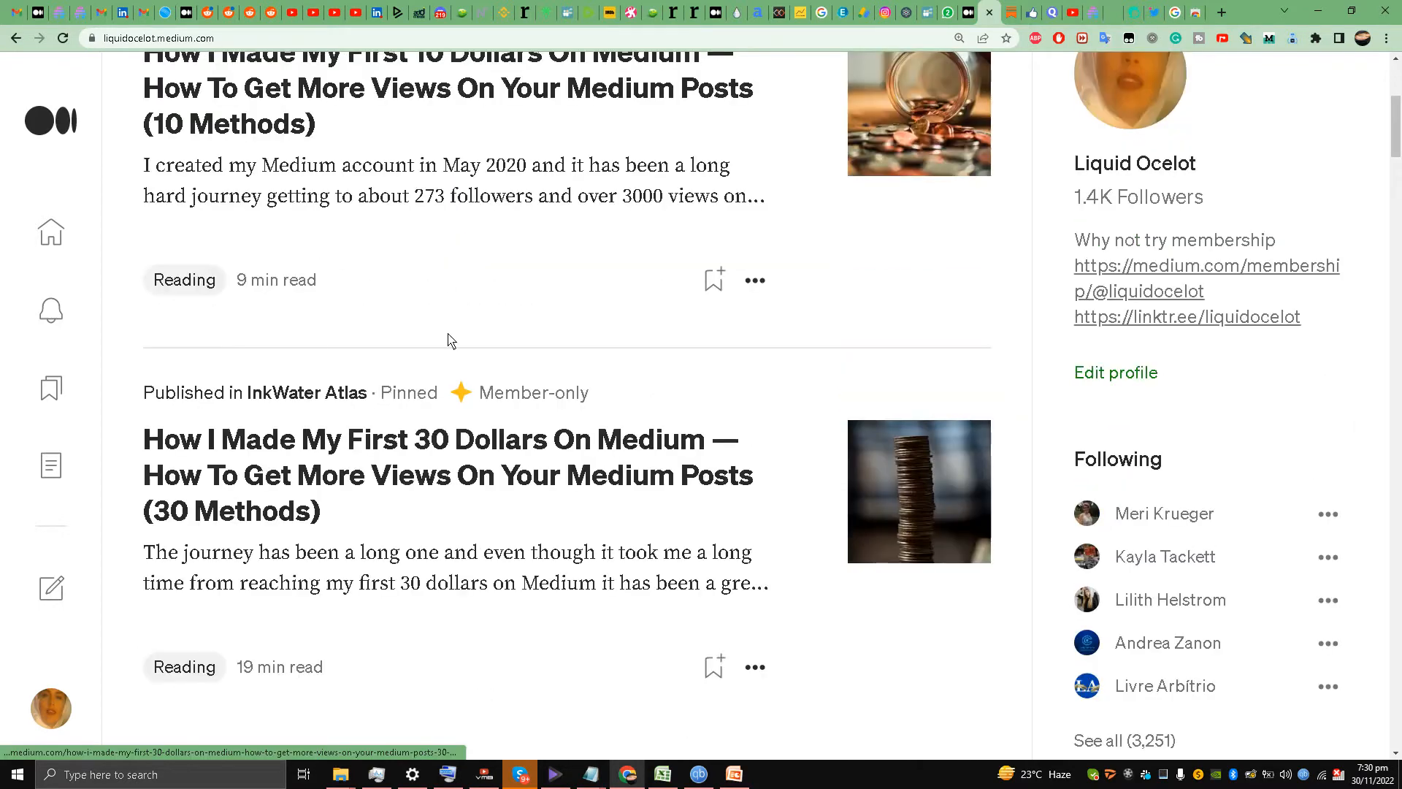
scroll(down, 3)
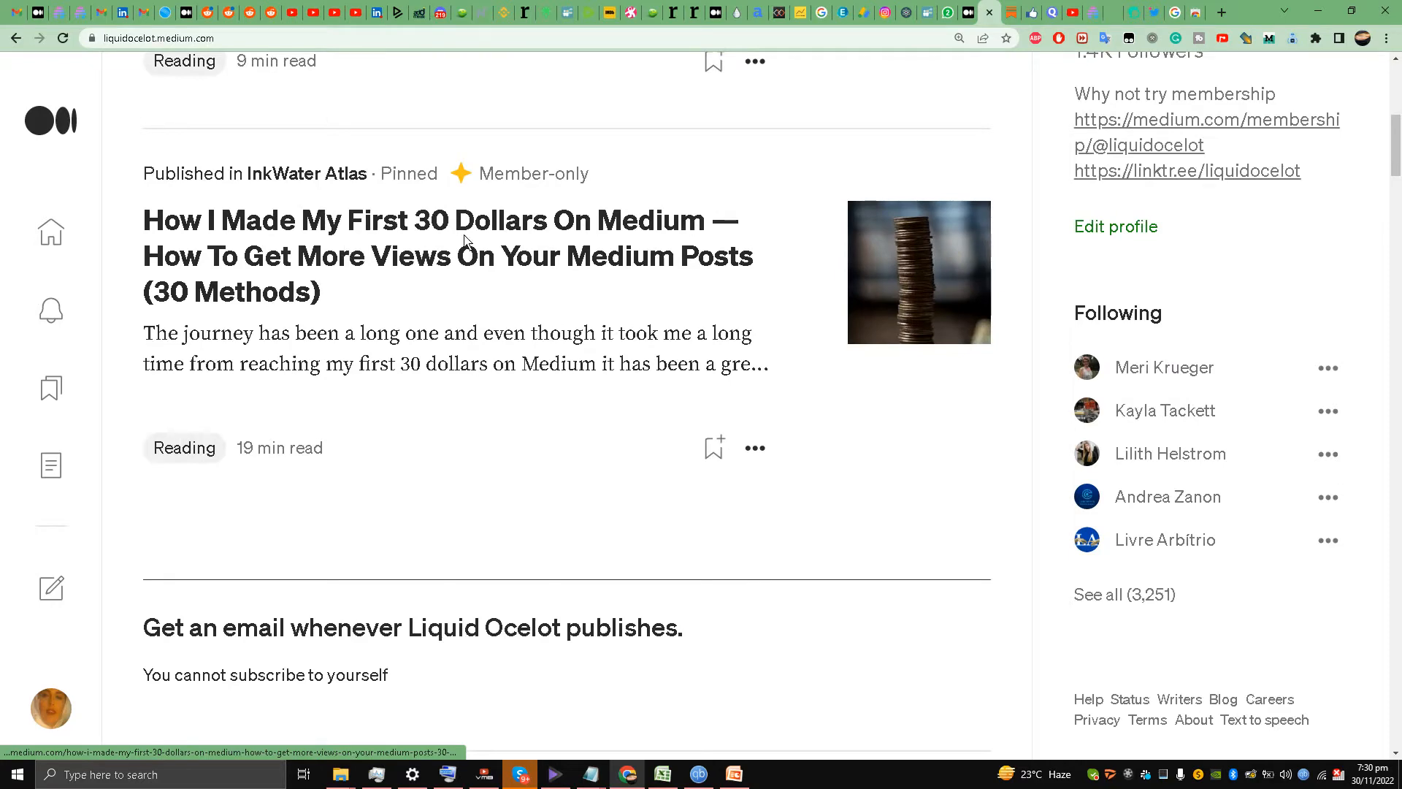
scroll(down, 3)
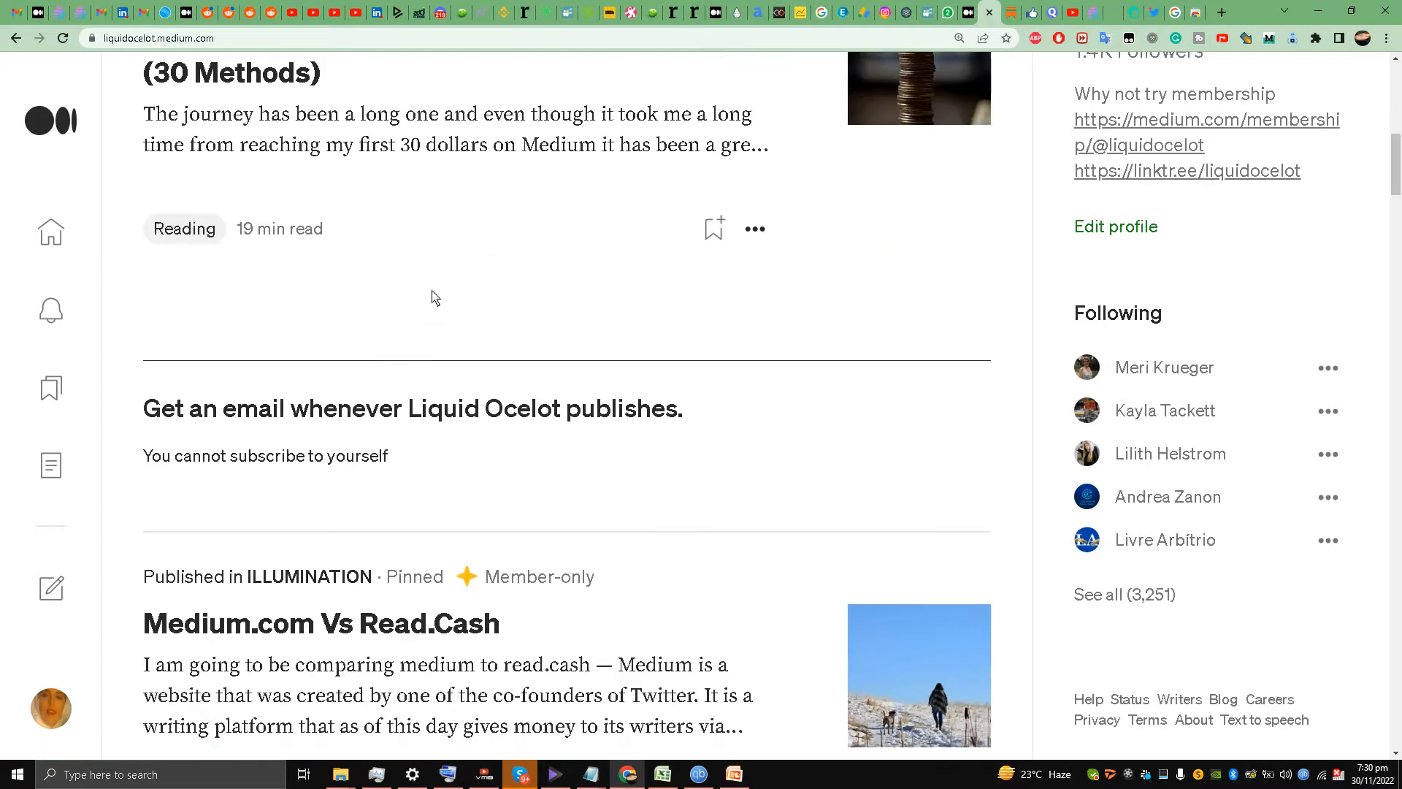
scroll(down, 3)
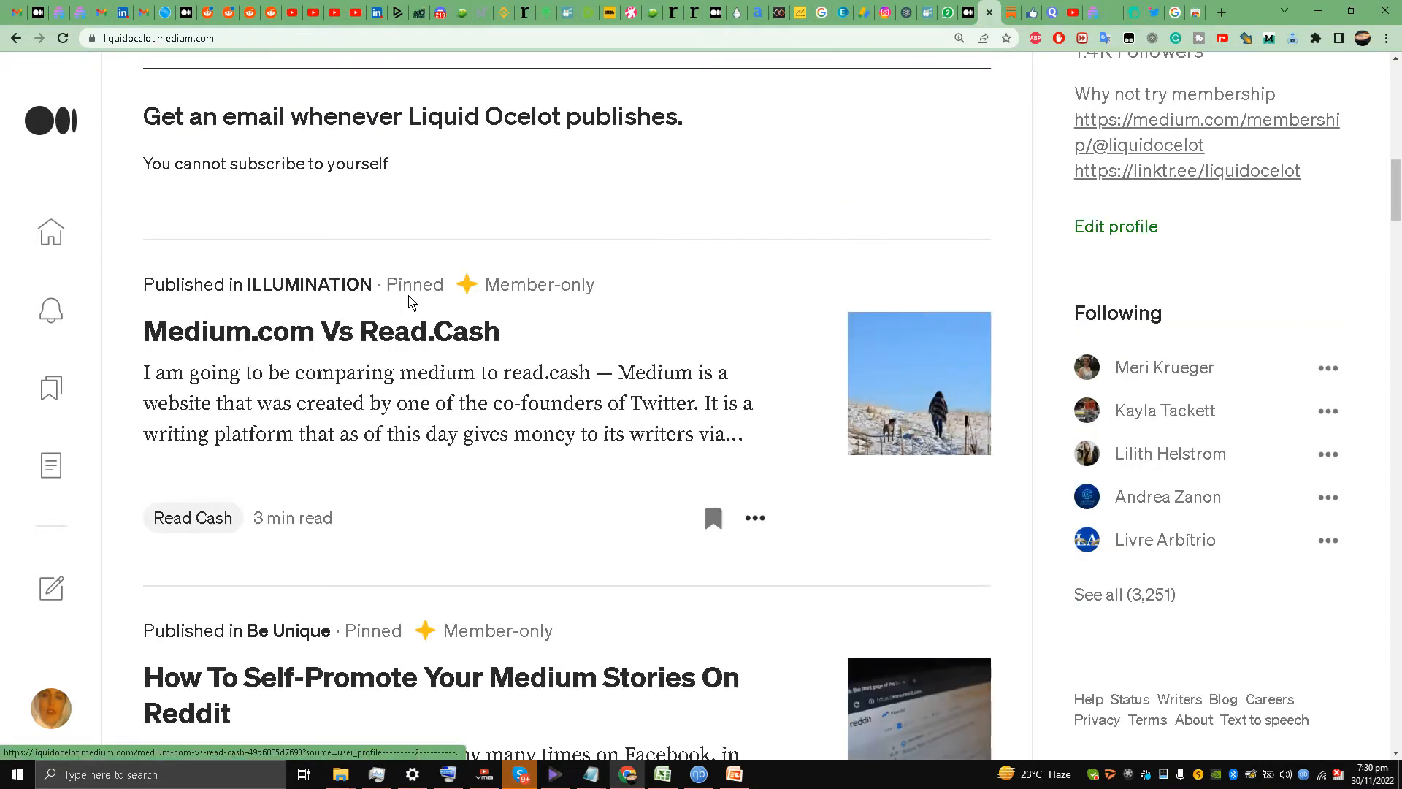
scroll(down, 3)
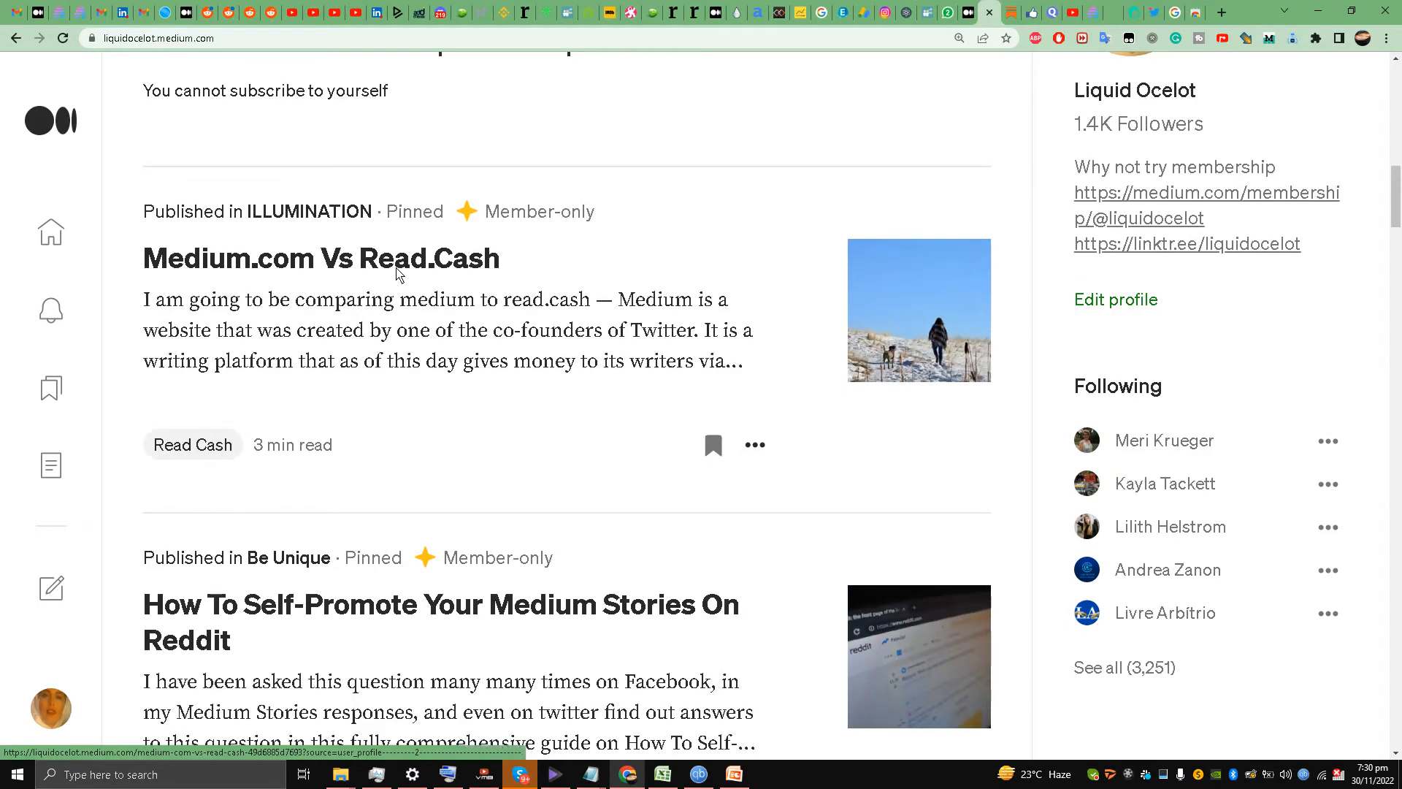
scroll(down, 3)
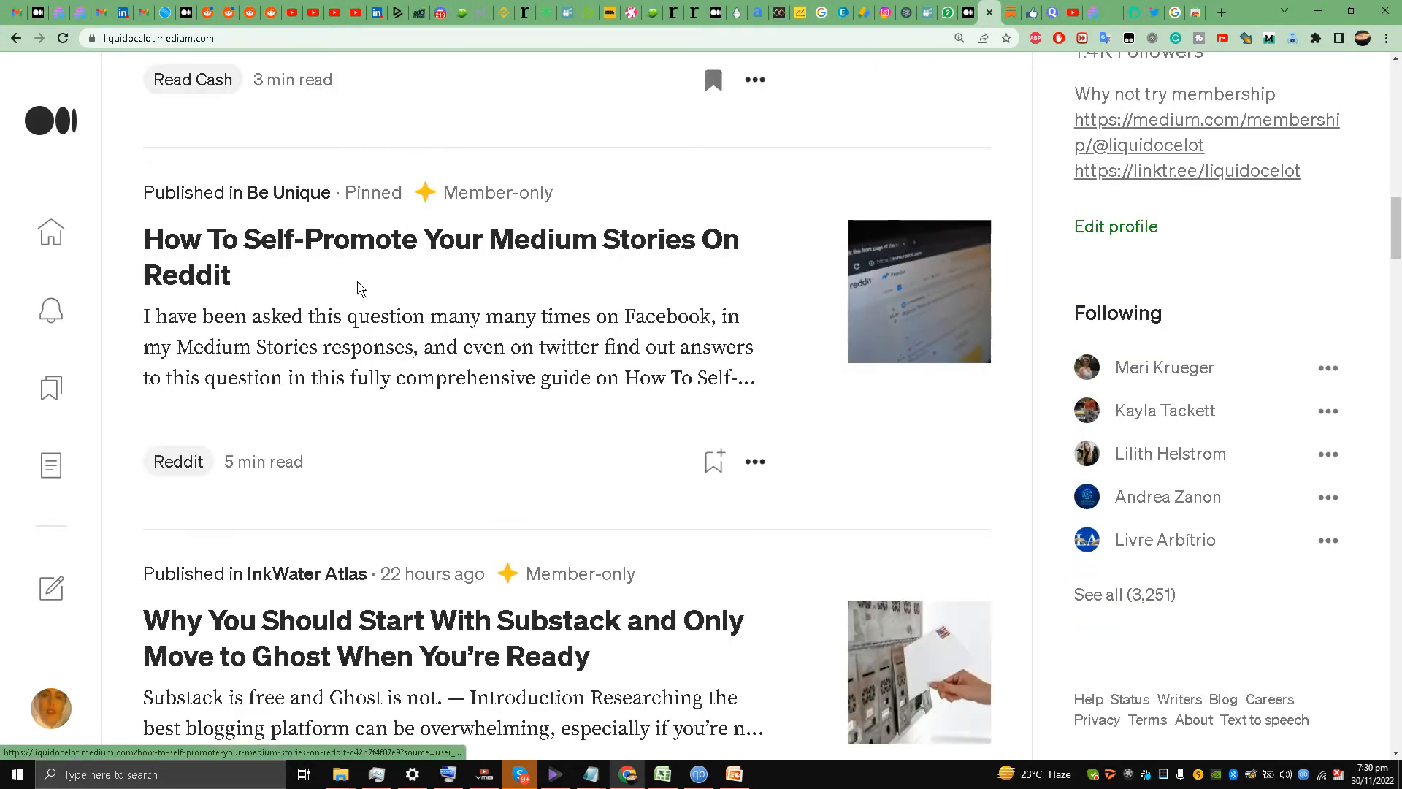
mouse_move(338, 313)
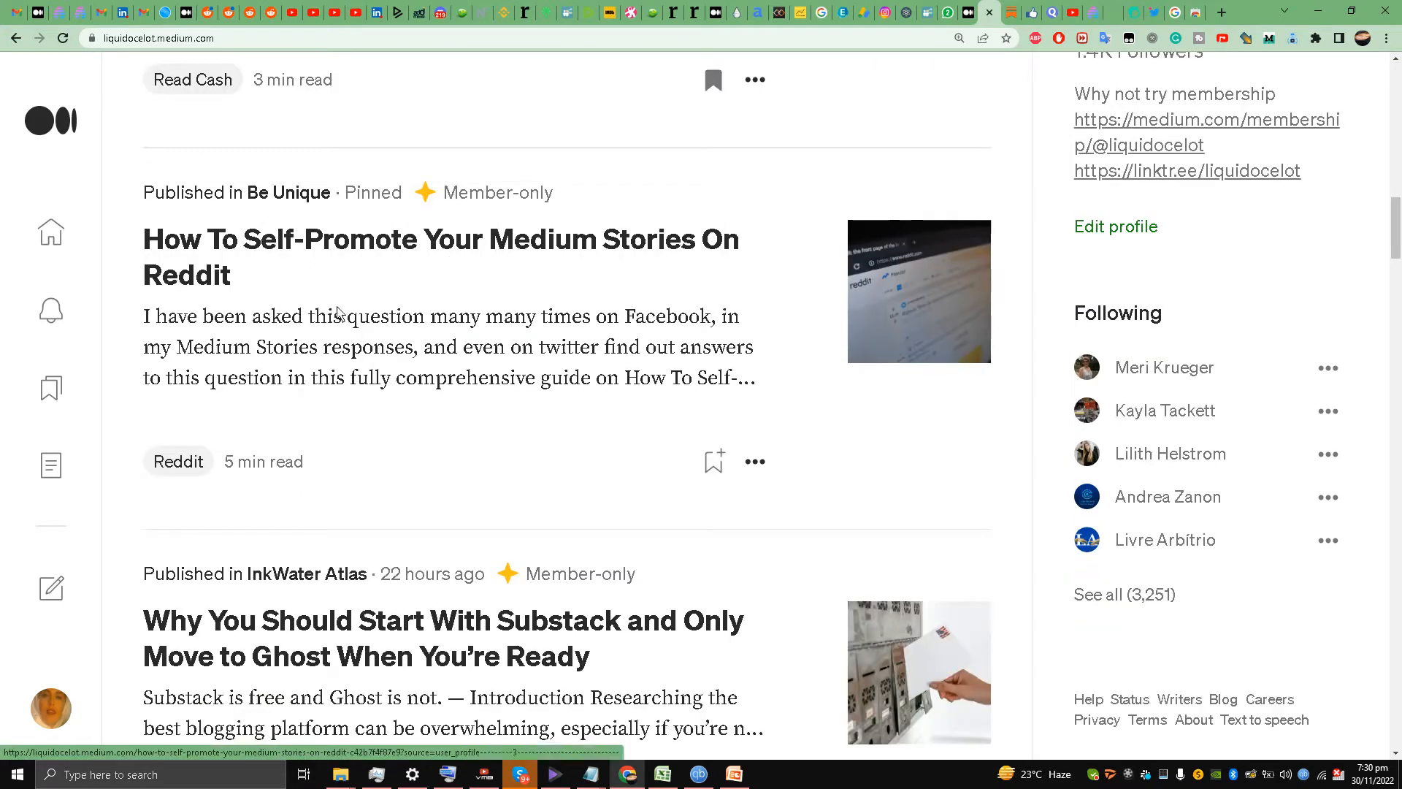
scroll(up, 3)
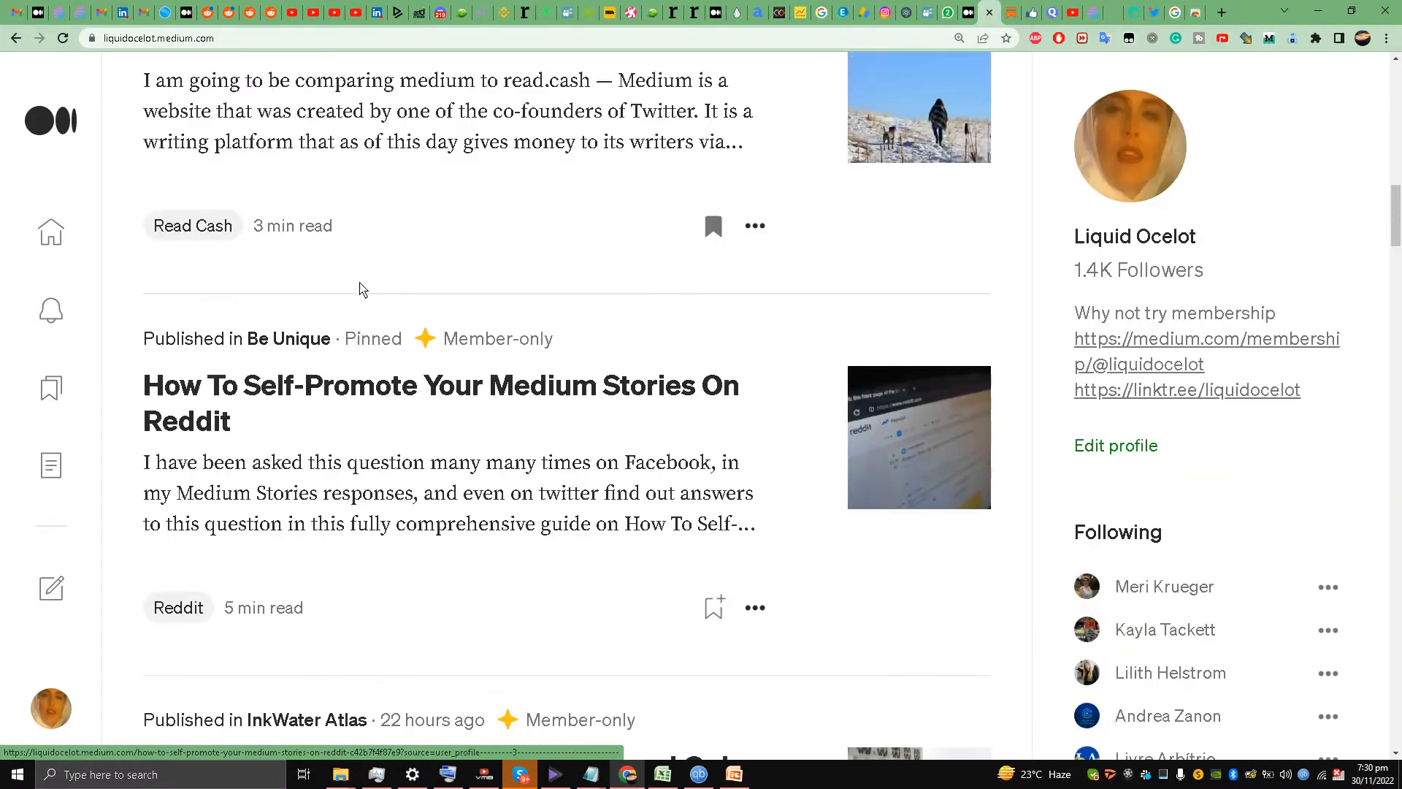
scroll(up, 3)
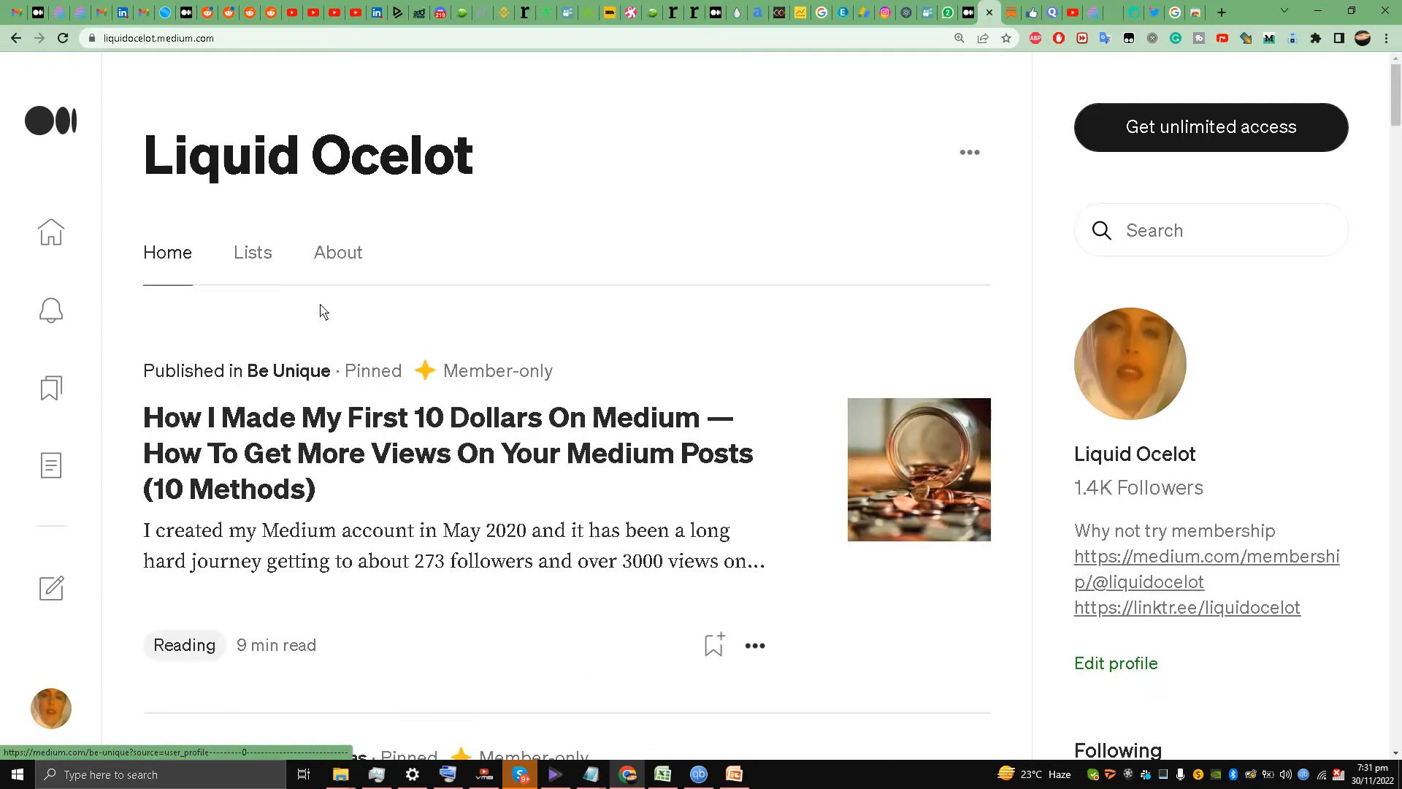
scroll(down, 3)
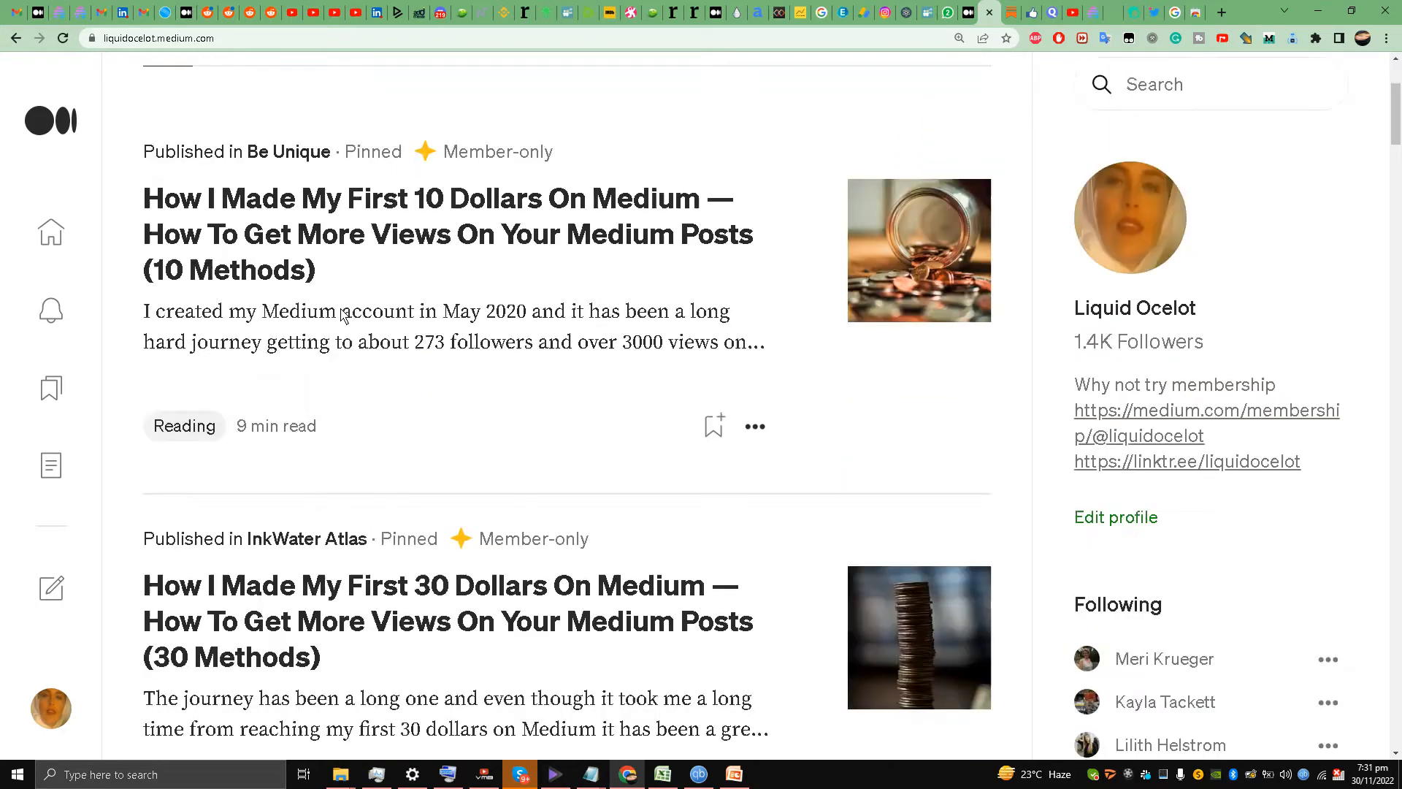
scroll(up, 3)
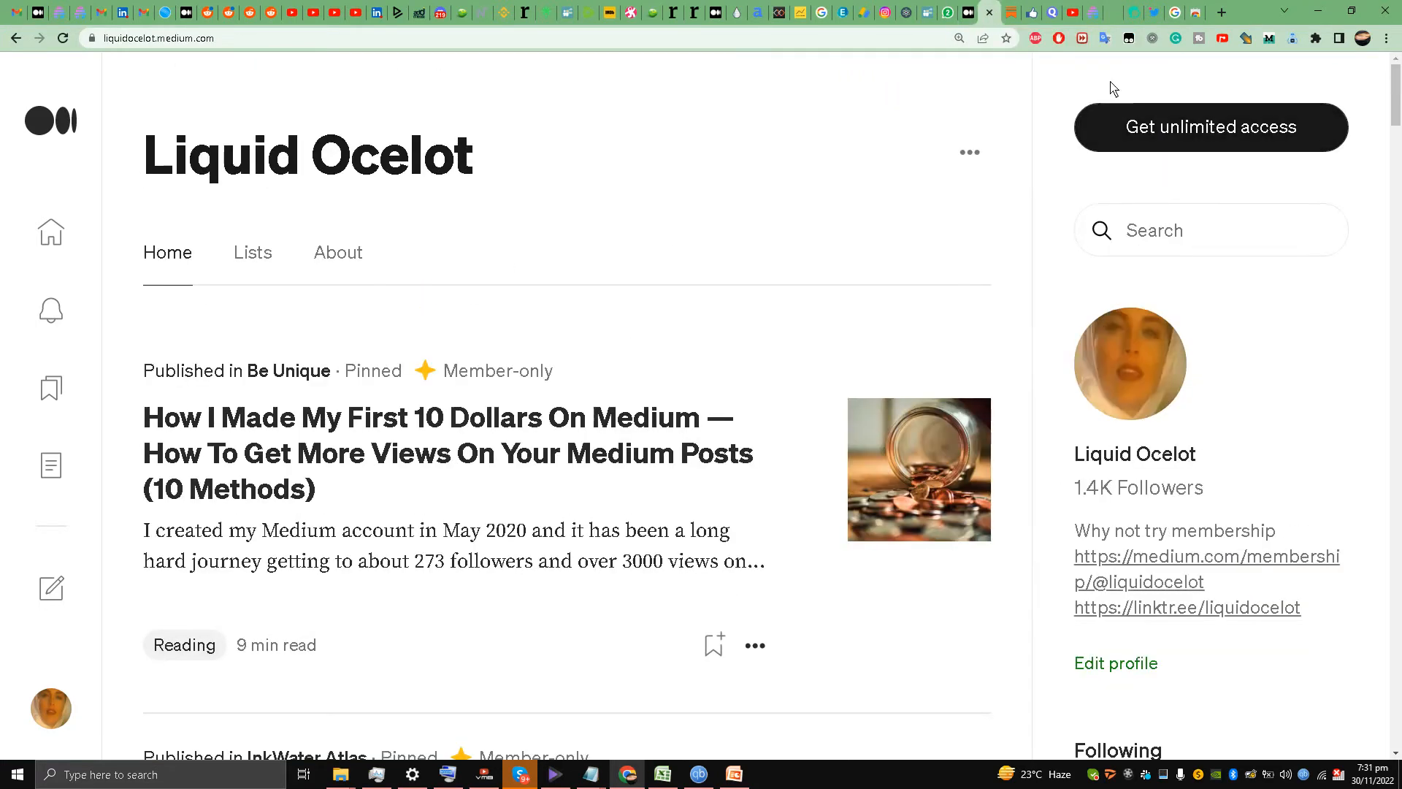
mouse_move(1005, 72)
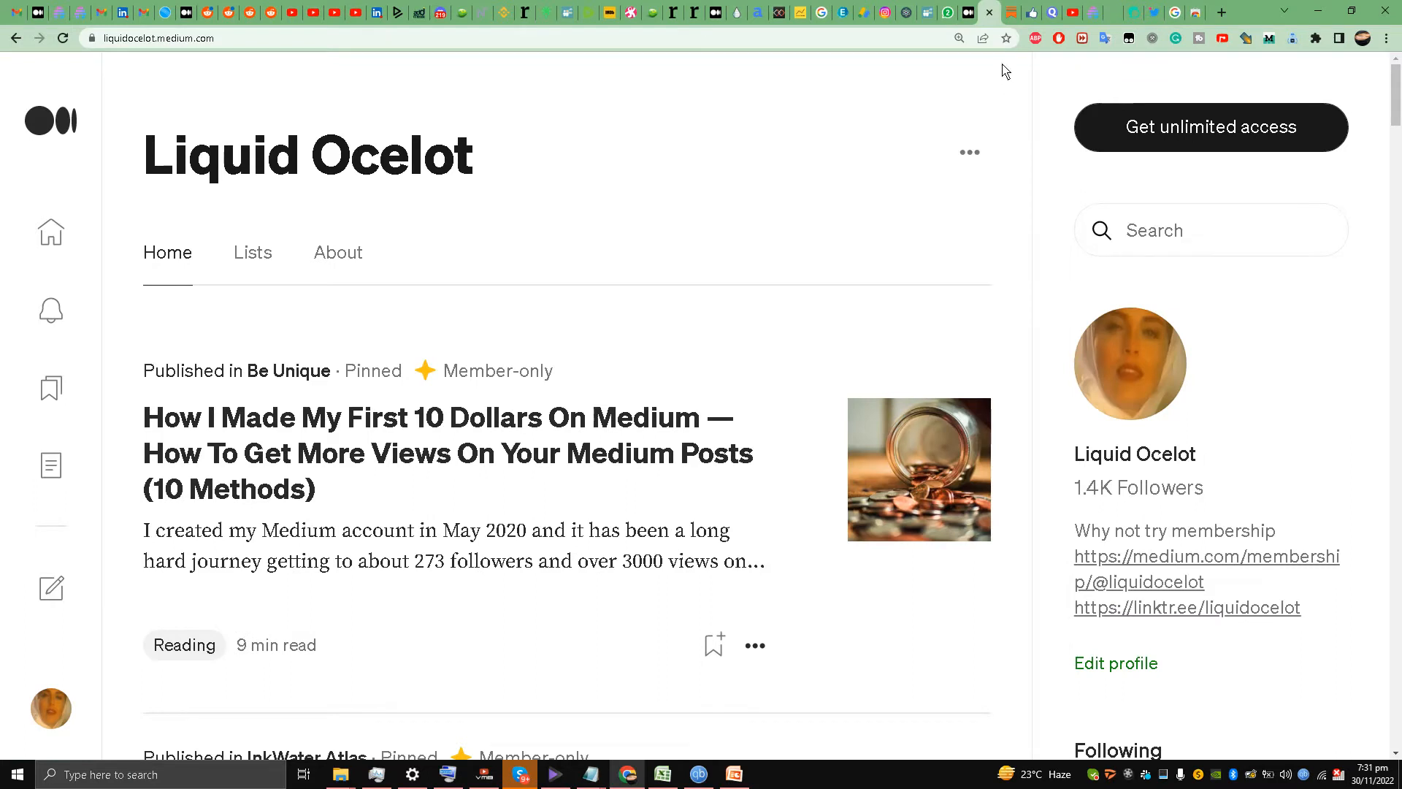
mouse_move(806, 327)
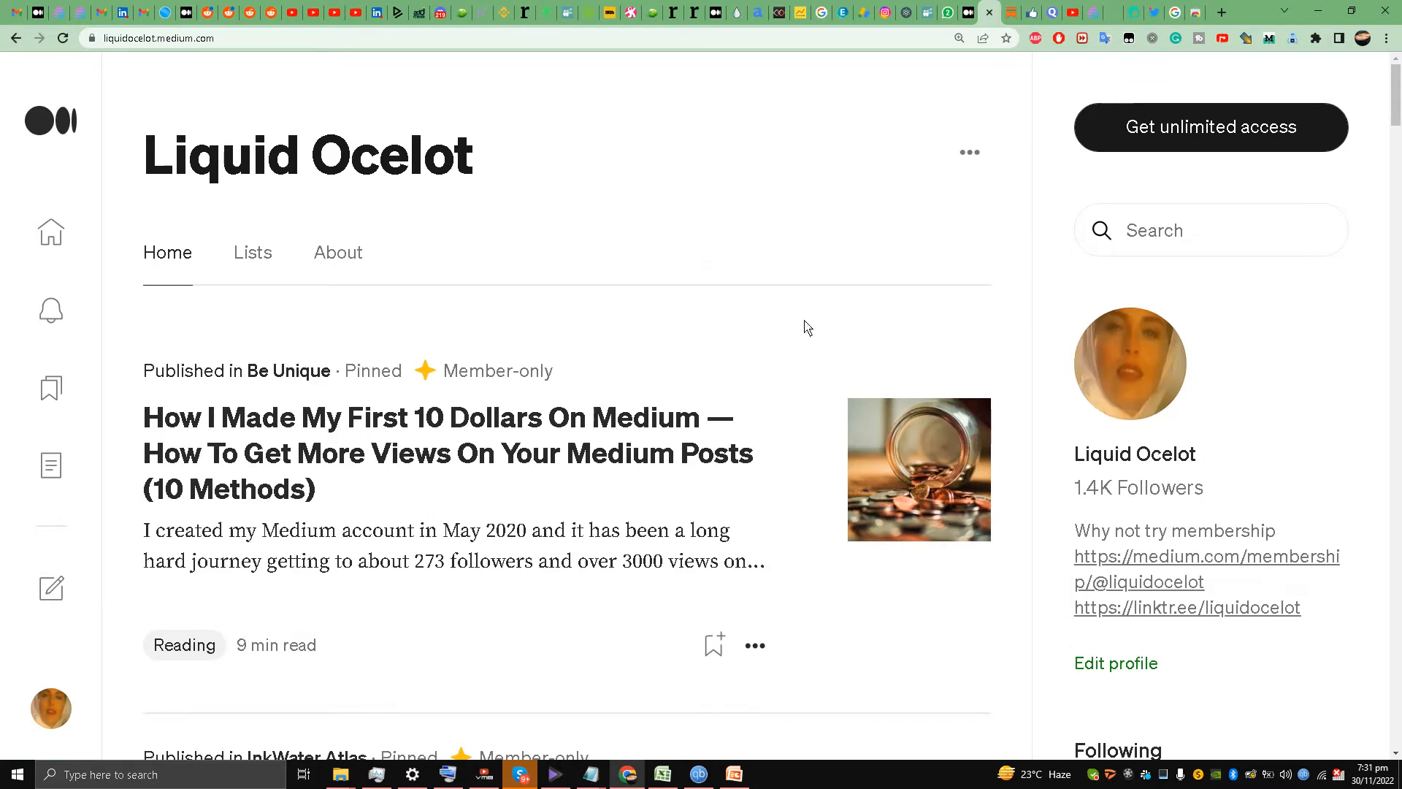
mouse_move(791, 299)
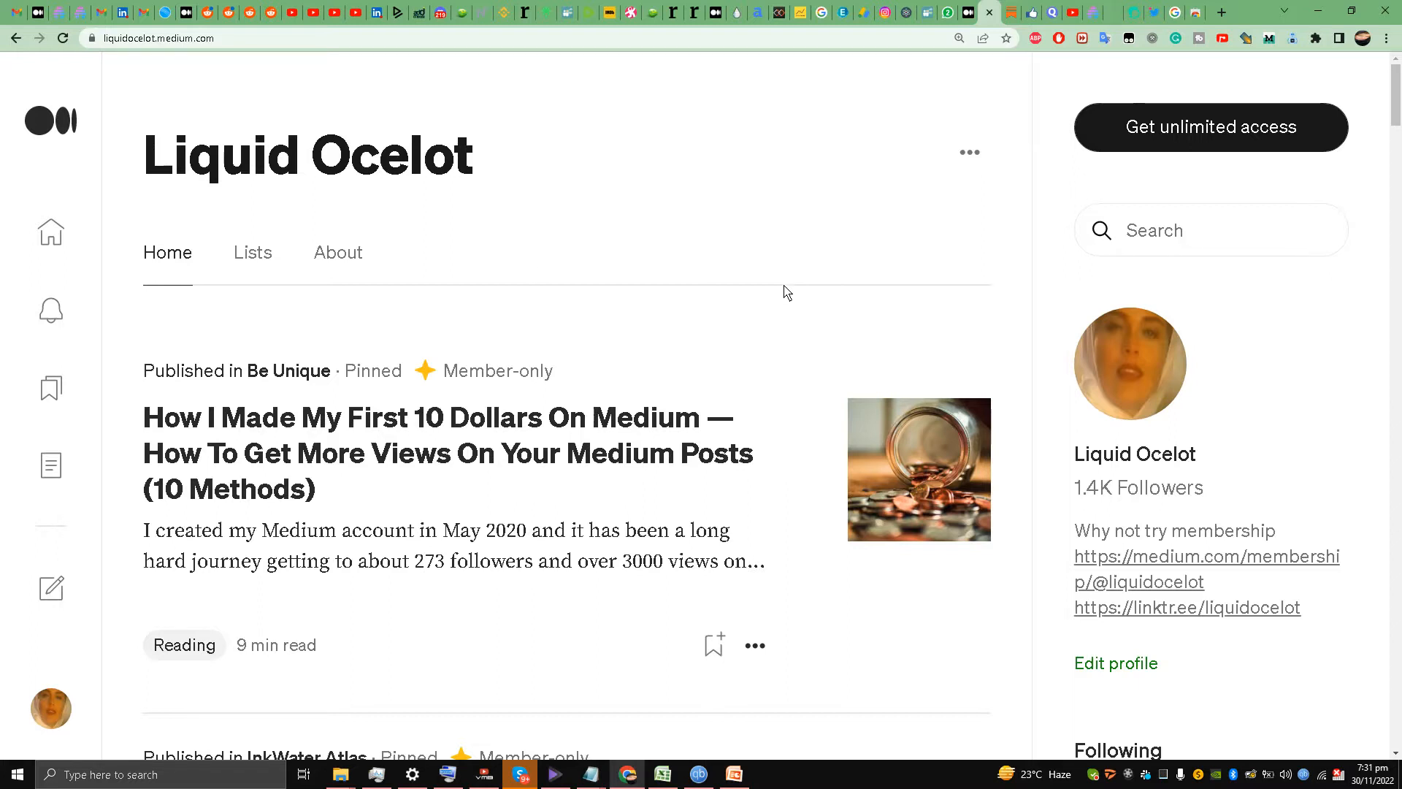
mouse_move(686, 707)
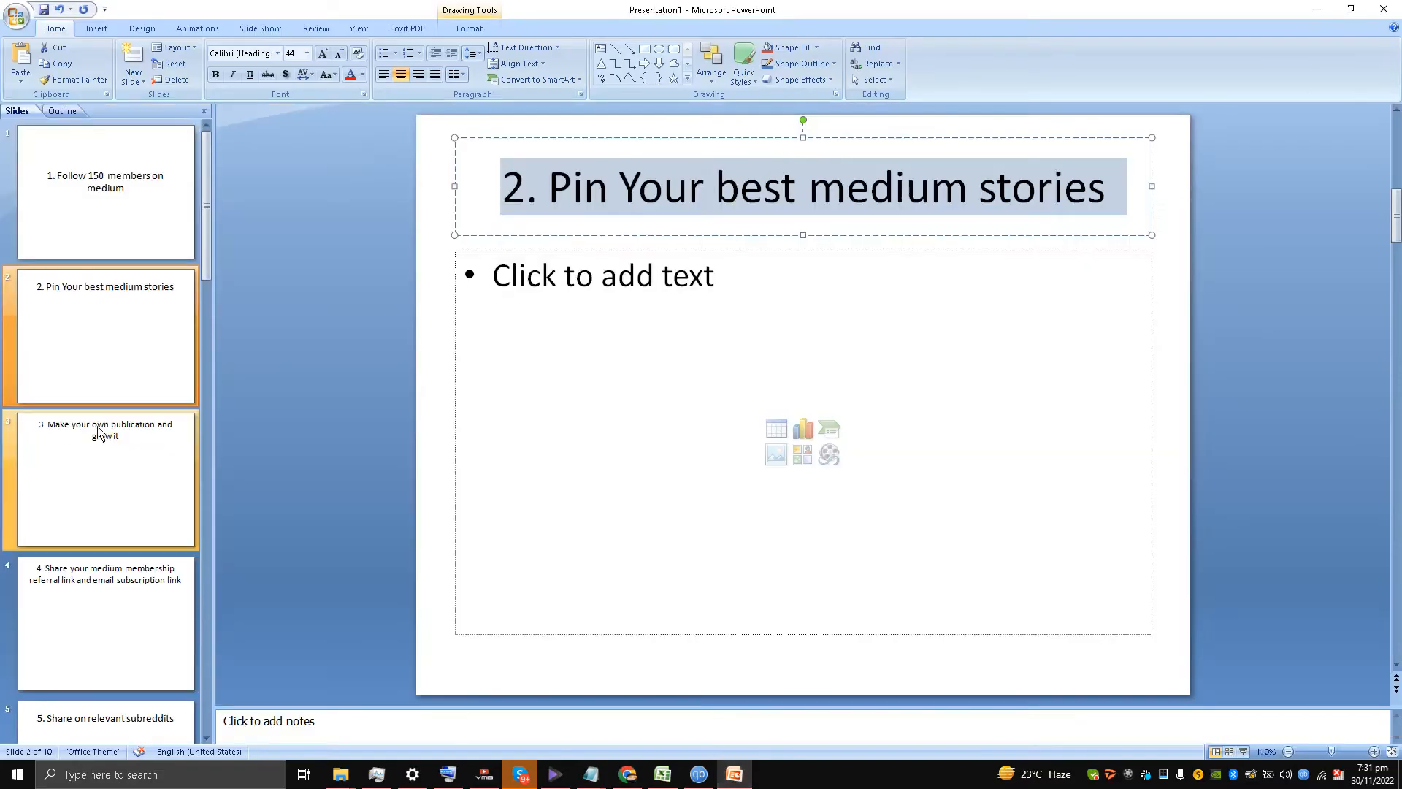
Go to slide 3, "Make your own publication and grow it," and select its title
click(105, 480)
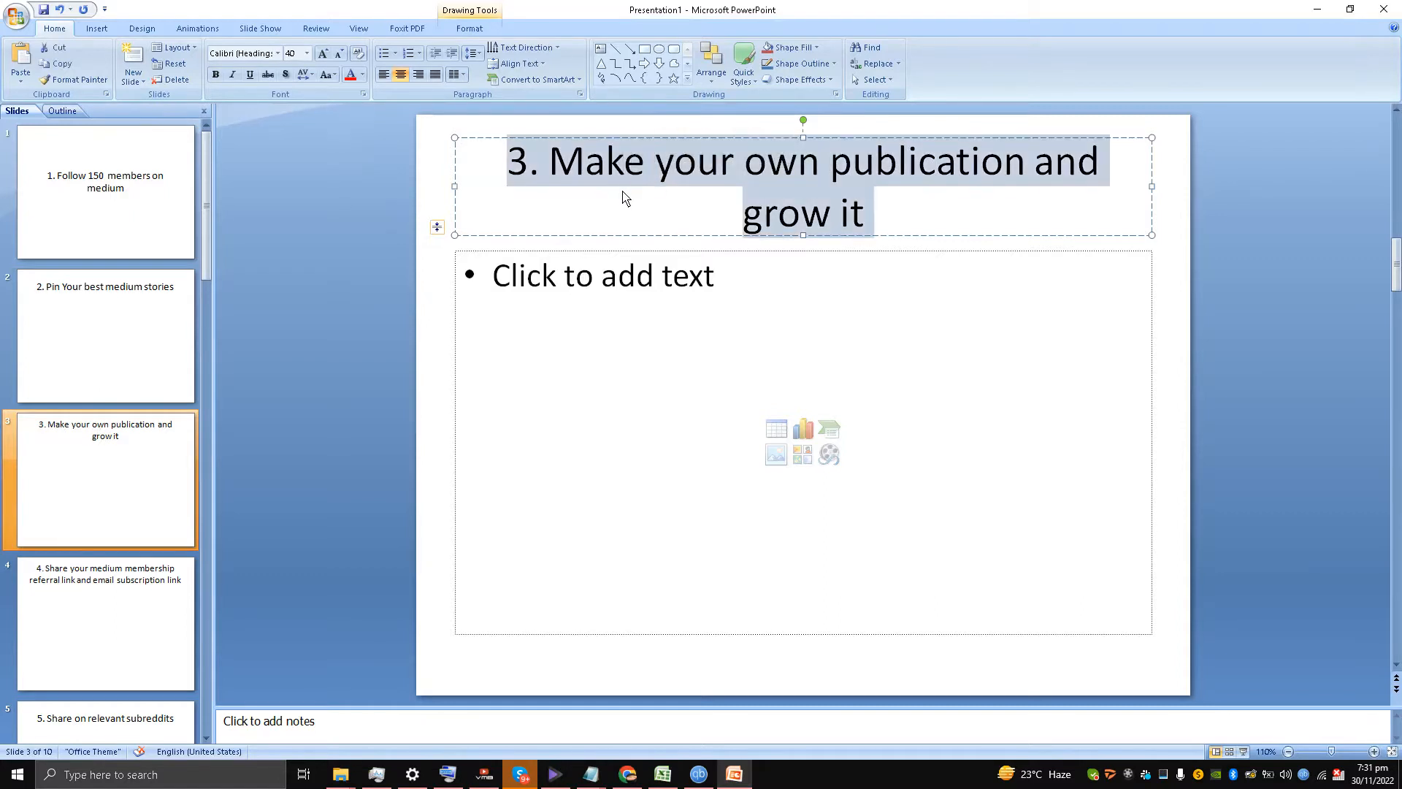
click(607, 223)
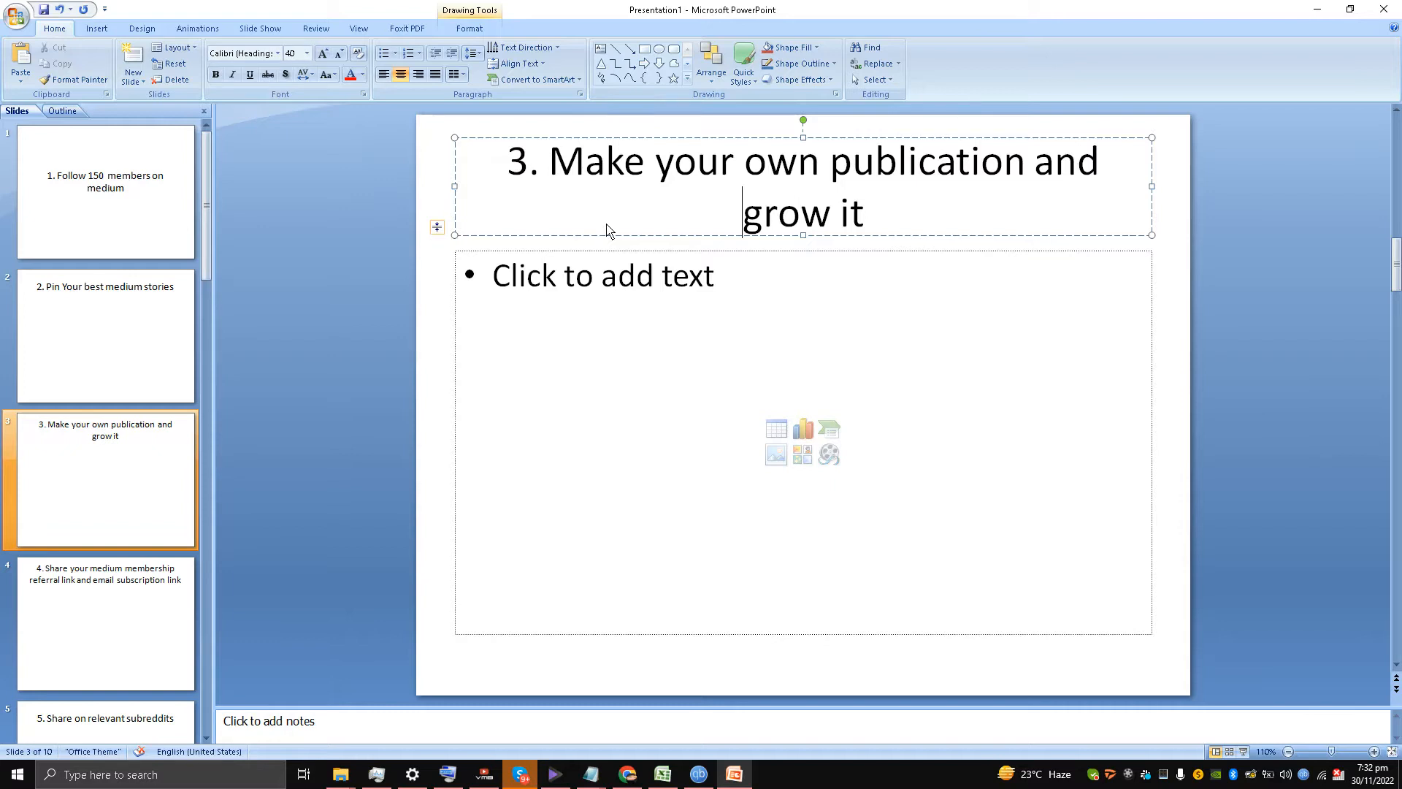
mouse_move(548, 203)
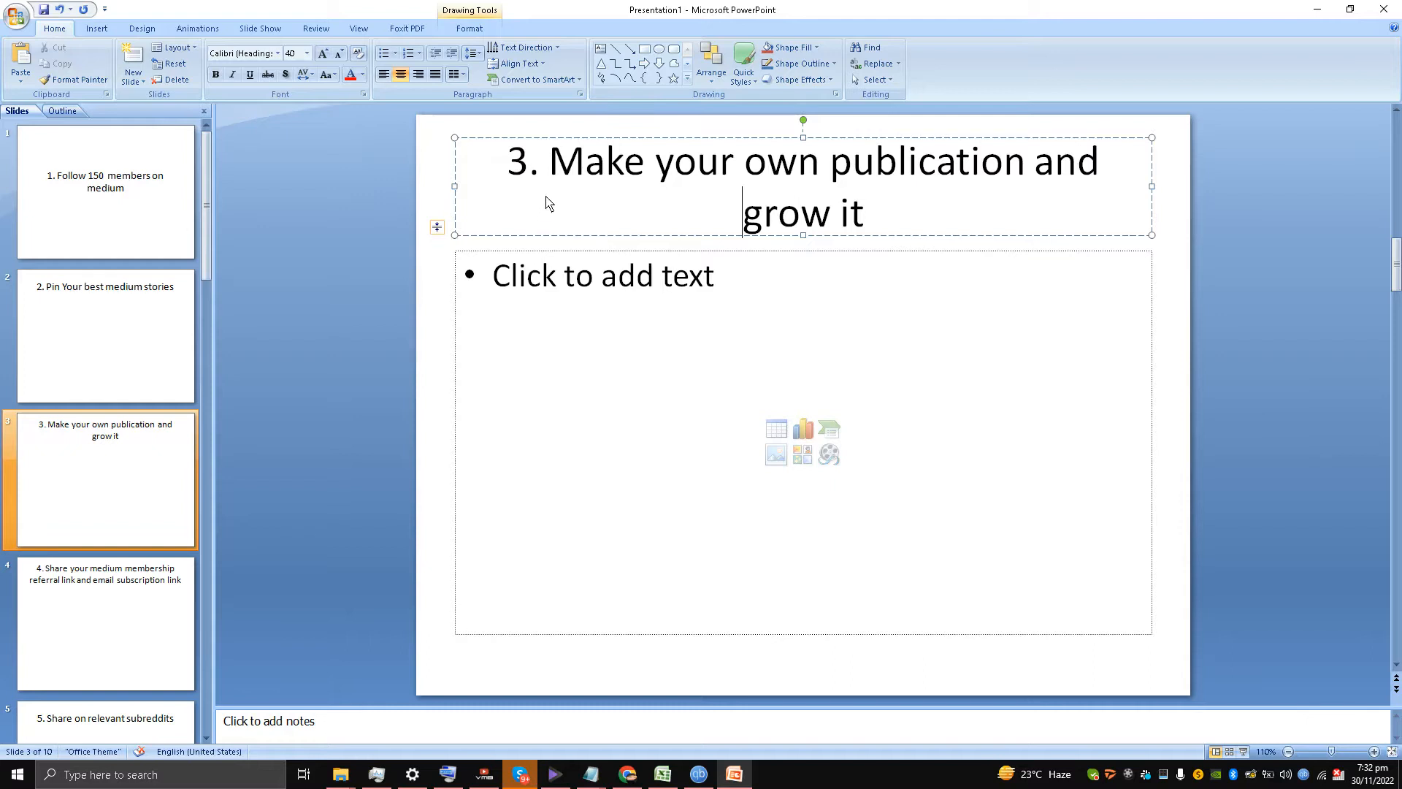
mouse_move(517, 197)
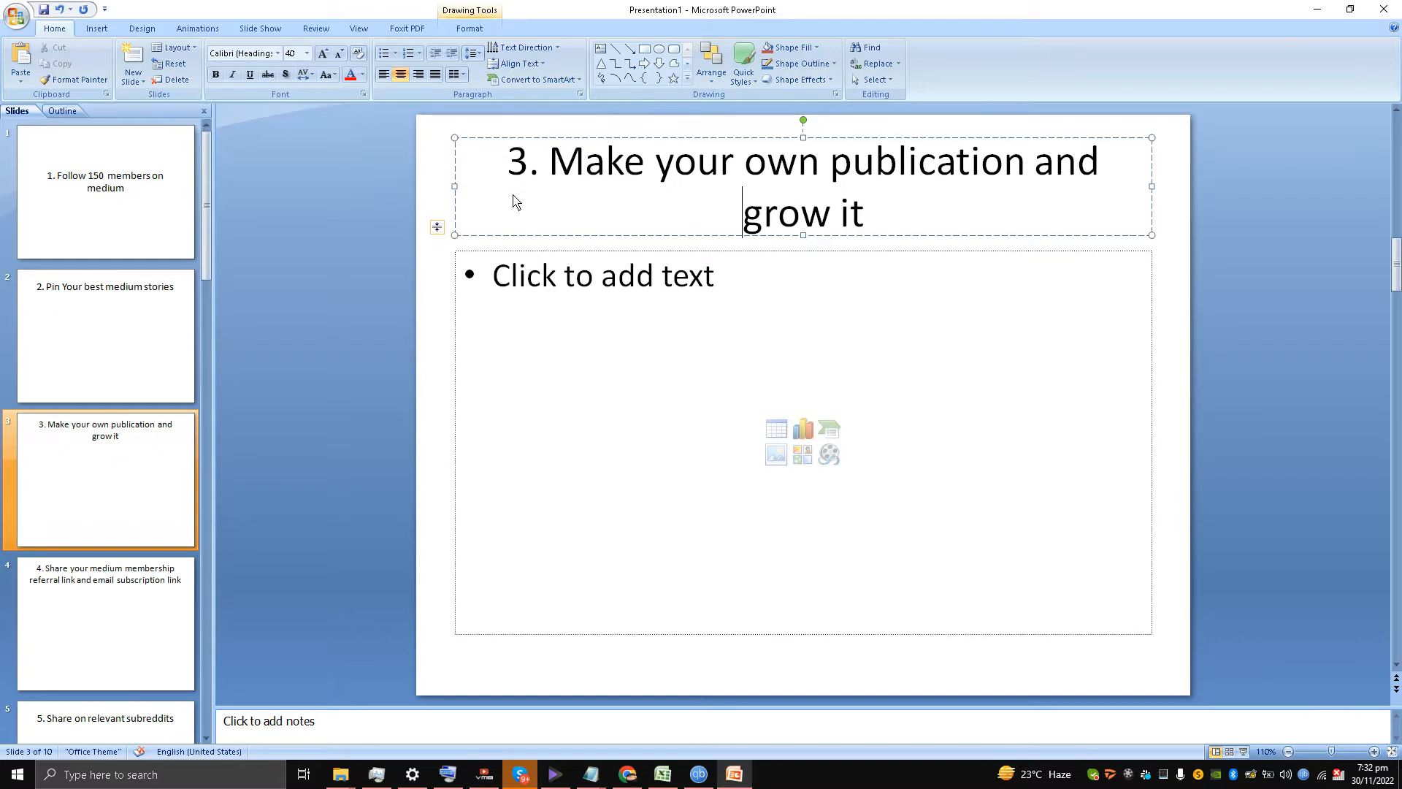
Step through slide 4's referral-link tip to slide 5, "Share on relevant subreddits."
click(105, 624)
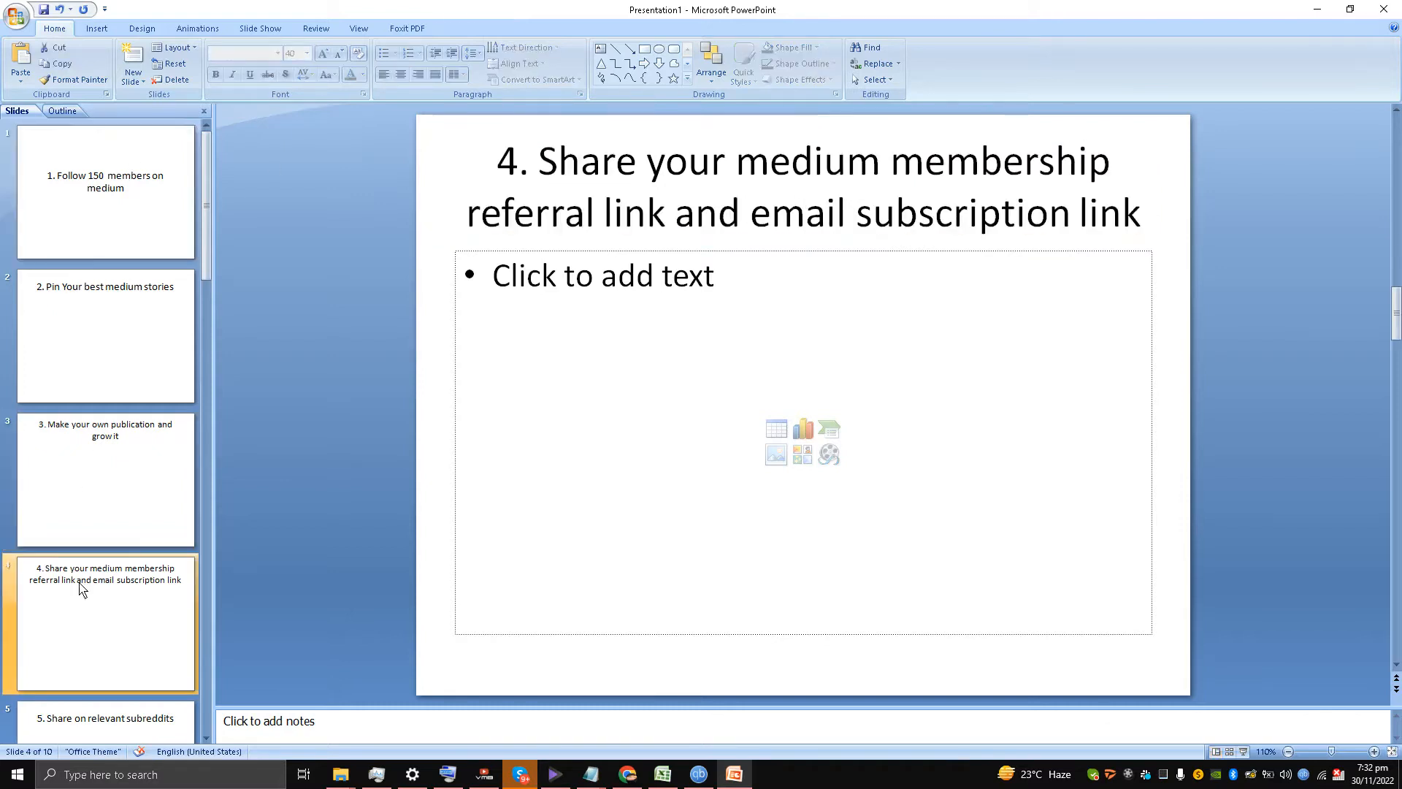
click(541, 174)
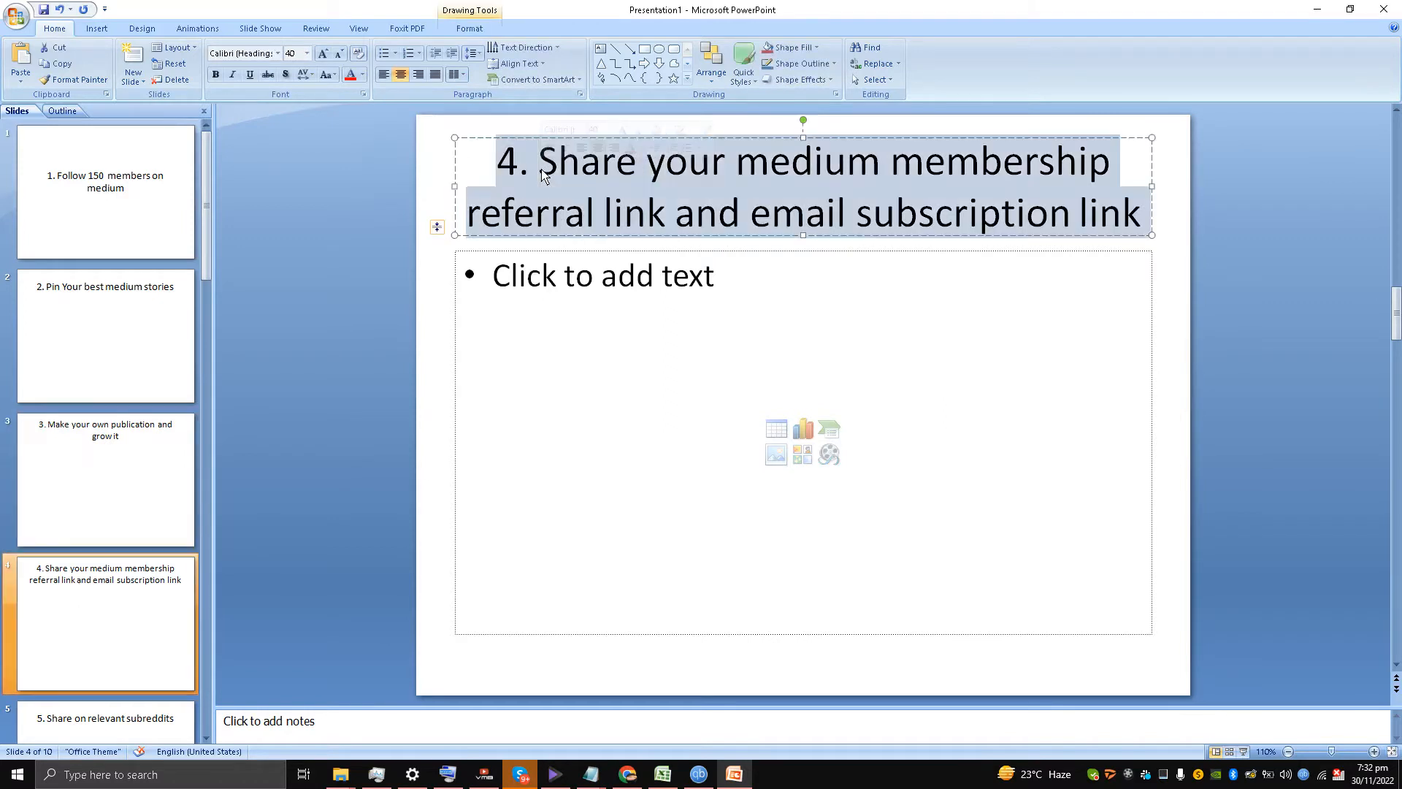
mouse_move(643, 205)
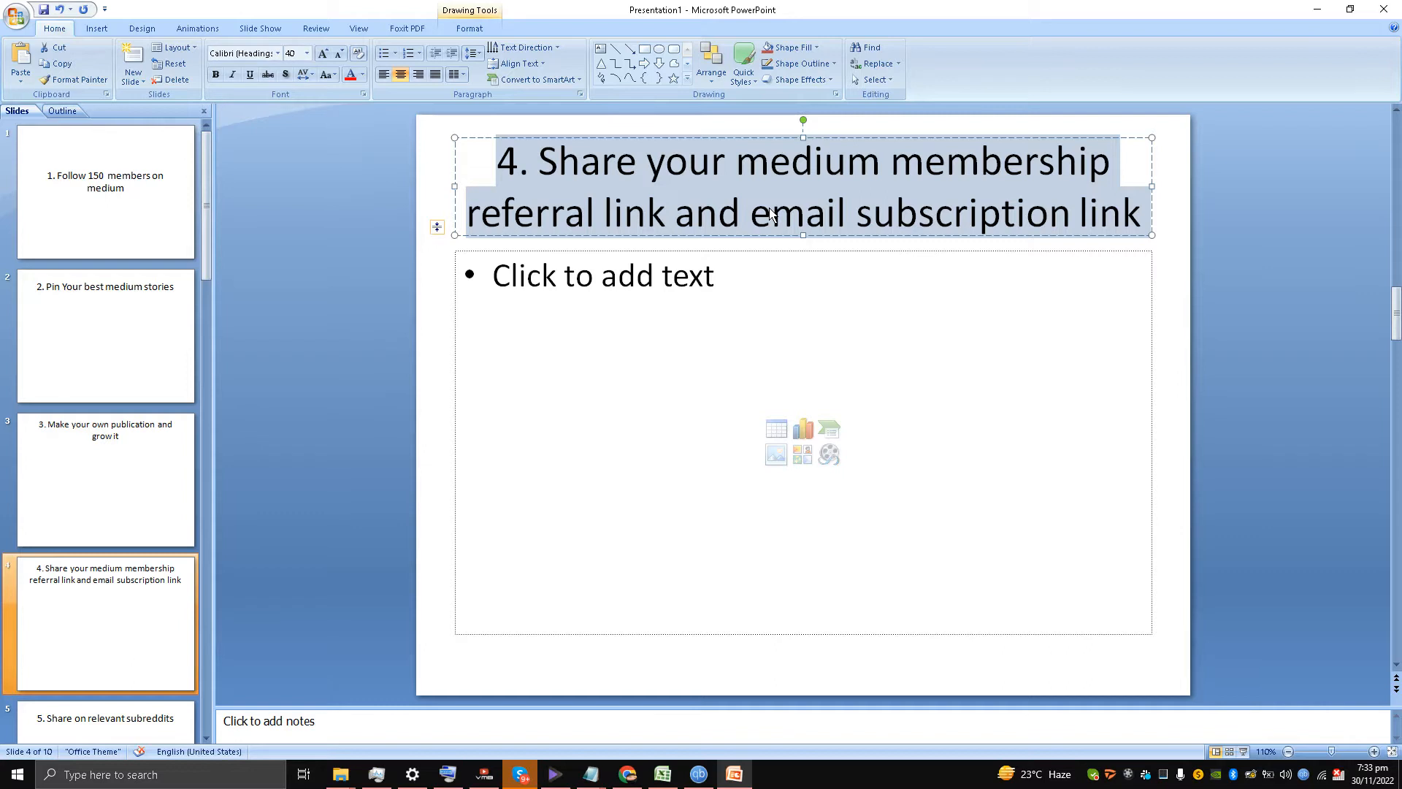
mouse_move(75, 427)
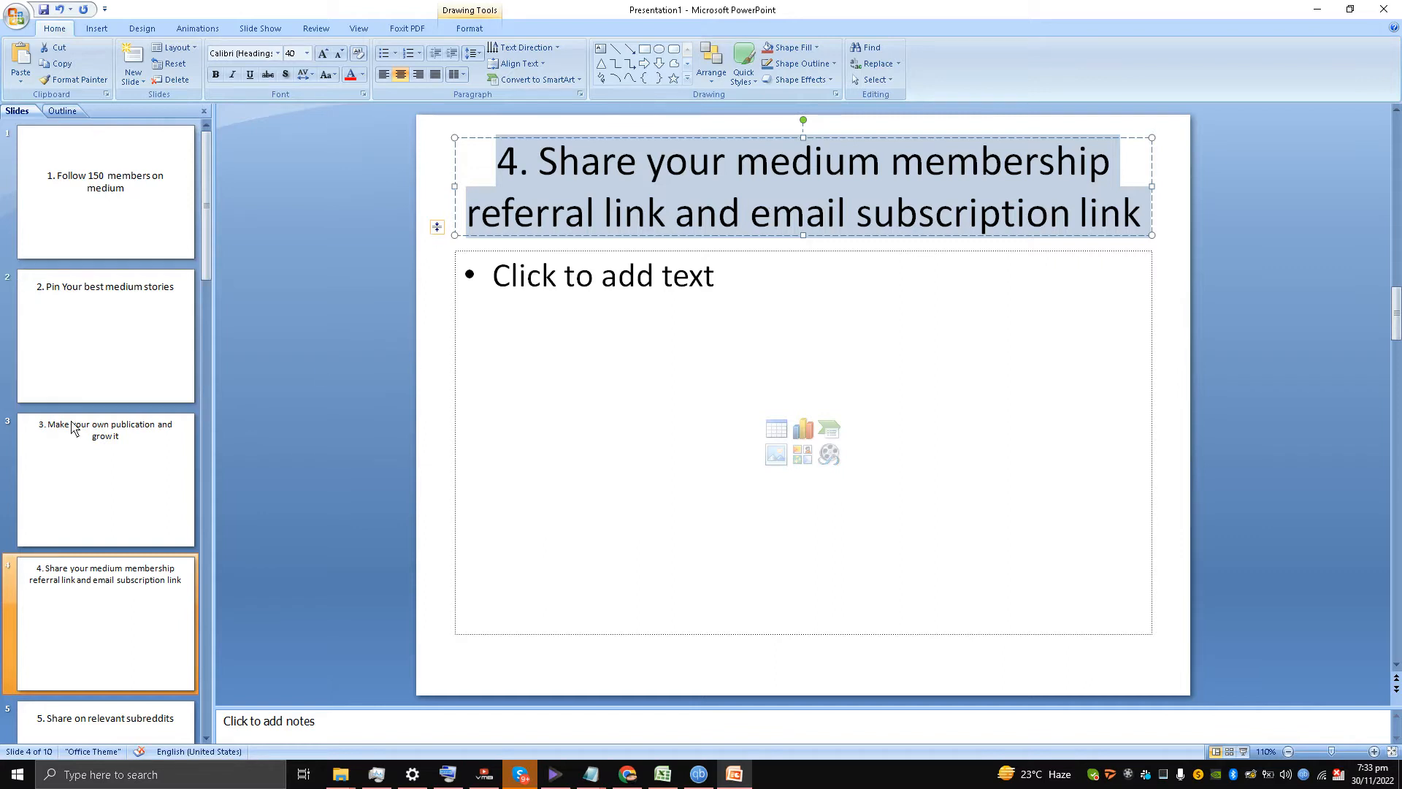
click(105, 479)
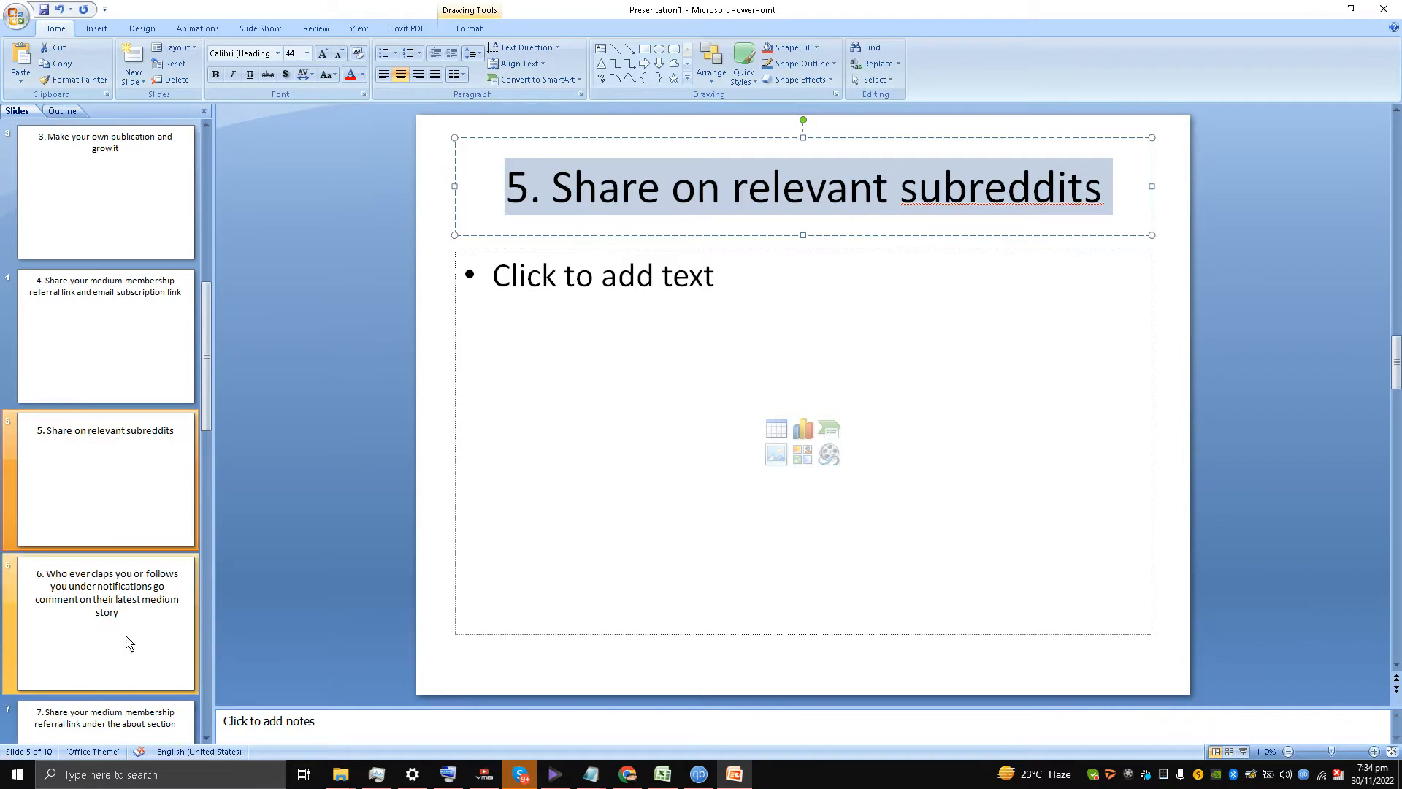
Show slide 6 on commenting on followers' stories, then minimize PowerPoint to reveal Medium
click(103, 624)
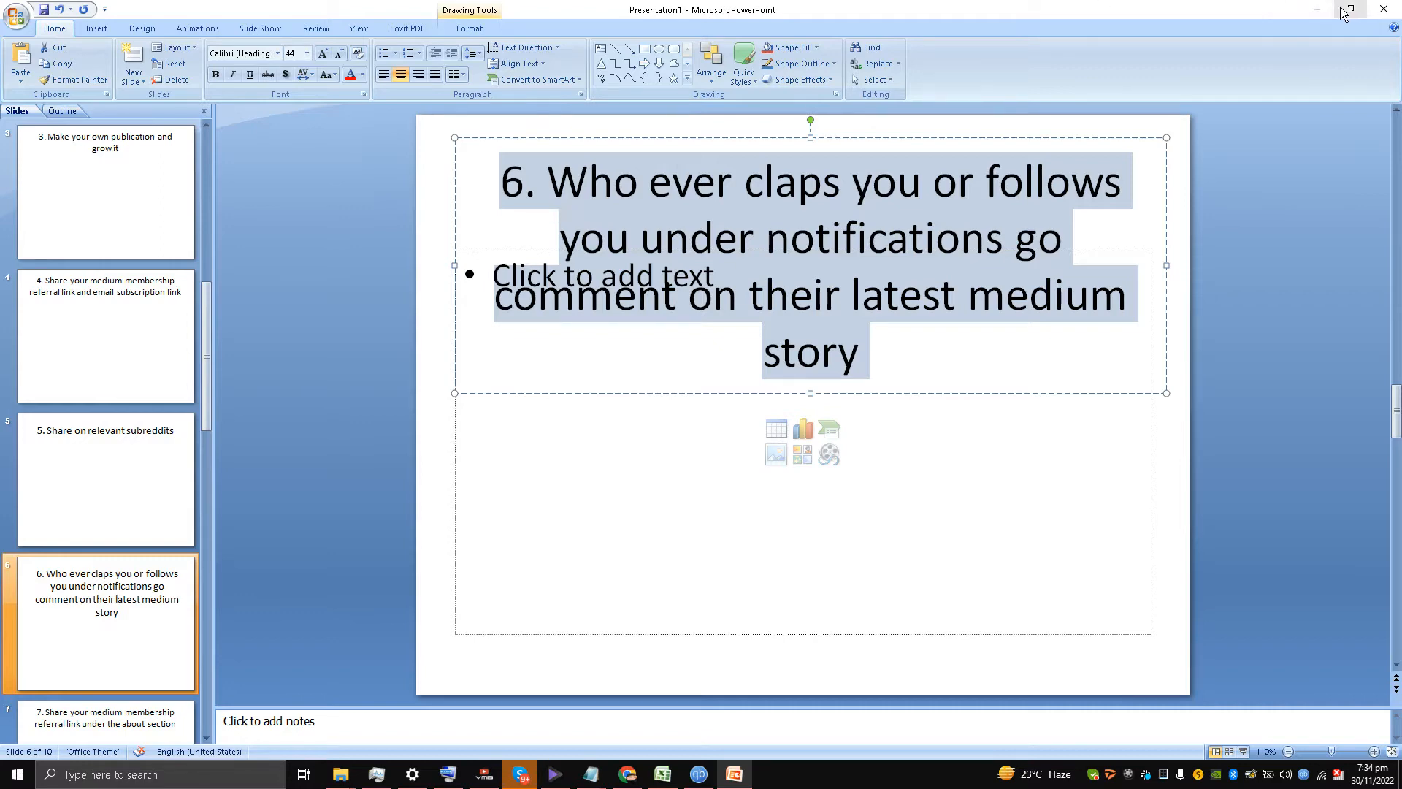
click(628, 774)
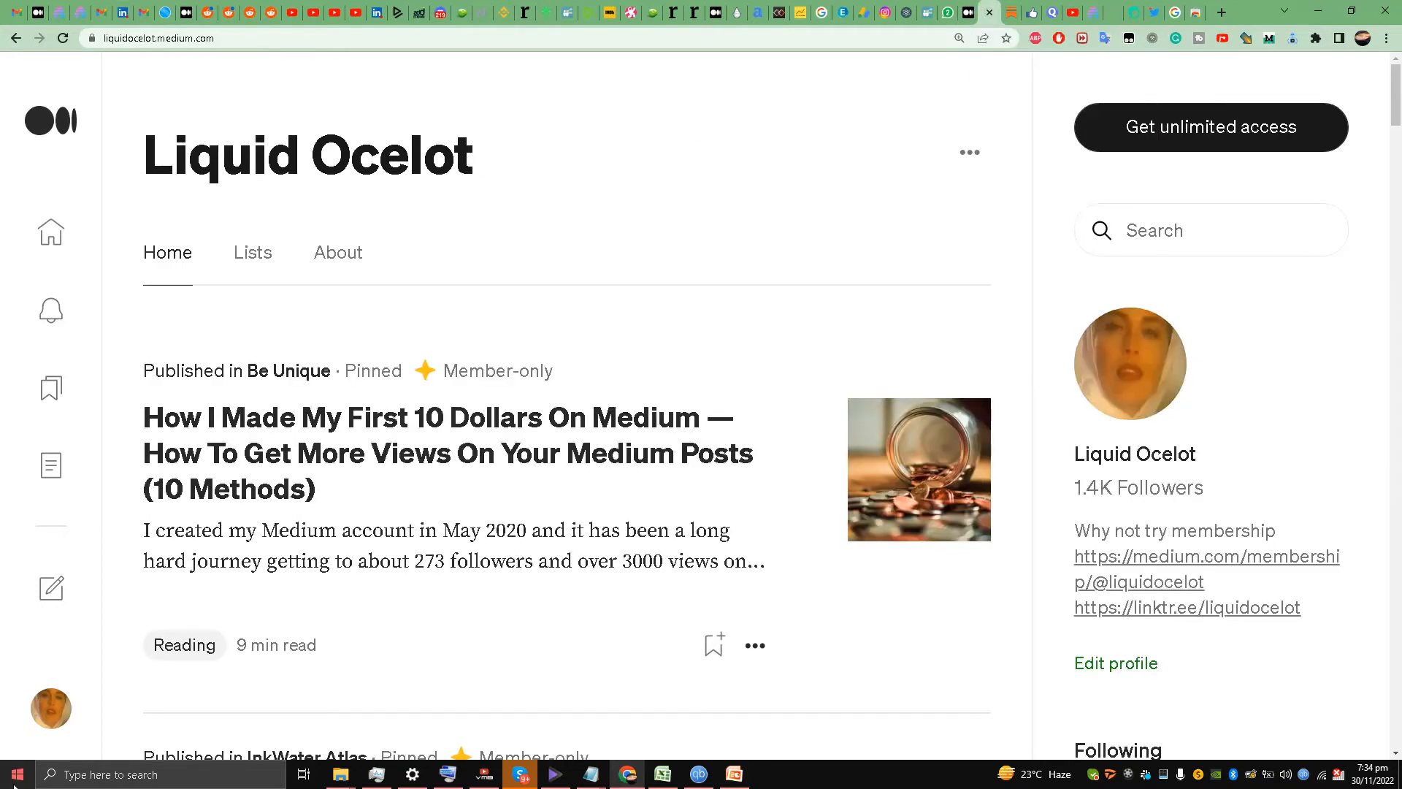
click(51, 707)
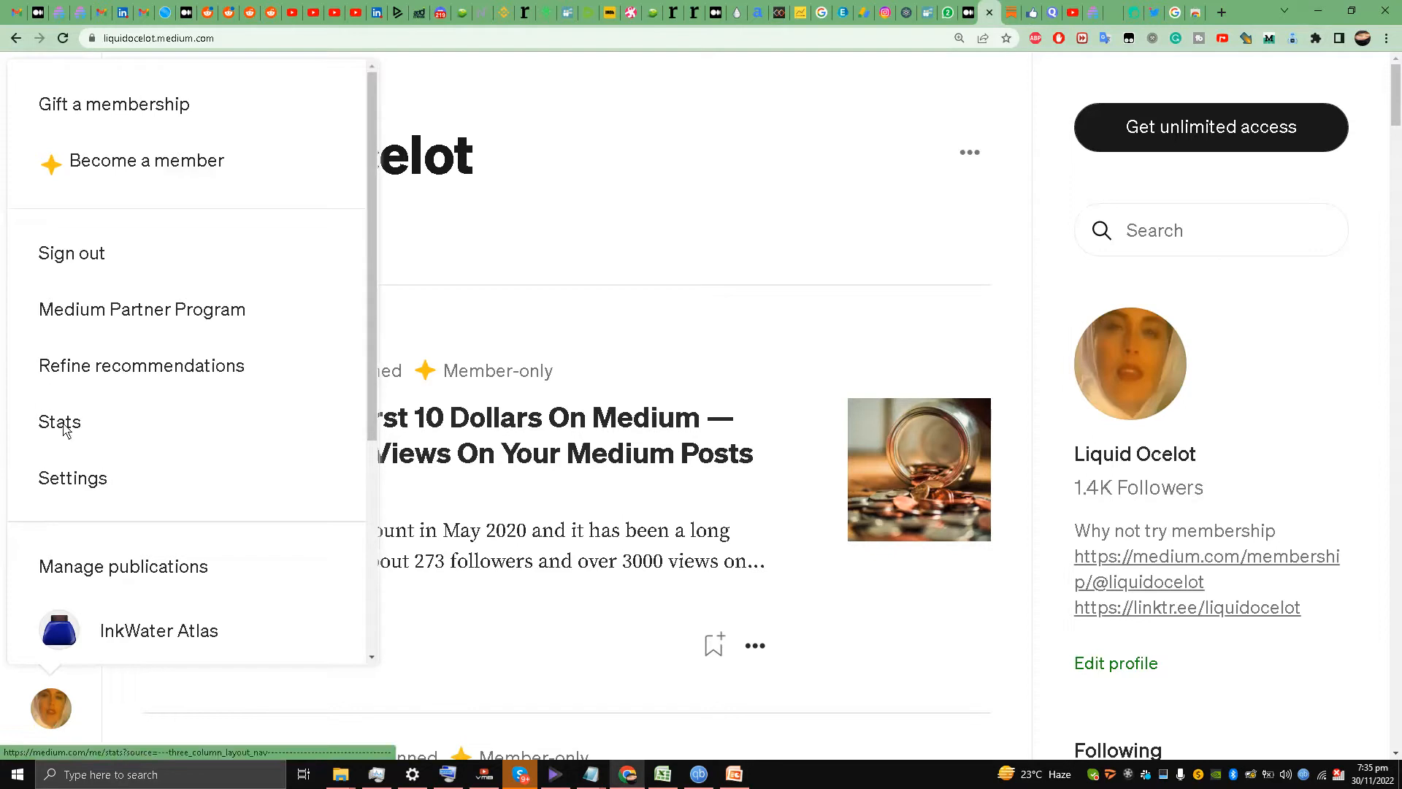
click(59, 422)
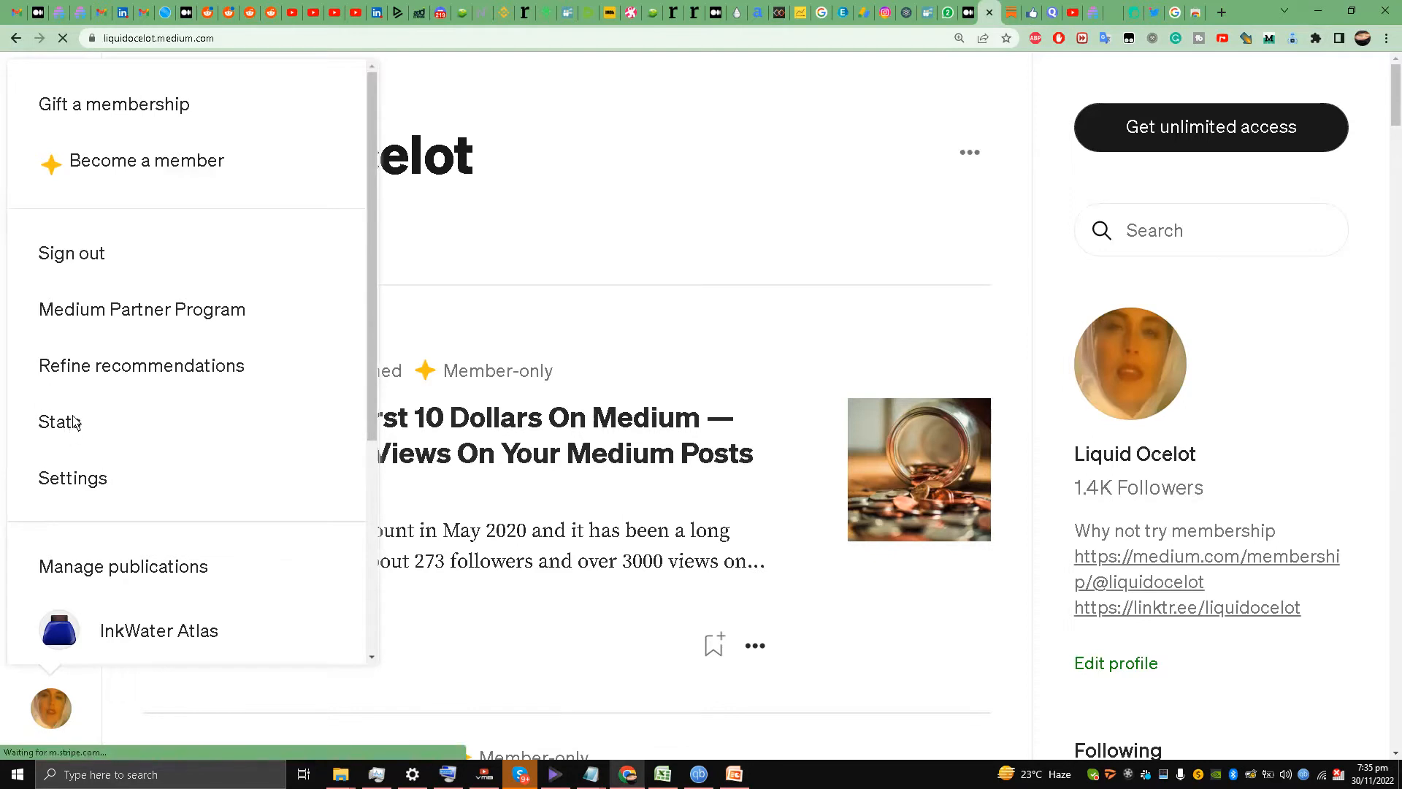
click(57, 422)
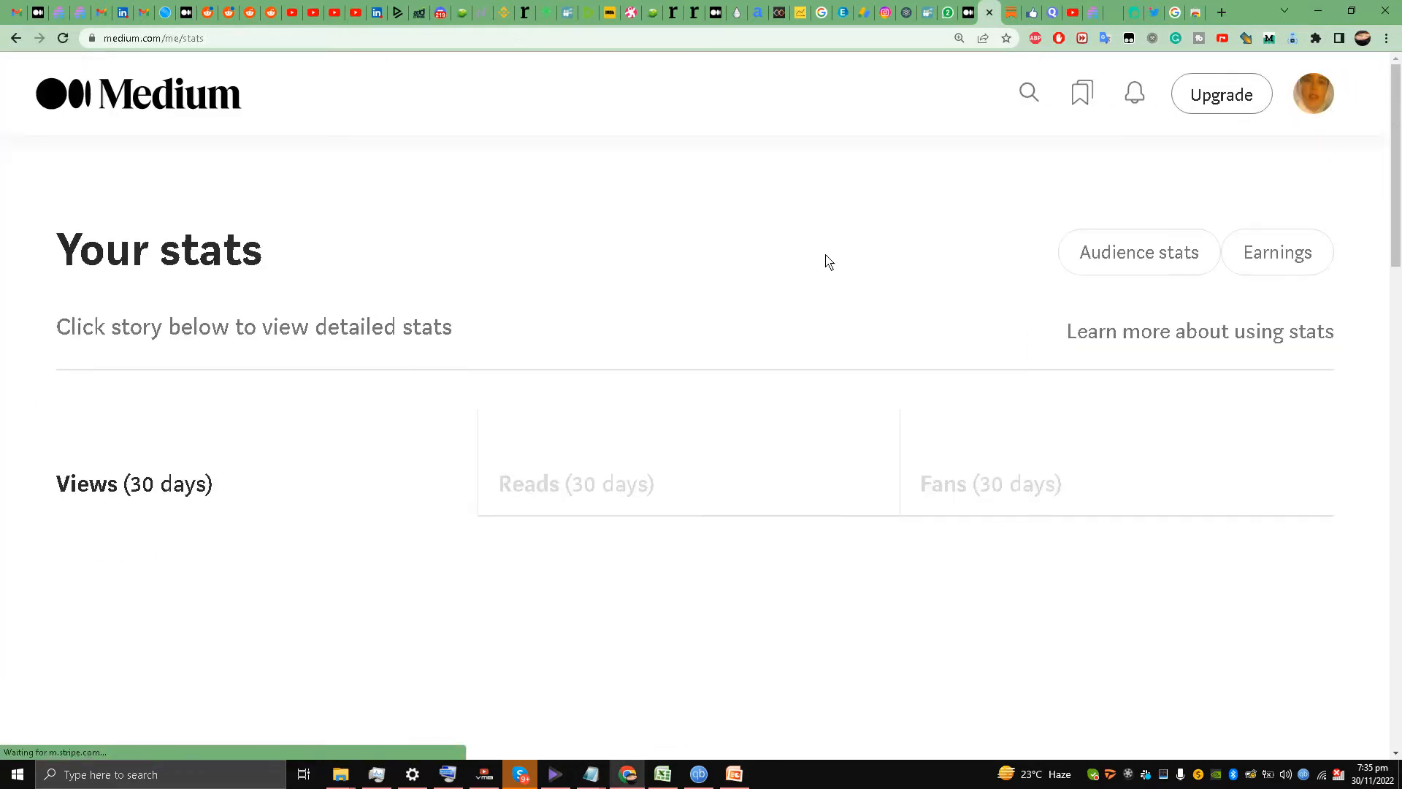
click(1133, 93)
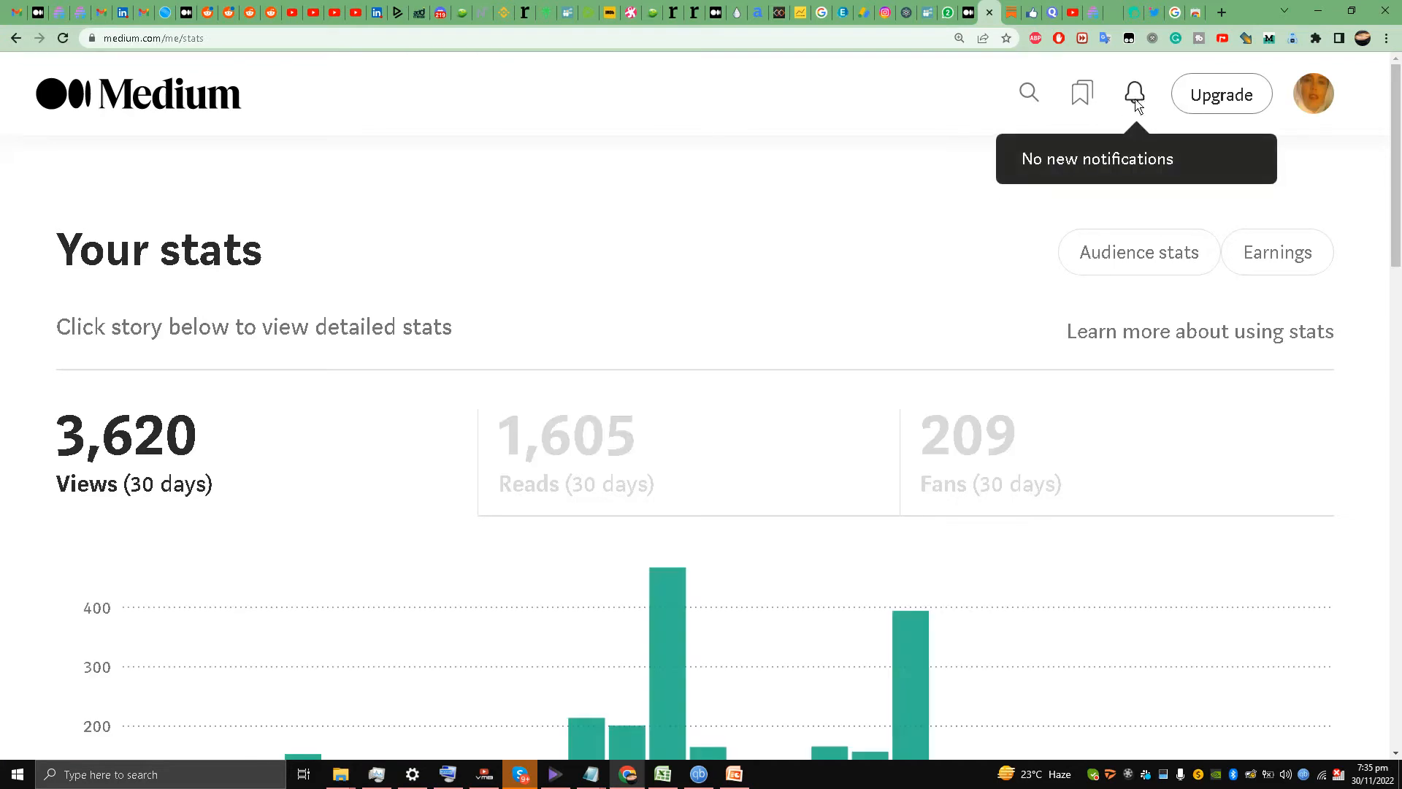
click(1133, 94)
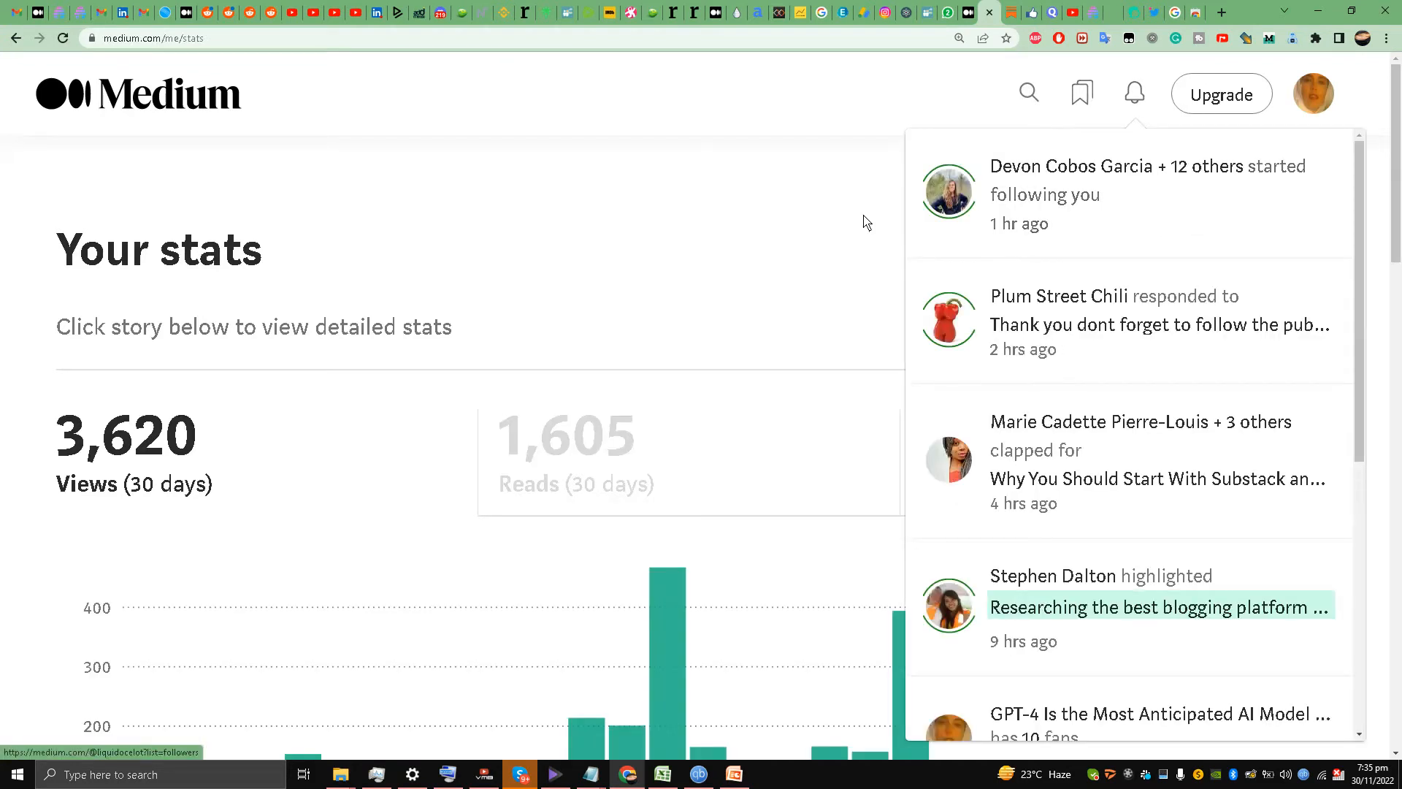
mouse_move(1028, 197)
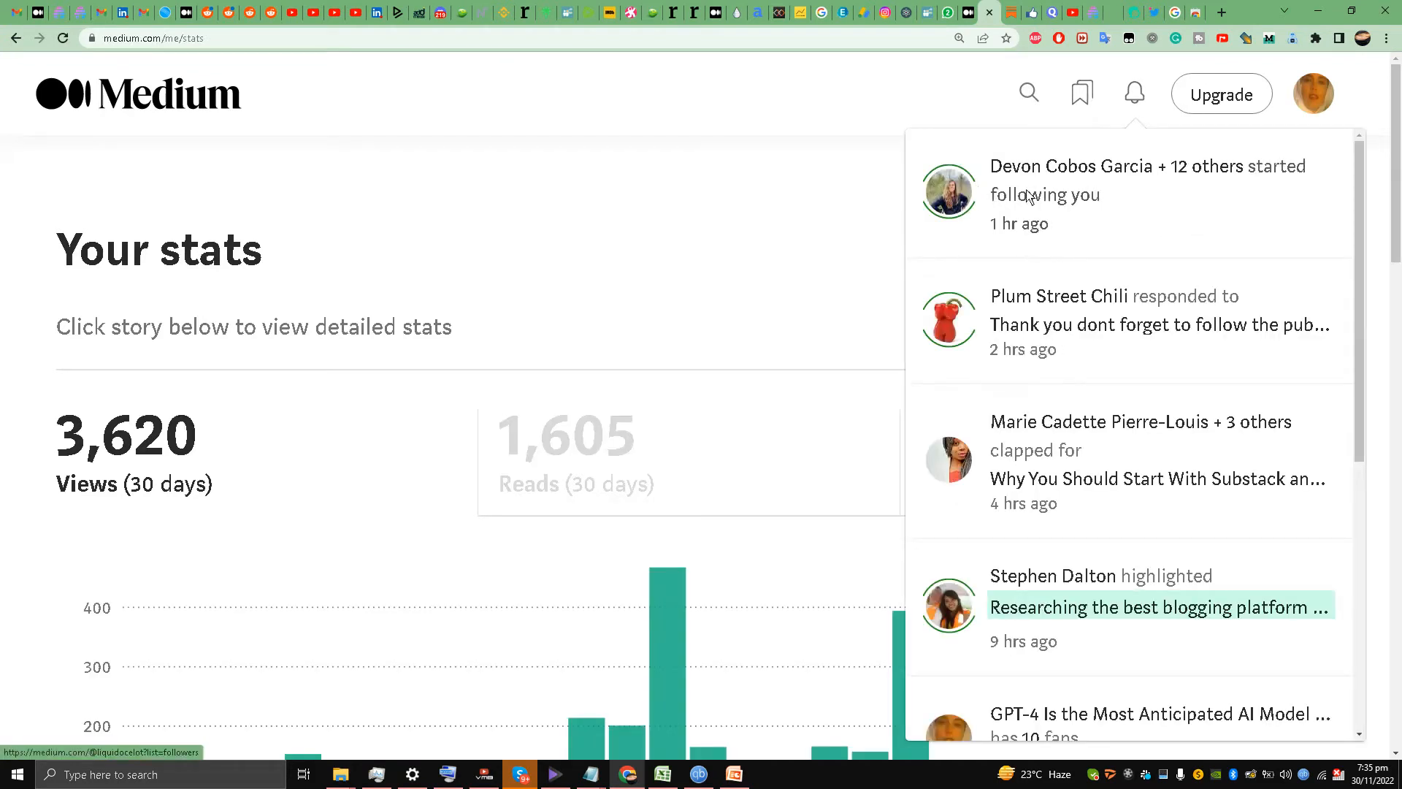
mouse_move(1055, 205)
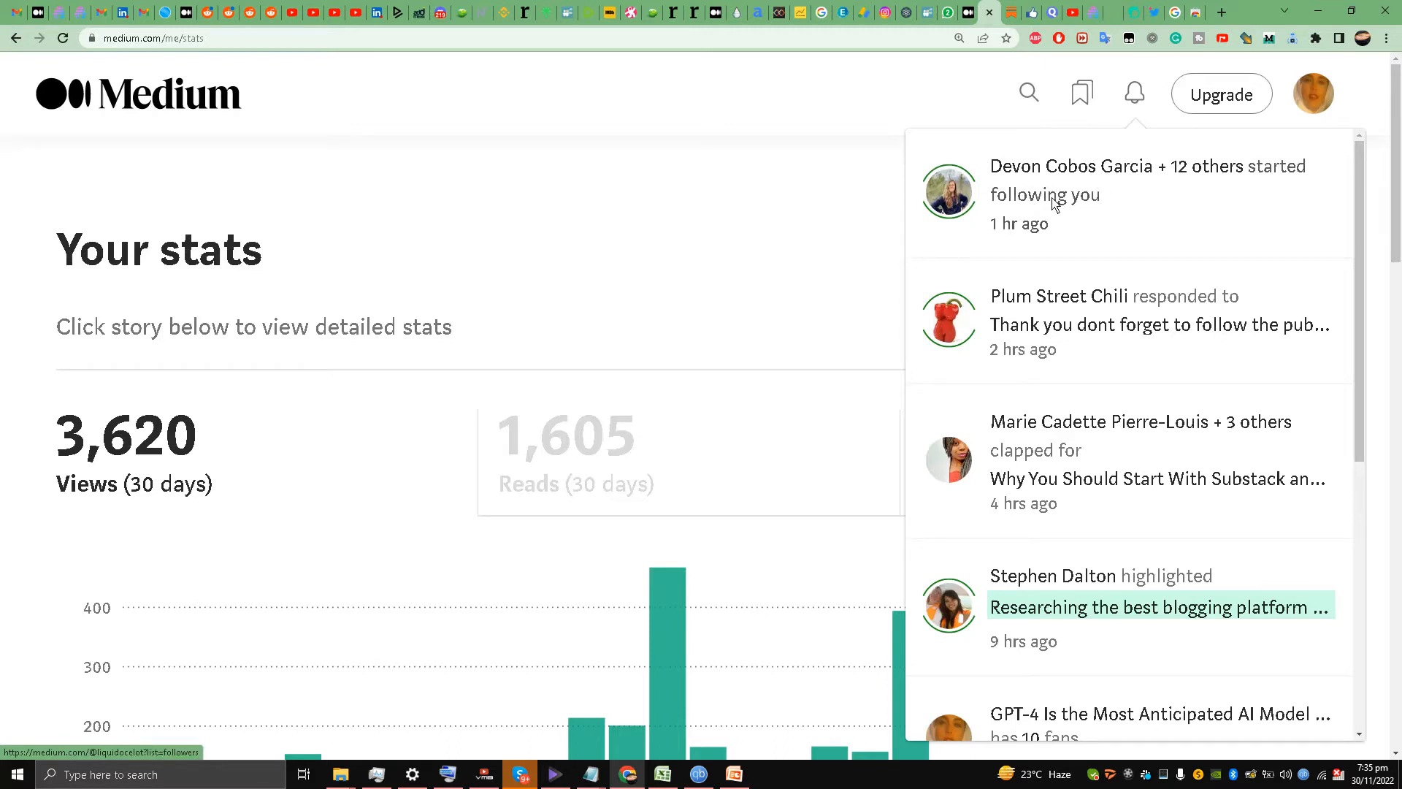
mouse_move(970, 203)
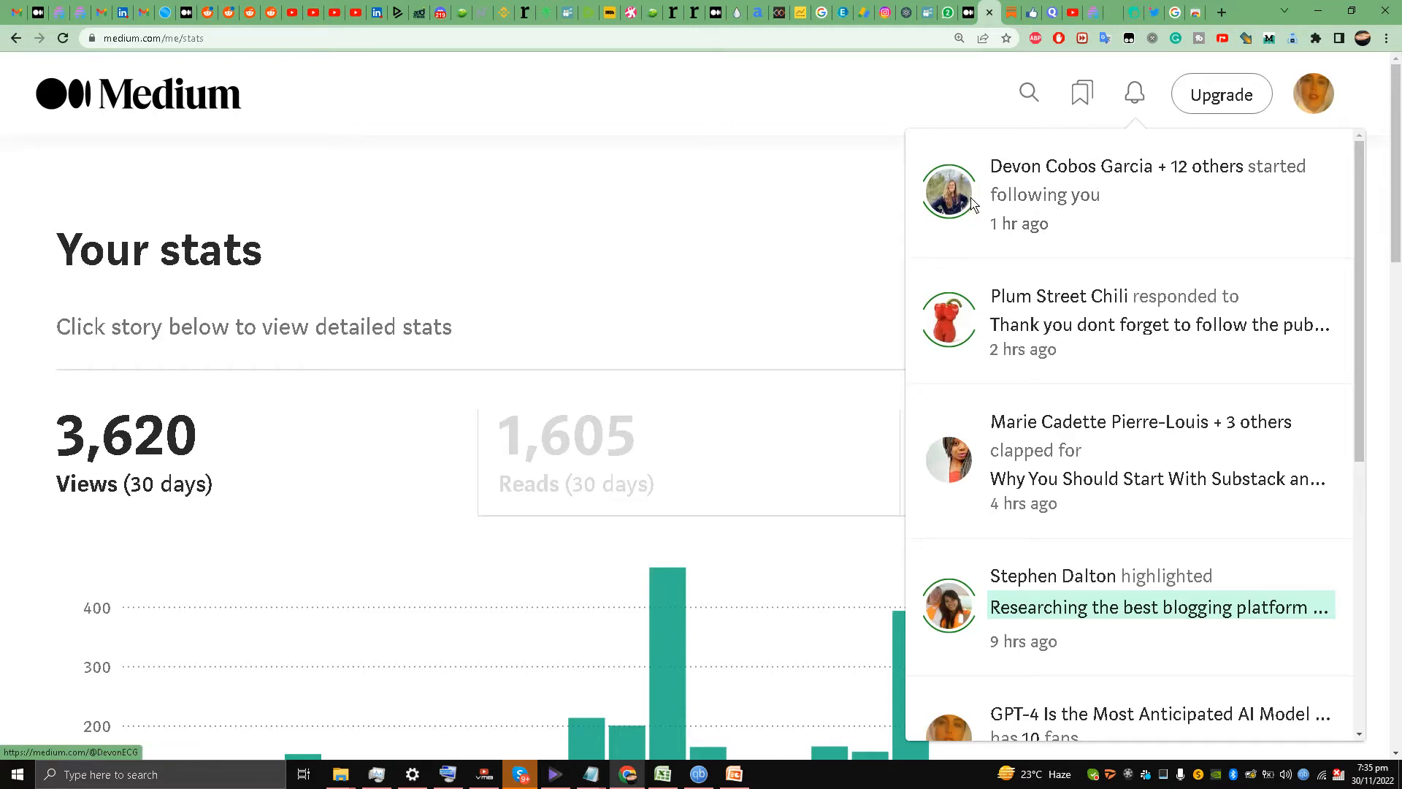
mouse_move(973, 192)
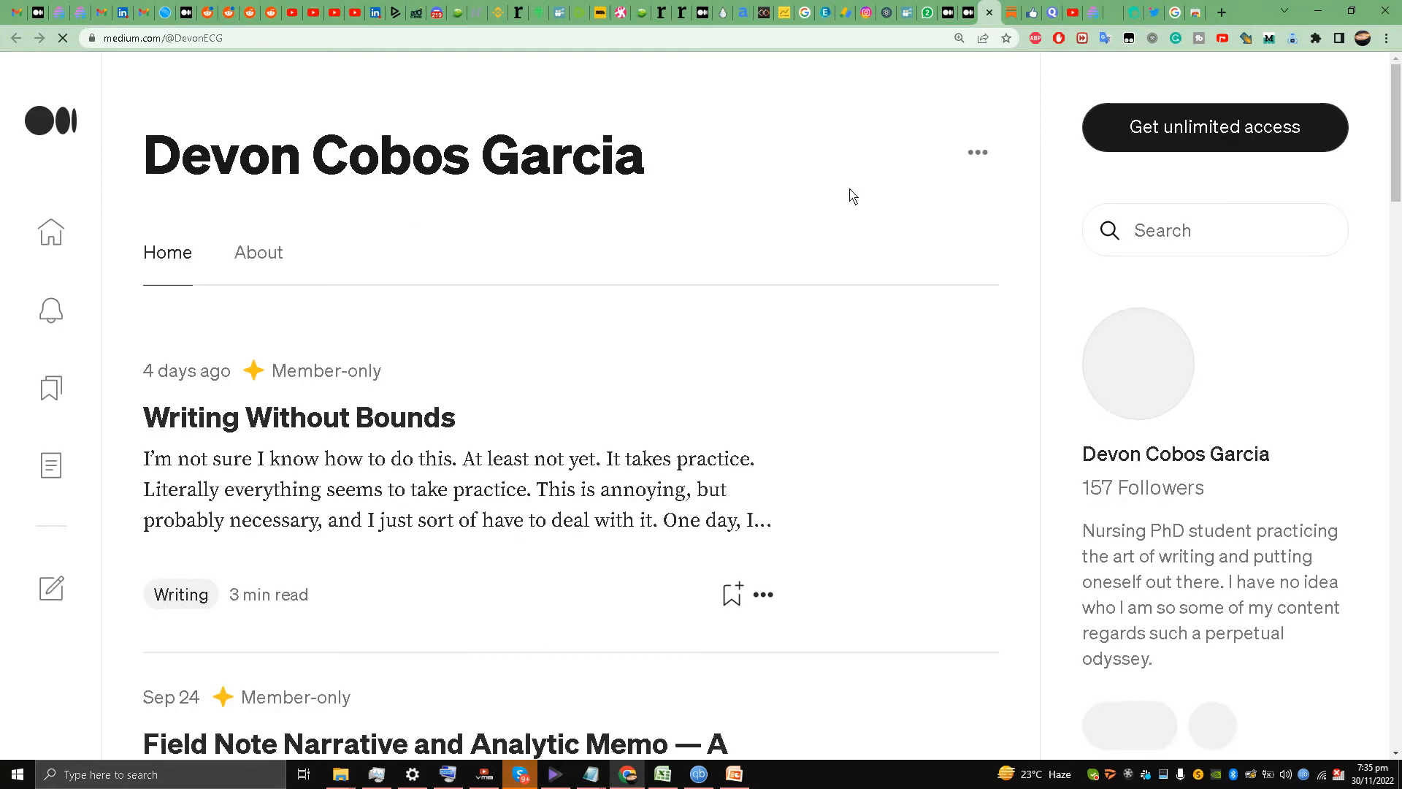
mouse_move(293, 419)
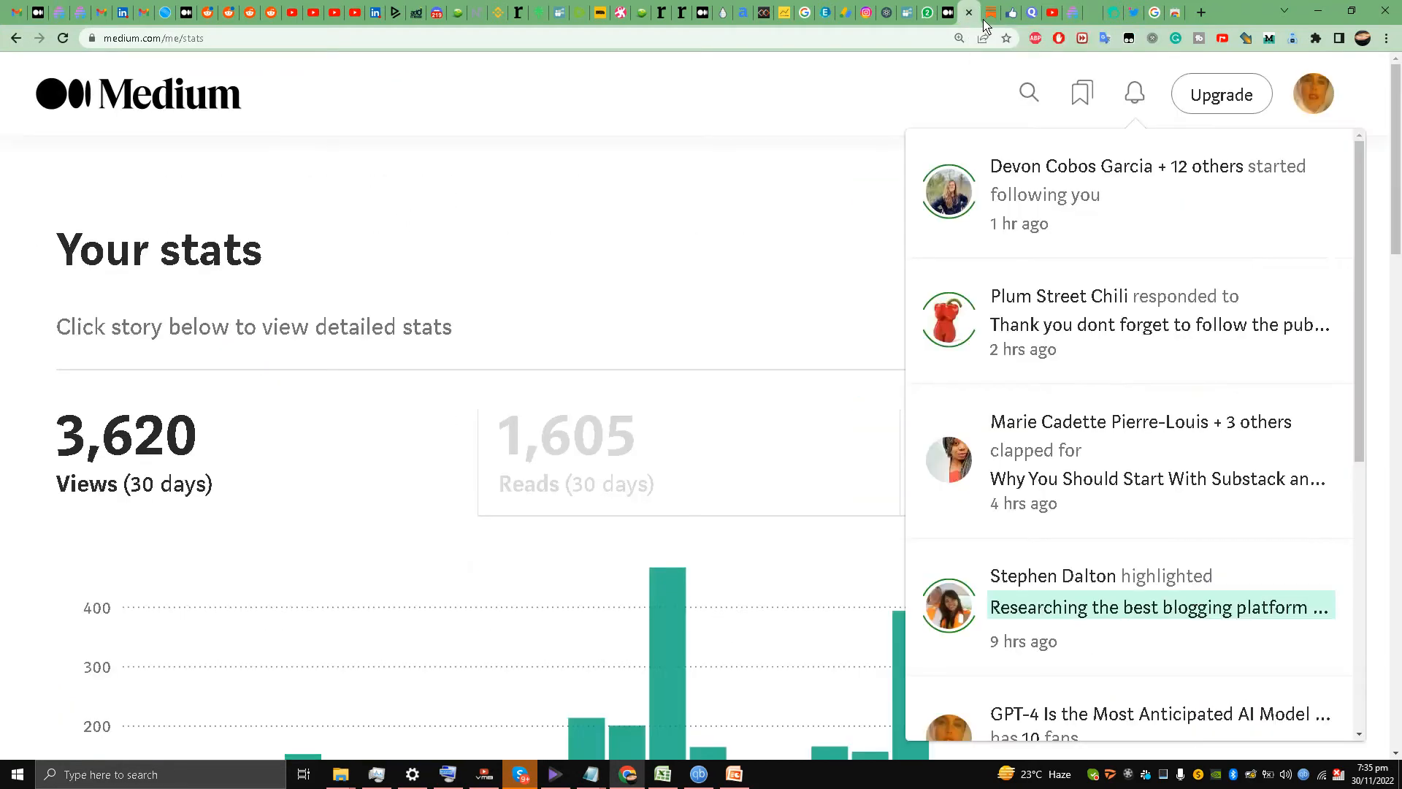
click(732, 774)
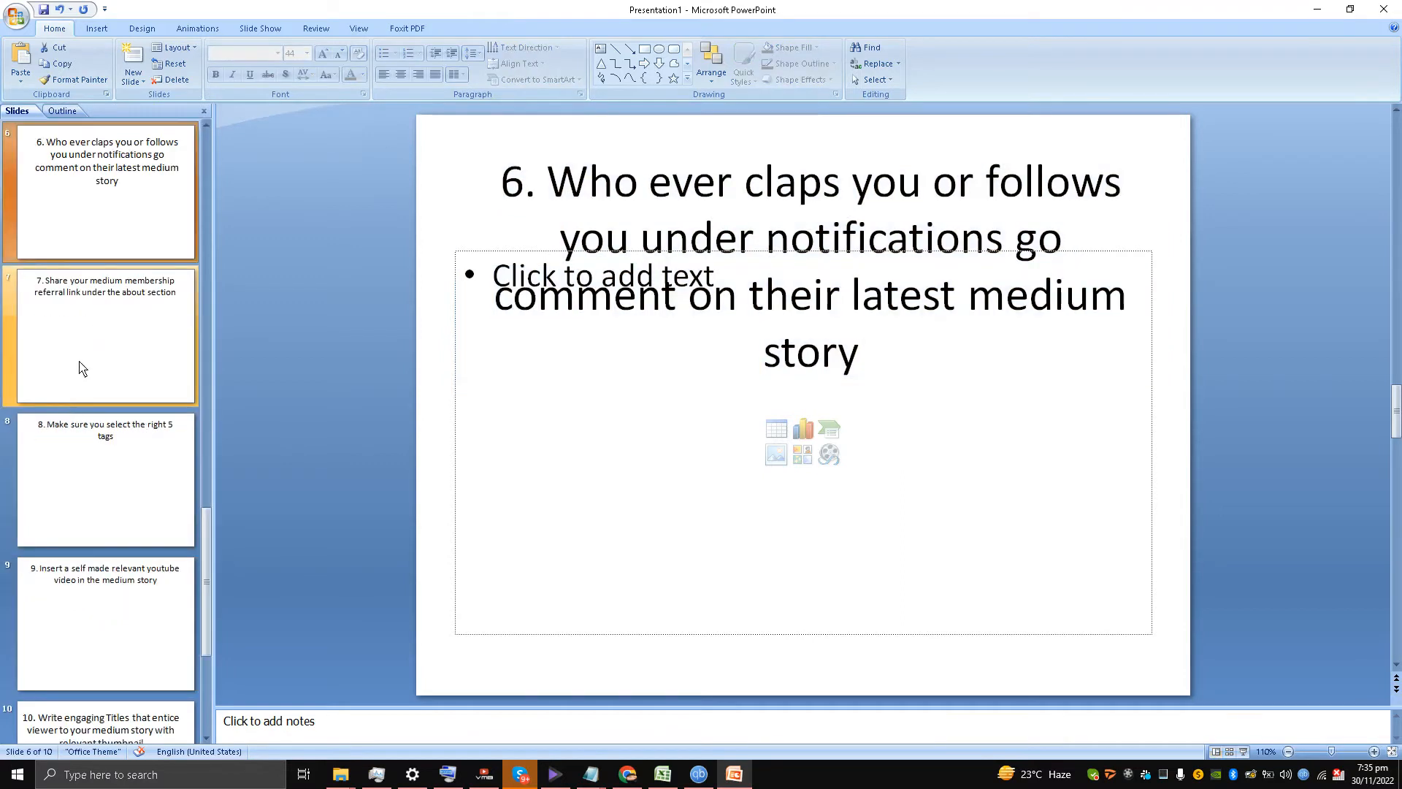
Go to slide 7 about sharing your membership referral link in the About section
click(105, 336)
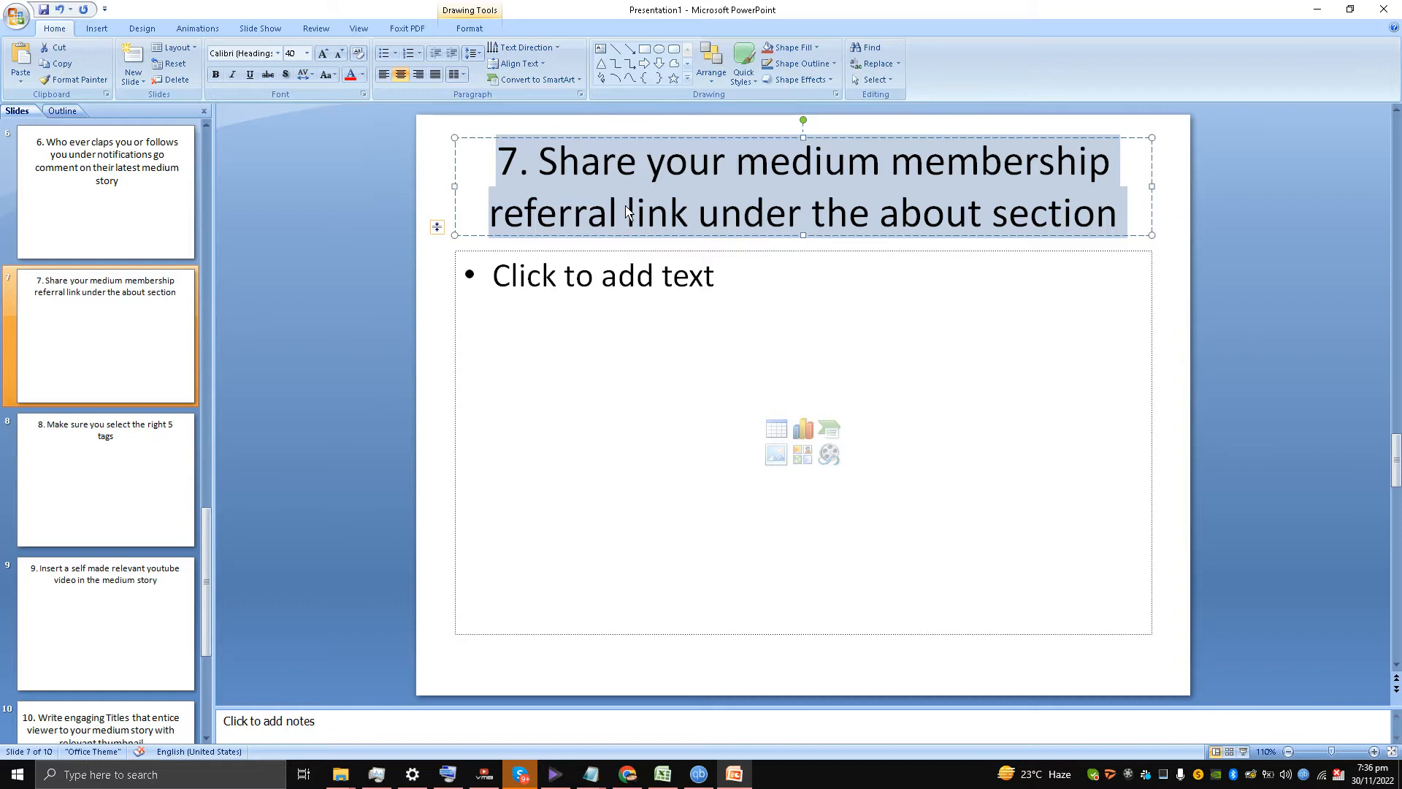
mouse_move(282, 457)
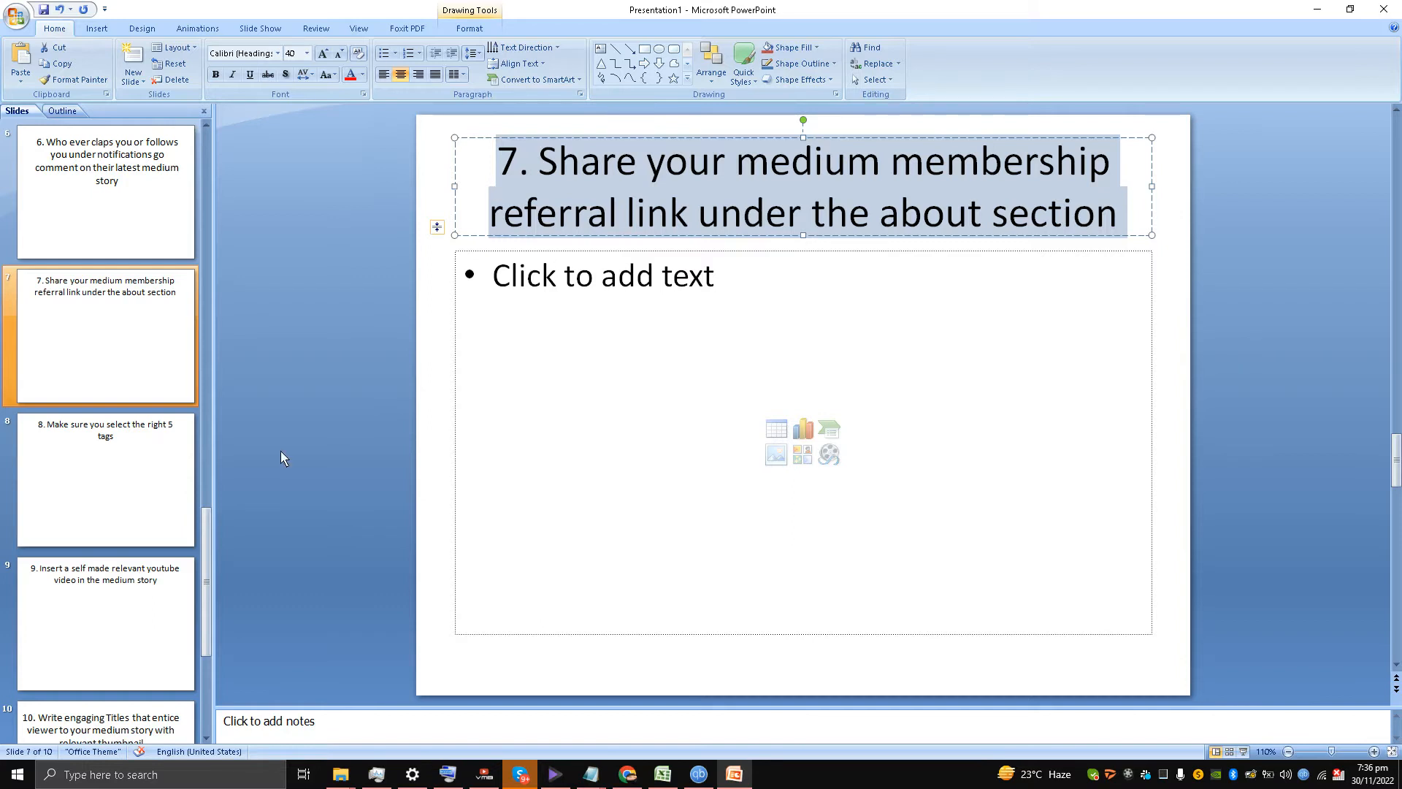
Go to slide 8, "Make sure you select the right 5 tags," and select its whole title
click(105, 479)
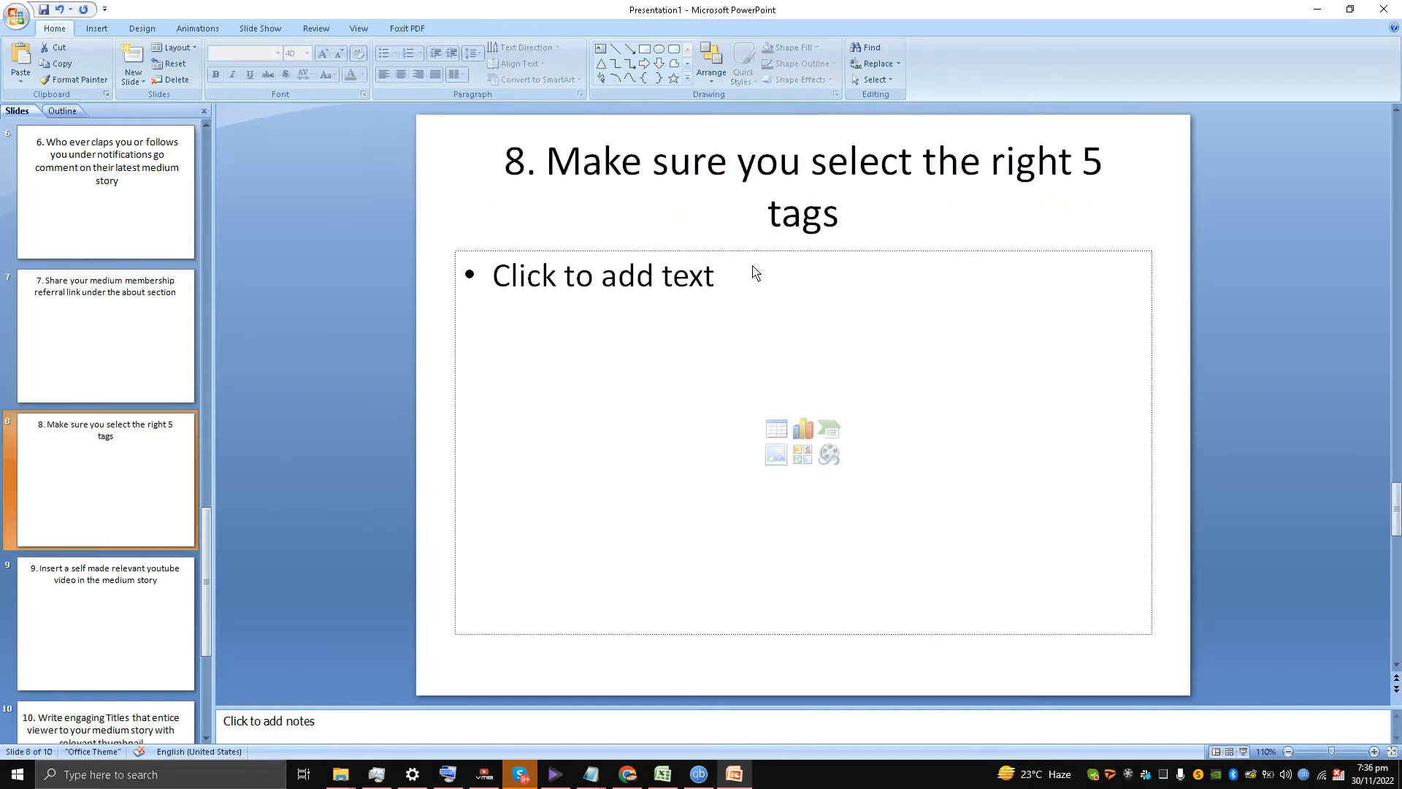
click(598, 160)
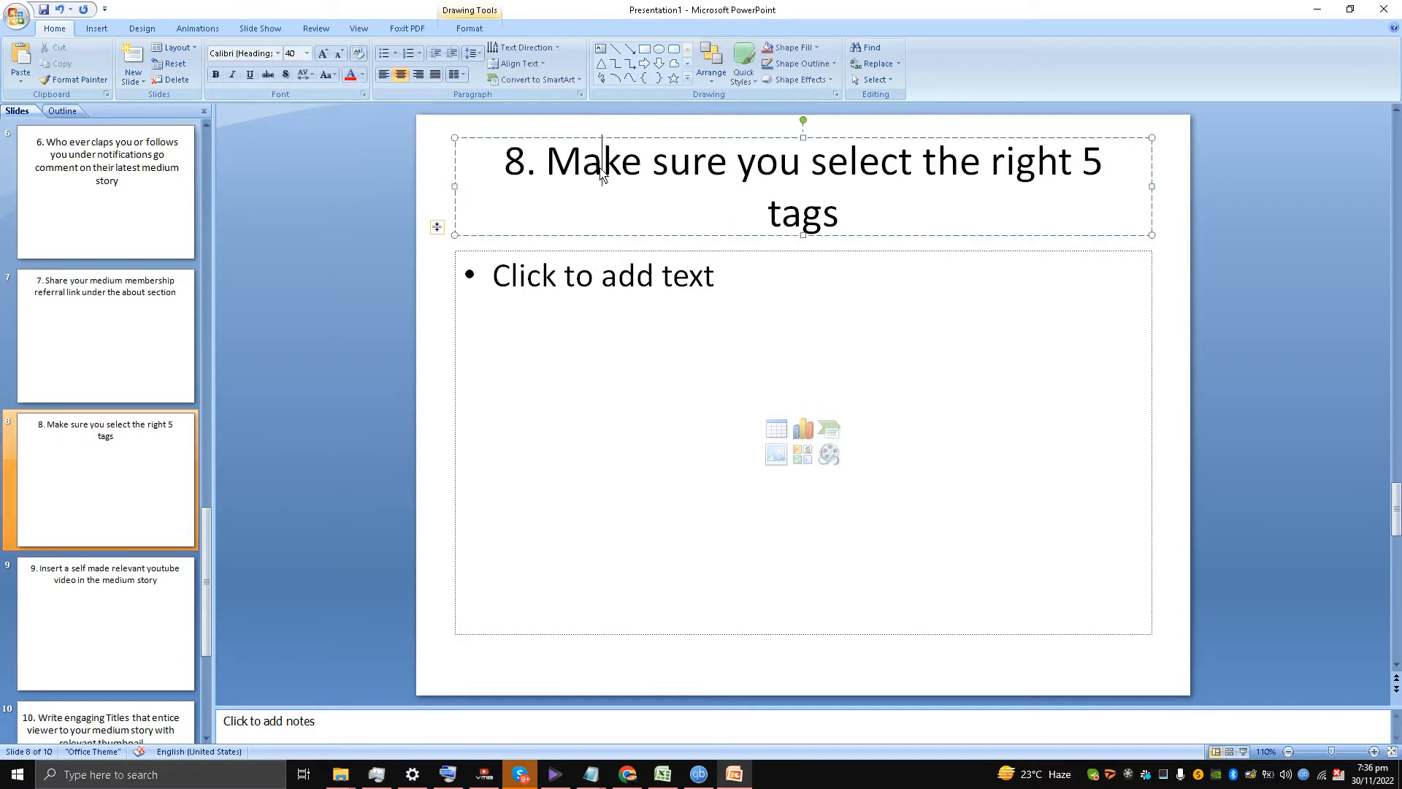
triple_click(599, 170)
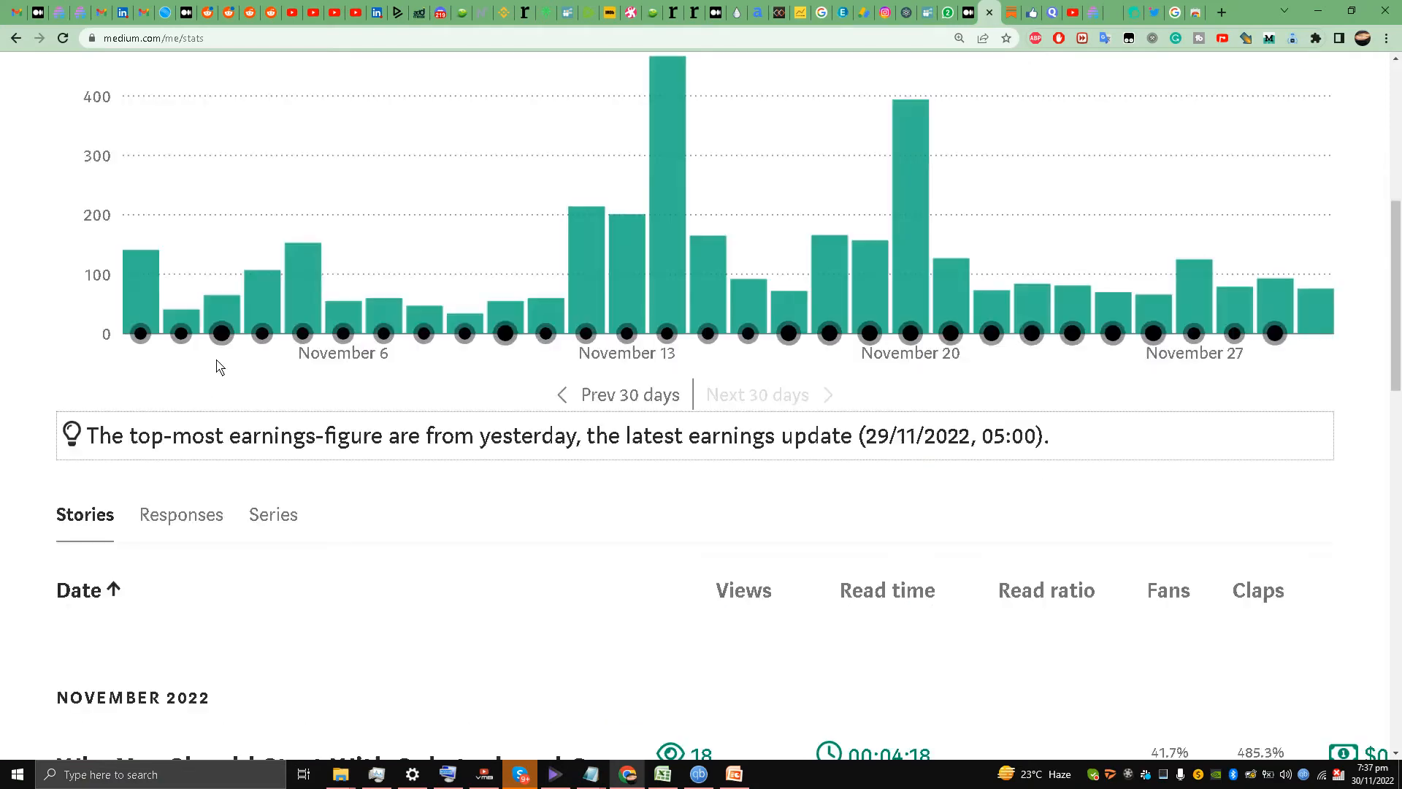
From the all-stories stats list, open the Substack-versus-Ghost story in a new tab
scroll(down, 3)
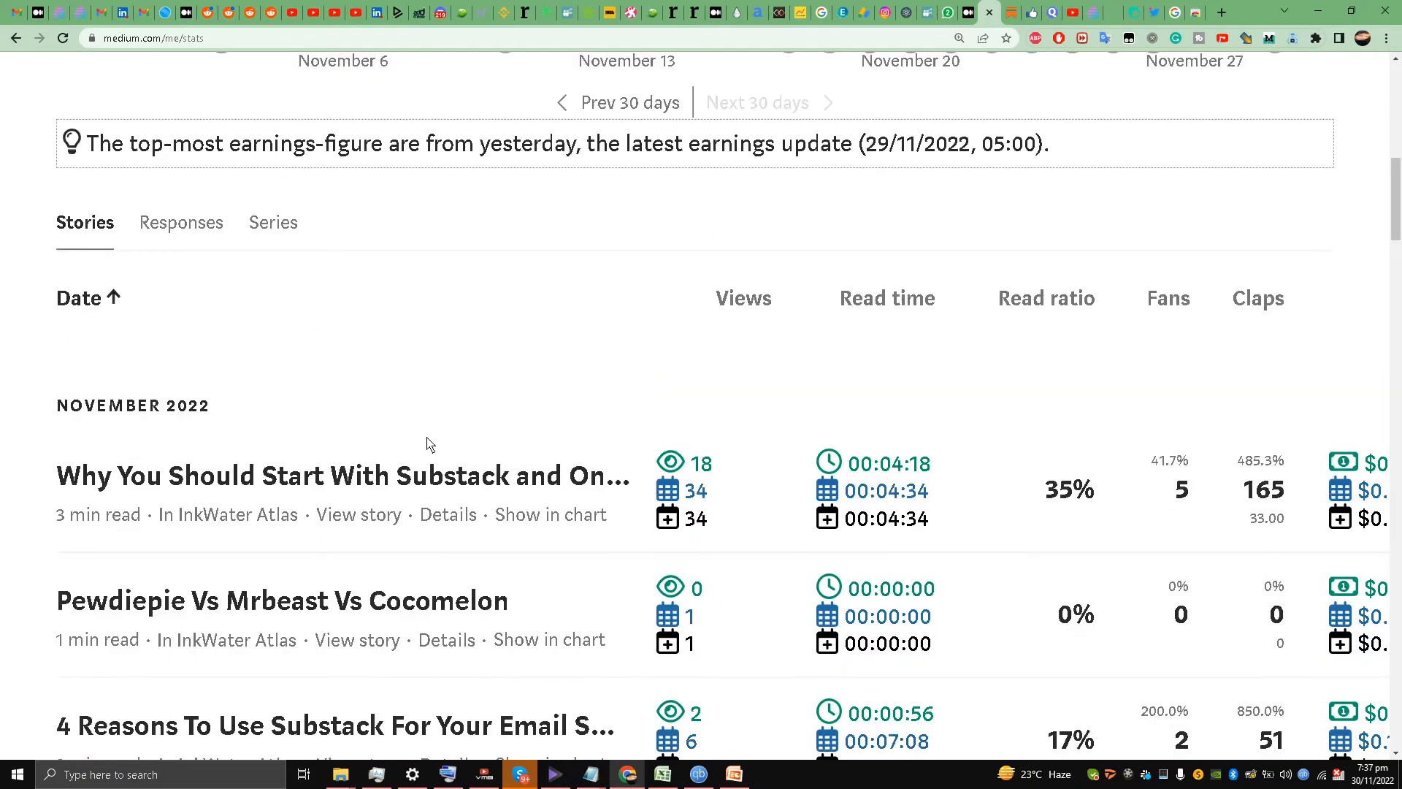
mouse_move(414, 410)
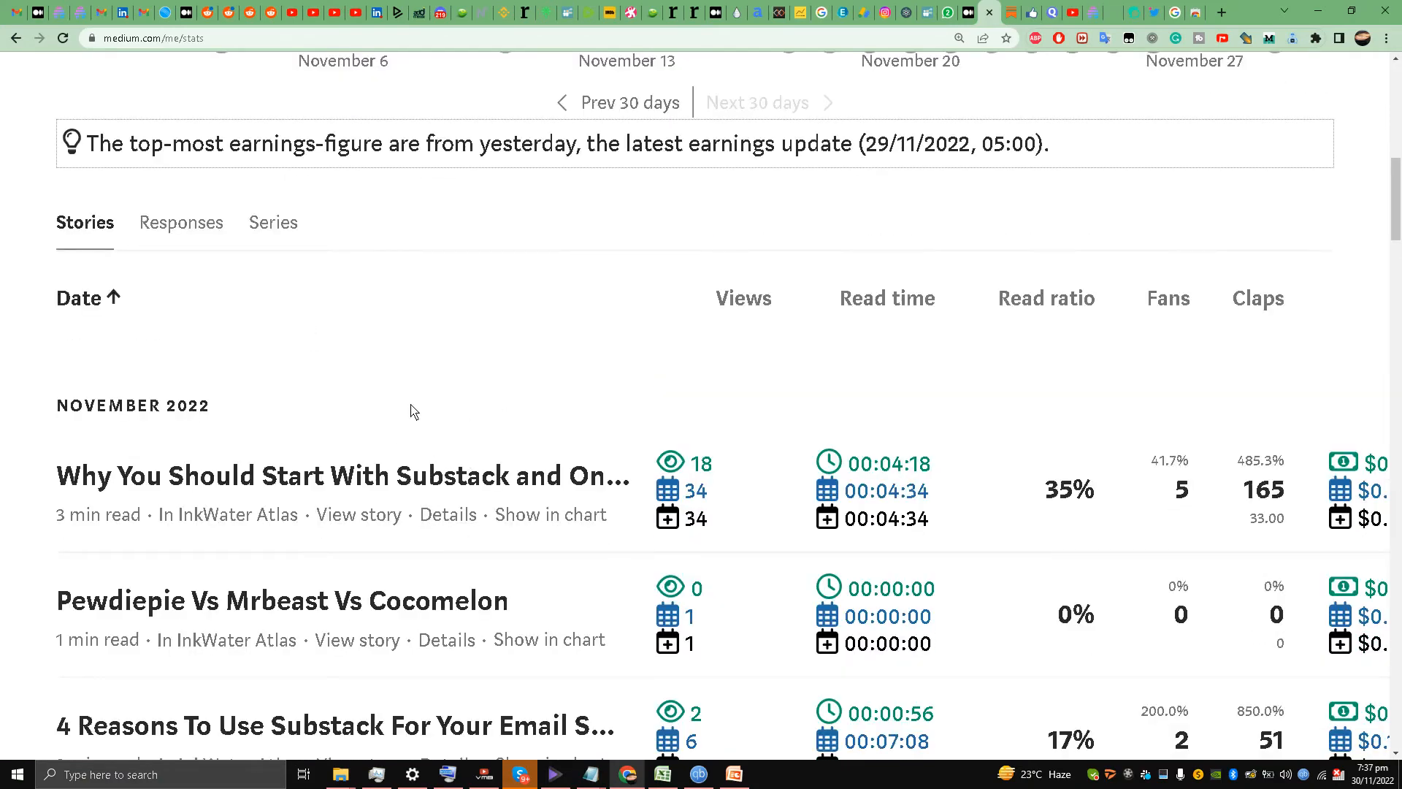
scroll(down, 3)
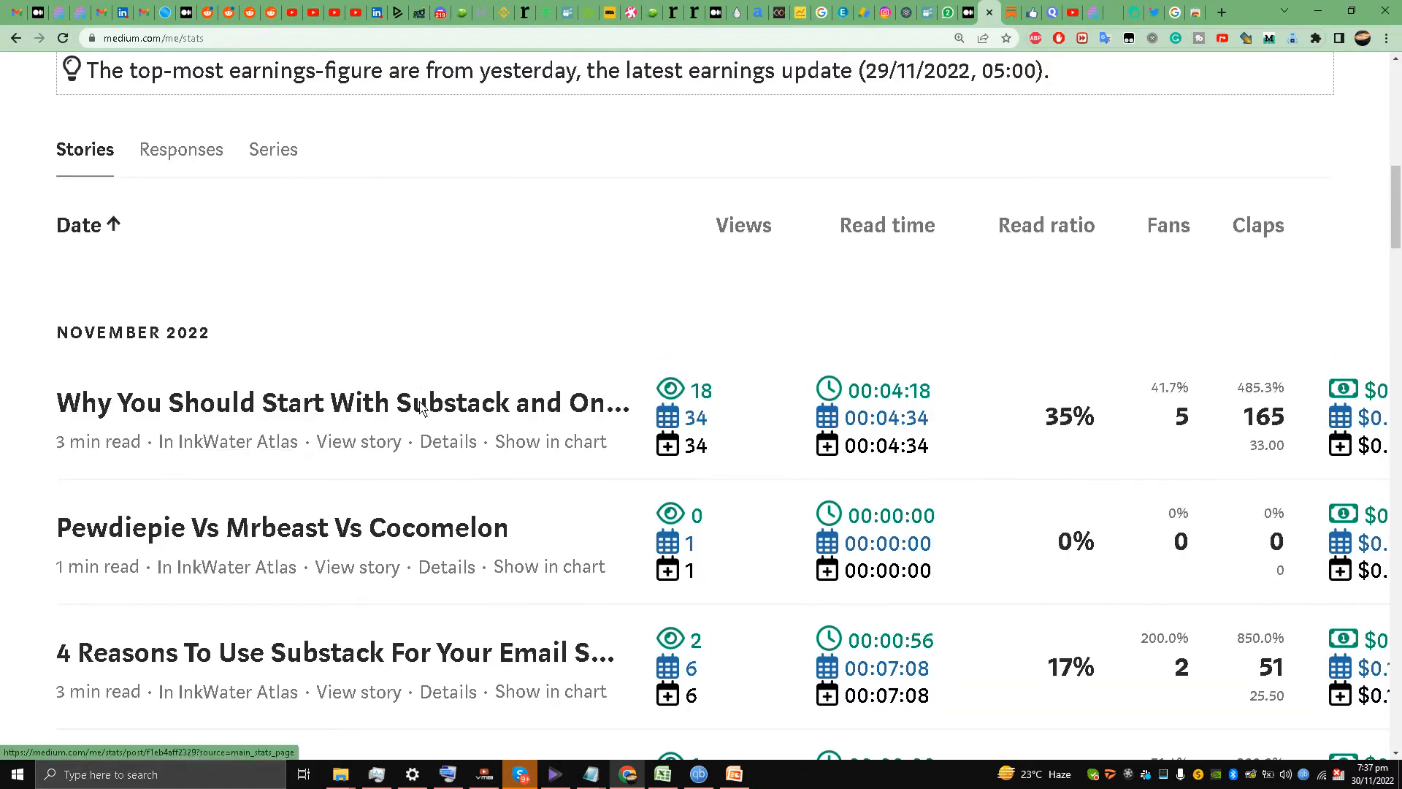
mouse_move(421, 409)
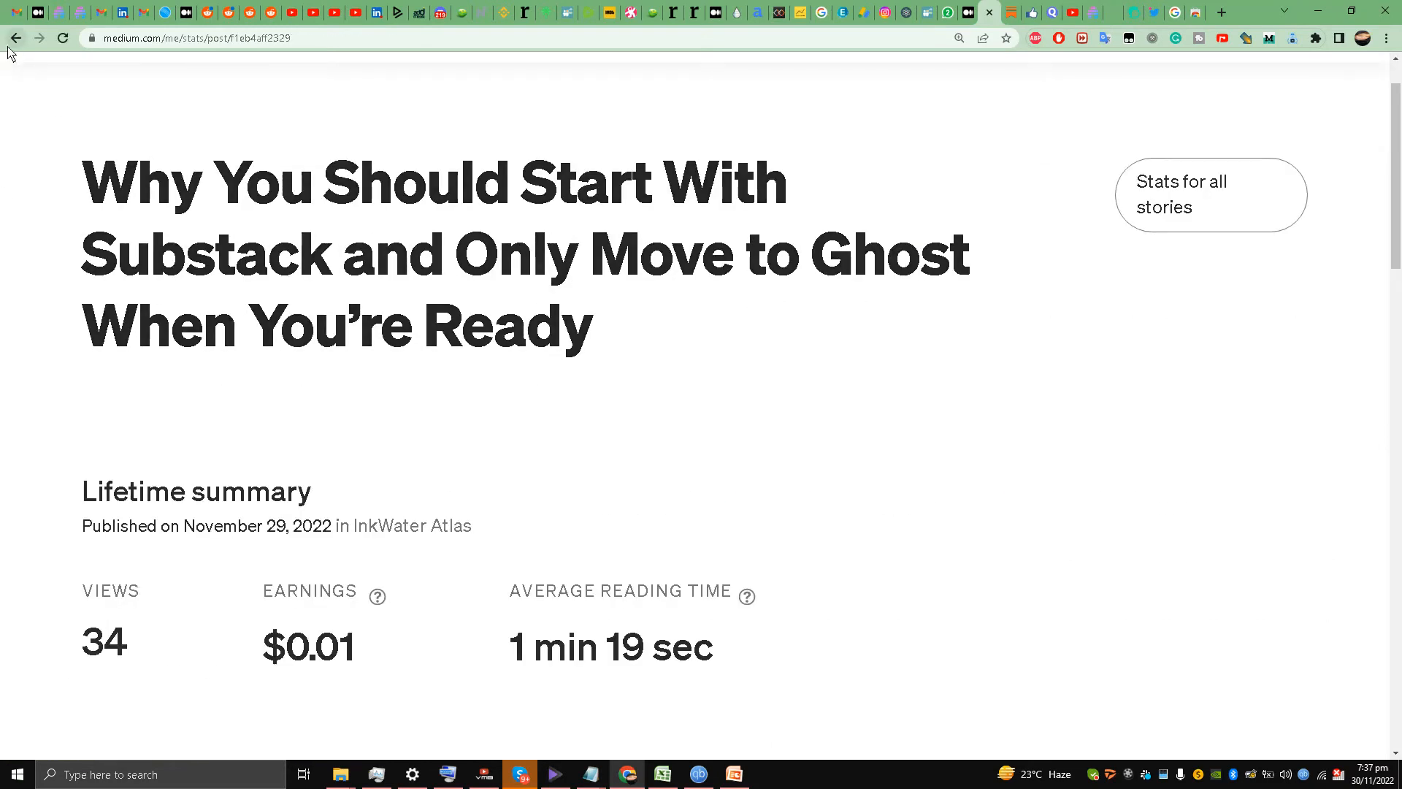
click(1209, 195)
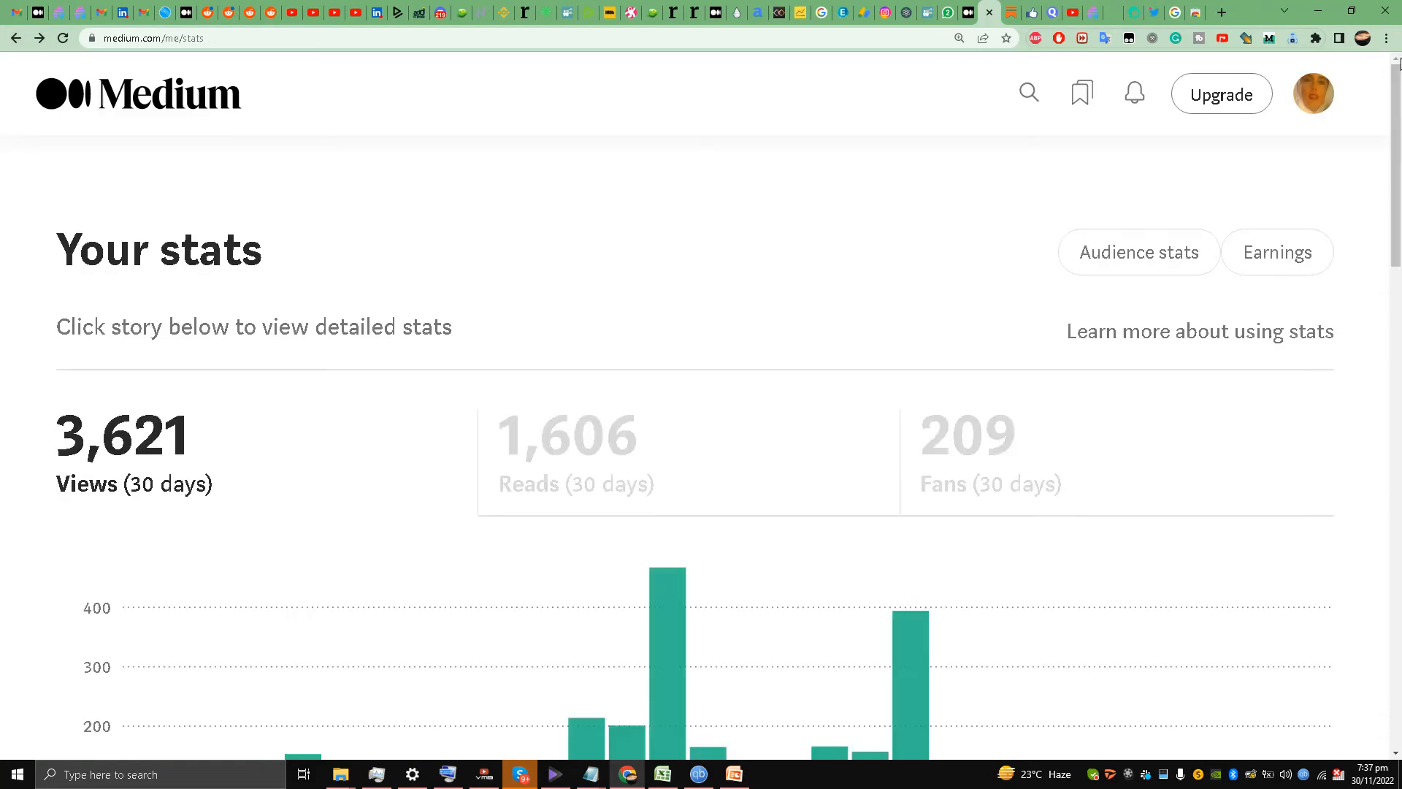
click(1392, 38)
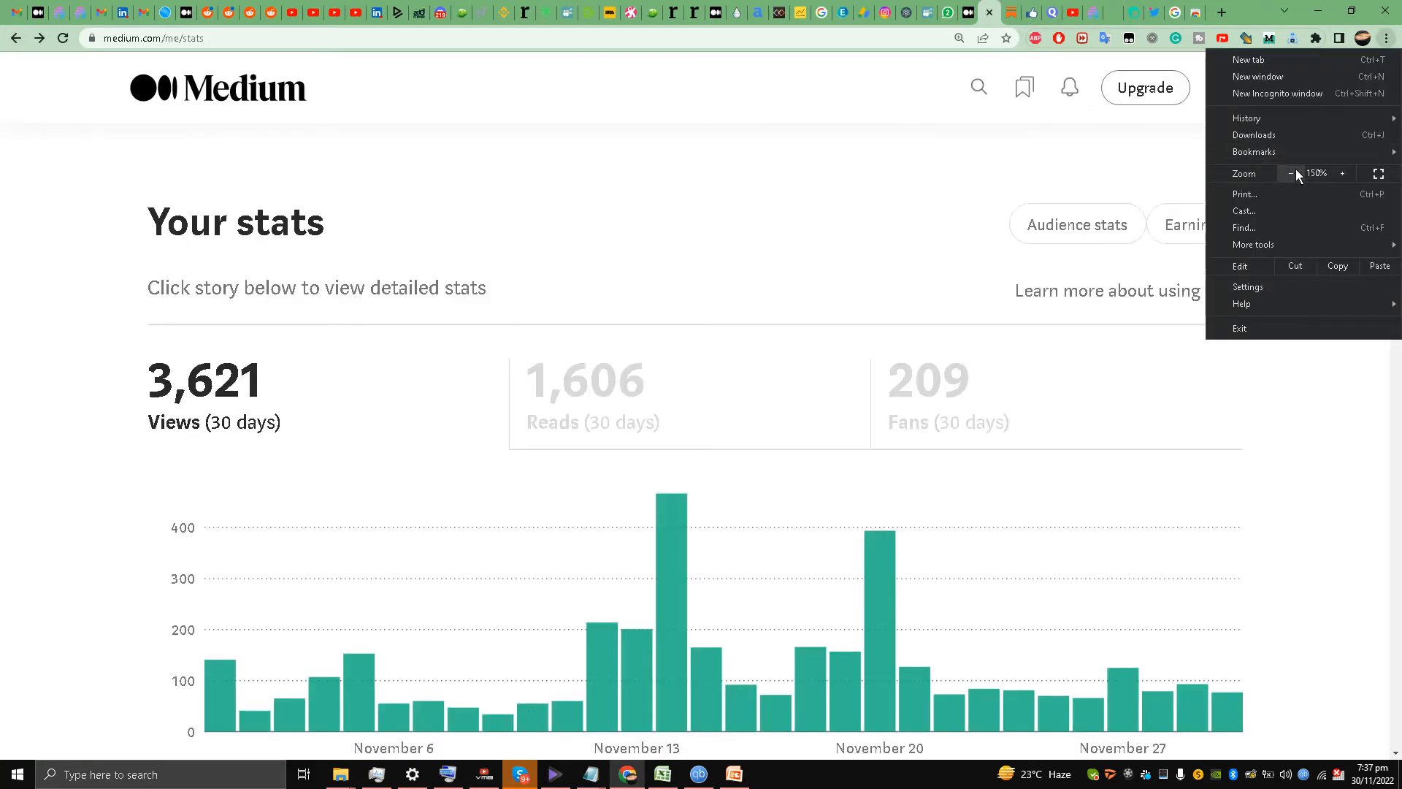
scroll(down, 3)
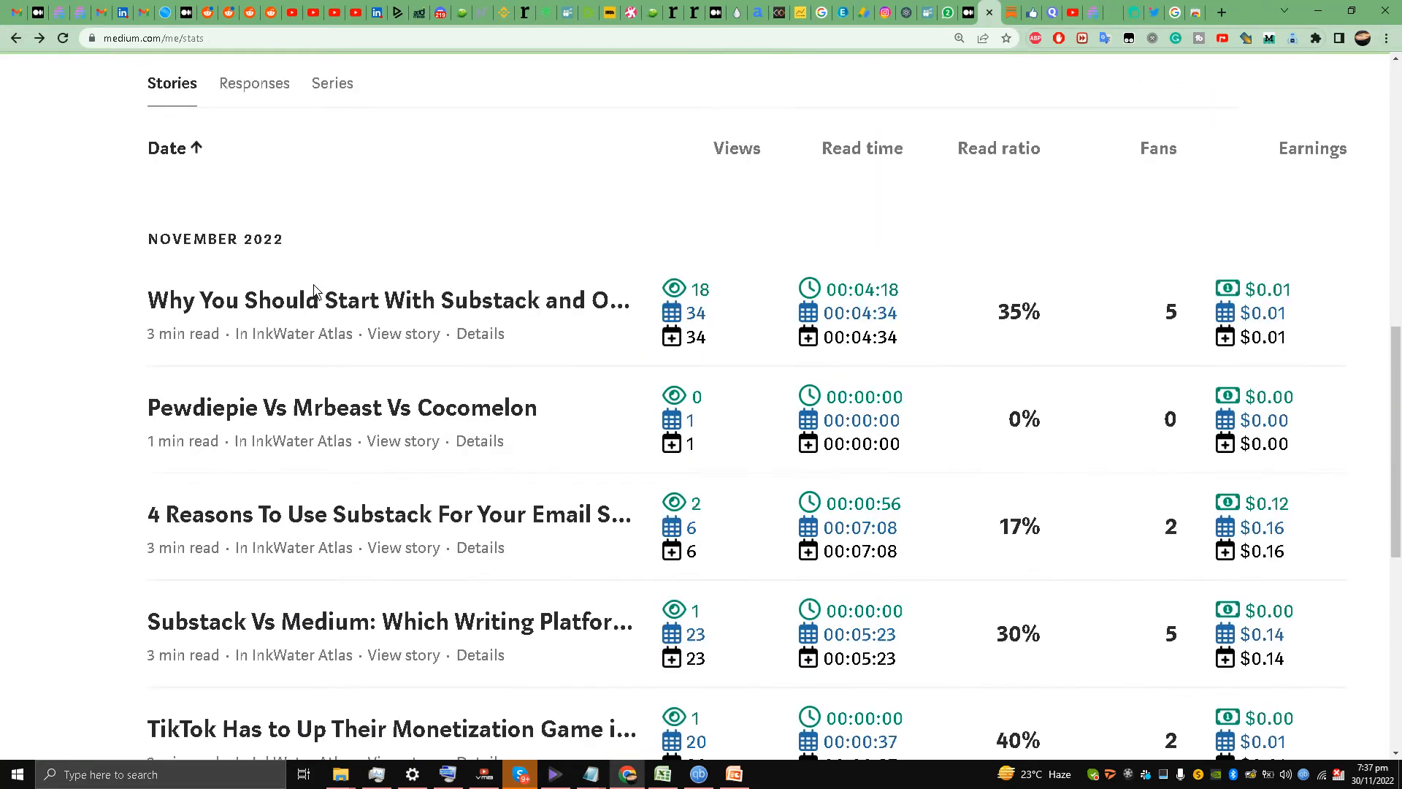
right_click(403, 332)
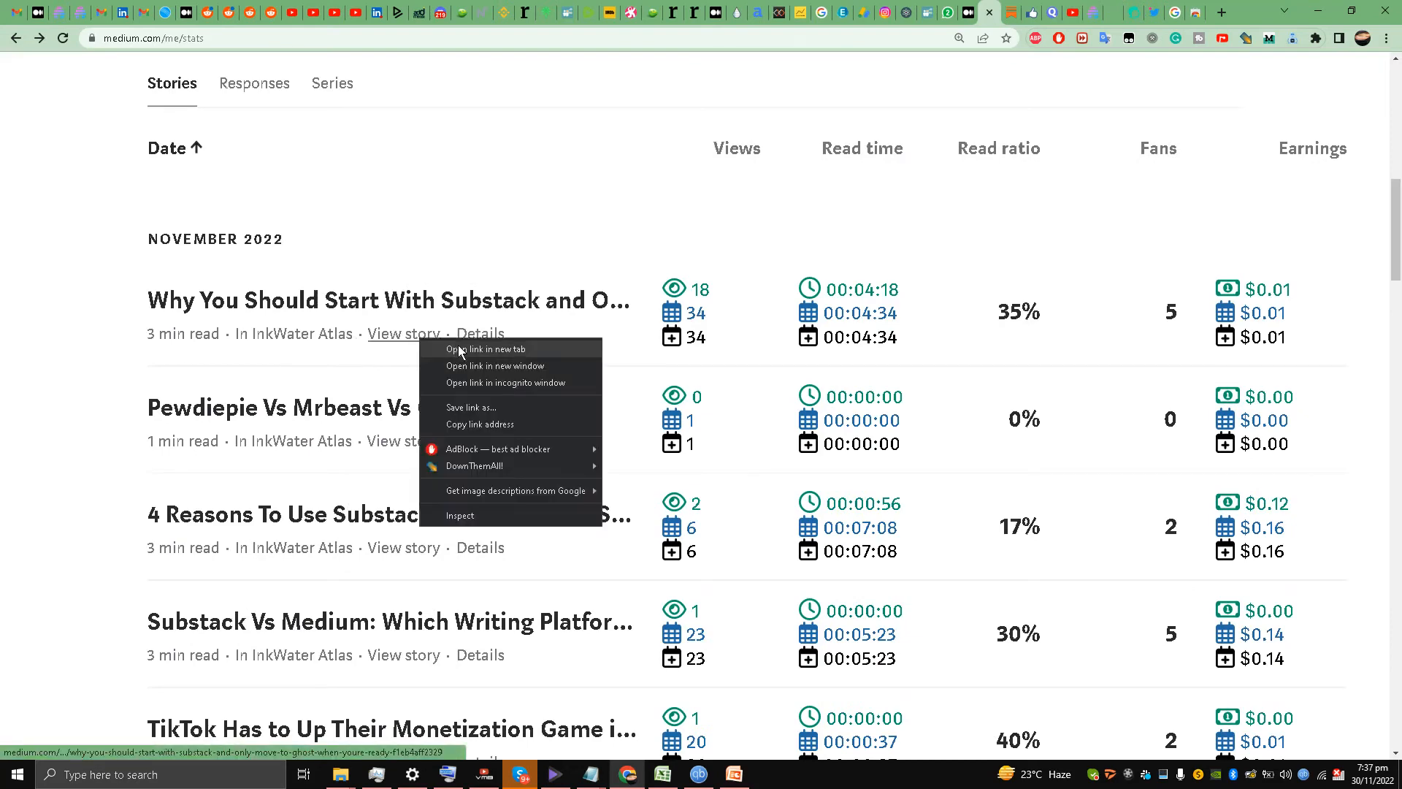
click(486, 349)
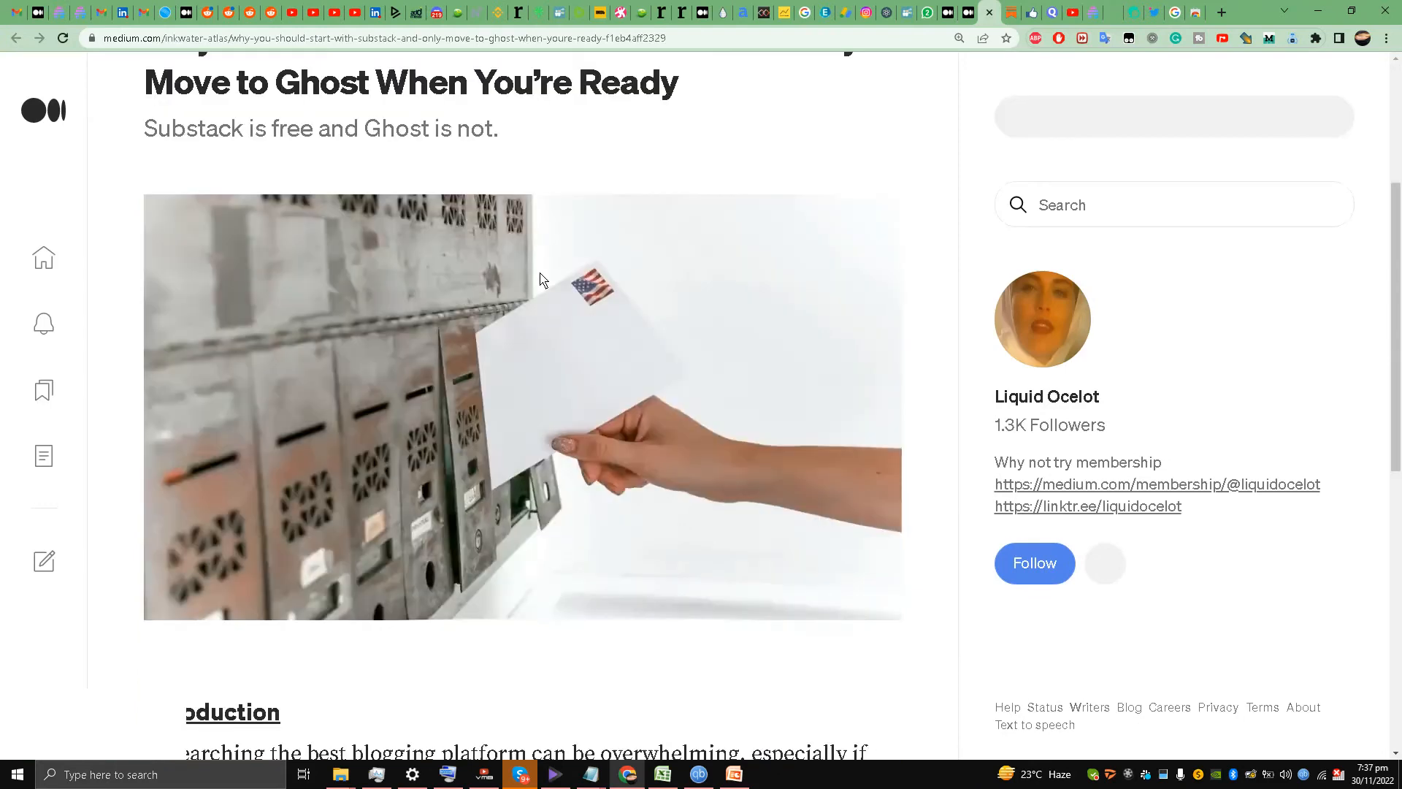
Open that story's settings to show its five topics: Substack, Ghost, Email Newsletters, Email Marketing, Social Media
scroll(up, 3)
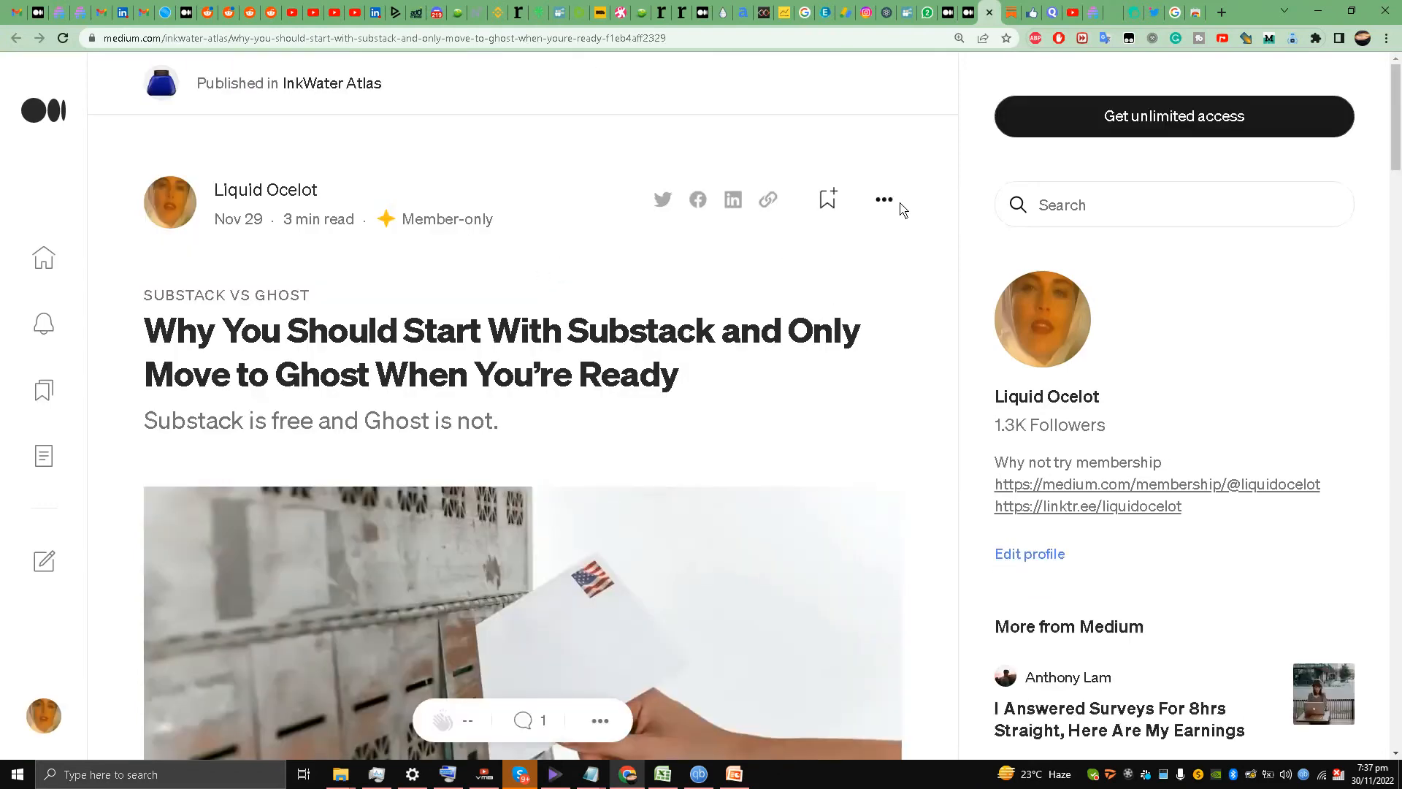
click(884, 200)
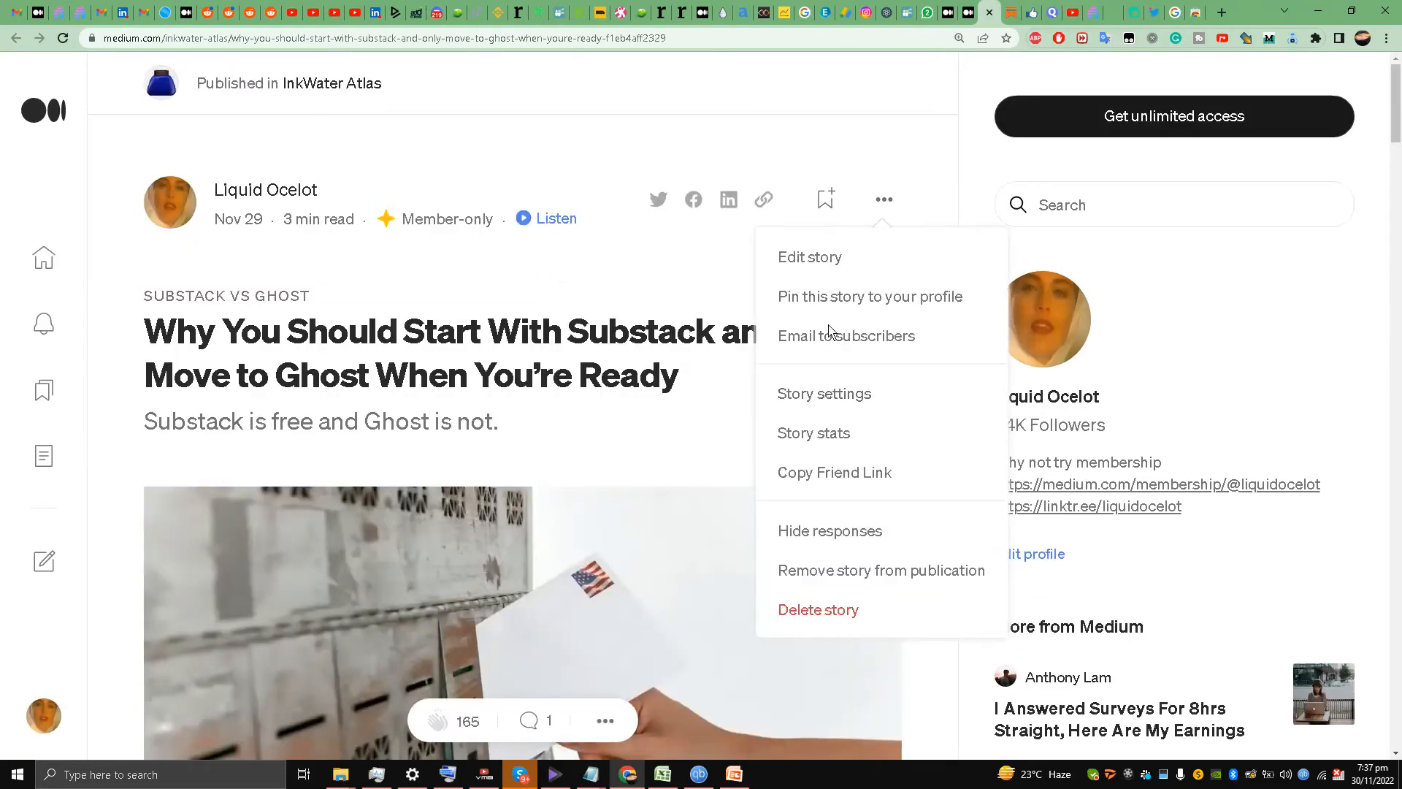
click(824, 393)
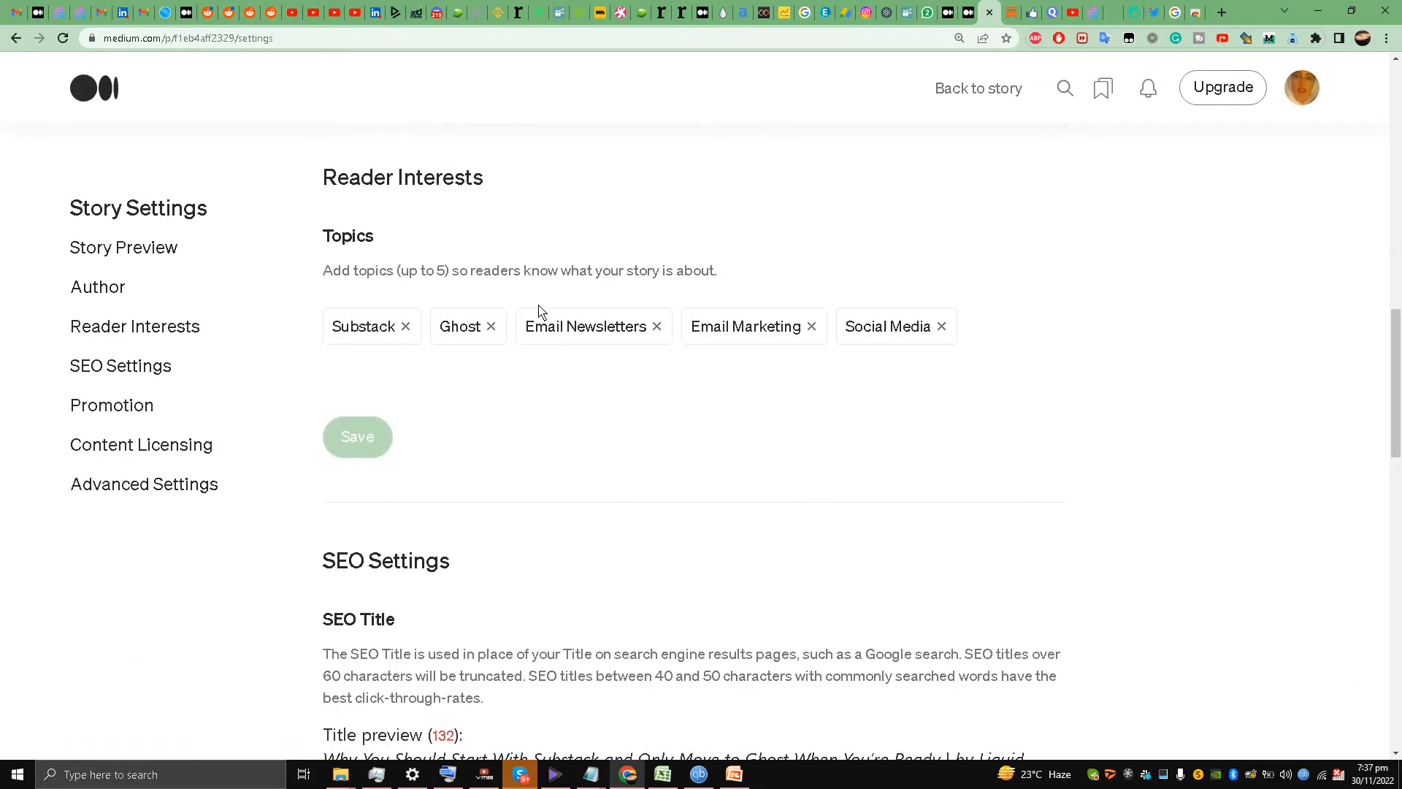
Review the story's Reader Interests topic tags, then bring up the account menu from the avatar
scroll(up, 3)
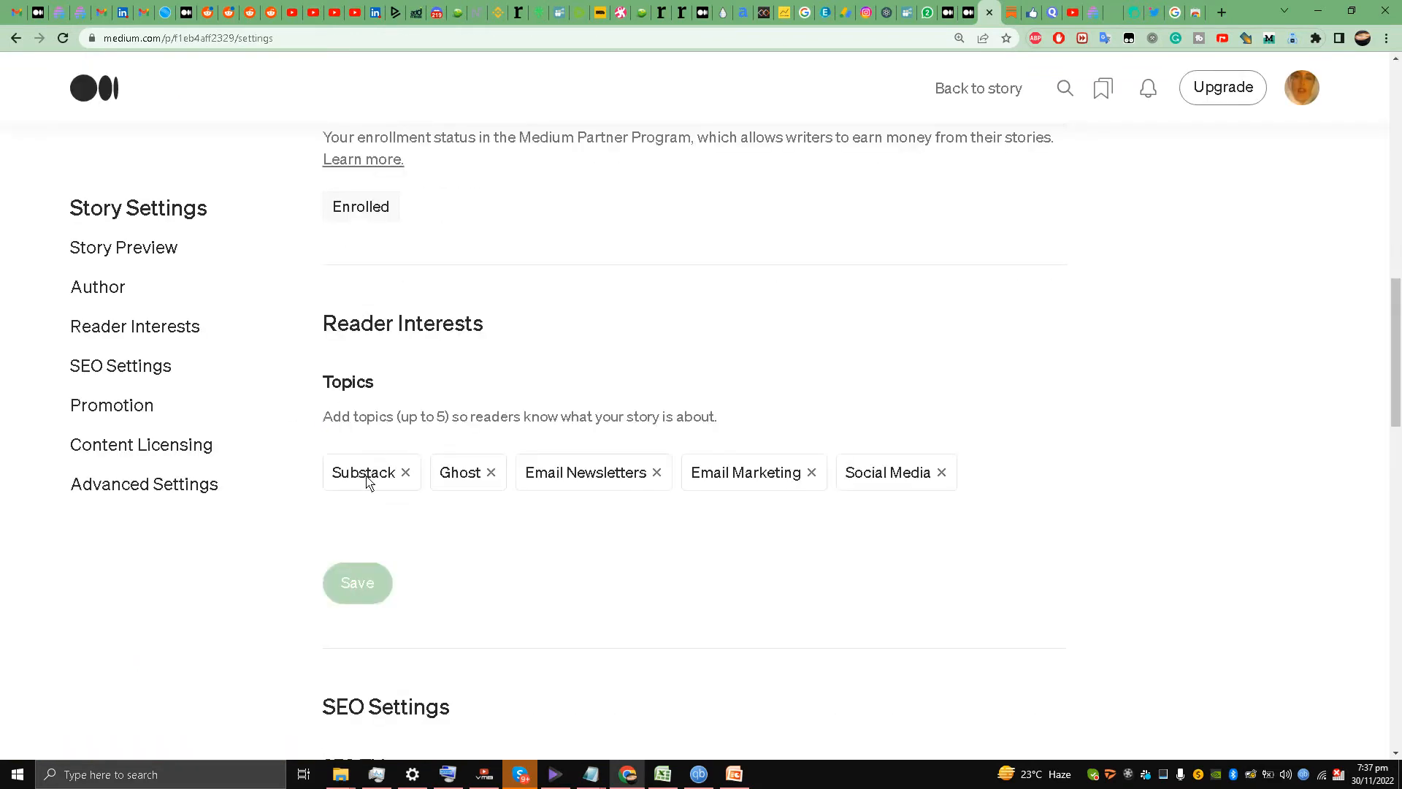
scroll(down, 3)
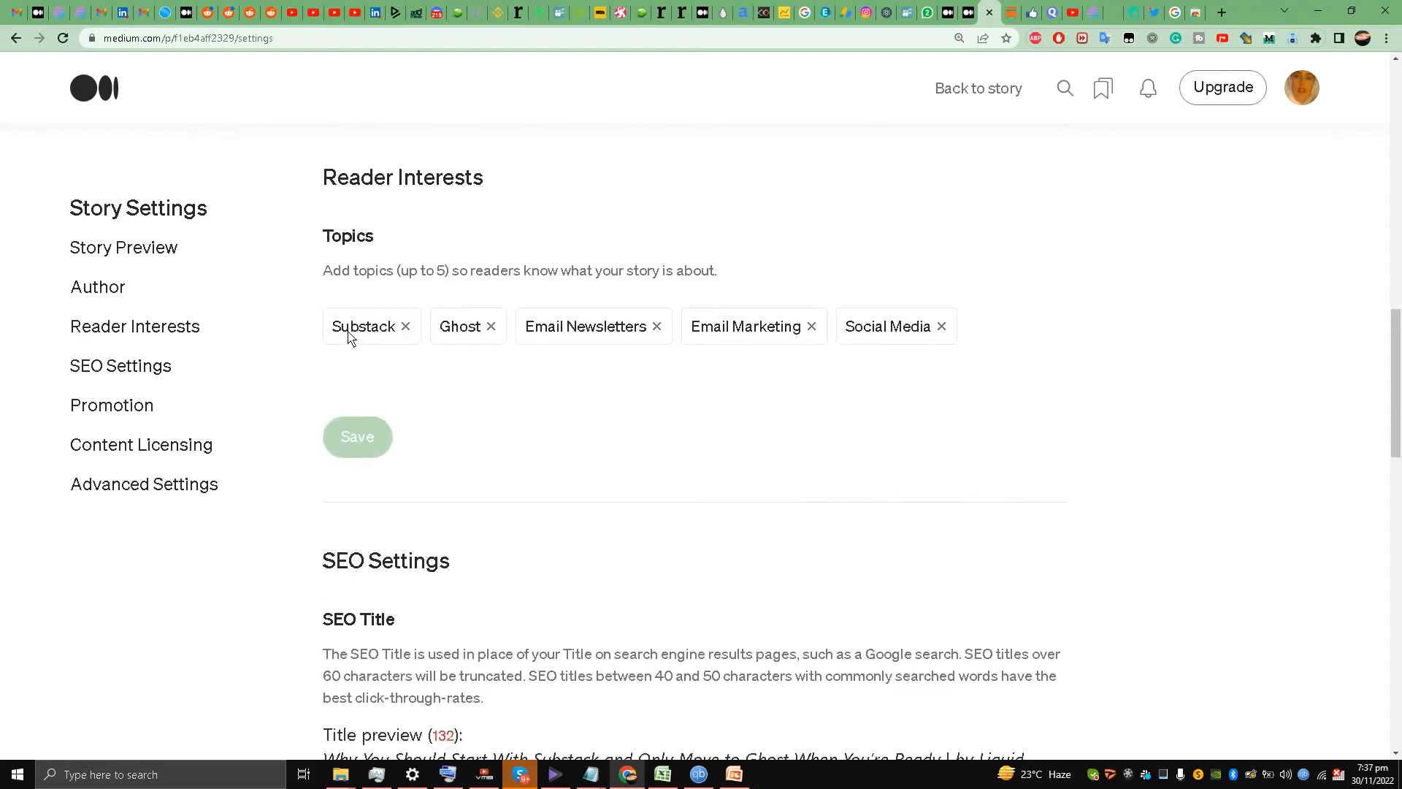
mouse_move(469, 336)
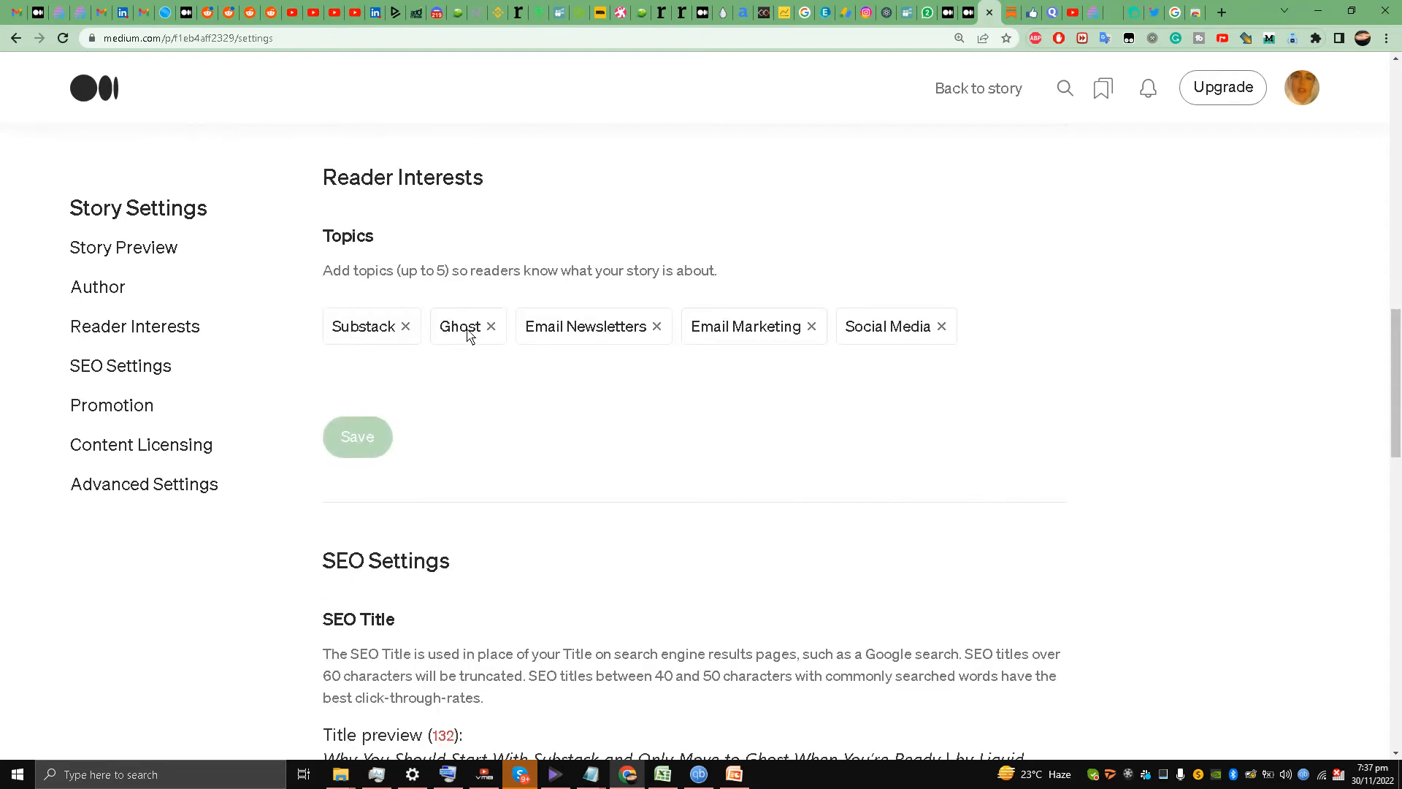
mouse_move(548, 341)
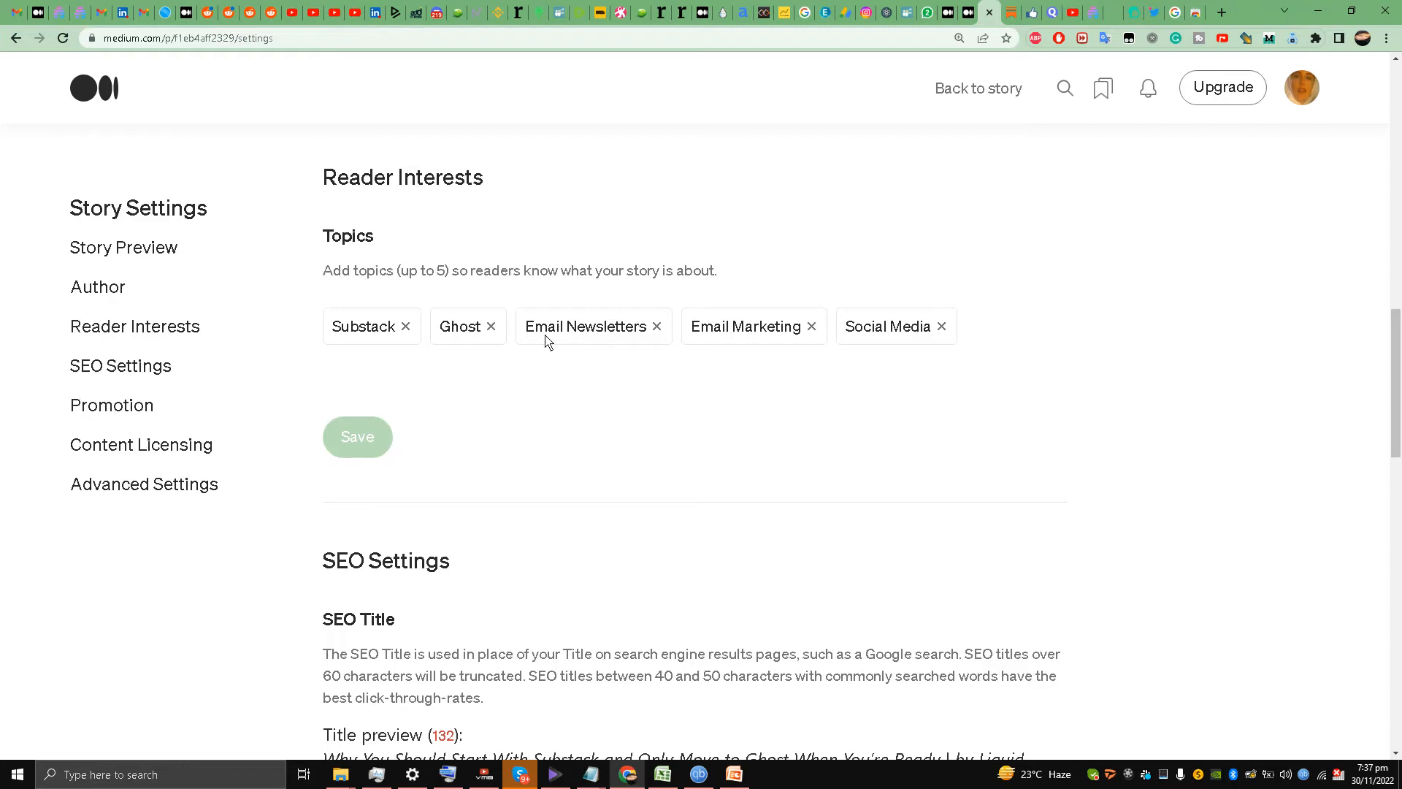
mouse_move(883, 335)
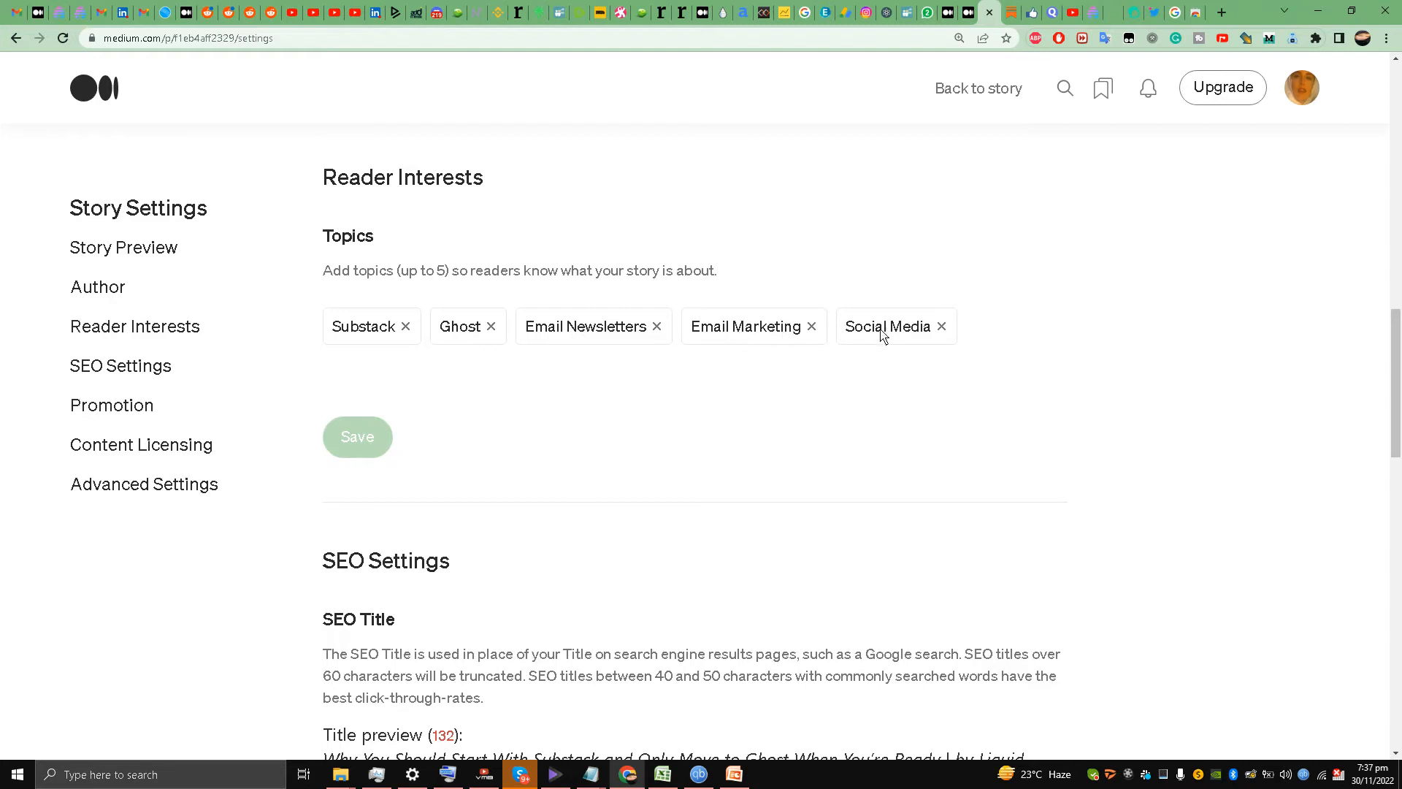
mouse_move(758, 420)
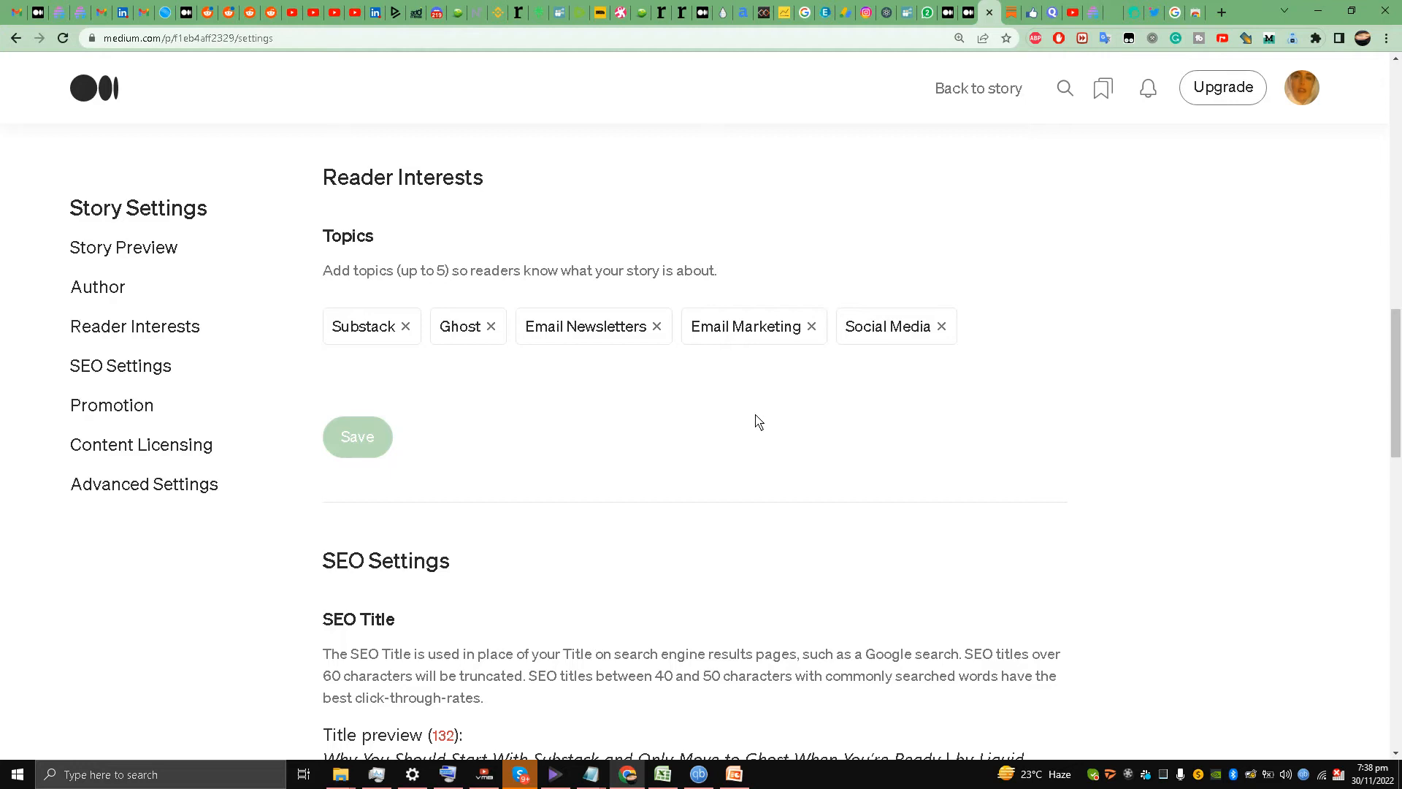
mouse_move(1313, 241)
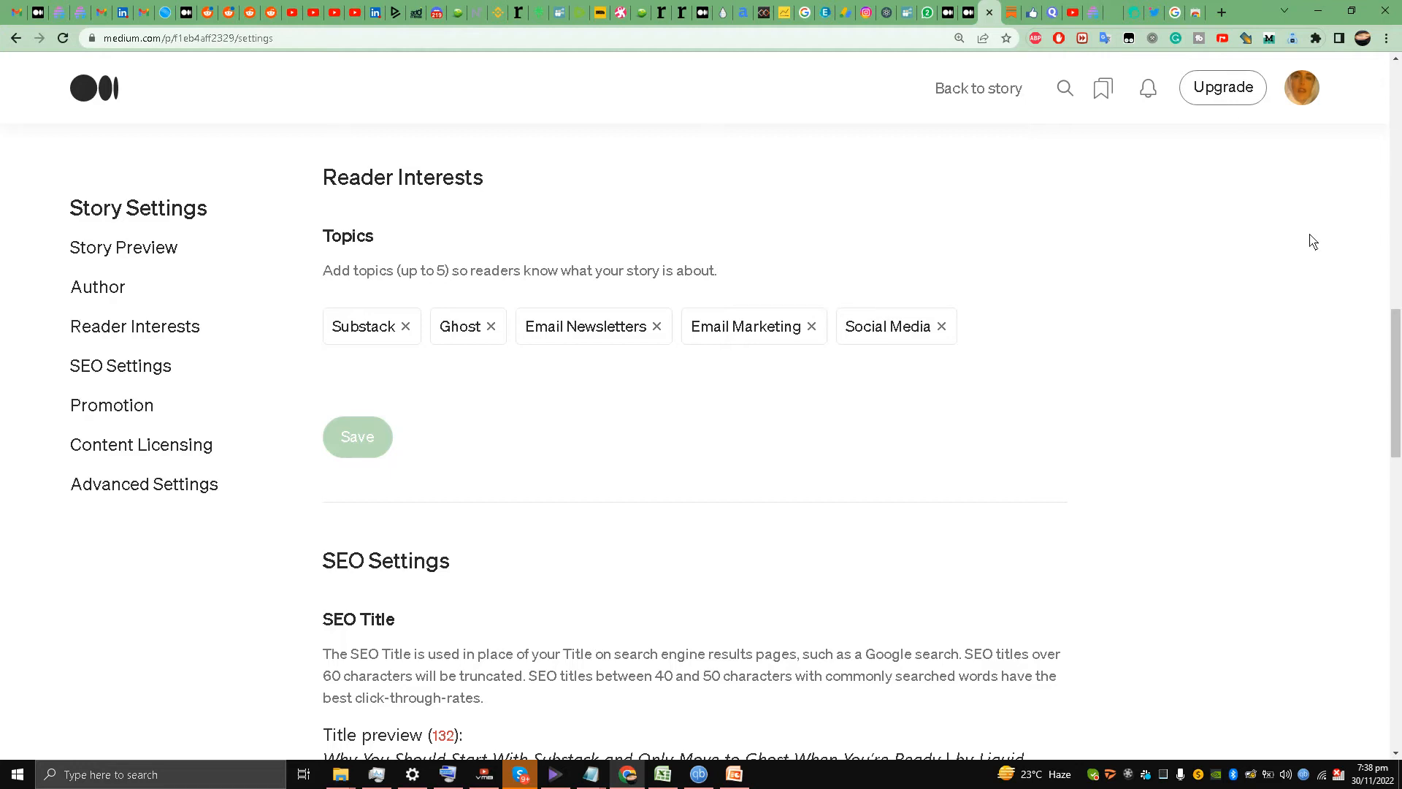
click(1301, 87)
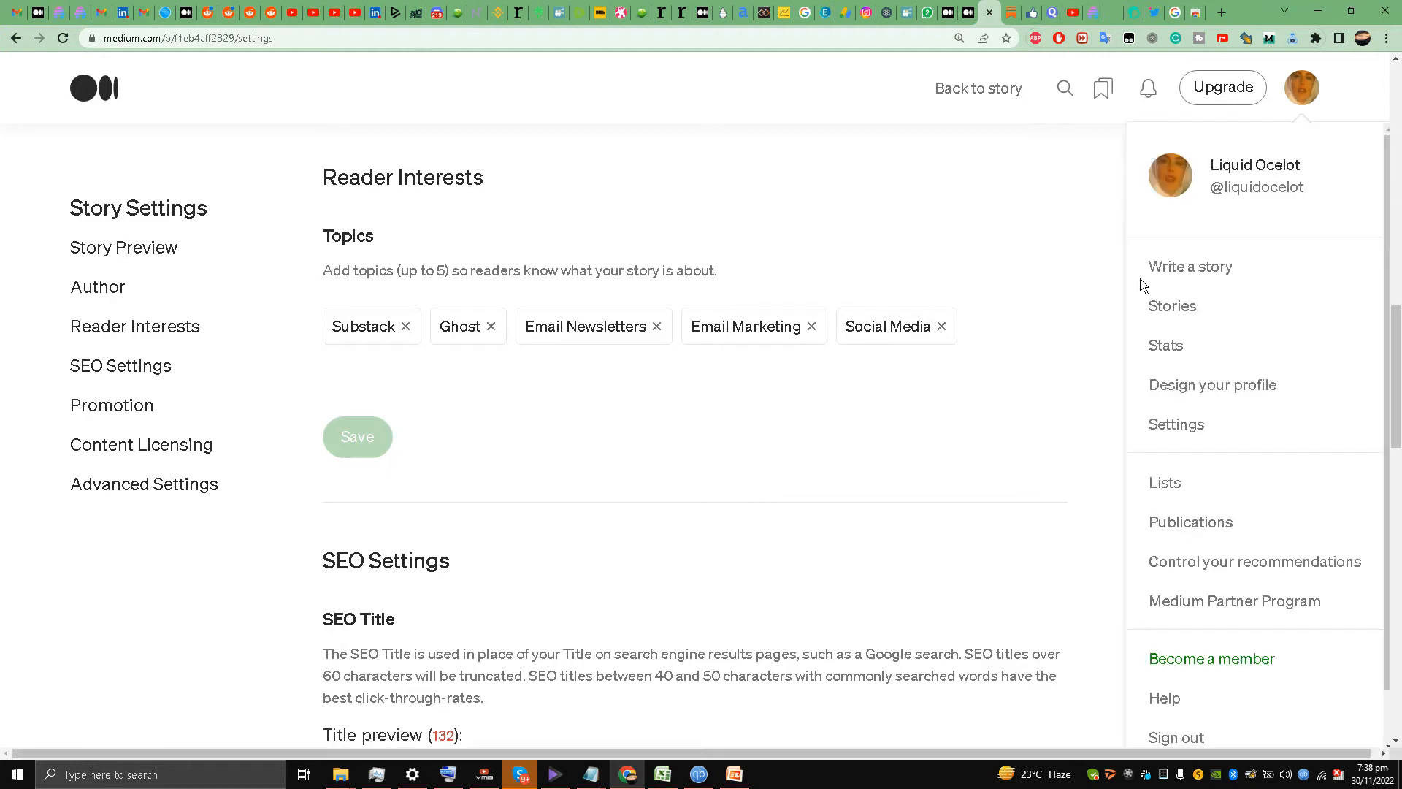
mouse_move(1258, 187)
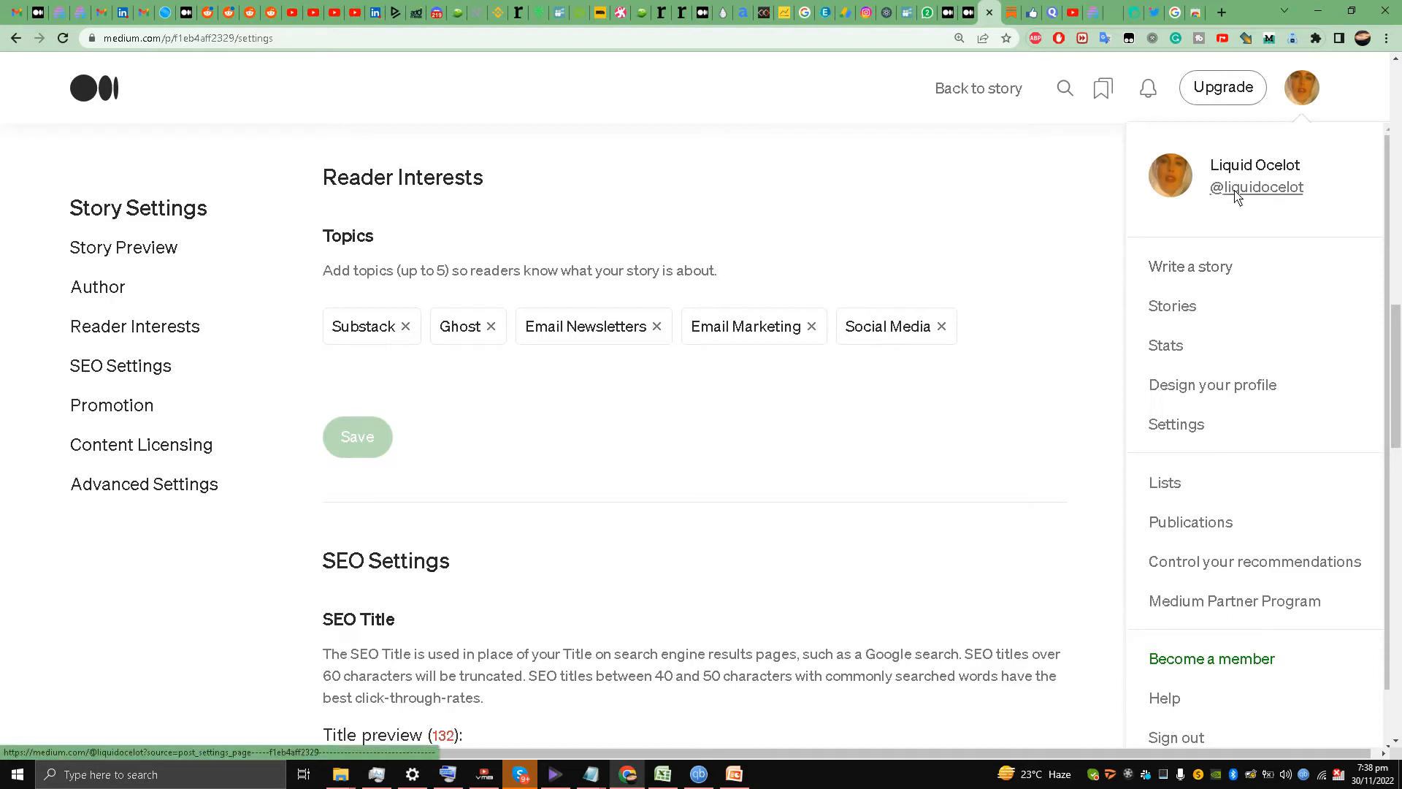
mouse_move(1222, 223)
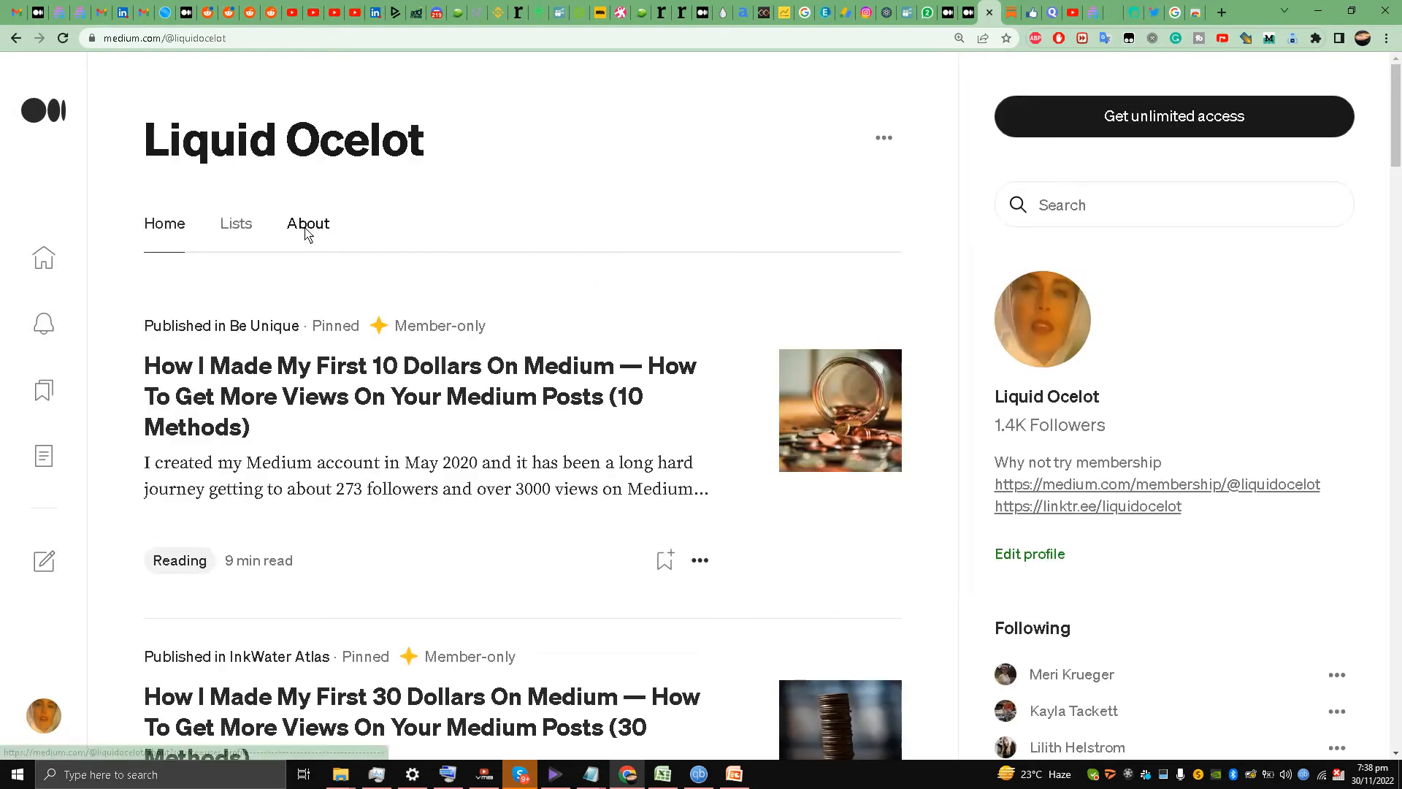
Show Liquid Ocelot's About page with its 1.4K followers and 3.2K following counts
click(309, 223)
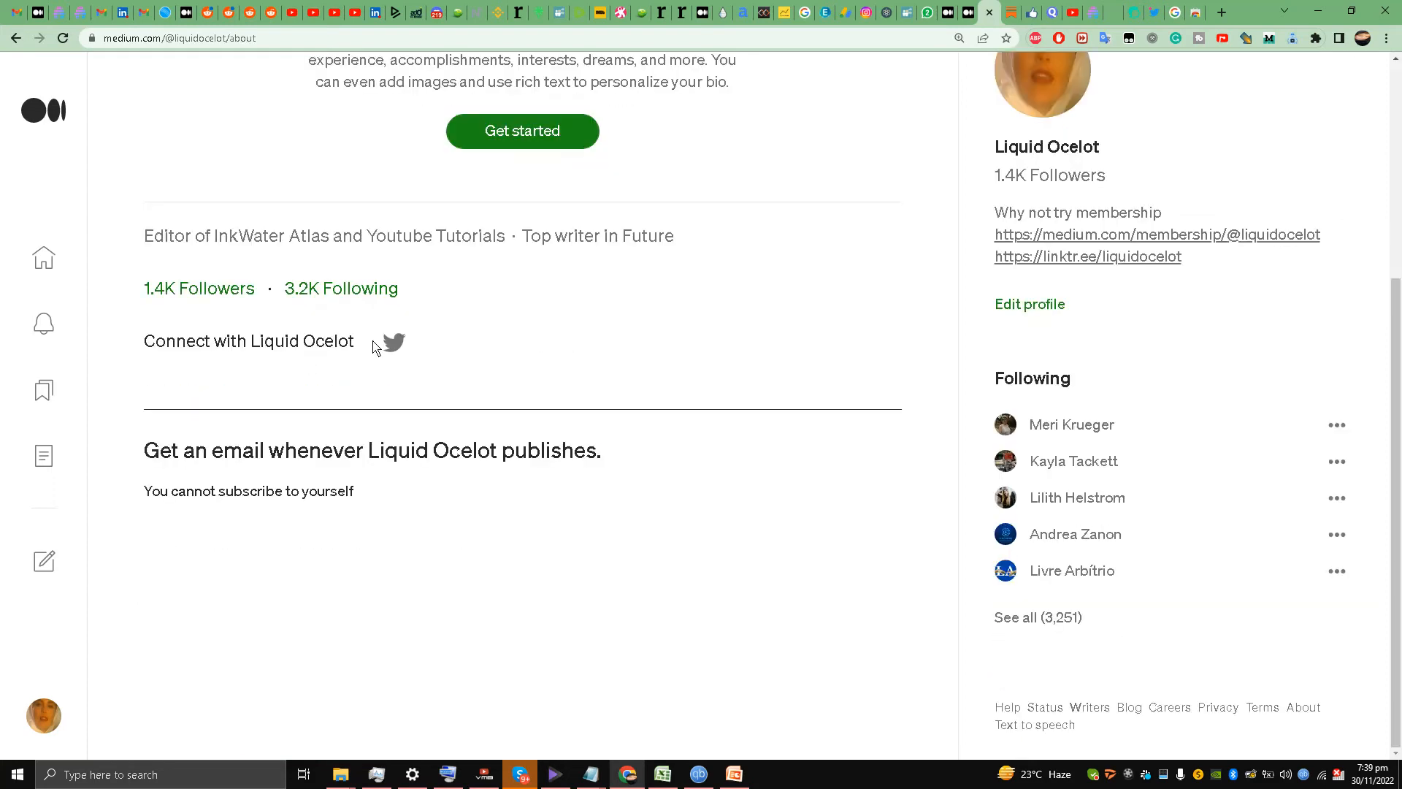
mouse_move(647, 237)
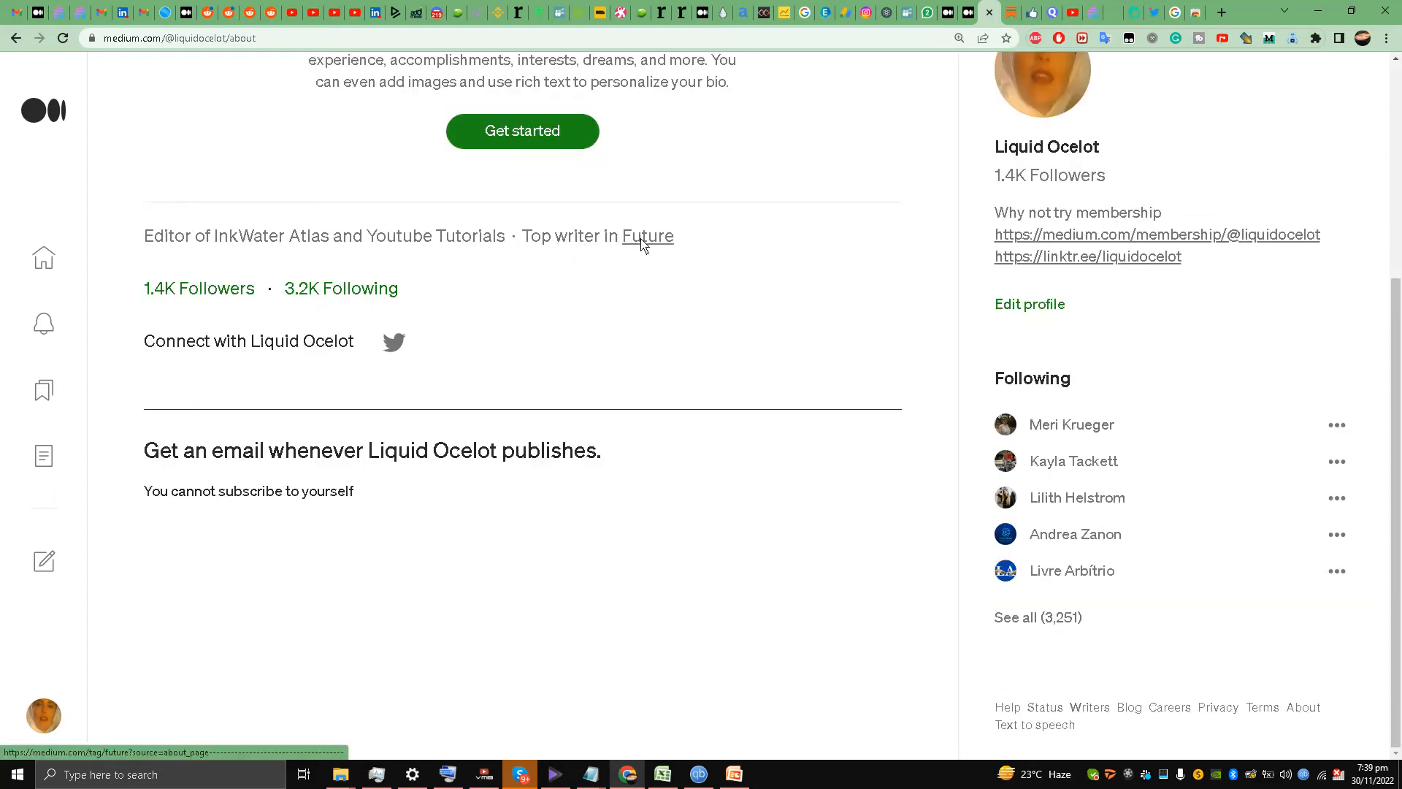
mouse_move(630, 253)
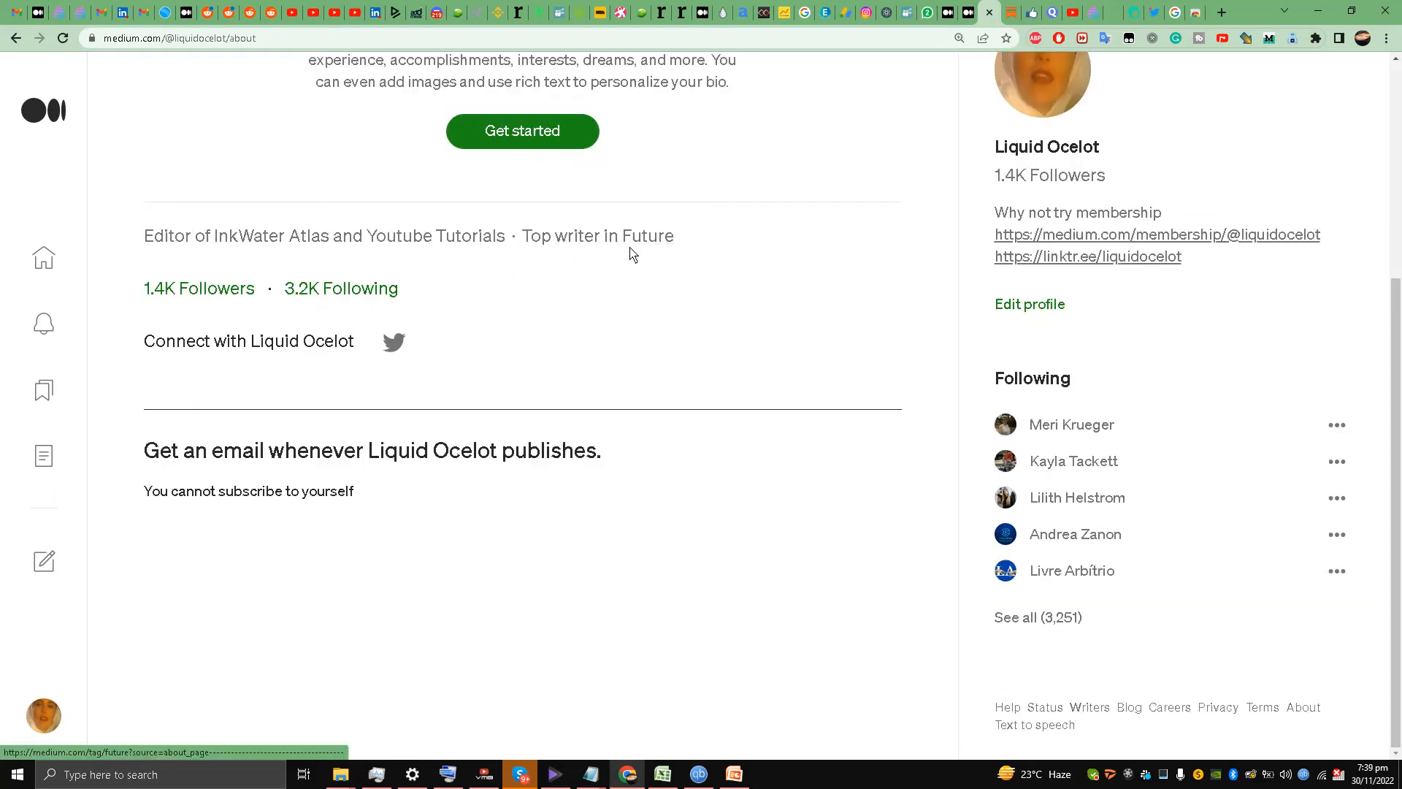
mouse_move(215, 245)
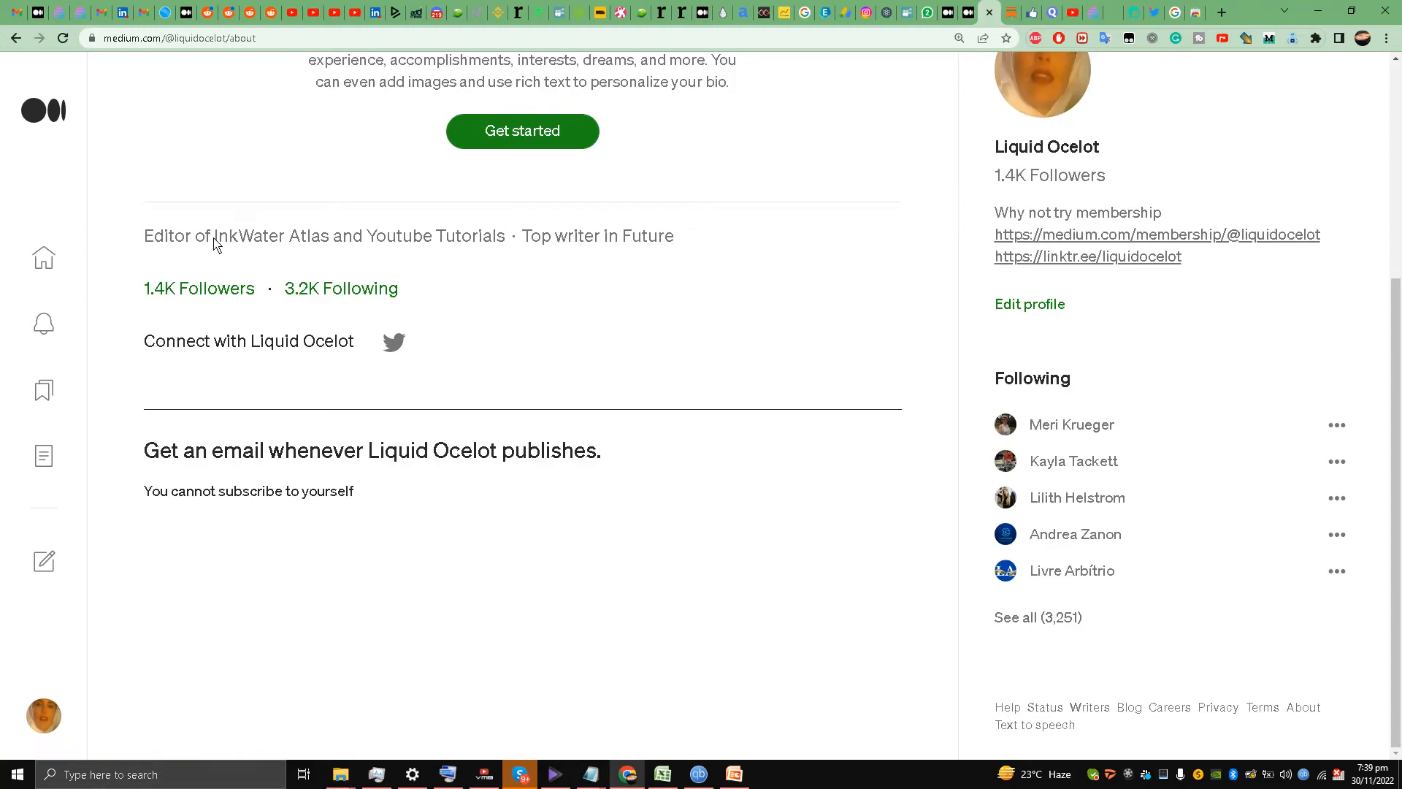
scroll(up, 3)
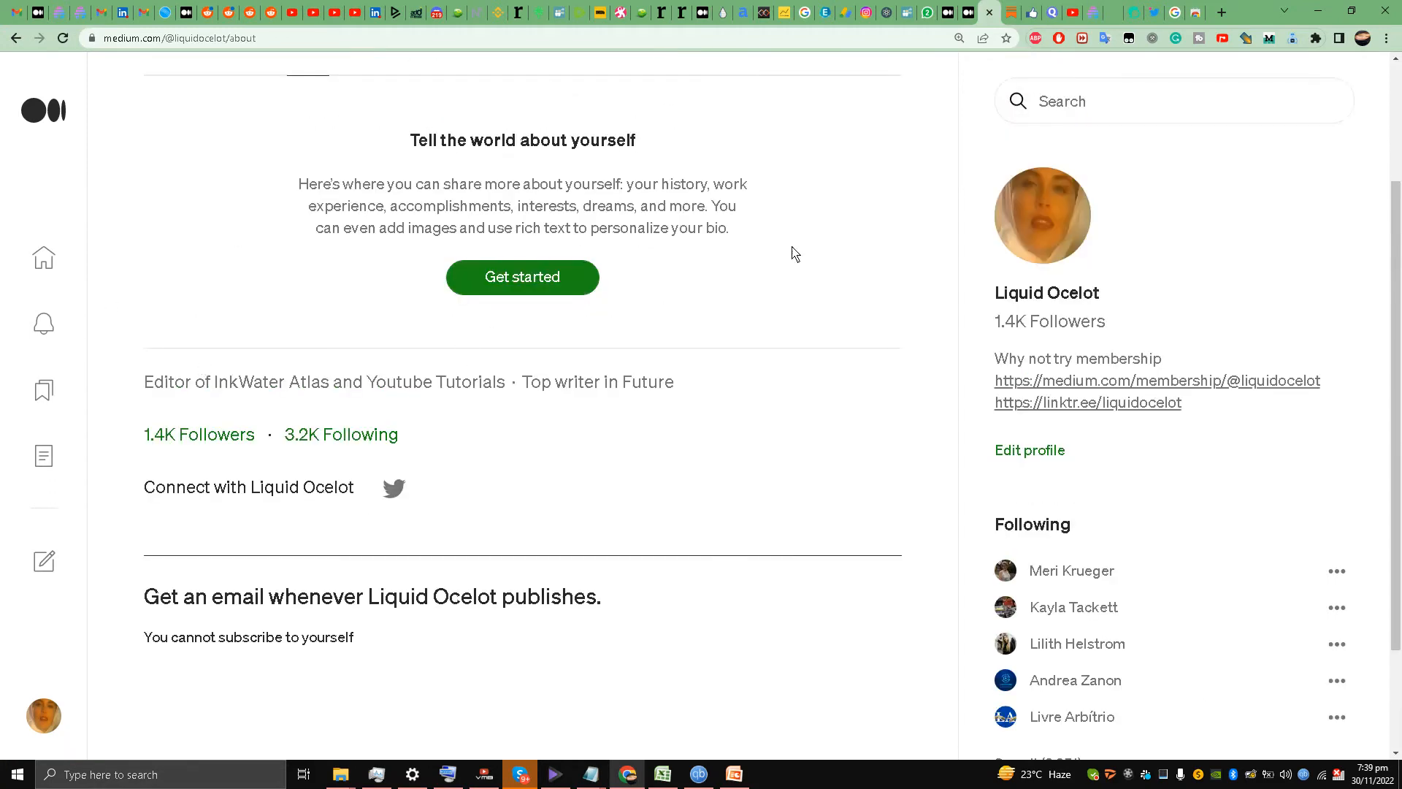
mouse_move(272, 381)
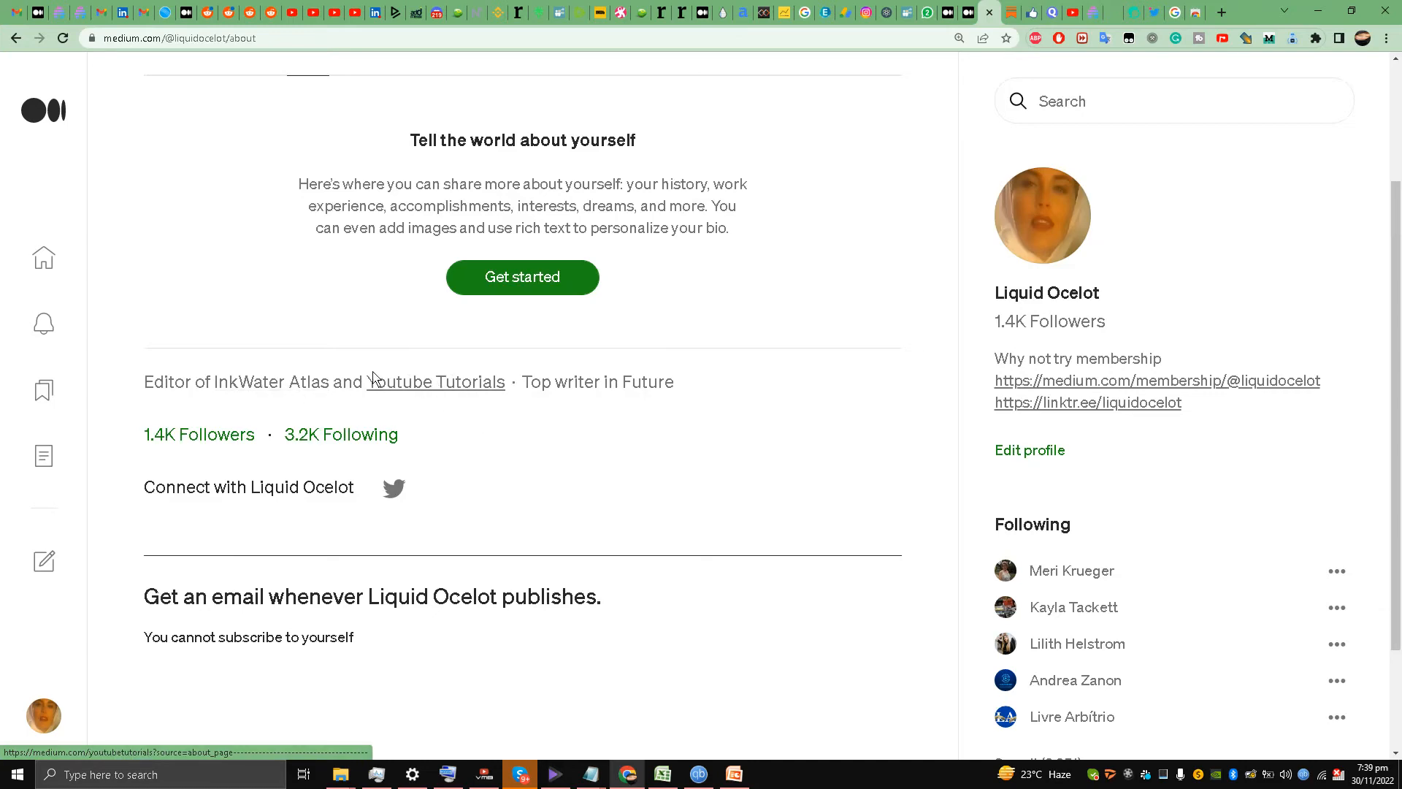
scroll(up, 3)
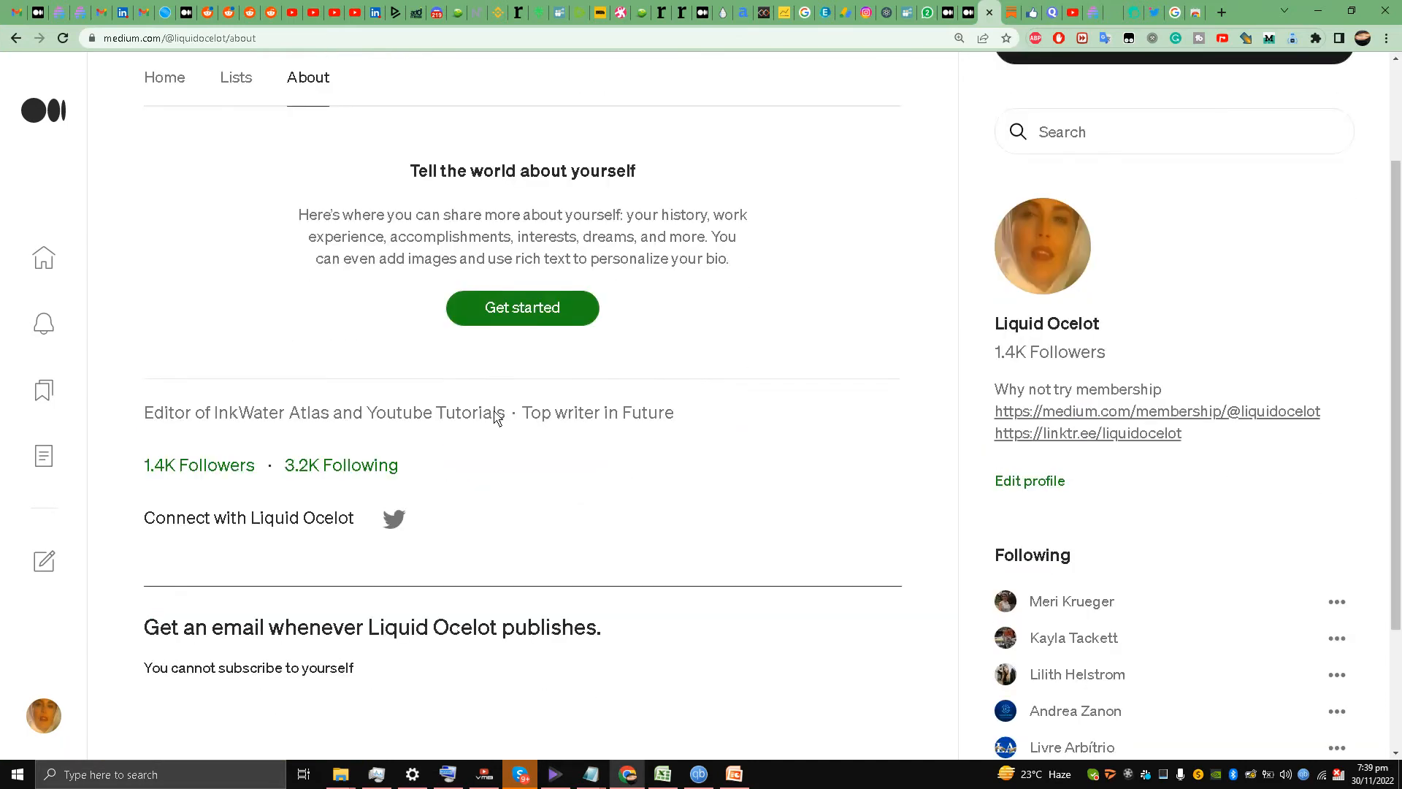
mouse_move(651, 541)
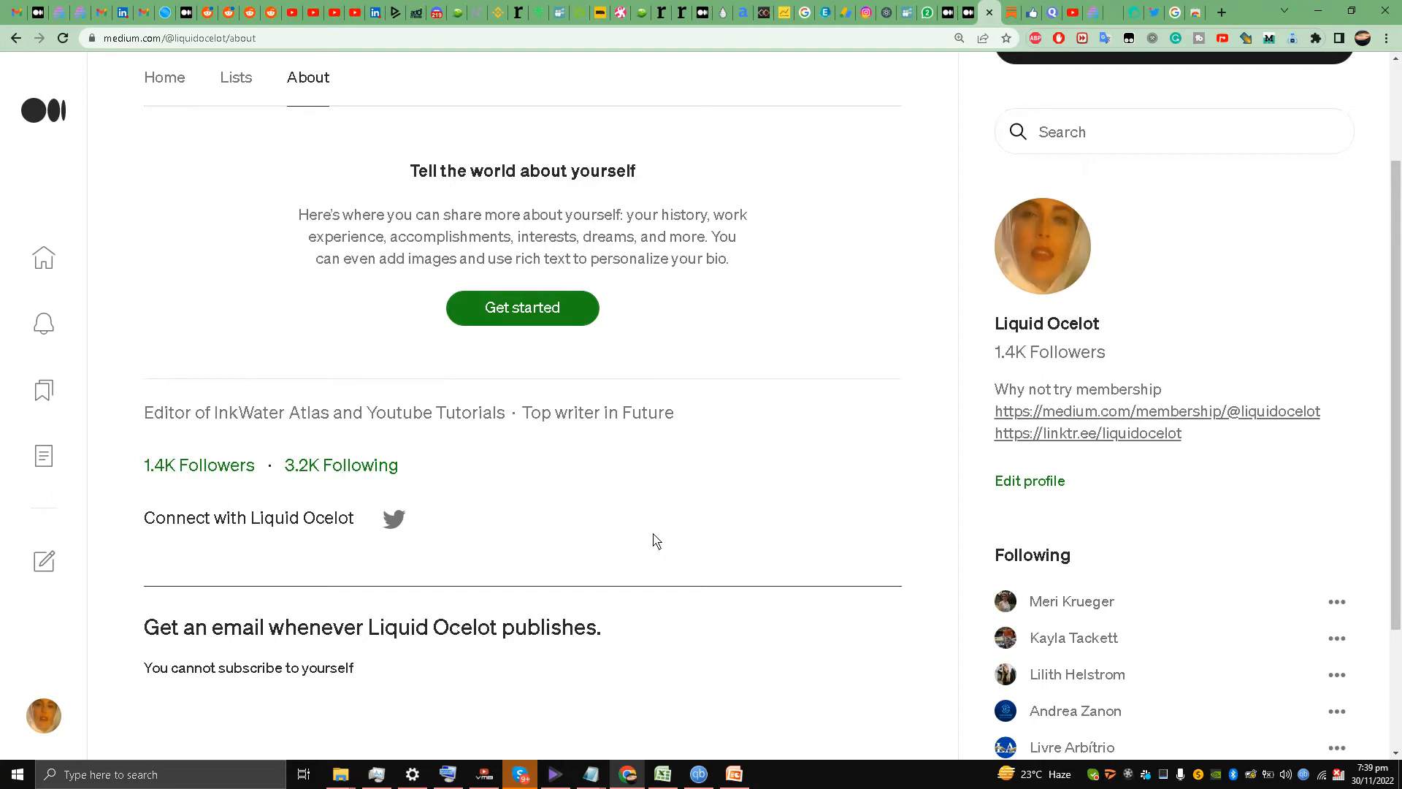
scroll(up, 3)
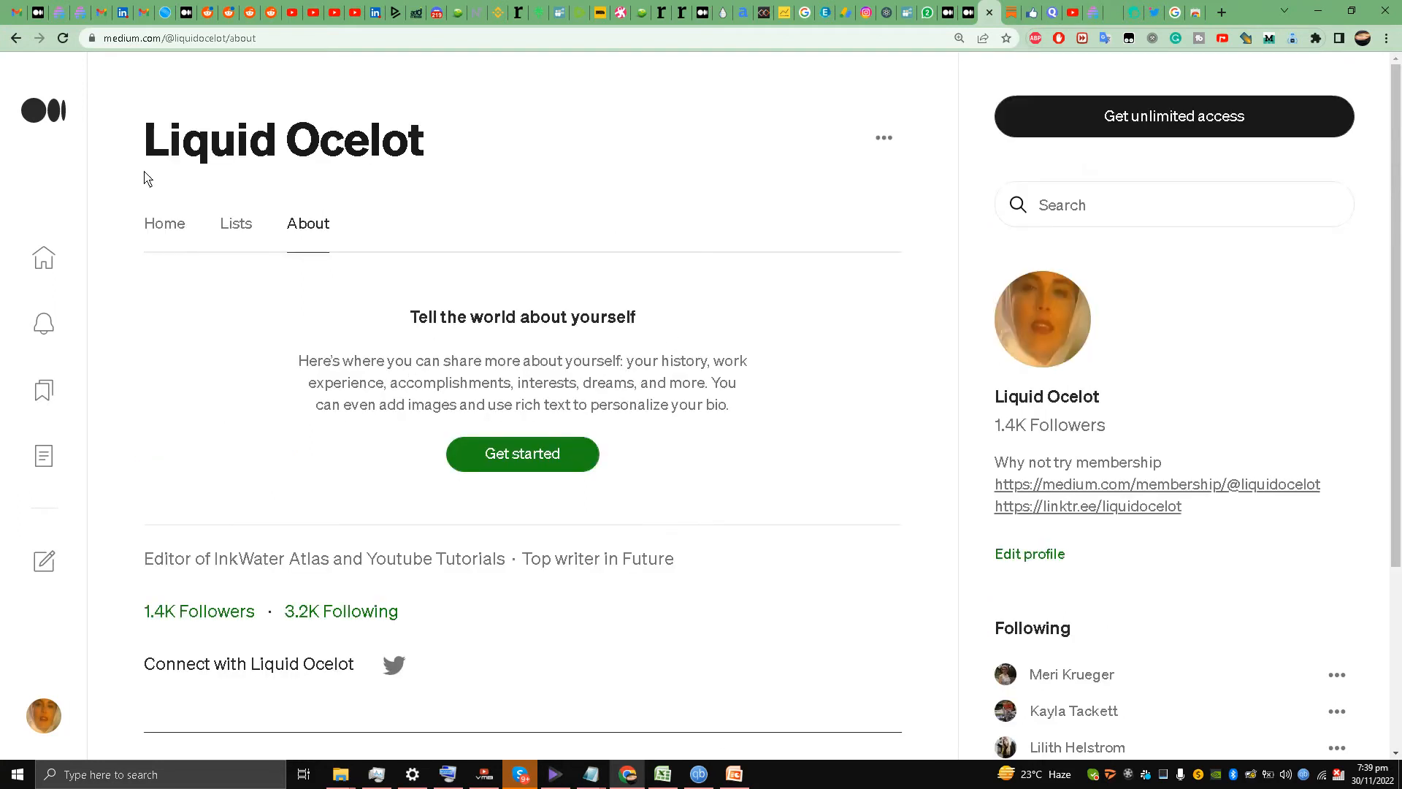
mouse_move(15, 38)
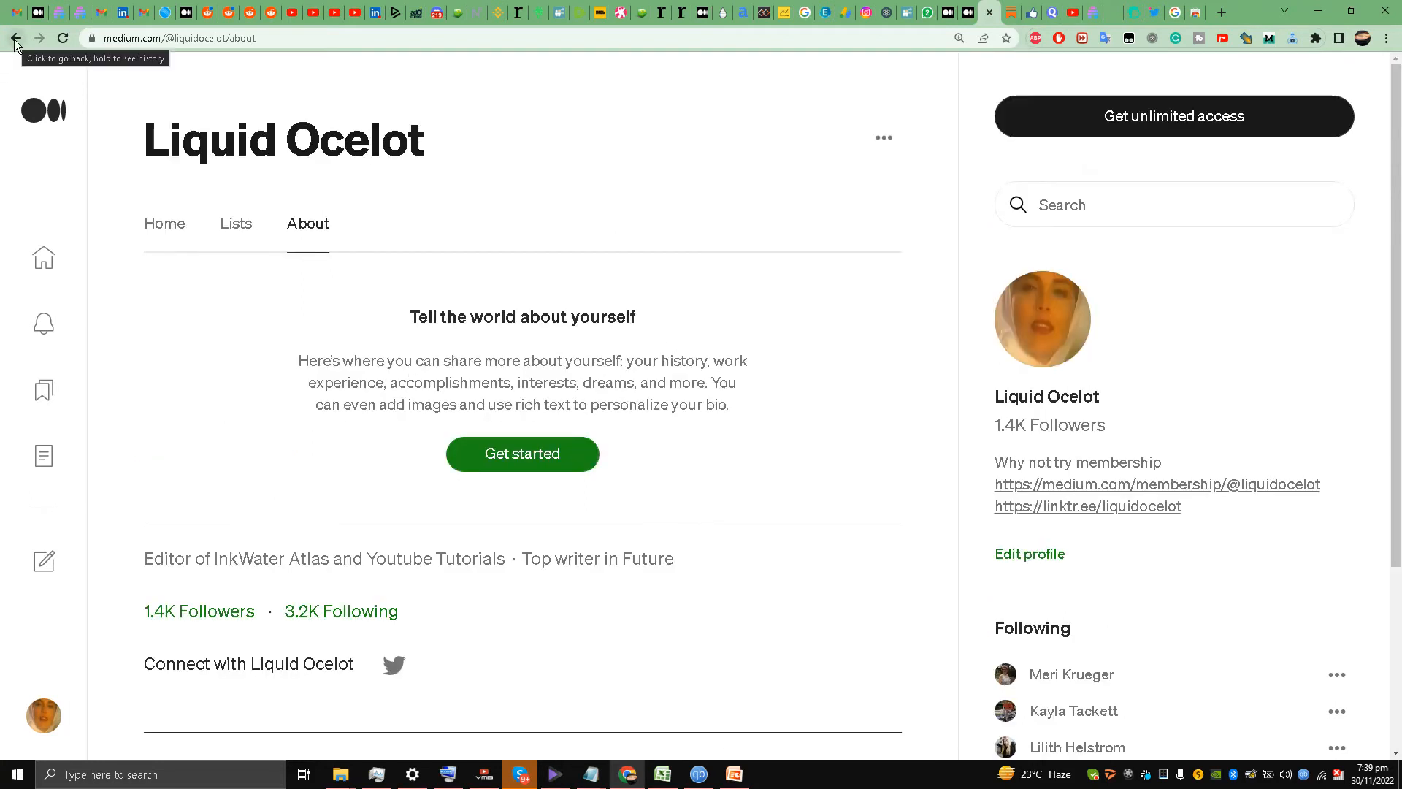
Go back and search Medium for 'future' to list matching stories, topics and people
click(15, 38)
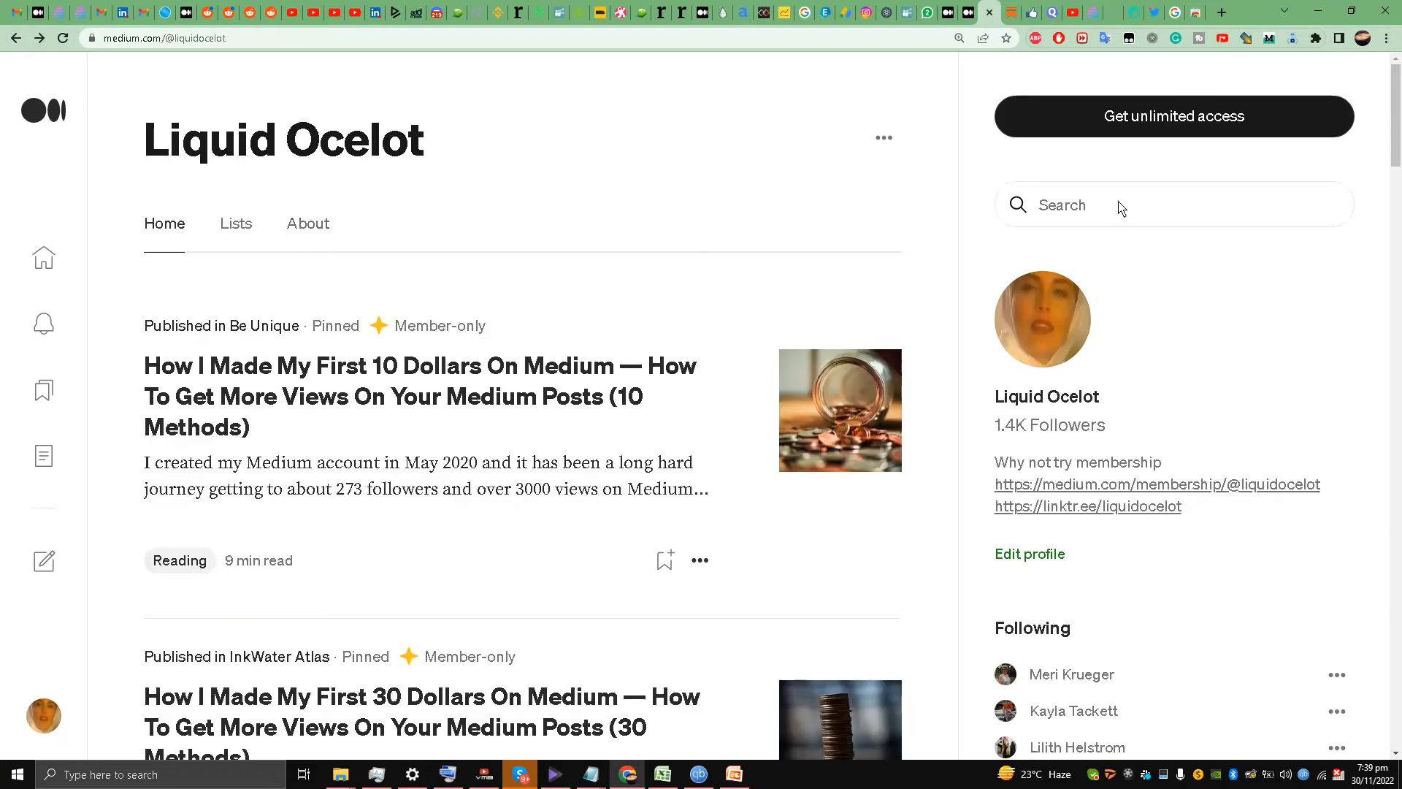
mouse_move(447, 774)
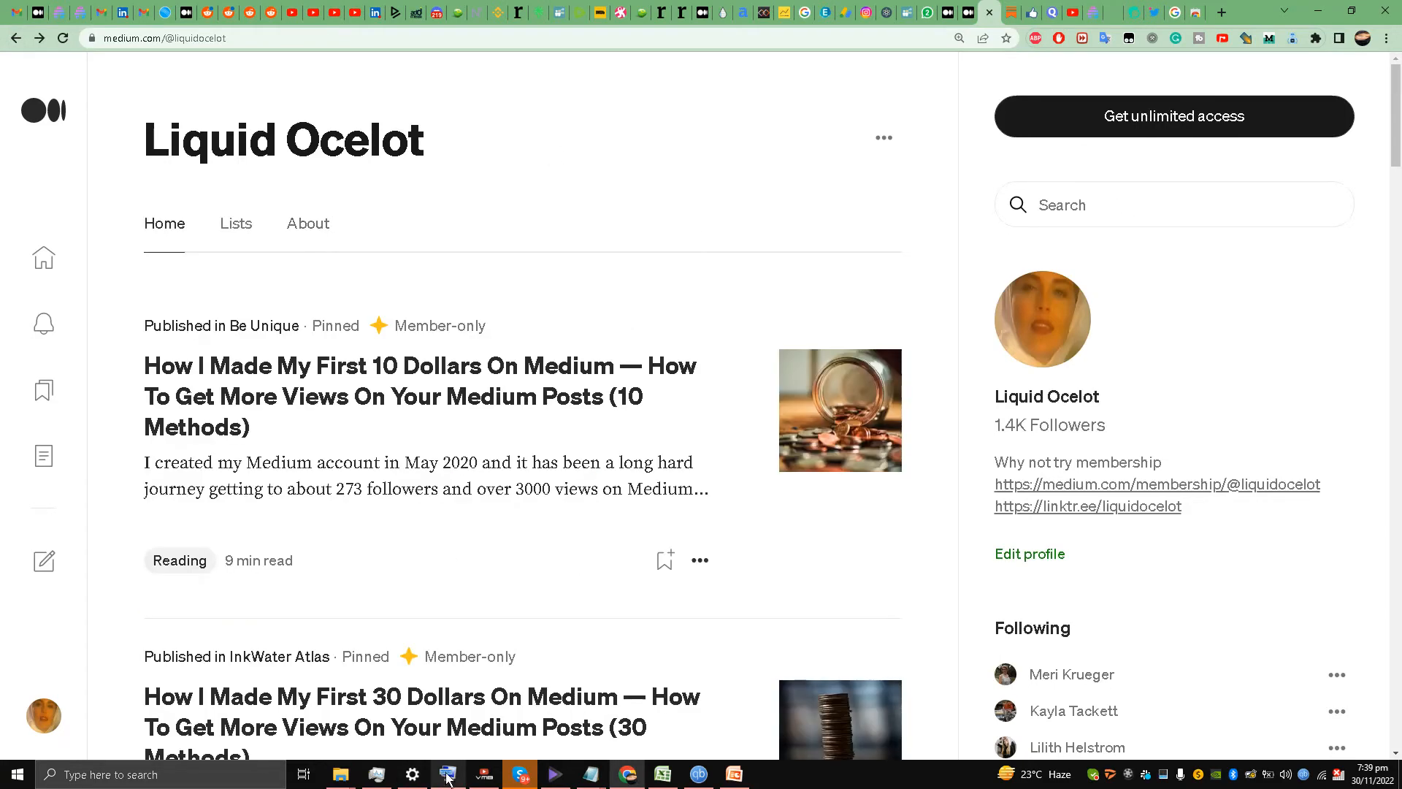
click(446, 774)
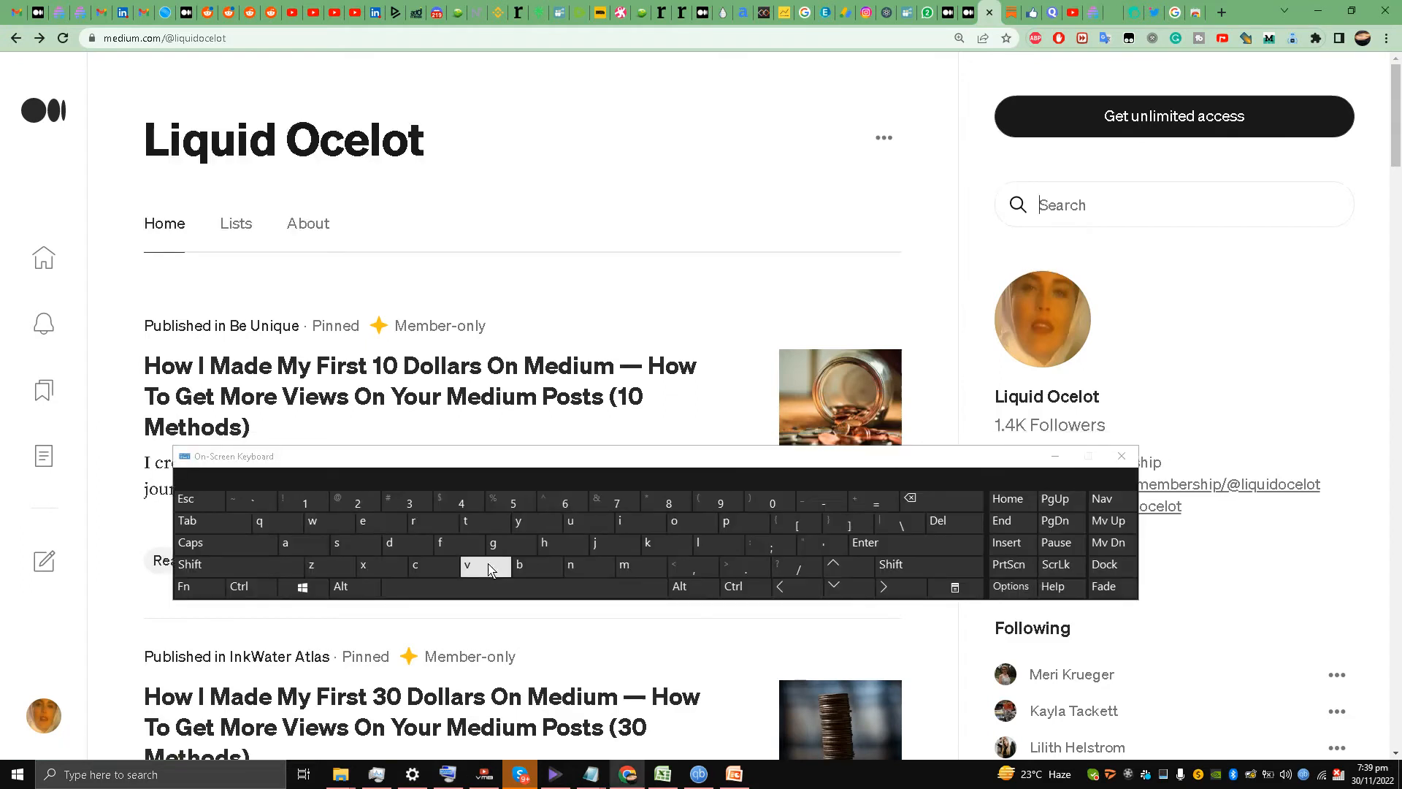
click(440, 543)
text(future)
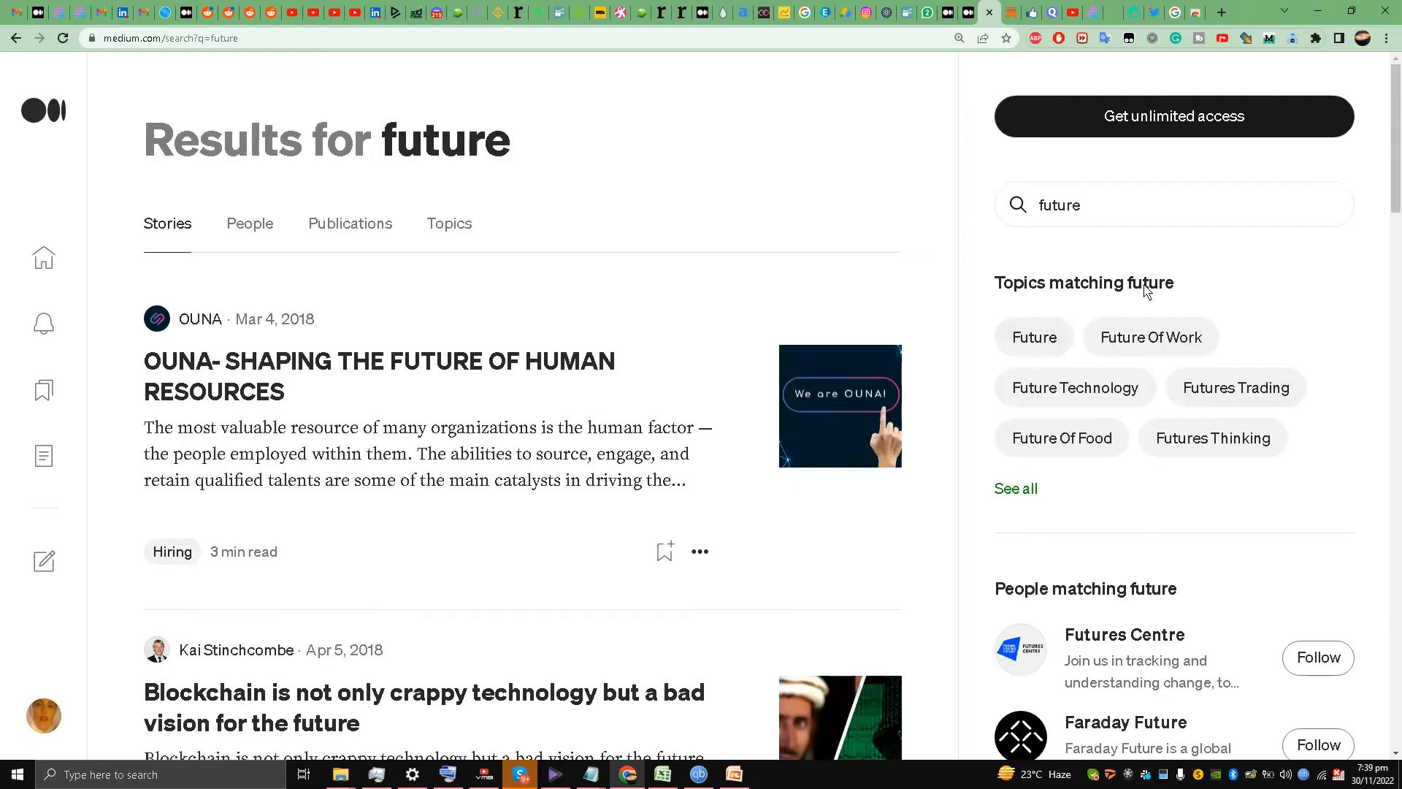
mouse_move(1106, 320)
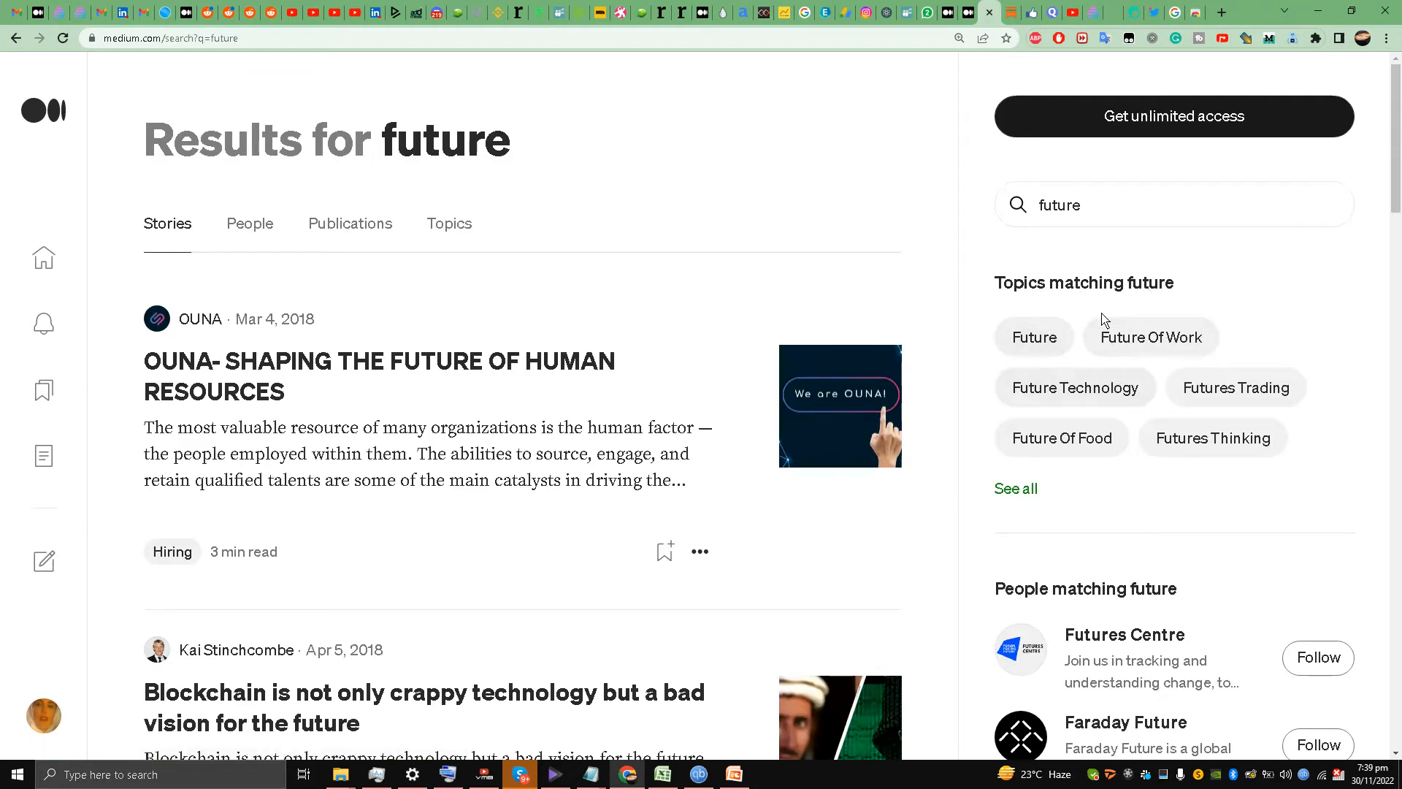
Switch the 'future' search to the Topics results, listing Future Of Education, Future City and more
click(448, 224)
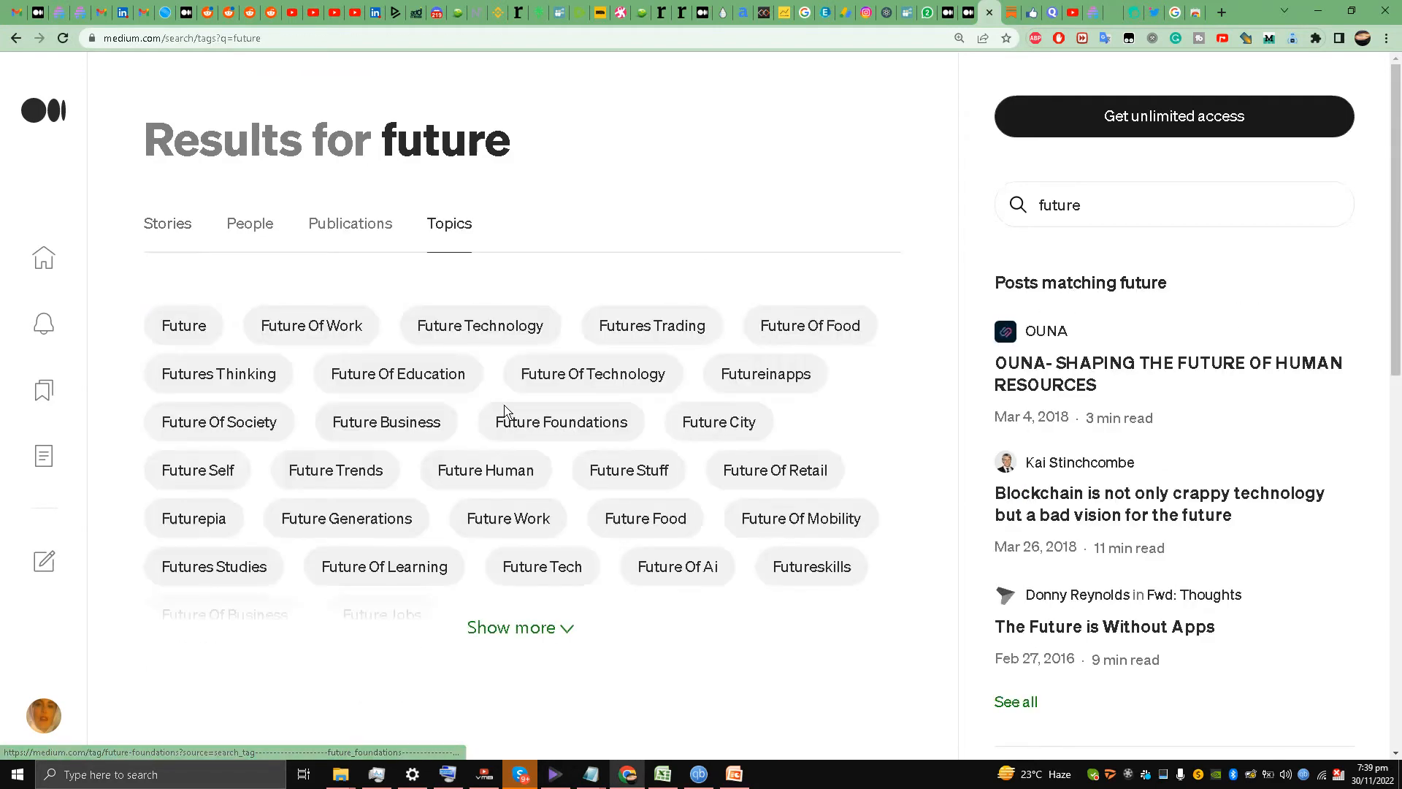
mouse_move(628, 470)
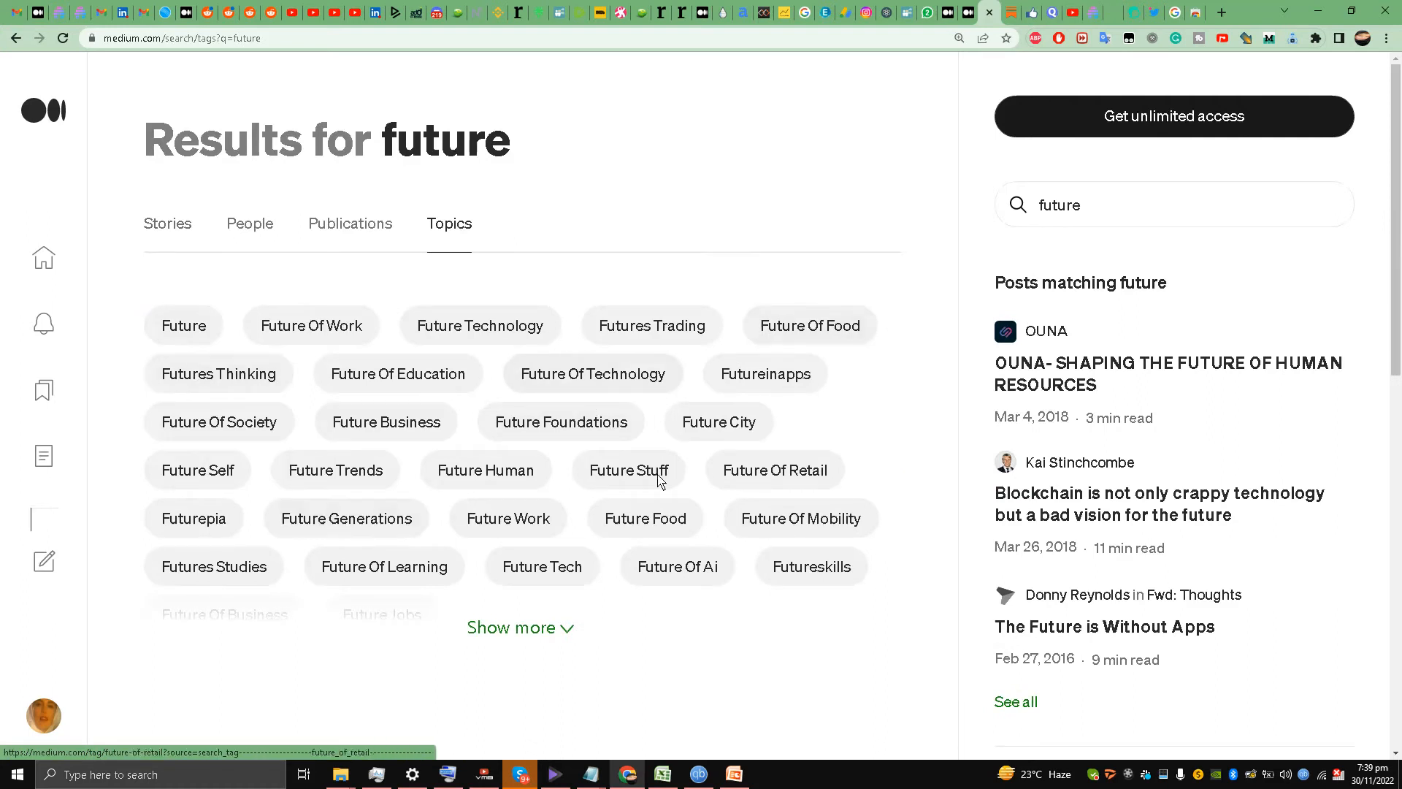
mouse_move(557, 354)
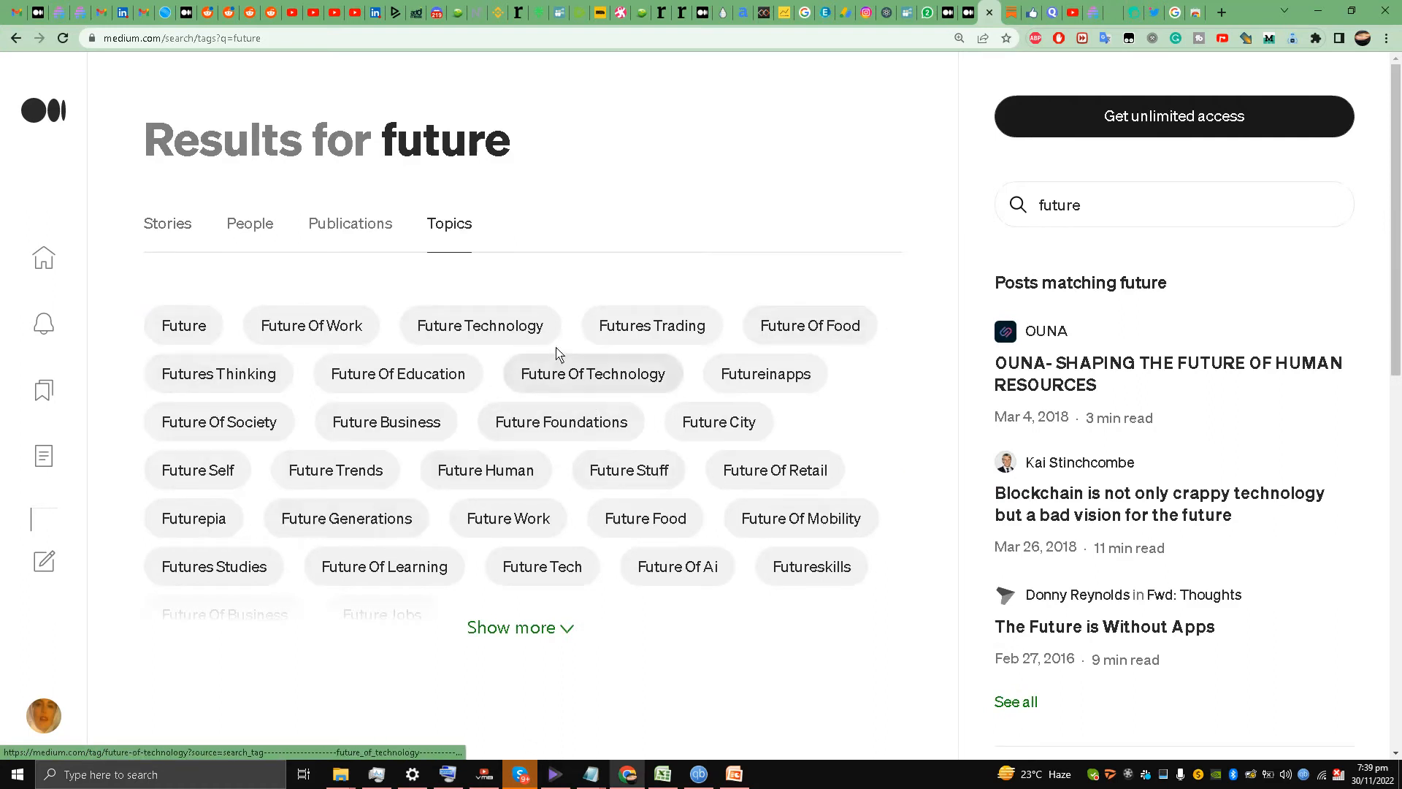
mouse_move(638, 239)
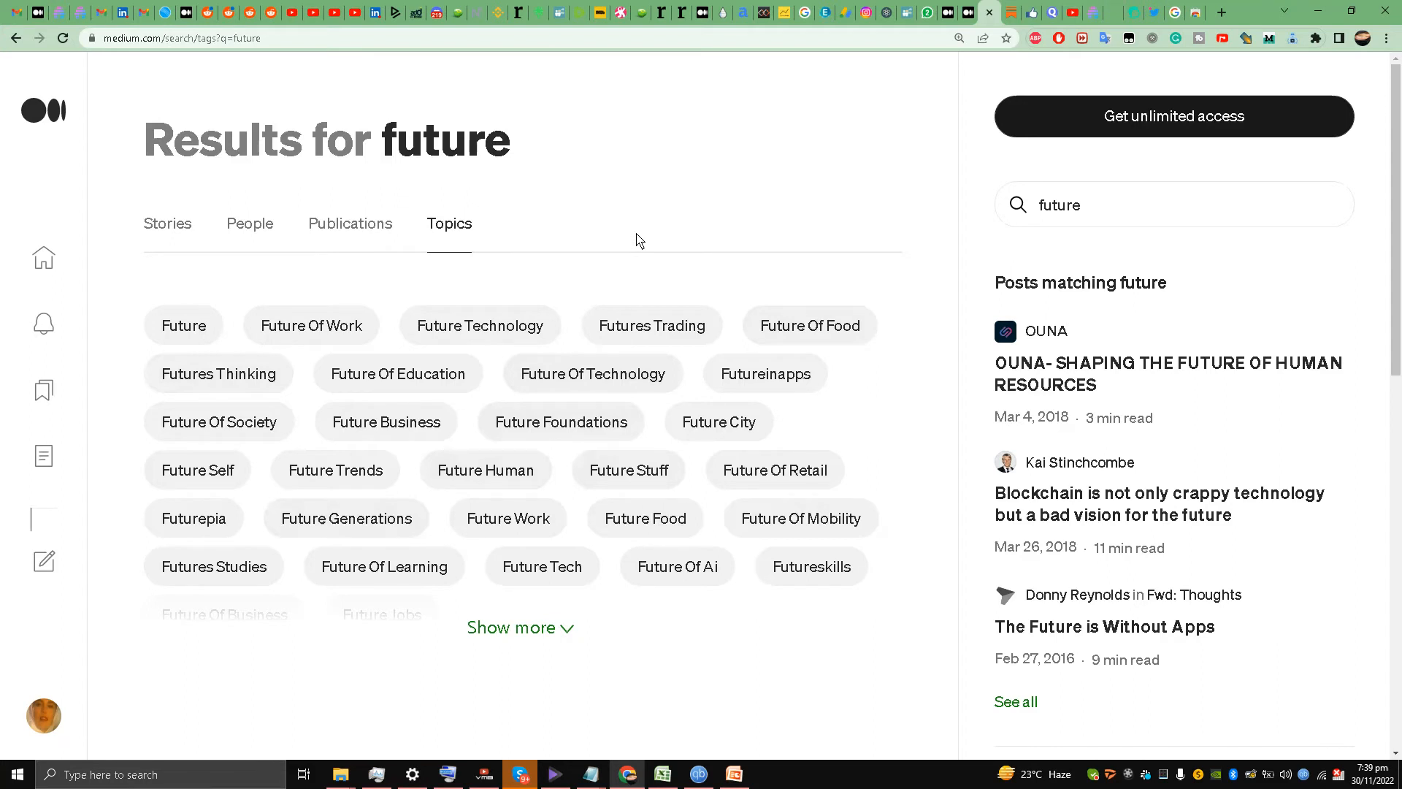
mouse_move(475, 34)
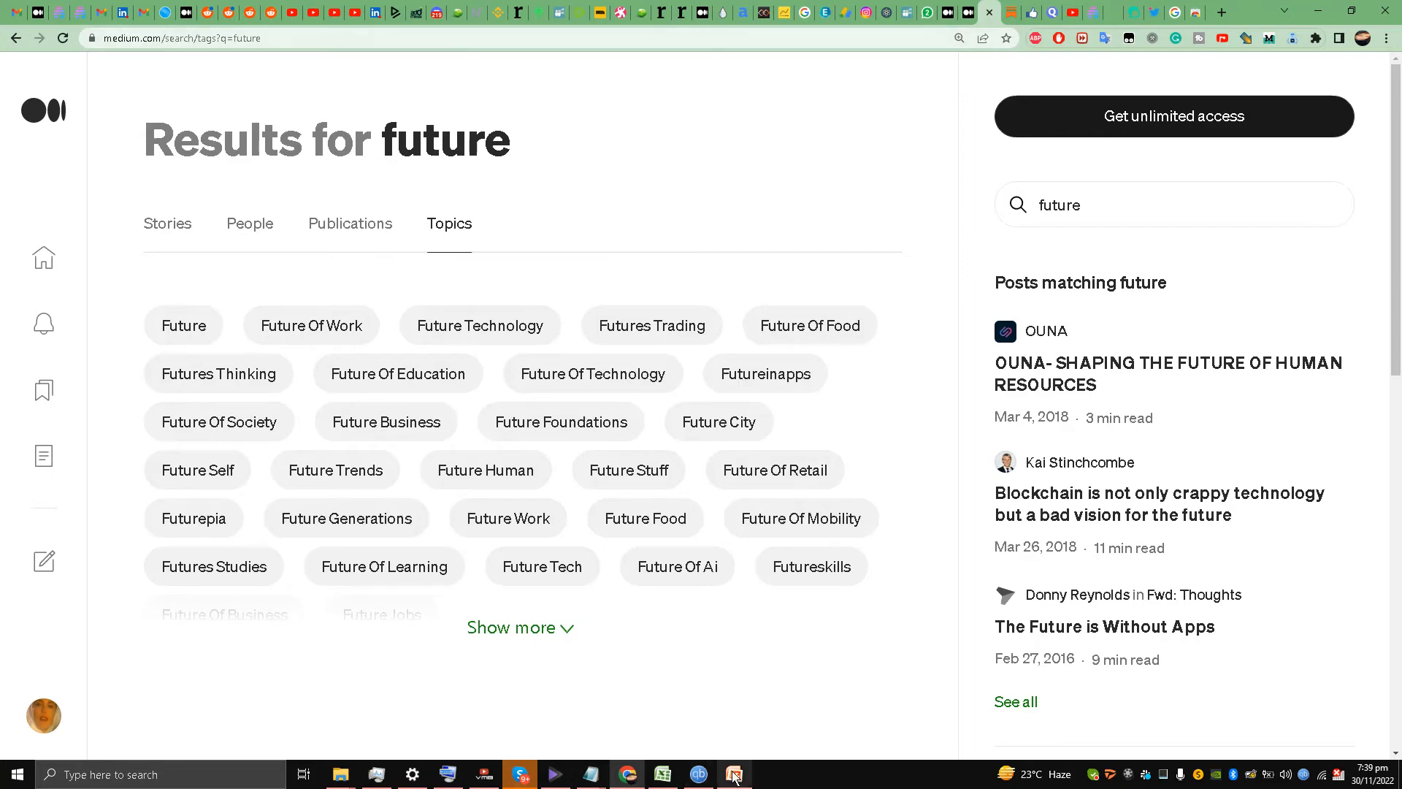
Bring the PowerPoint deck back on screen at slide 9, the self-made YouTube video tip
click(733, 774)
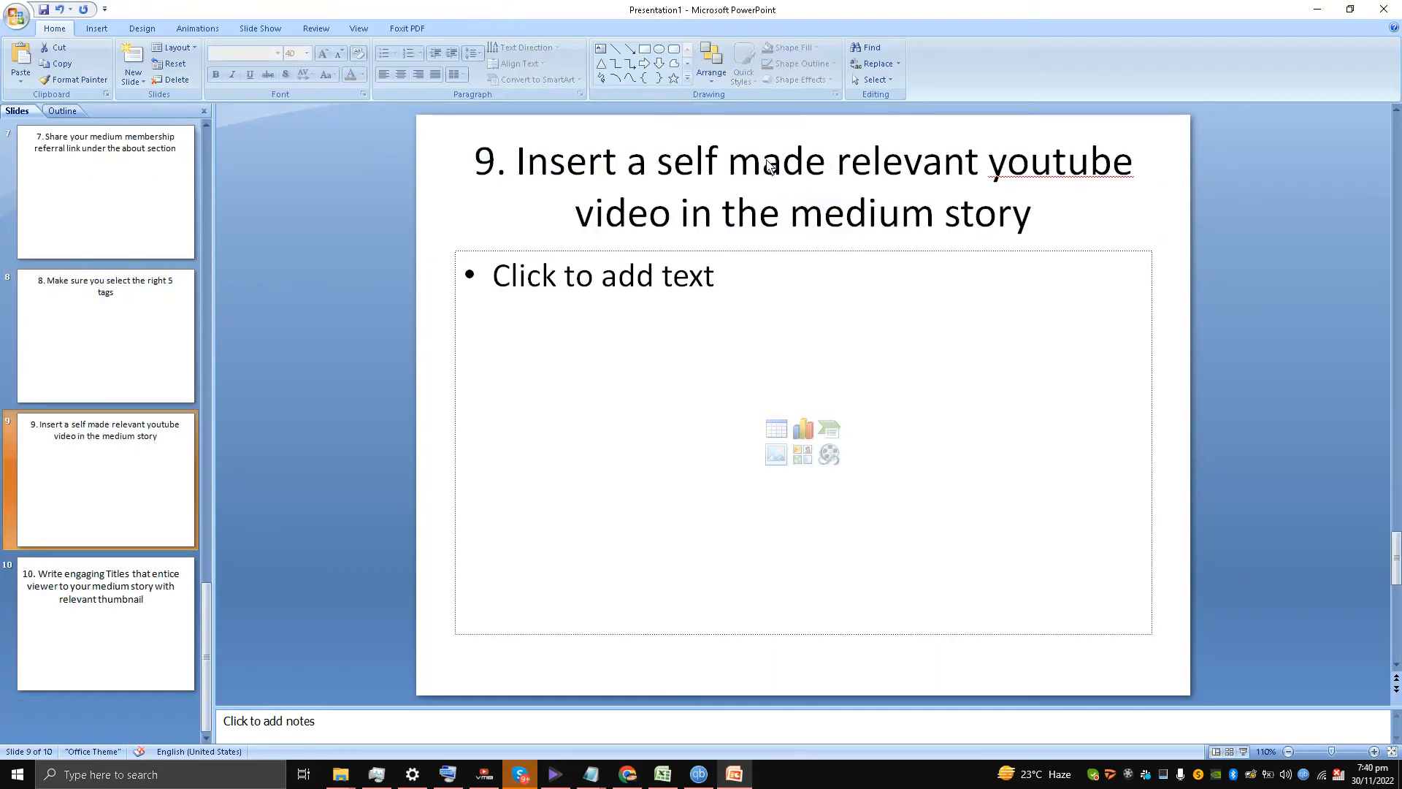
mouse_move(709, 184)
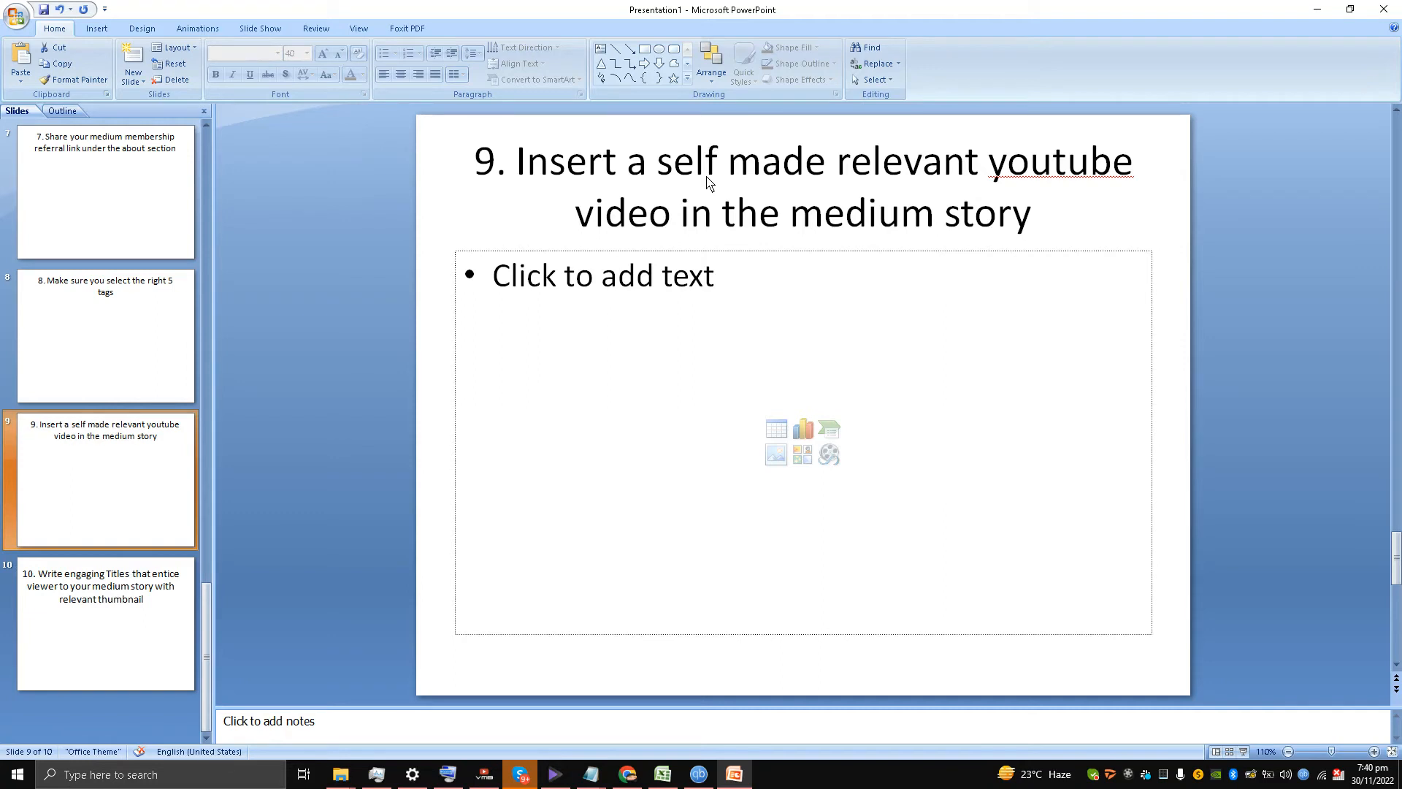
Show slide 10 on engaging titles with thumbnails, then return to the Medium topic results
click(105, 624)
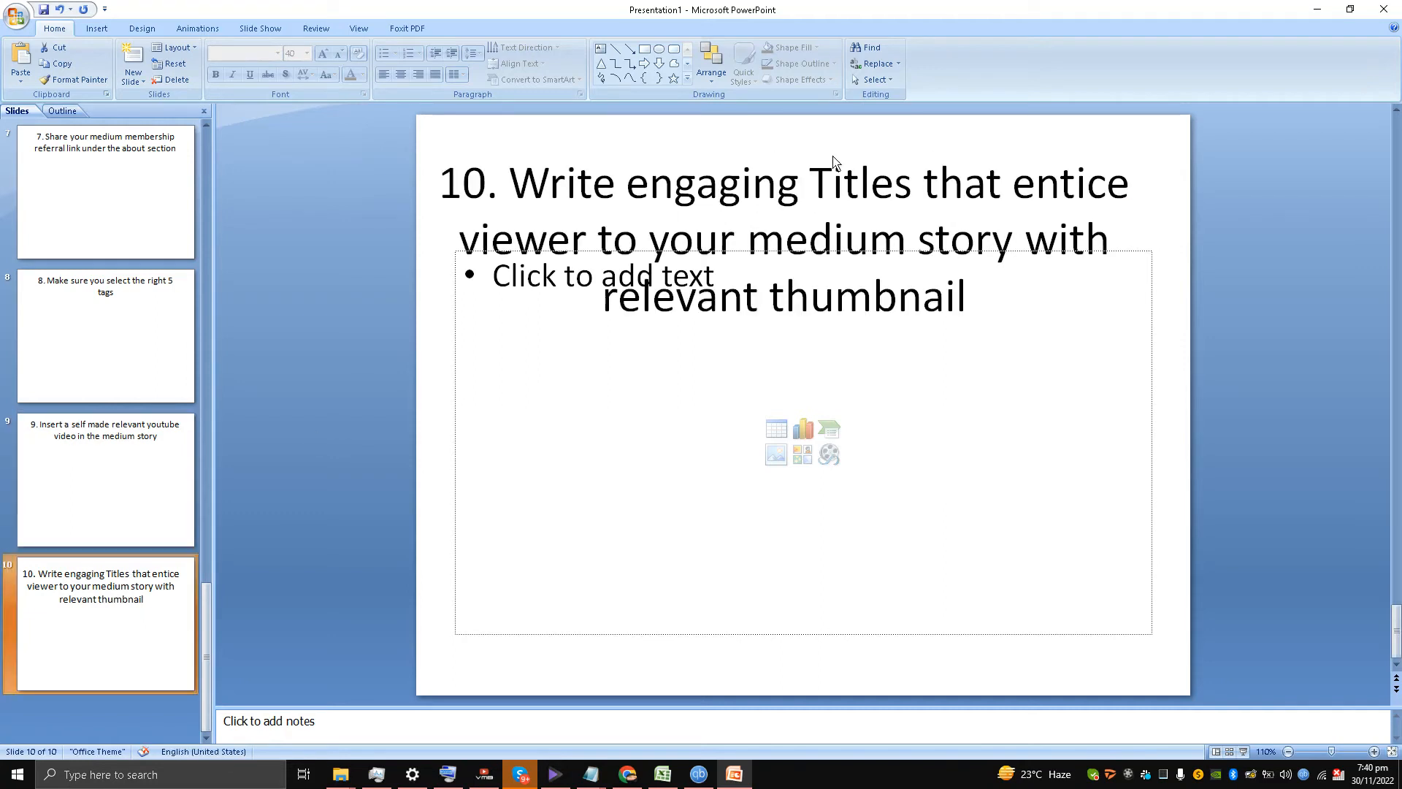
mouse_move(463, 266)
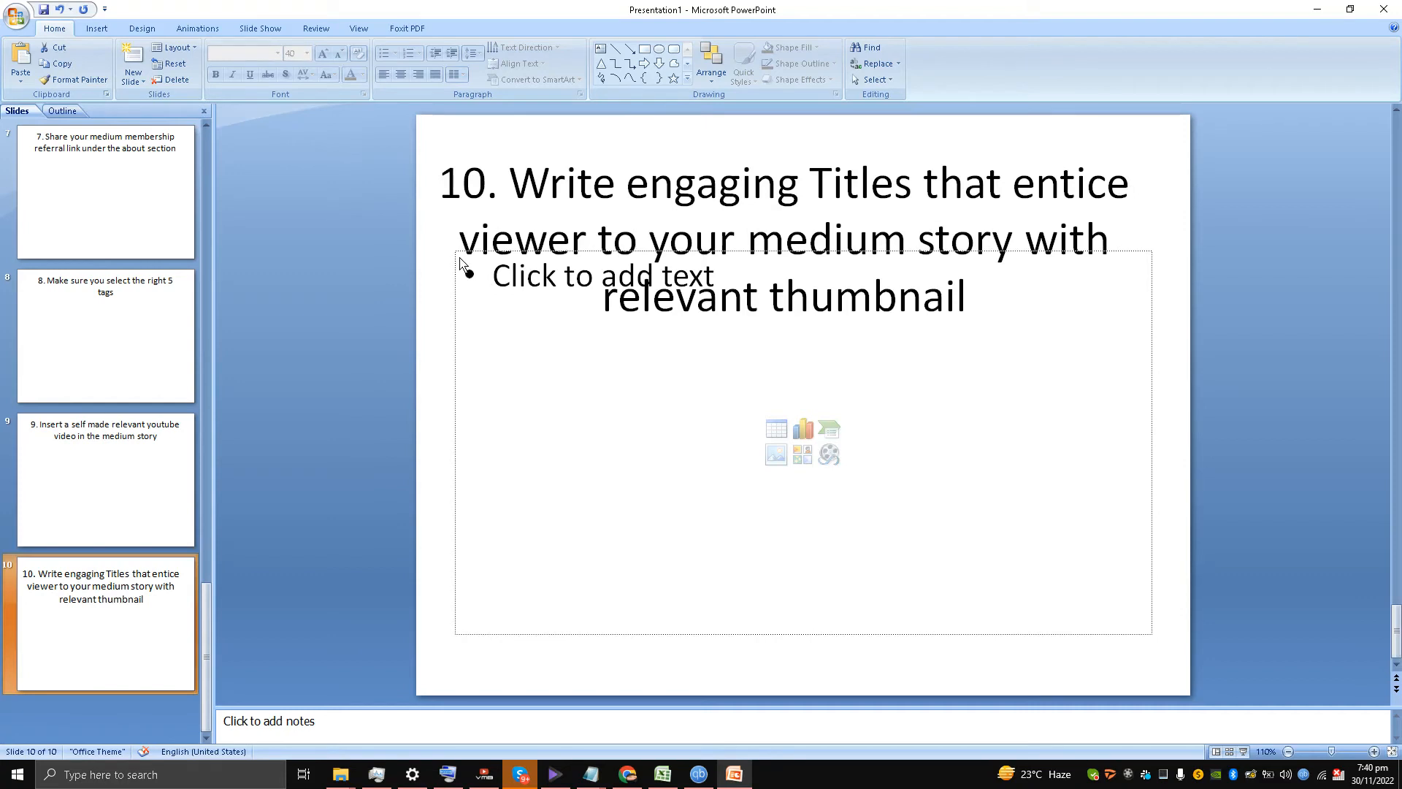
mouse_move(701, 199)
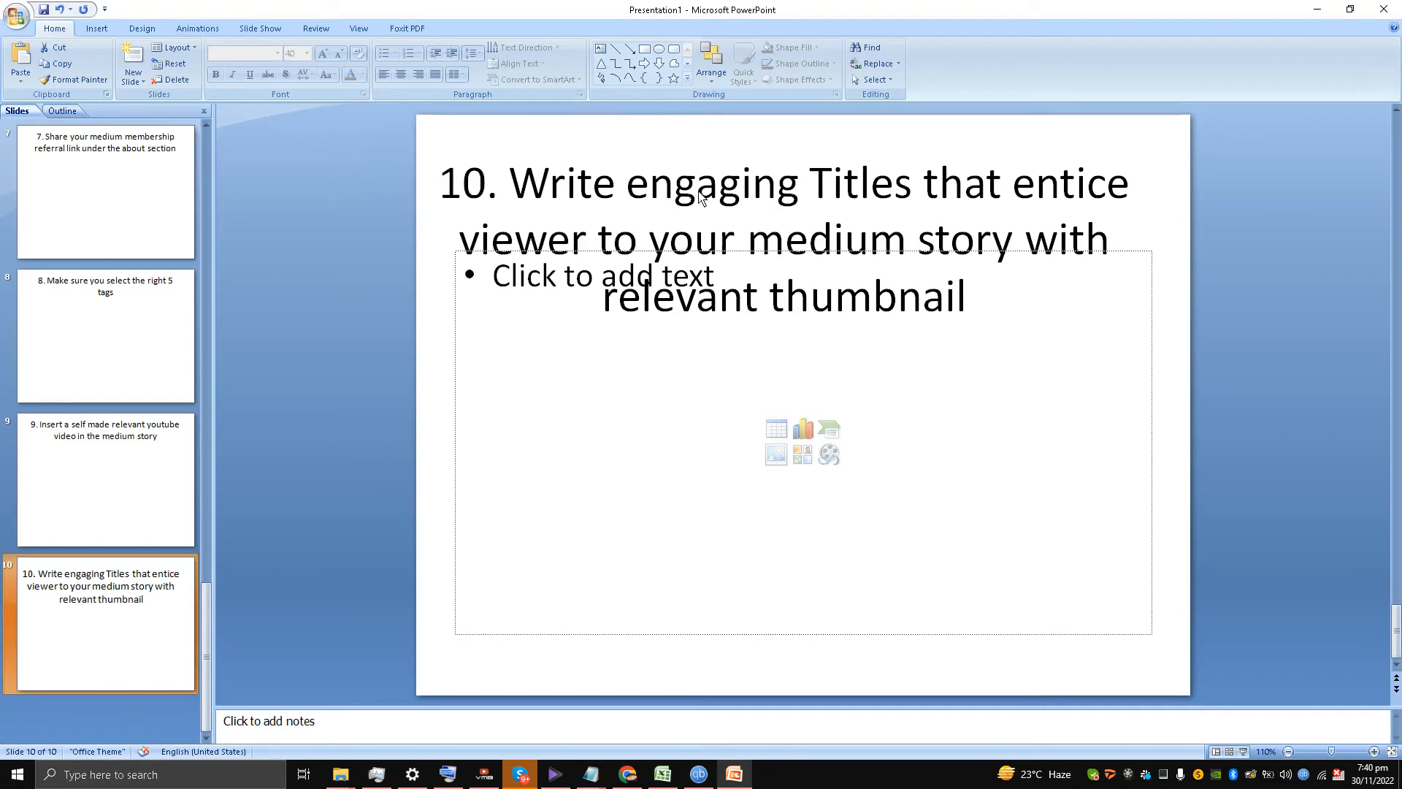
click(675, 184)
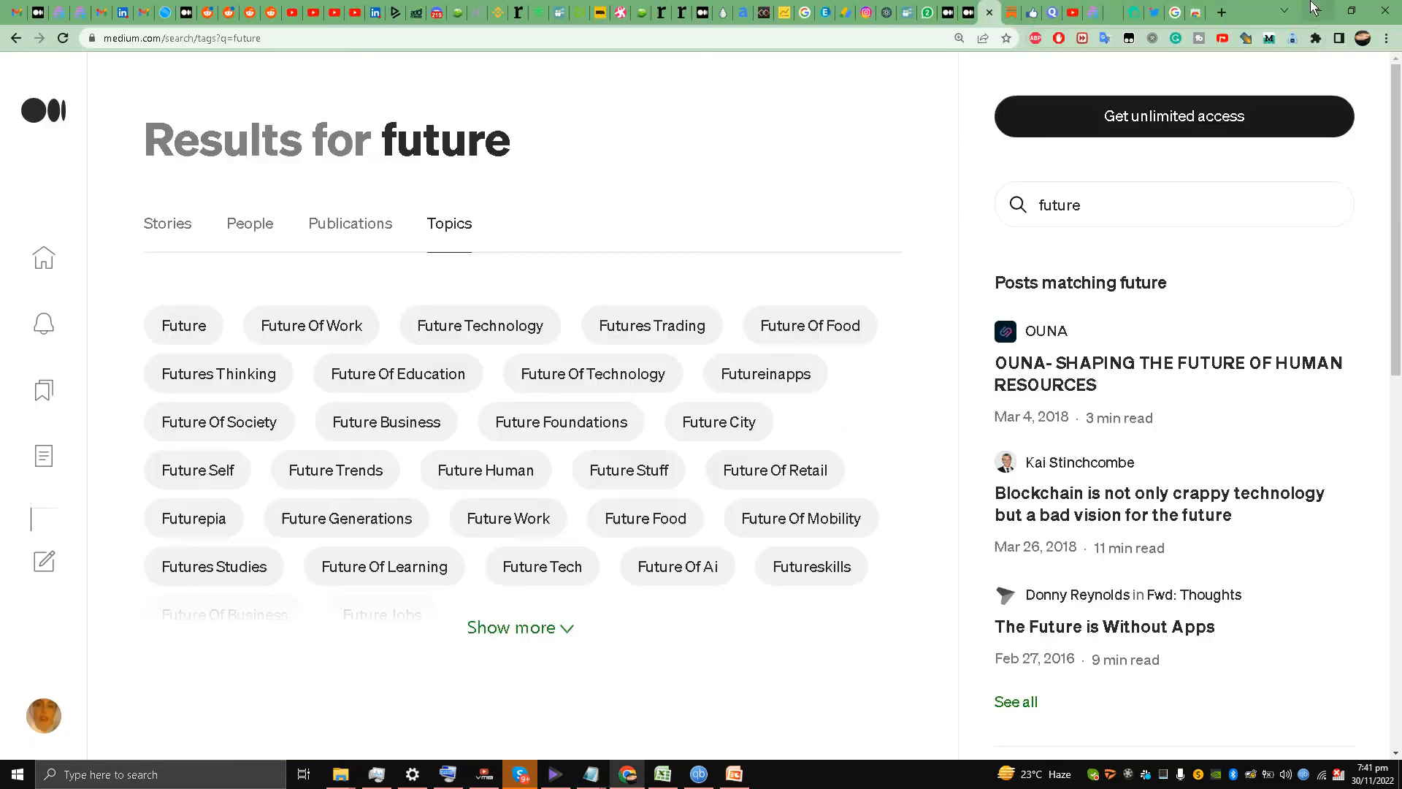
mouse_move(55, 704)
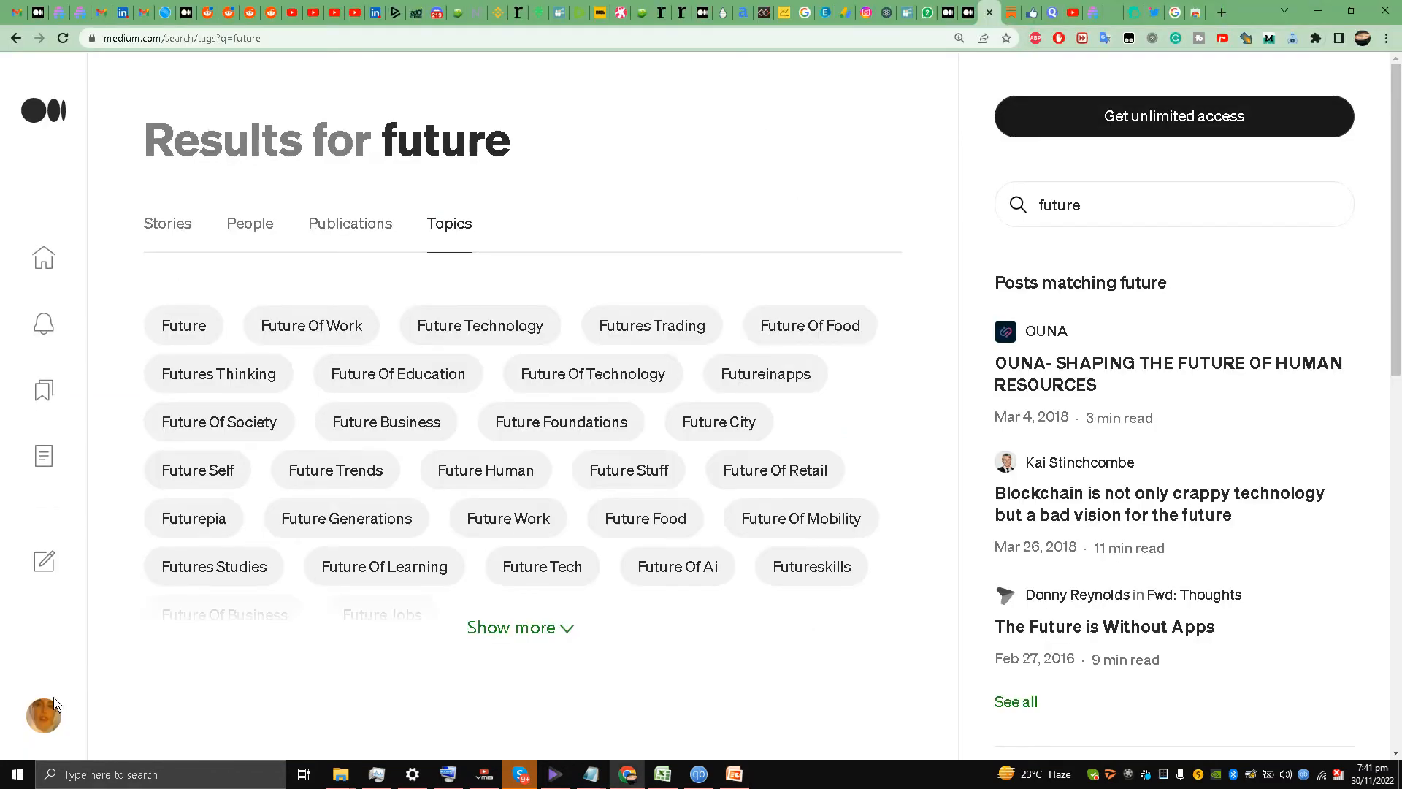
Pass through the stats overview (3,621 views) and land on the Liquid Ocelot profile home
click(42, 714)
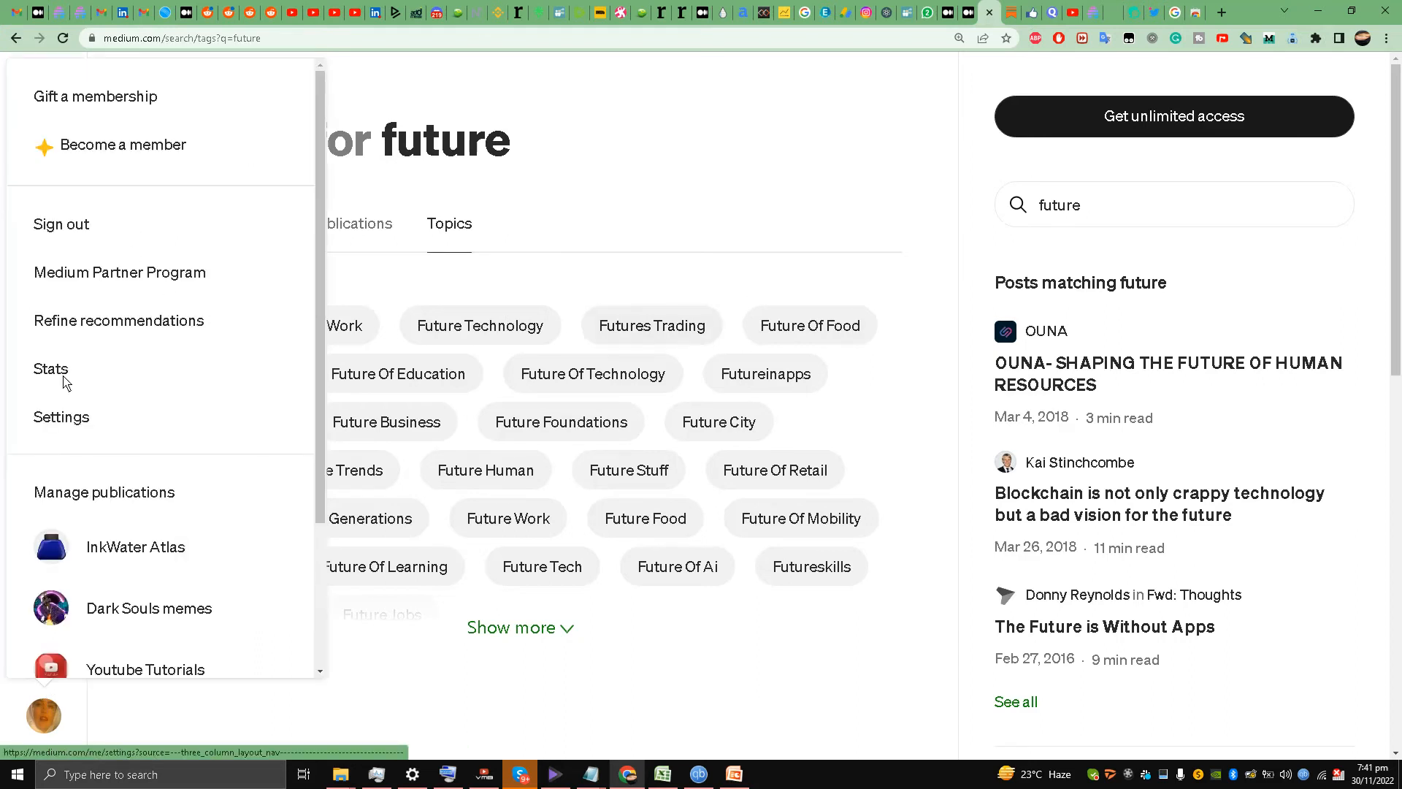
click(51, 368)
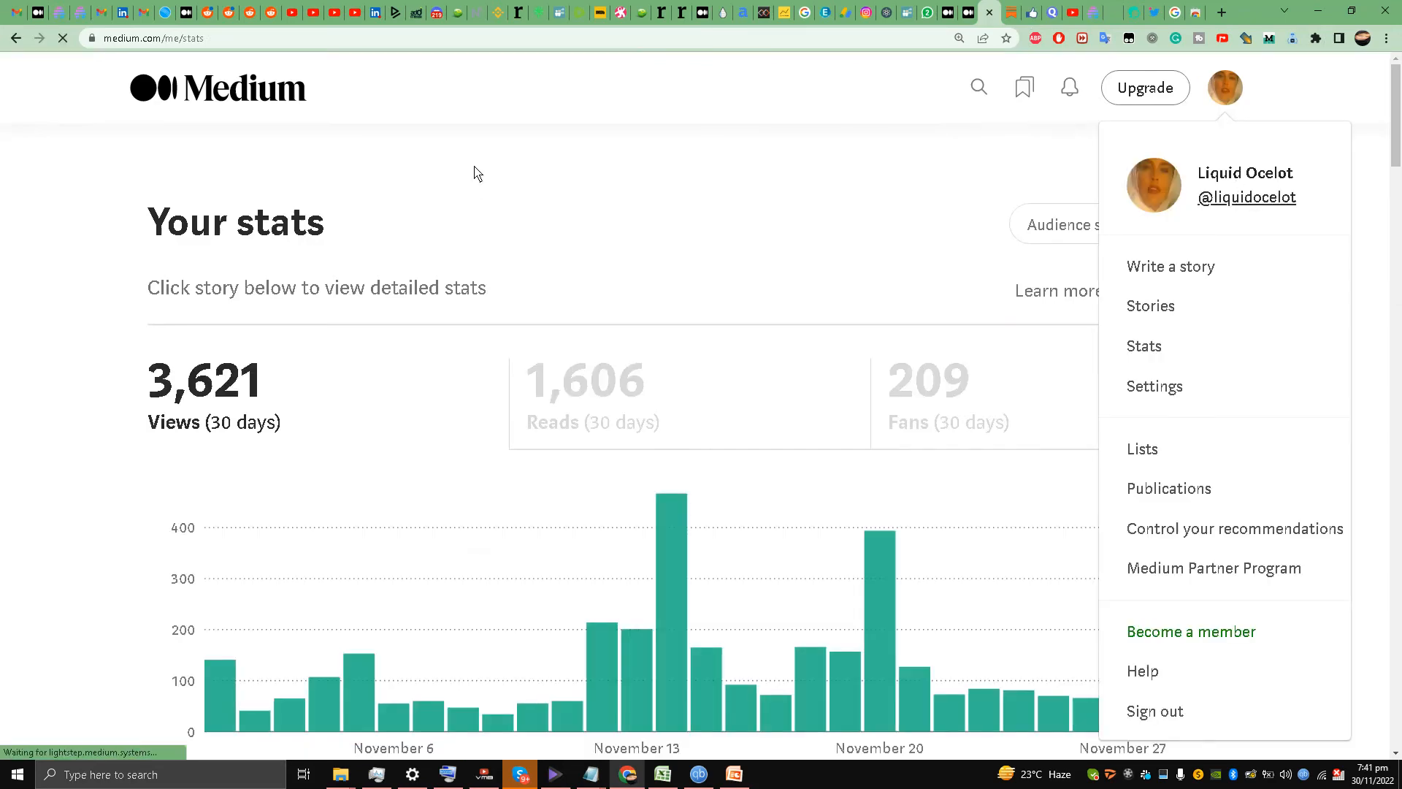
click(1246, 197)
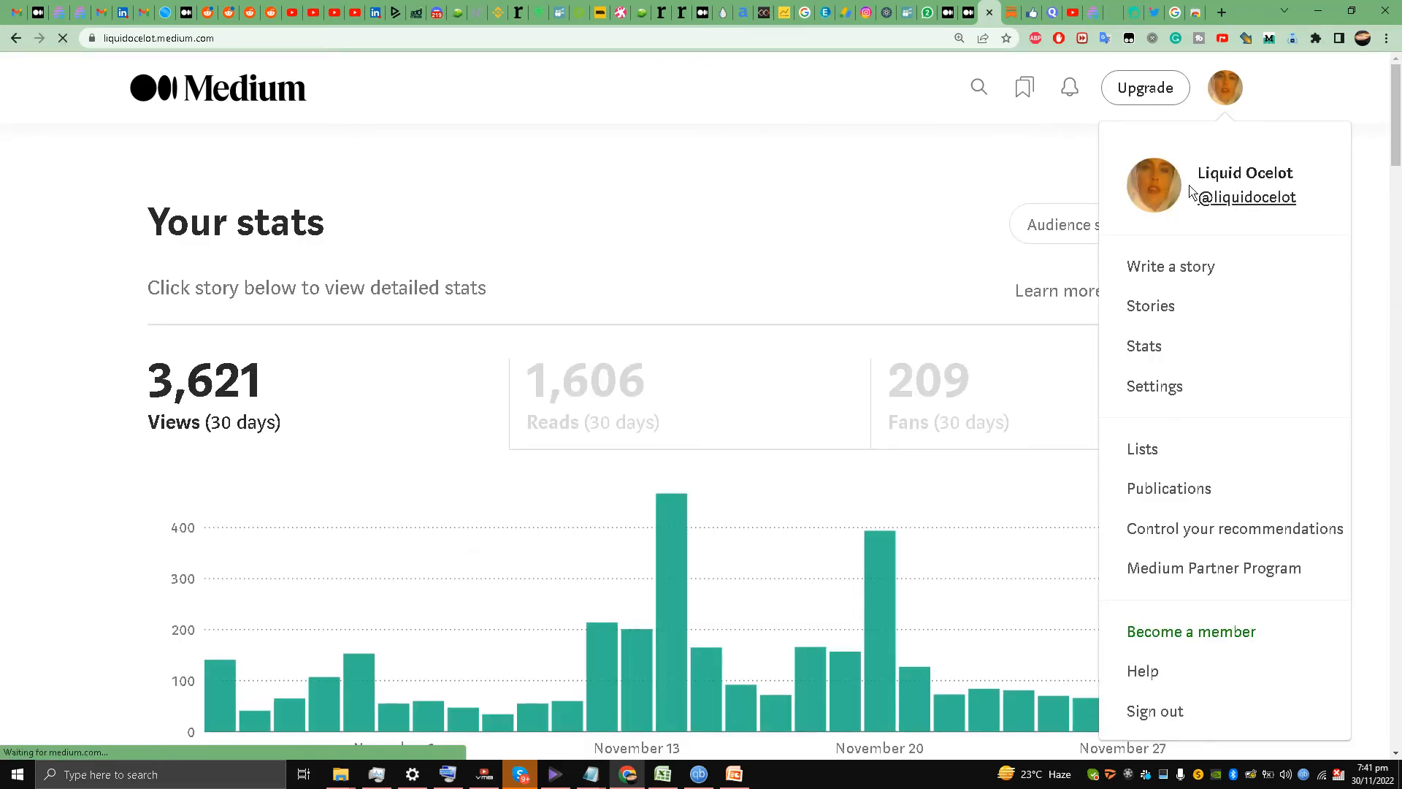
click(1251, 197)
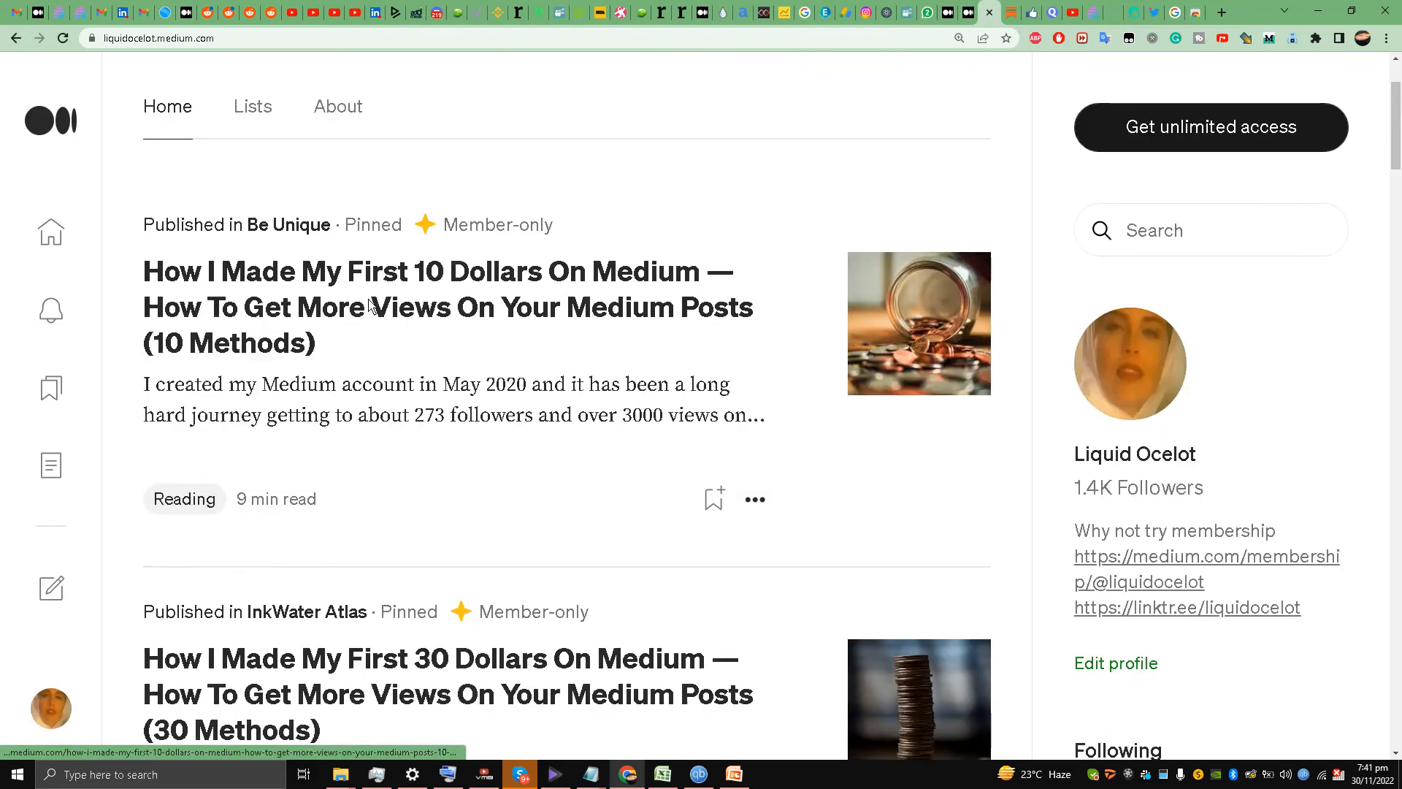
mouse_move(878, 294)
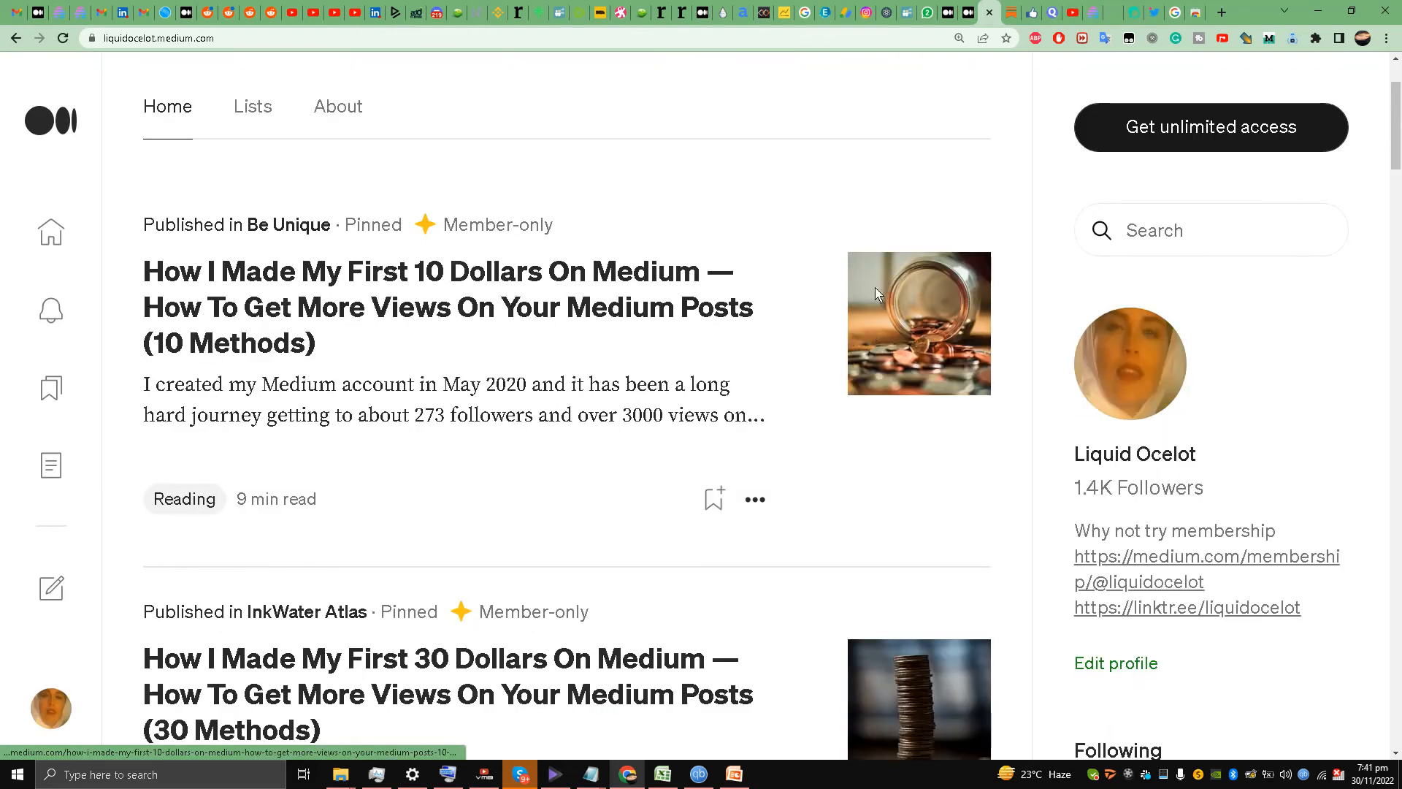
mouse_move(863, 353)
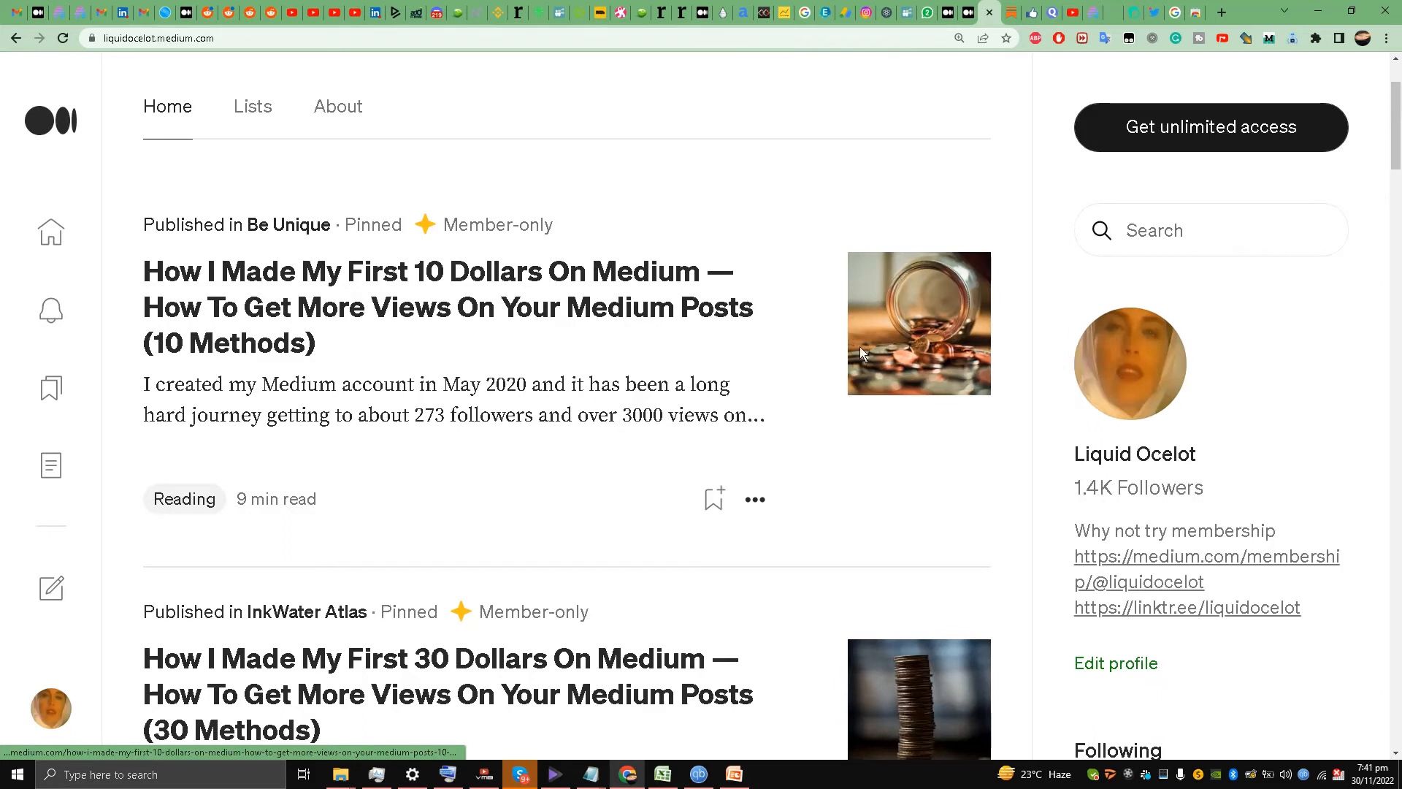
mouse_move(922, 349)
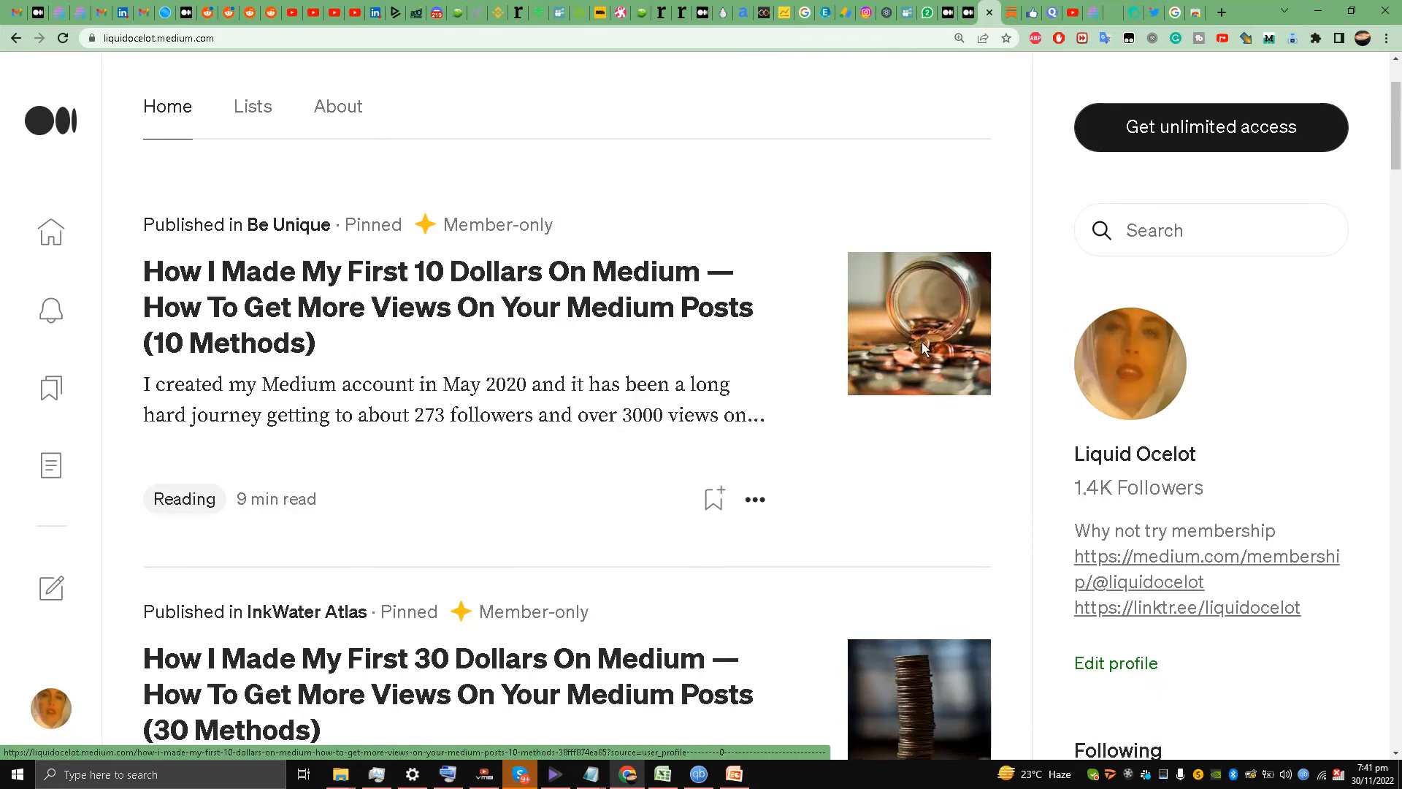
mouse_move(929, 301)
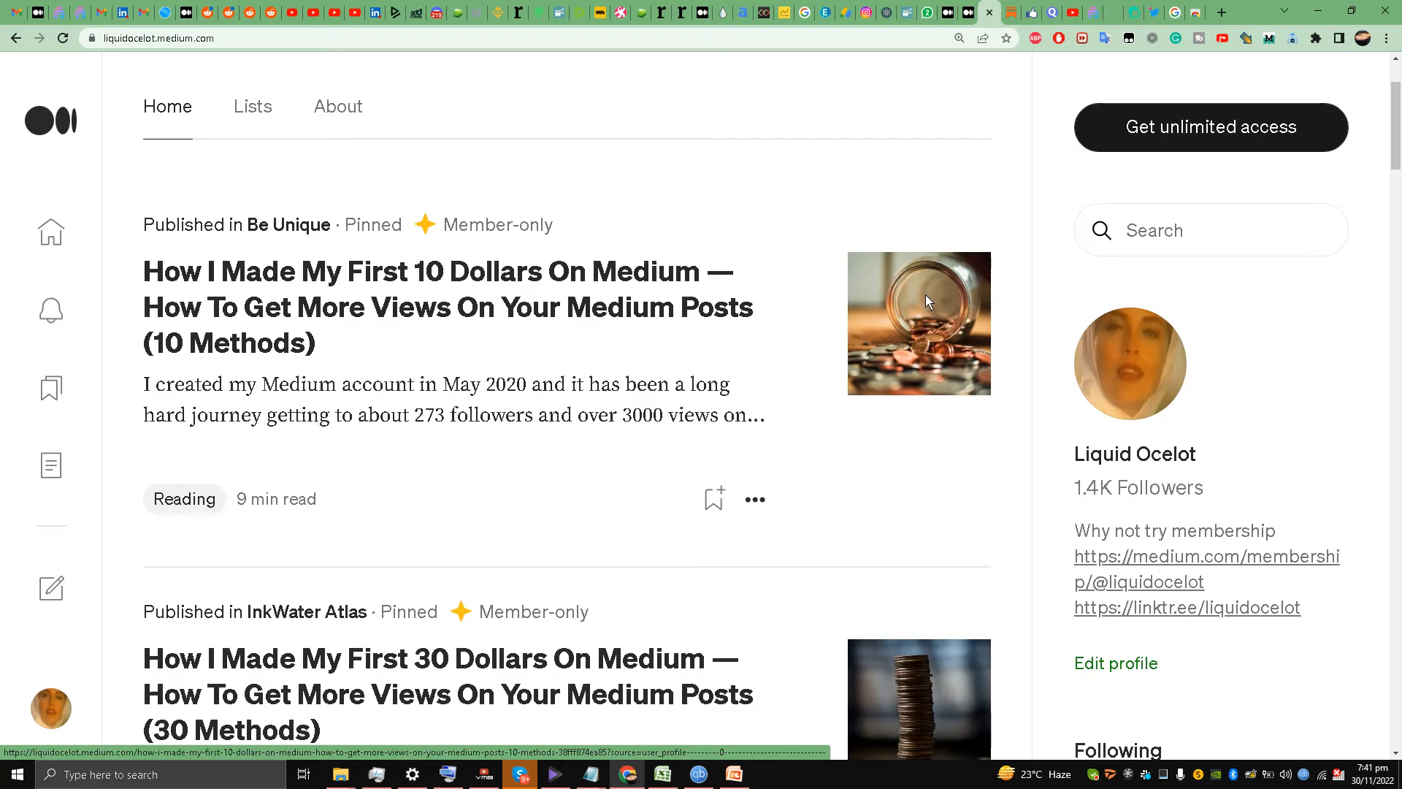
mouse_move(344, 445)
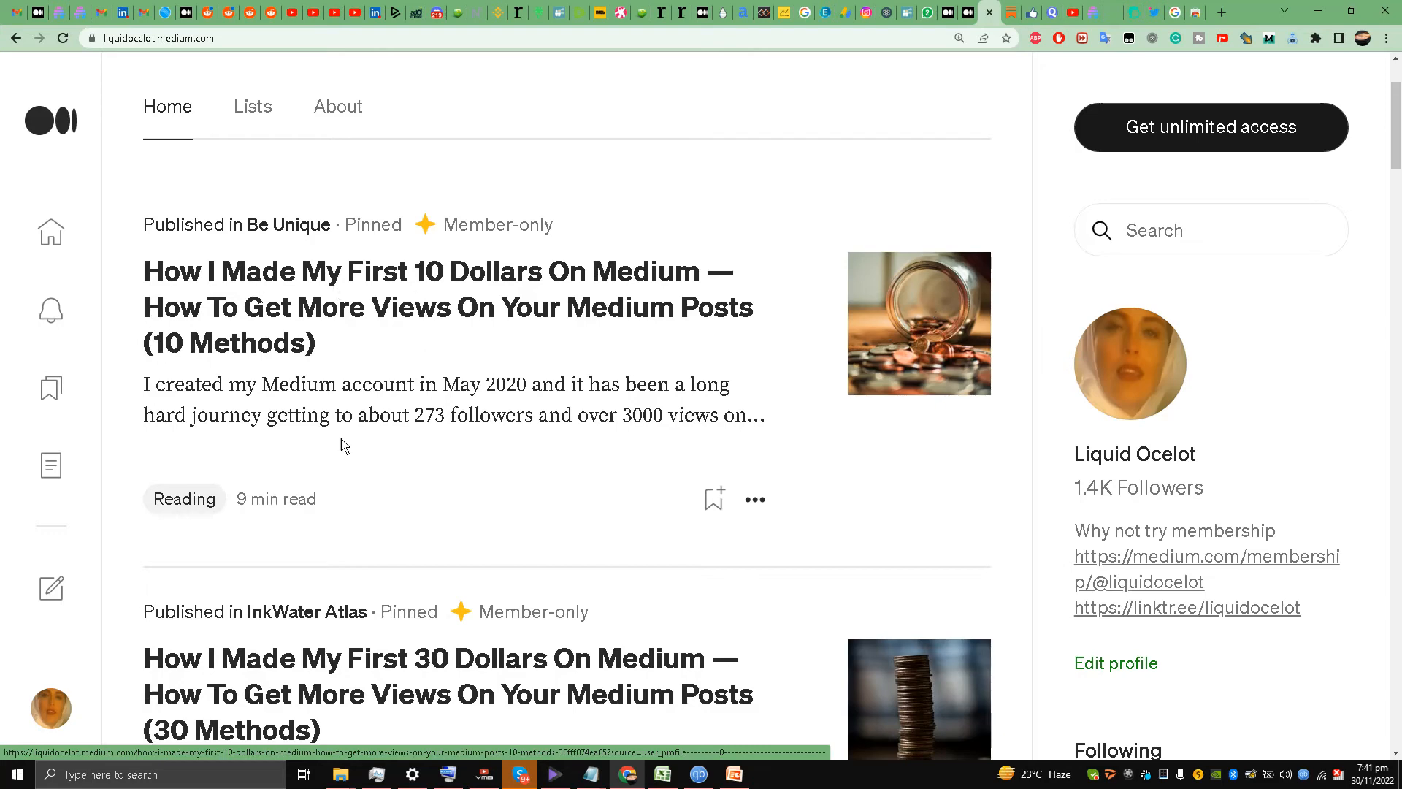
scroll(down, 3)
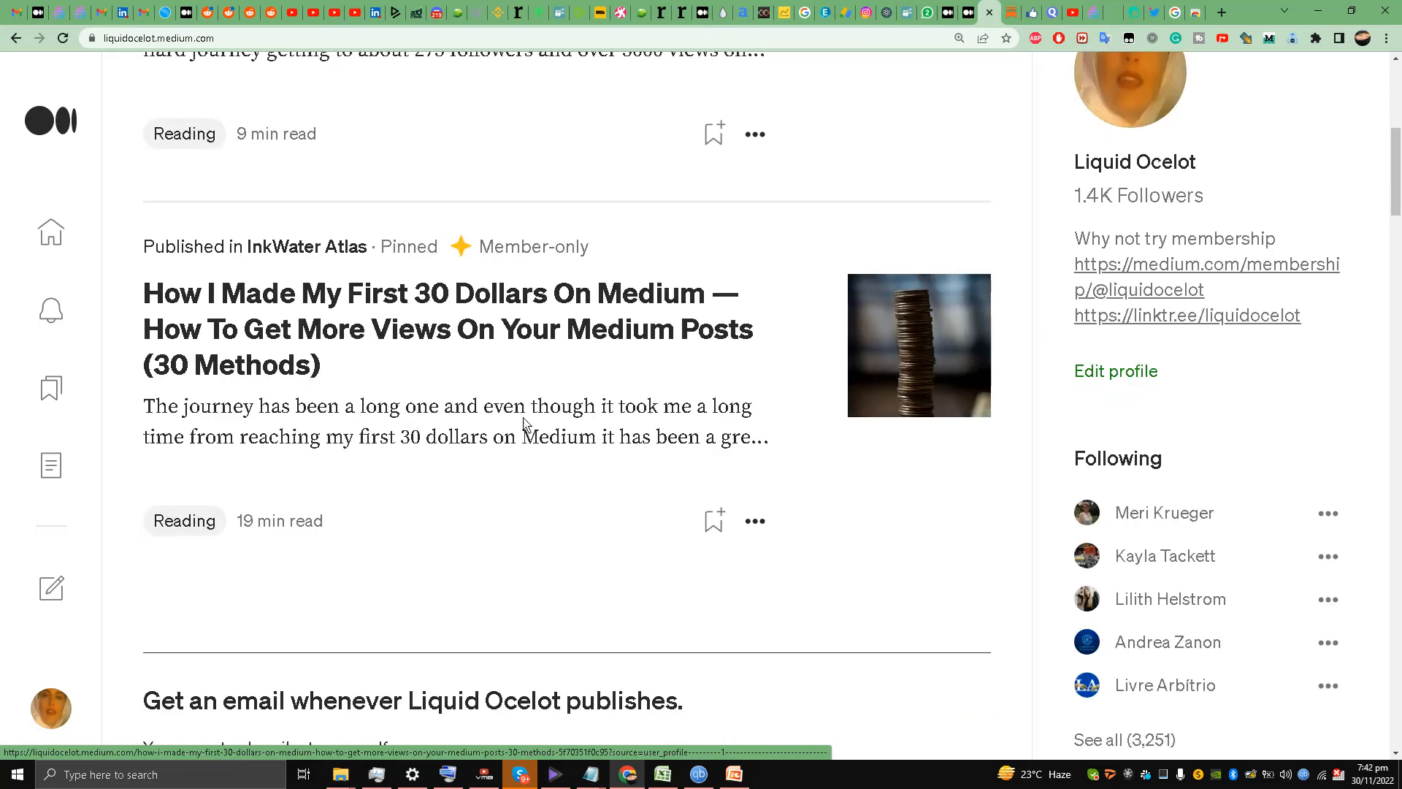
scroll(down, 3)
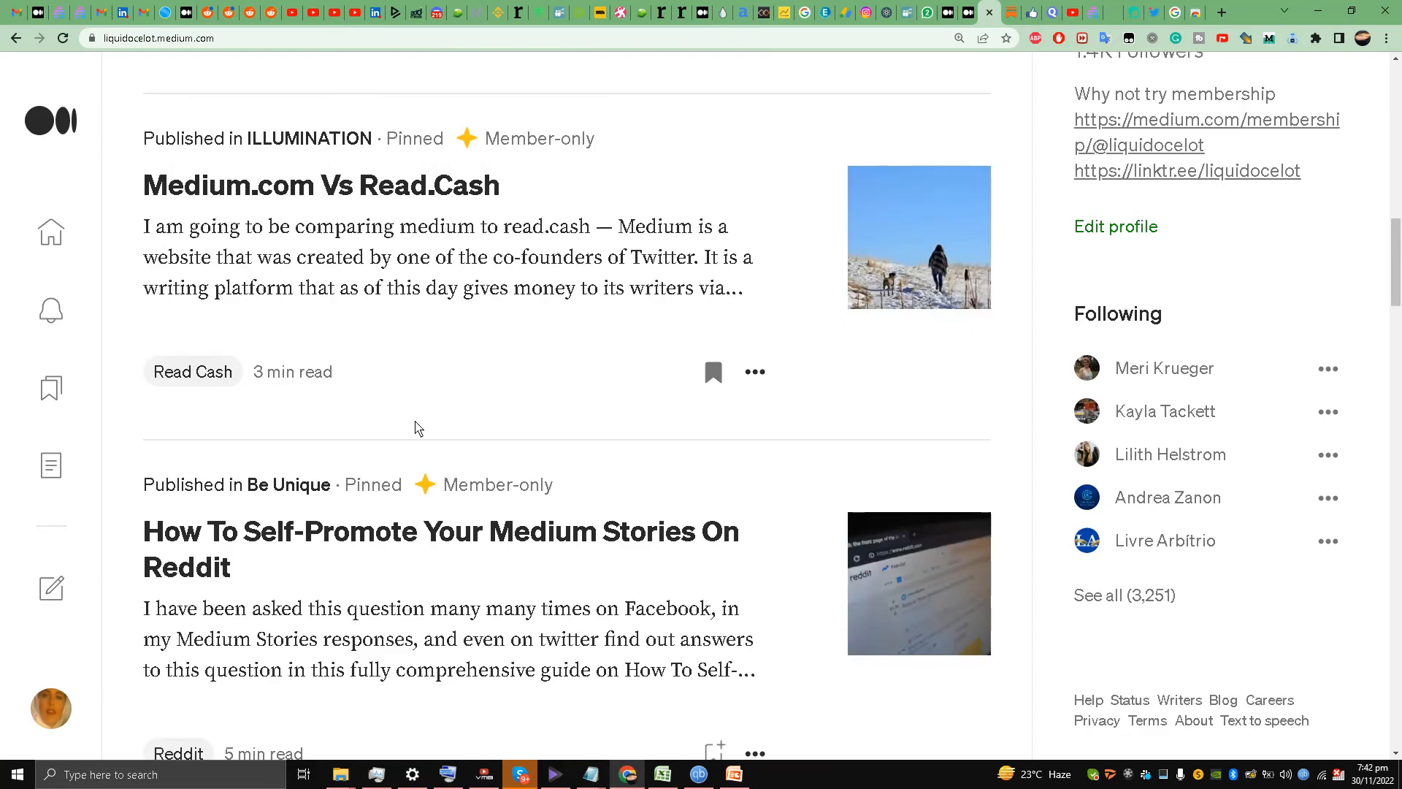
scroll(down, 3)
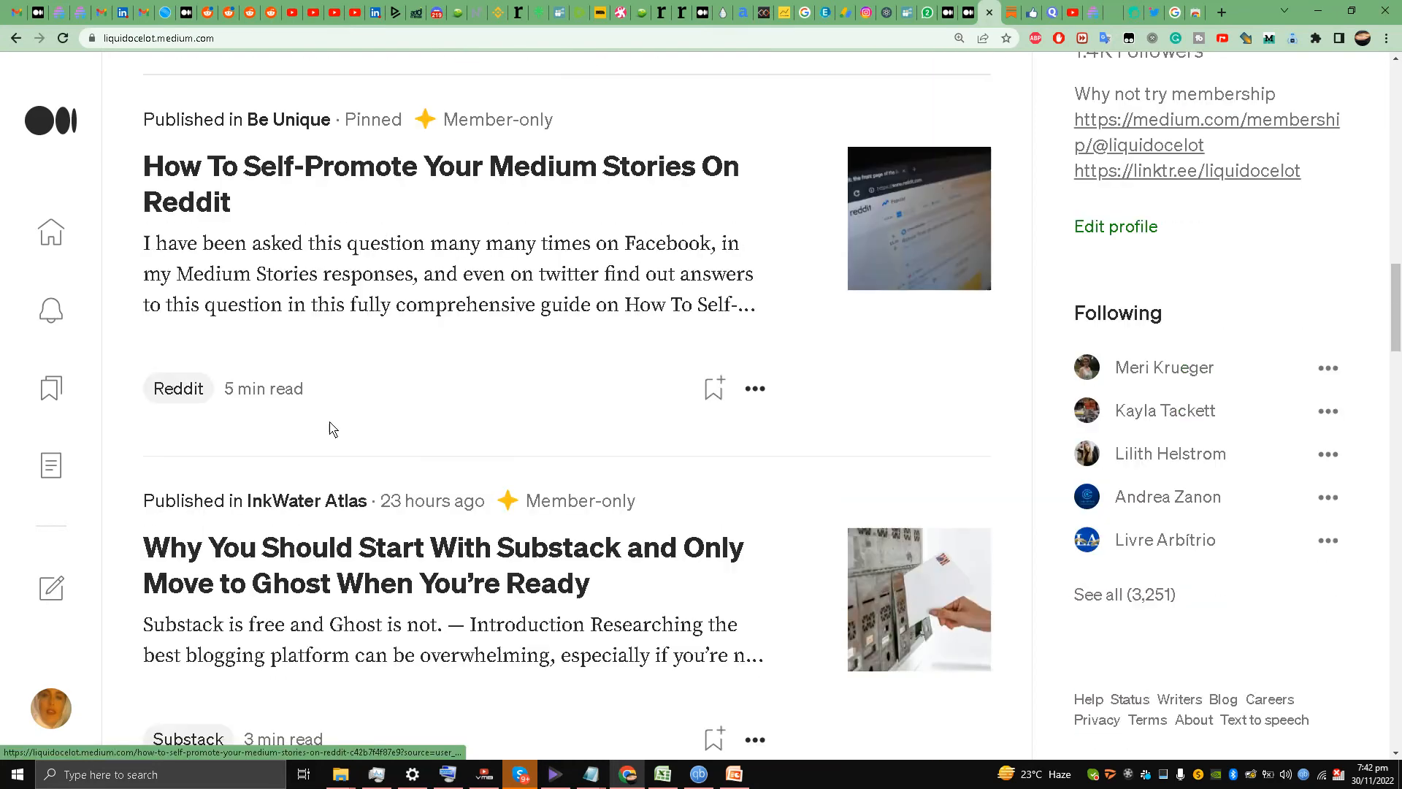
mouse_move(910, 198)
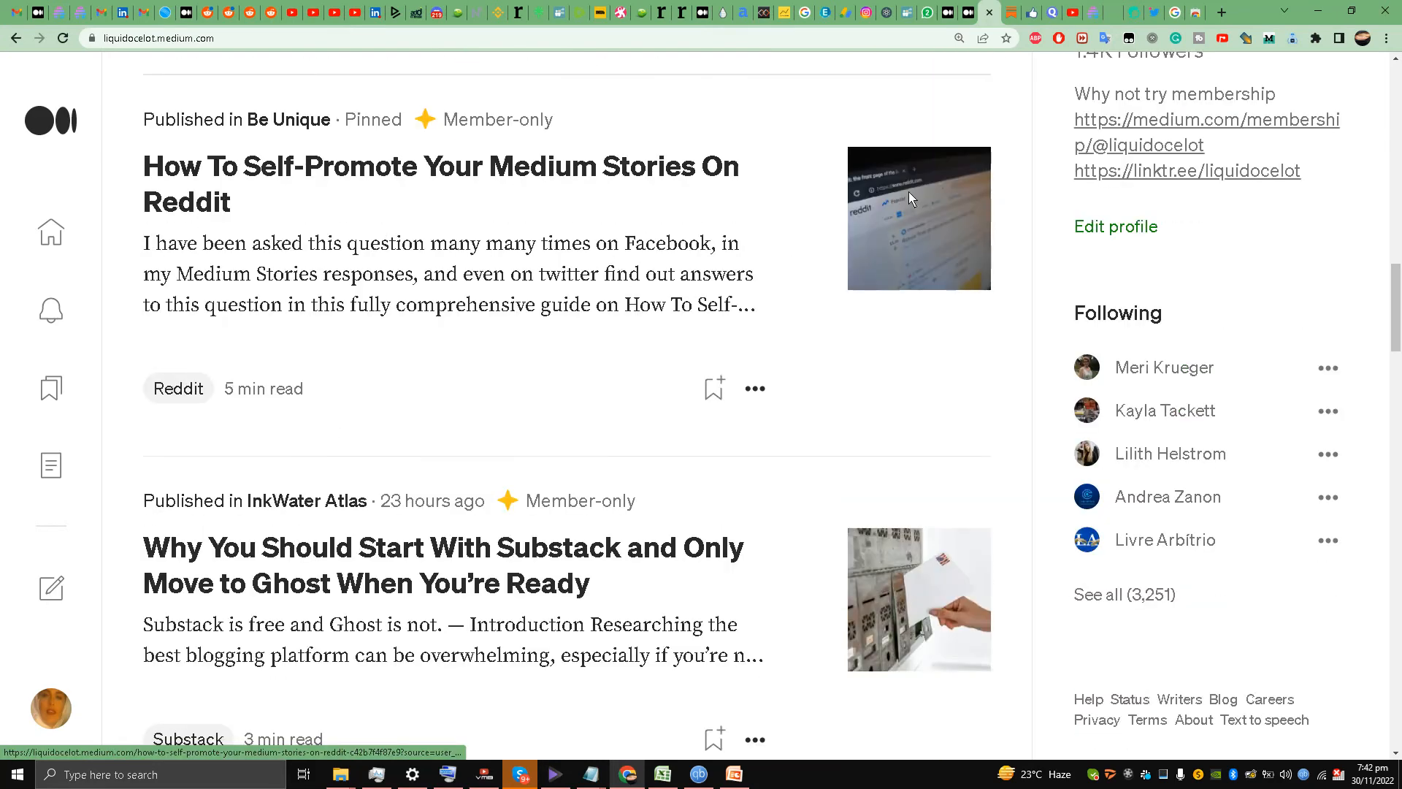
mouse_move(876, 214)
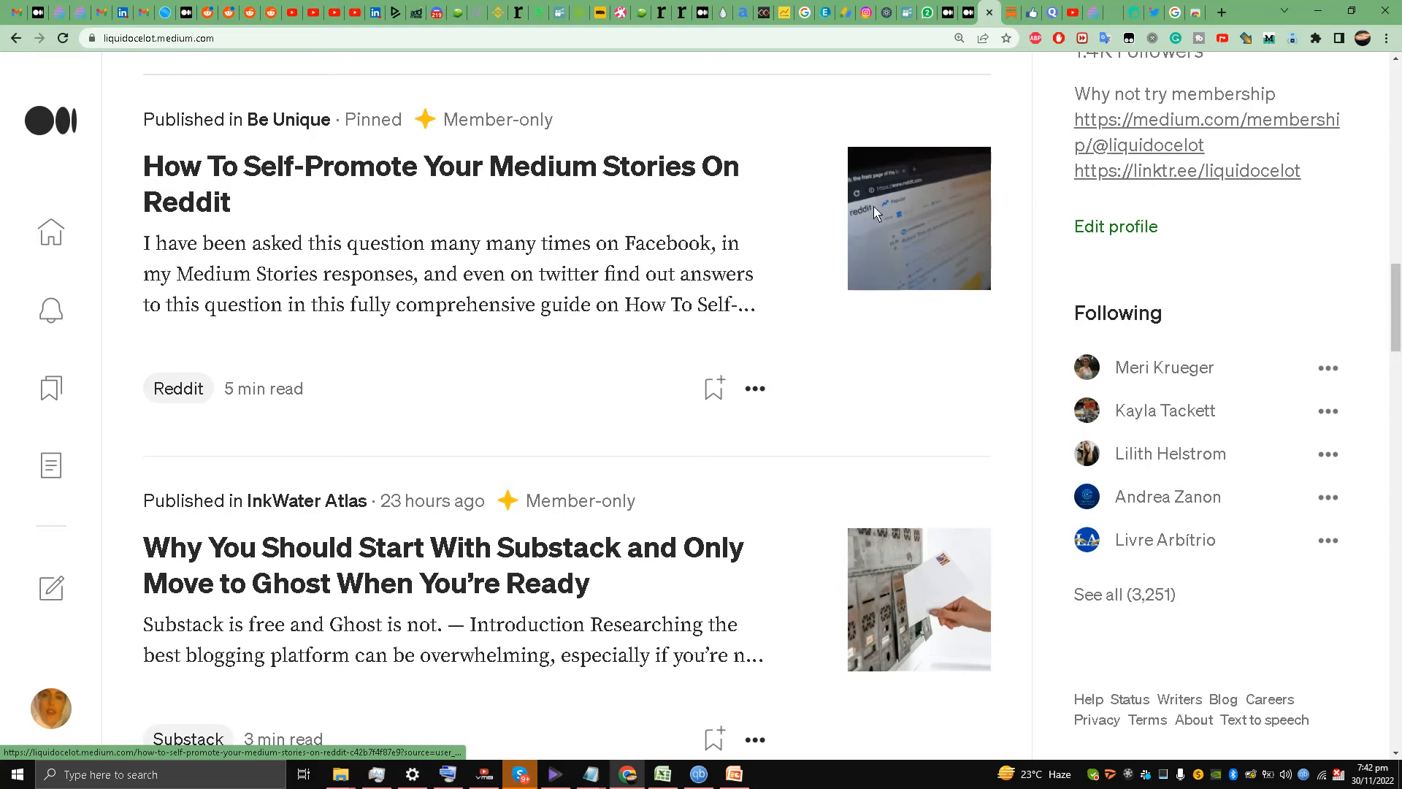
scroll(down, 3)
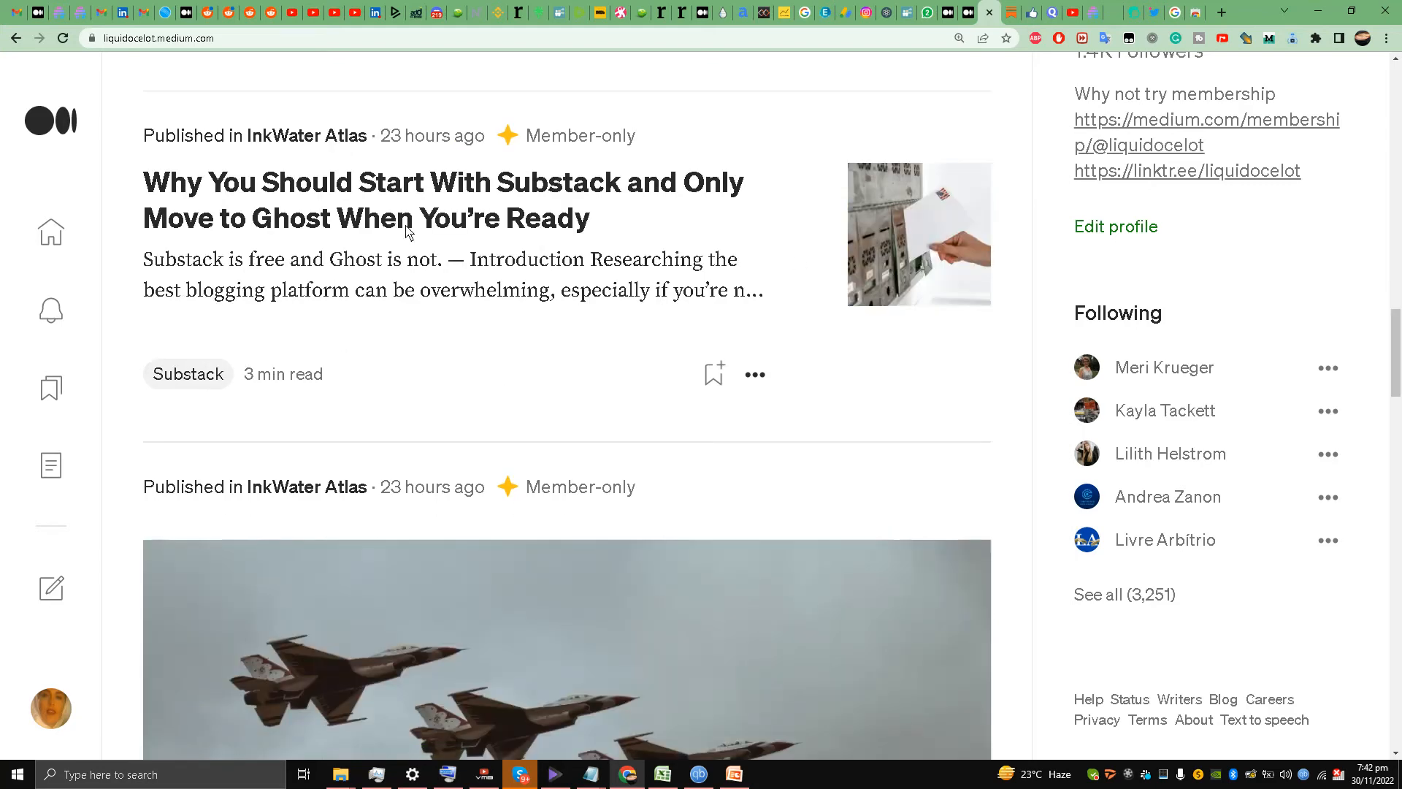
mouse_move(916, 228)
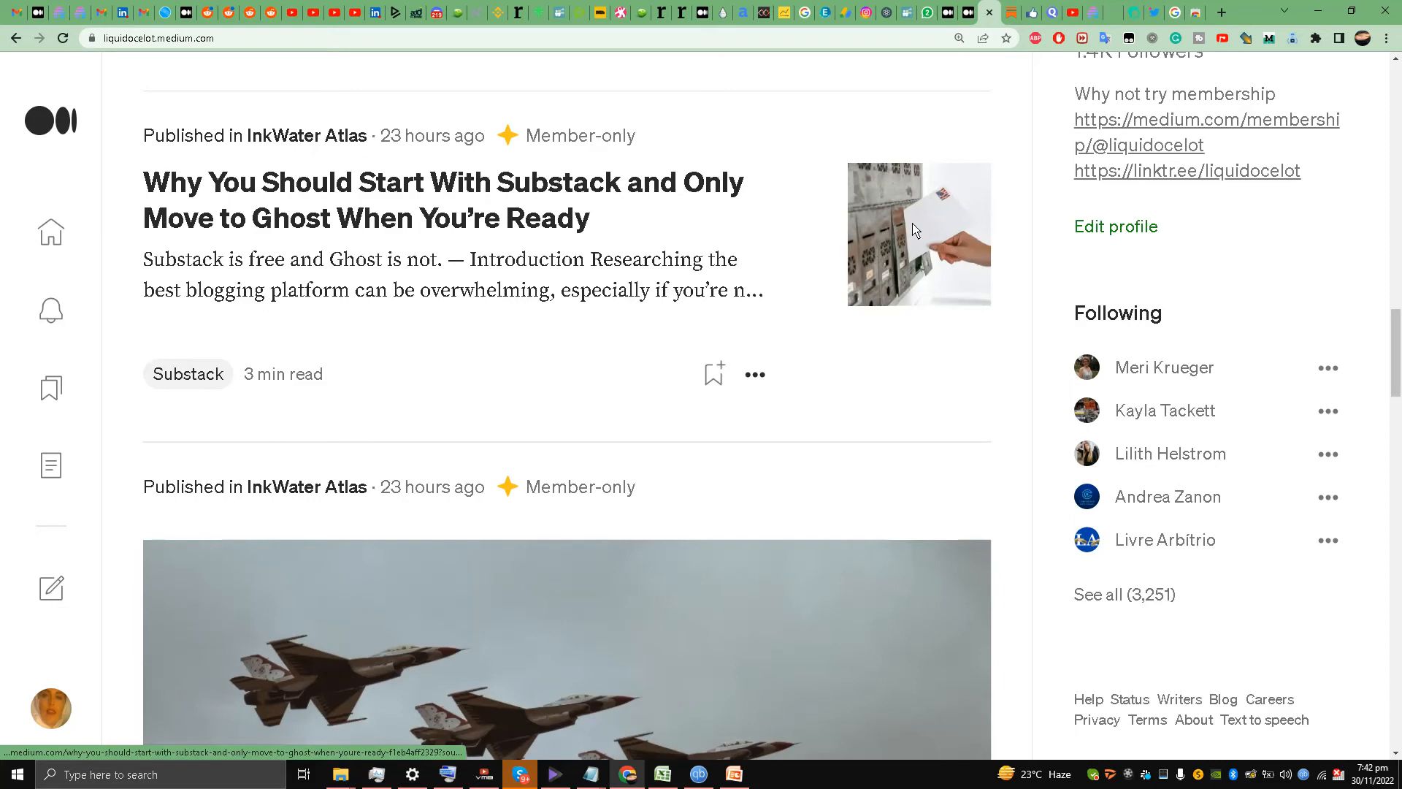
scroll(down, 3)
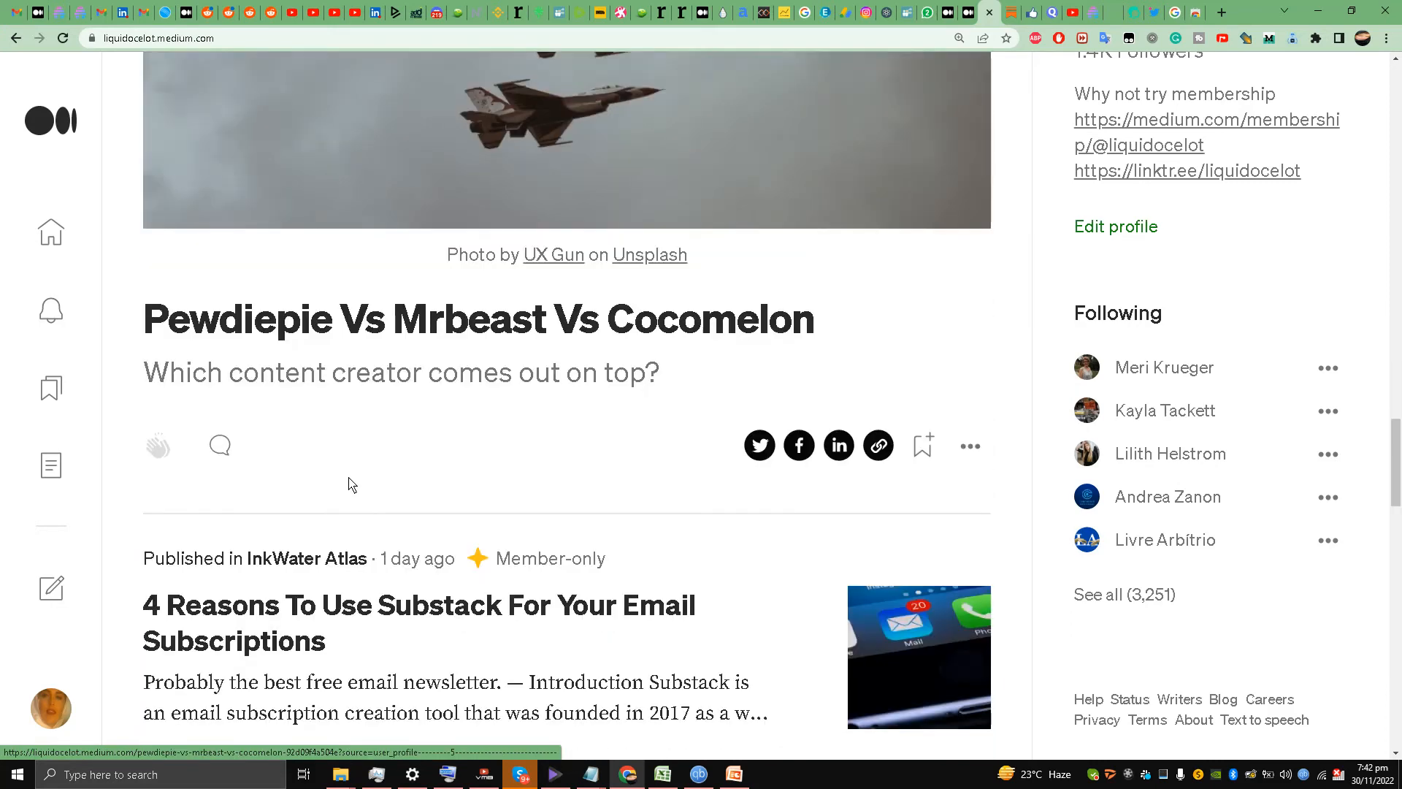
scroll(up, 3)
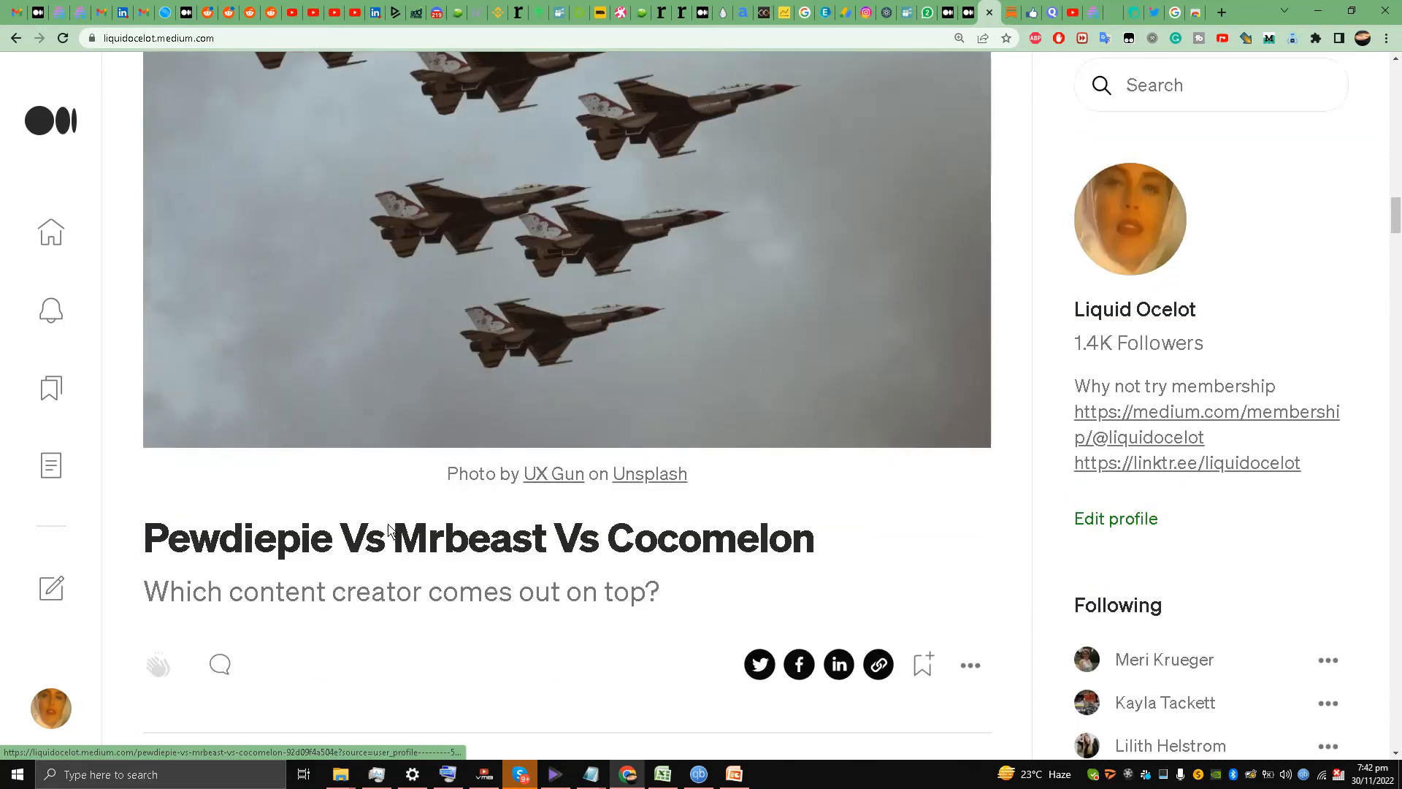
scroll(down, 3)
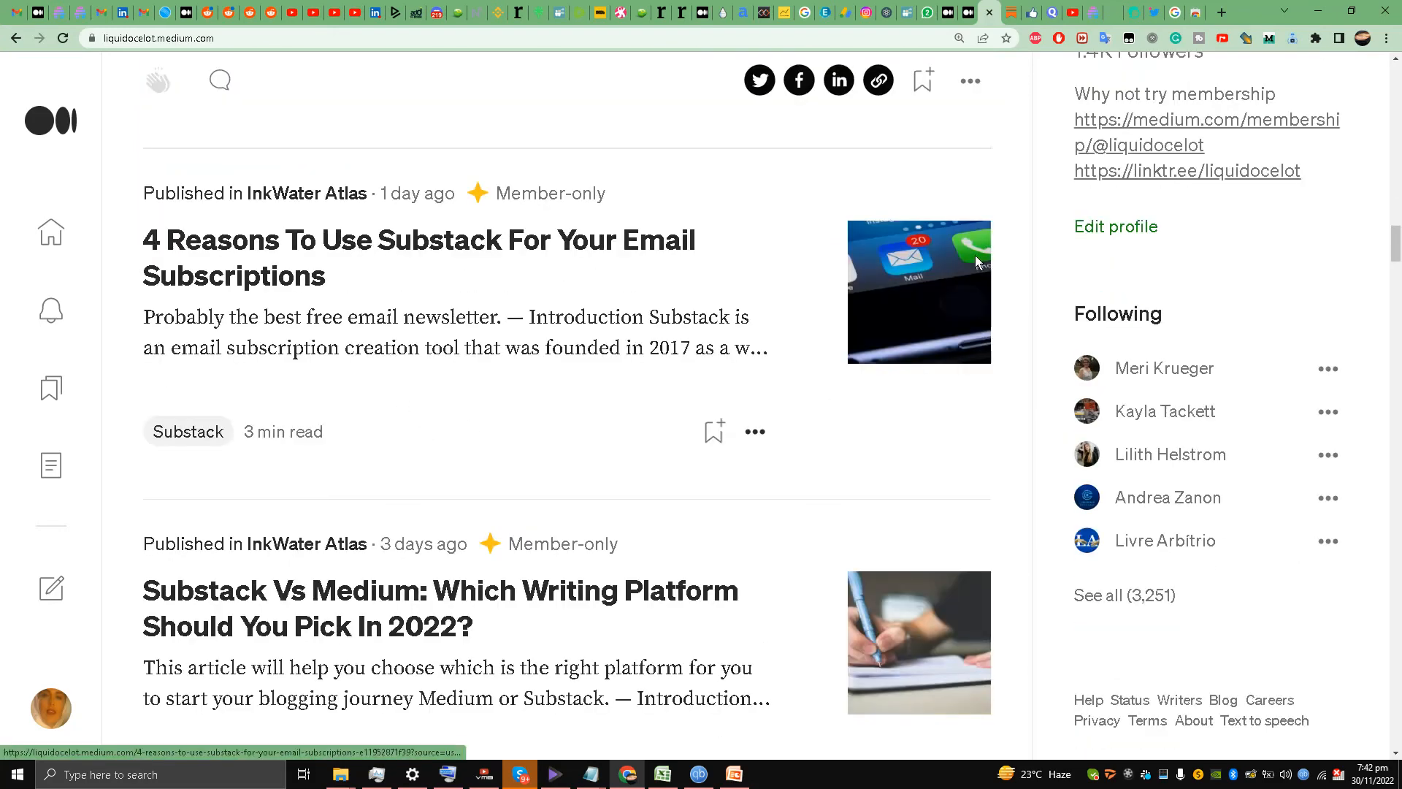
scroll(down, 3)
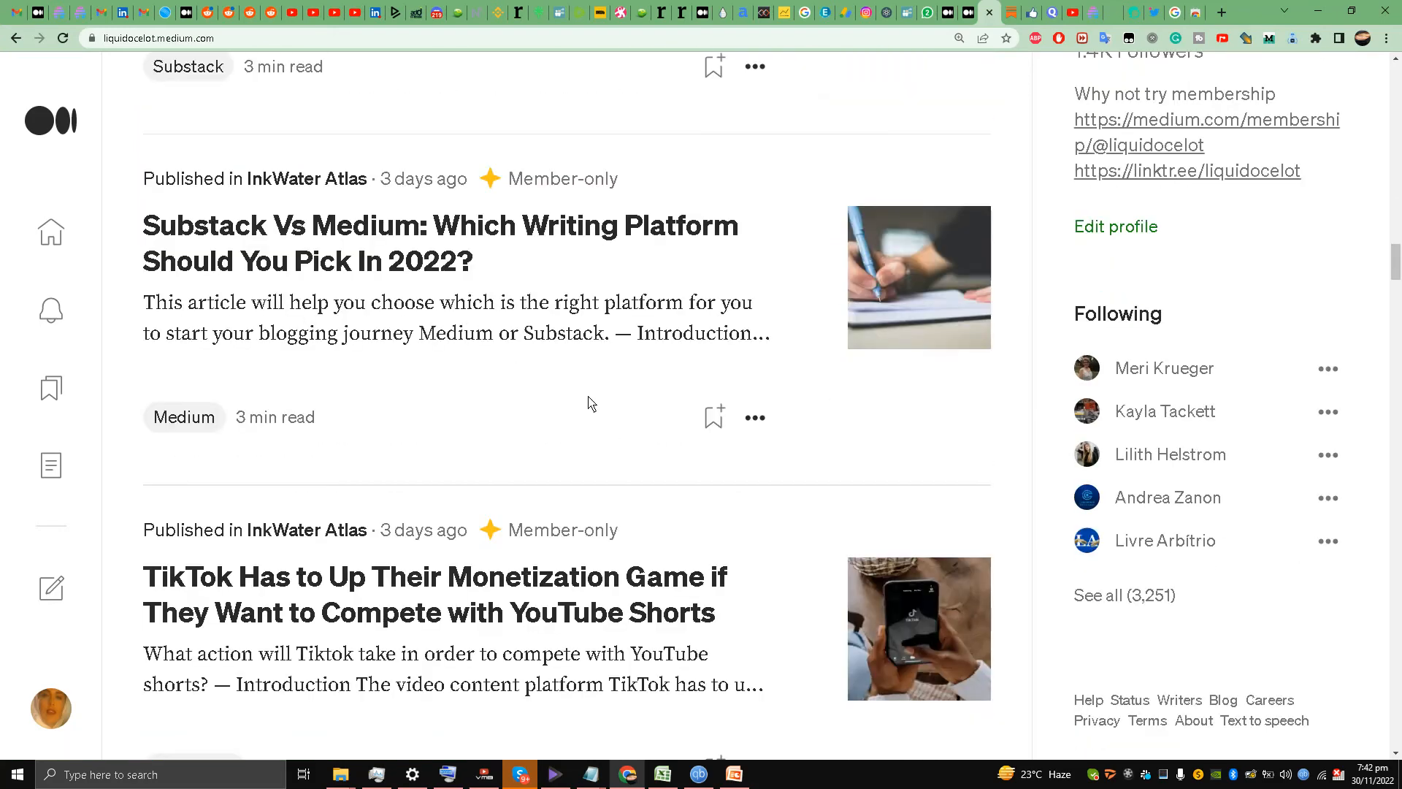
scroll(up, 3)
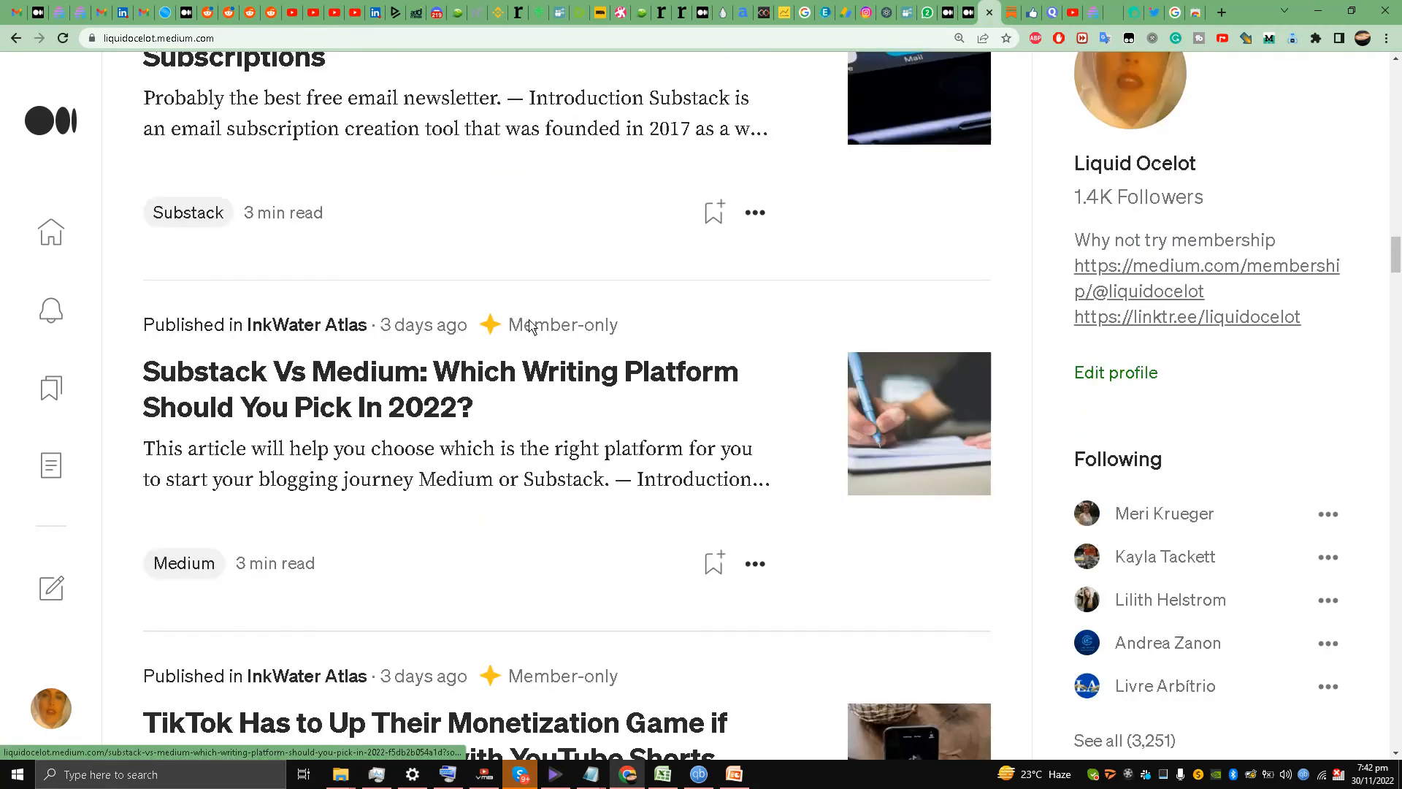
scroll(down, 3)
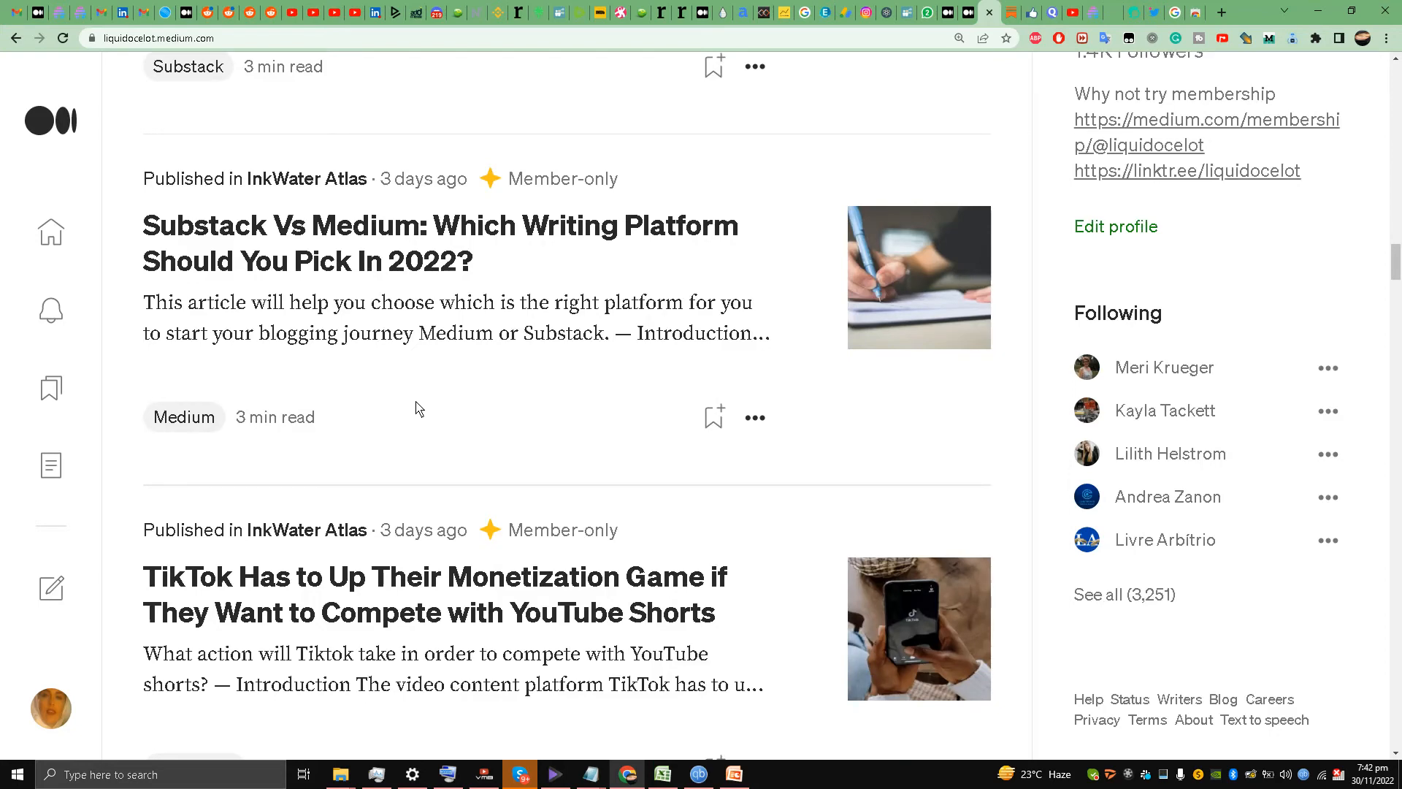
scroll(up, 3)
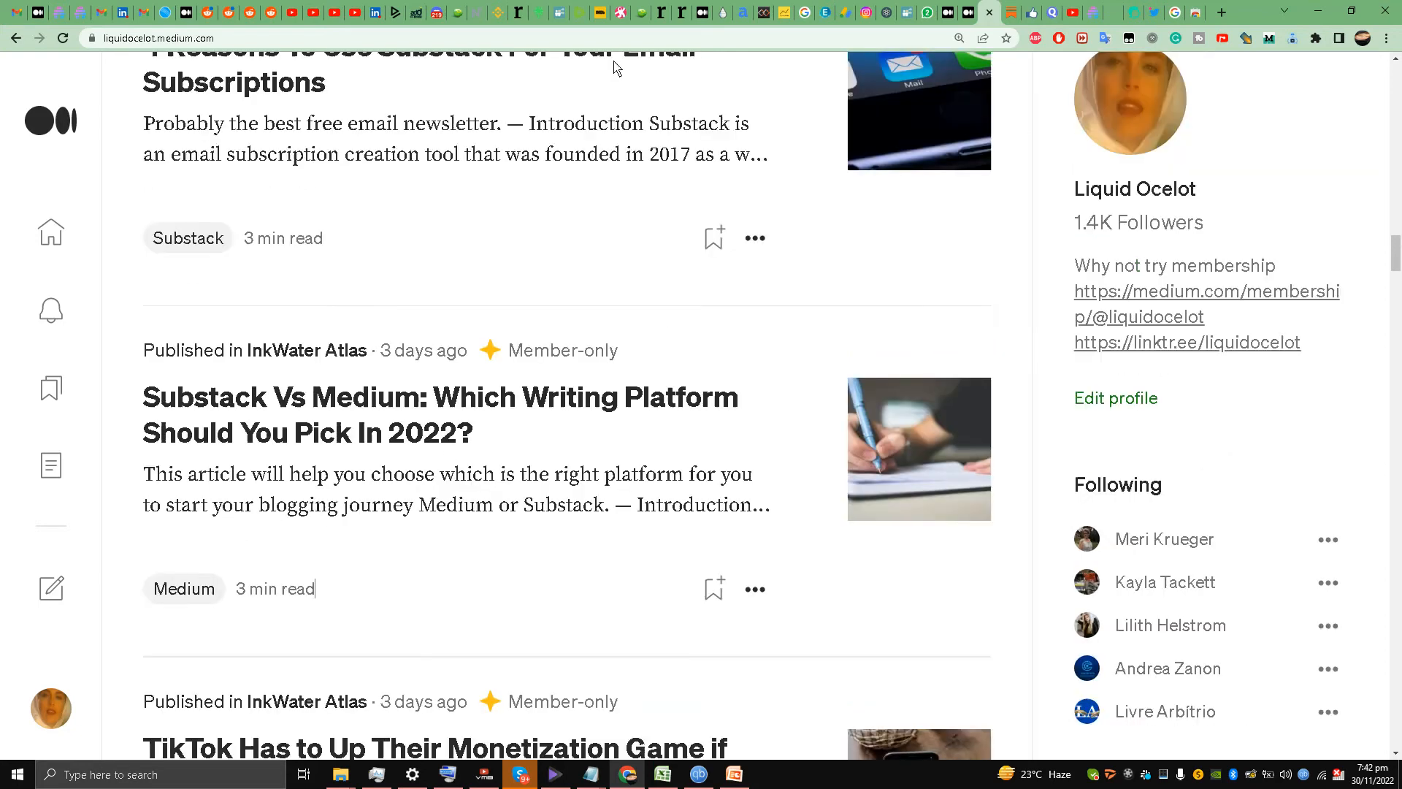
scroll(up, 3)
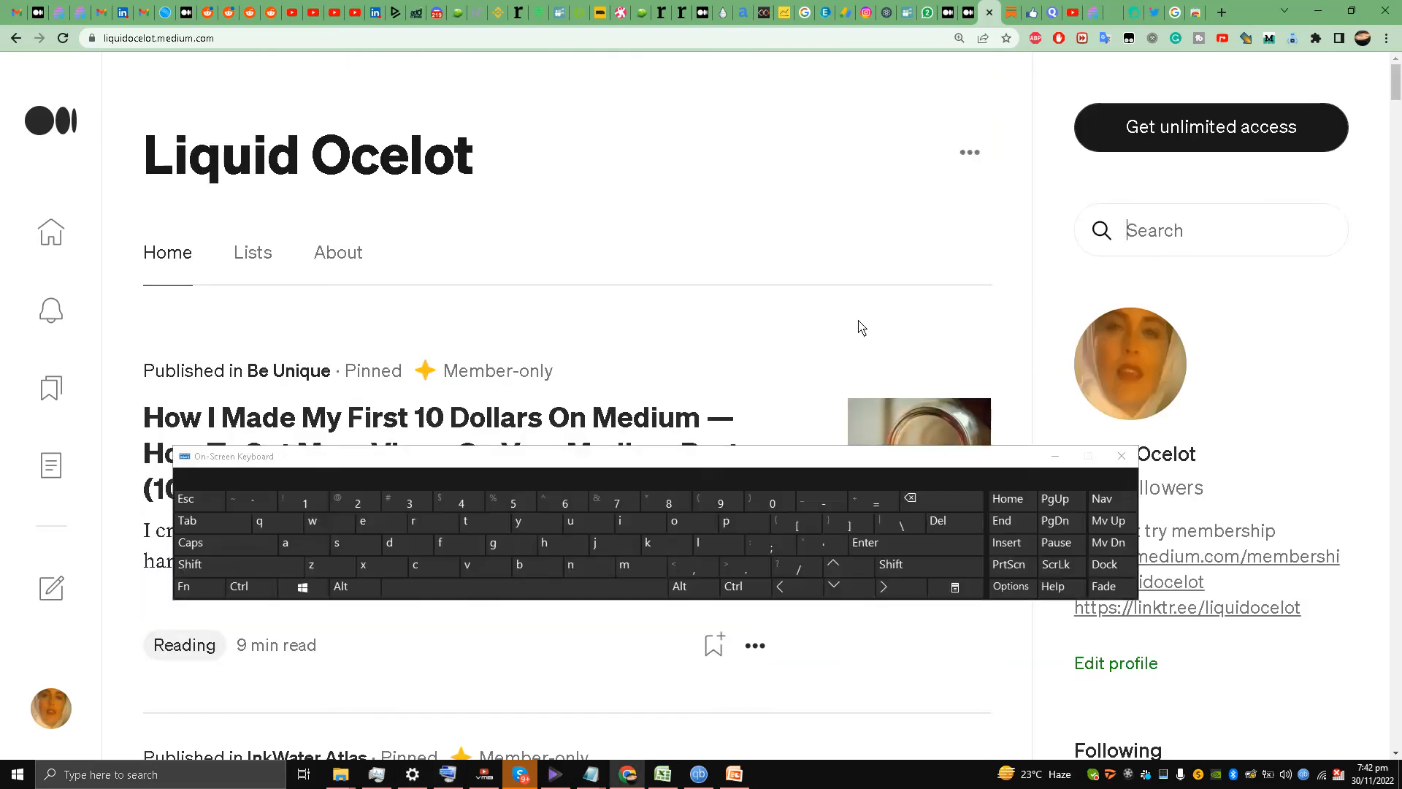
click(311, 565)
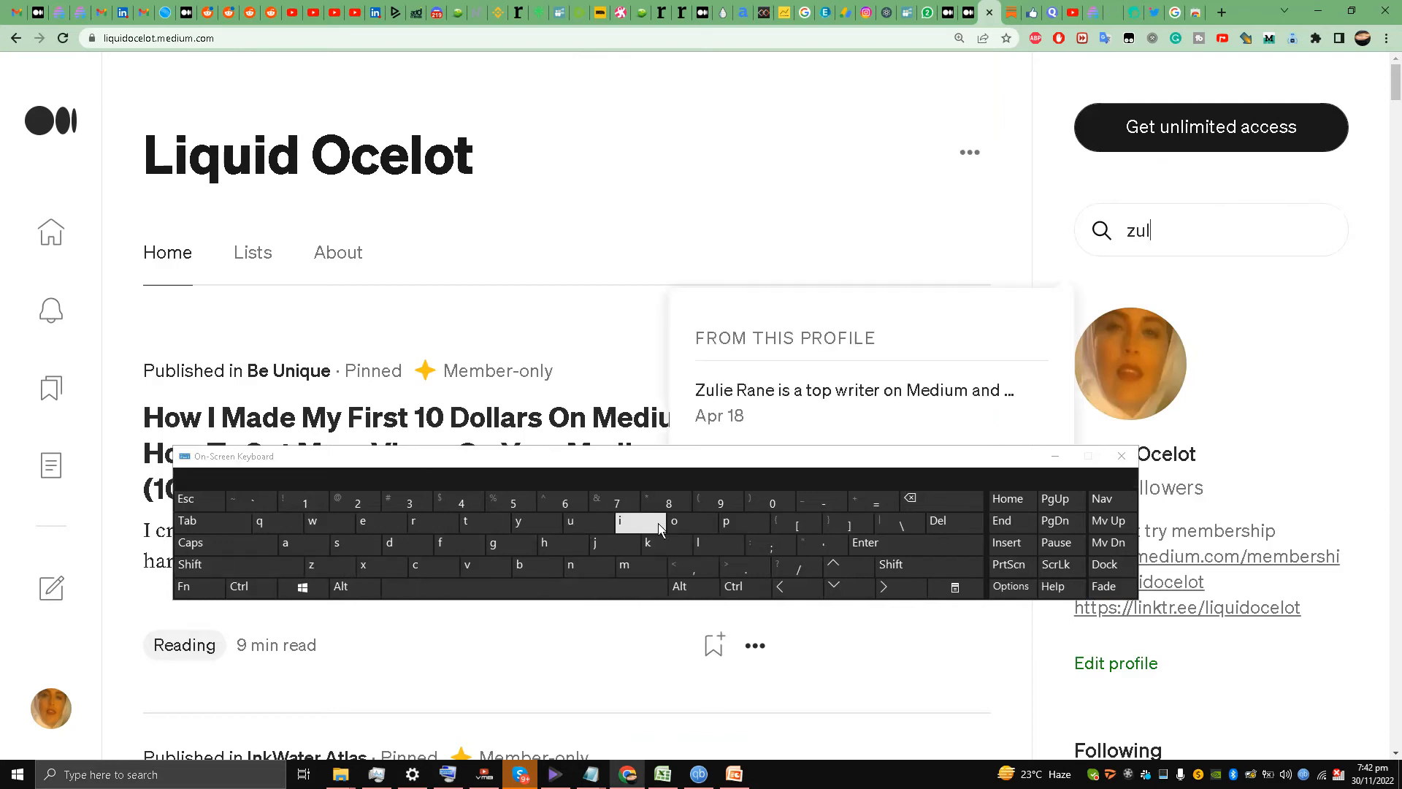
click(413, 523)
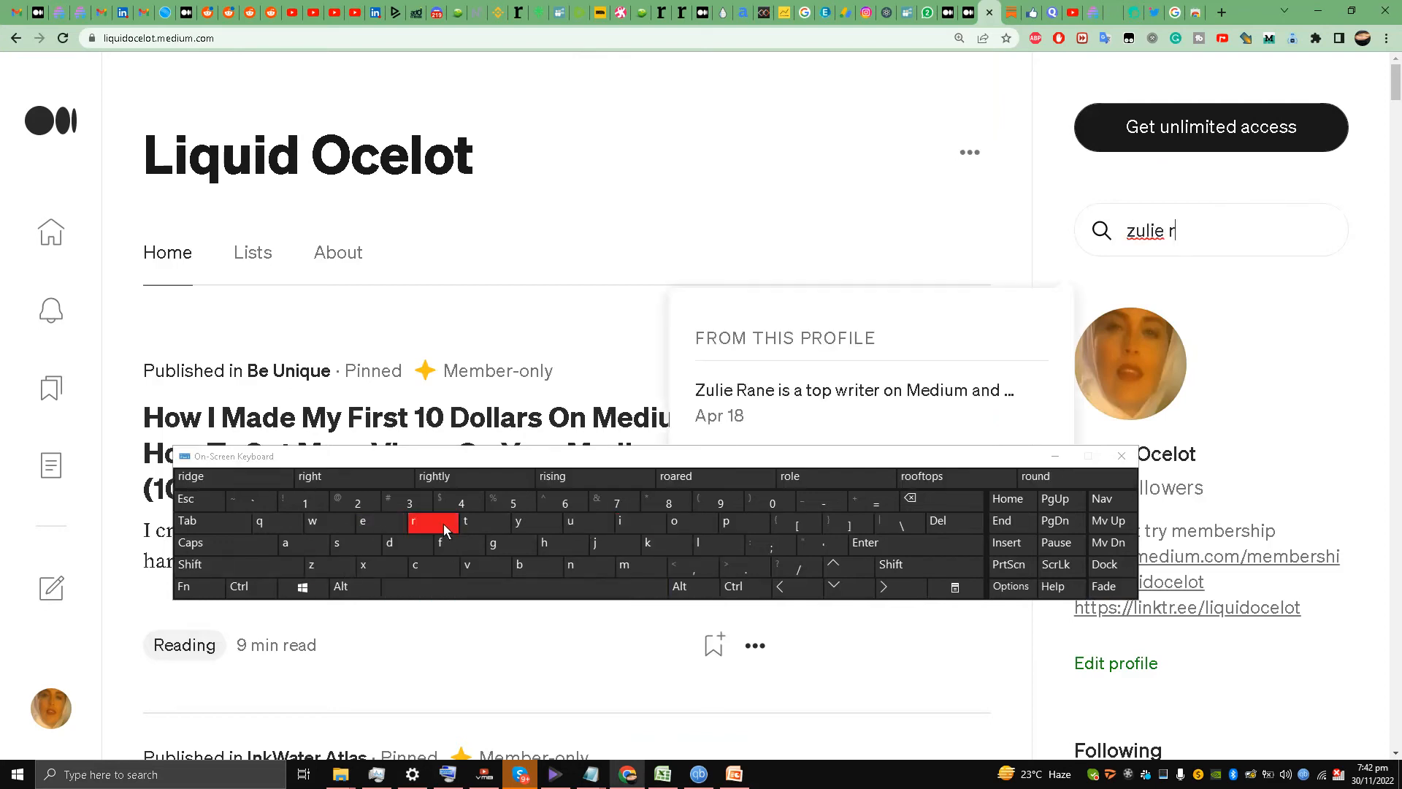
click(285, 543)
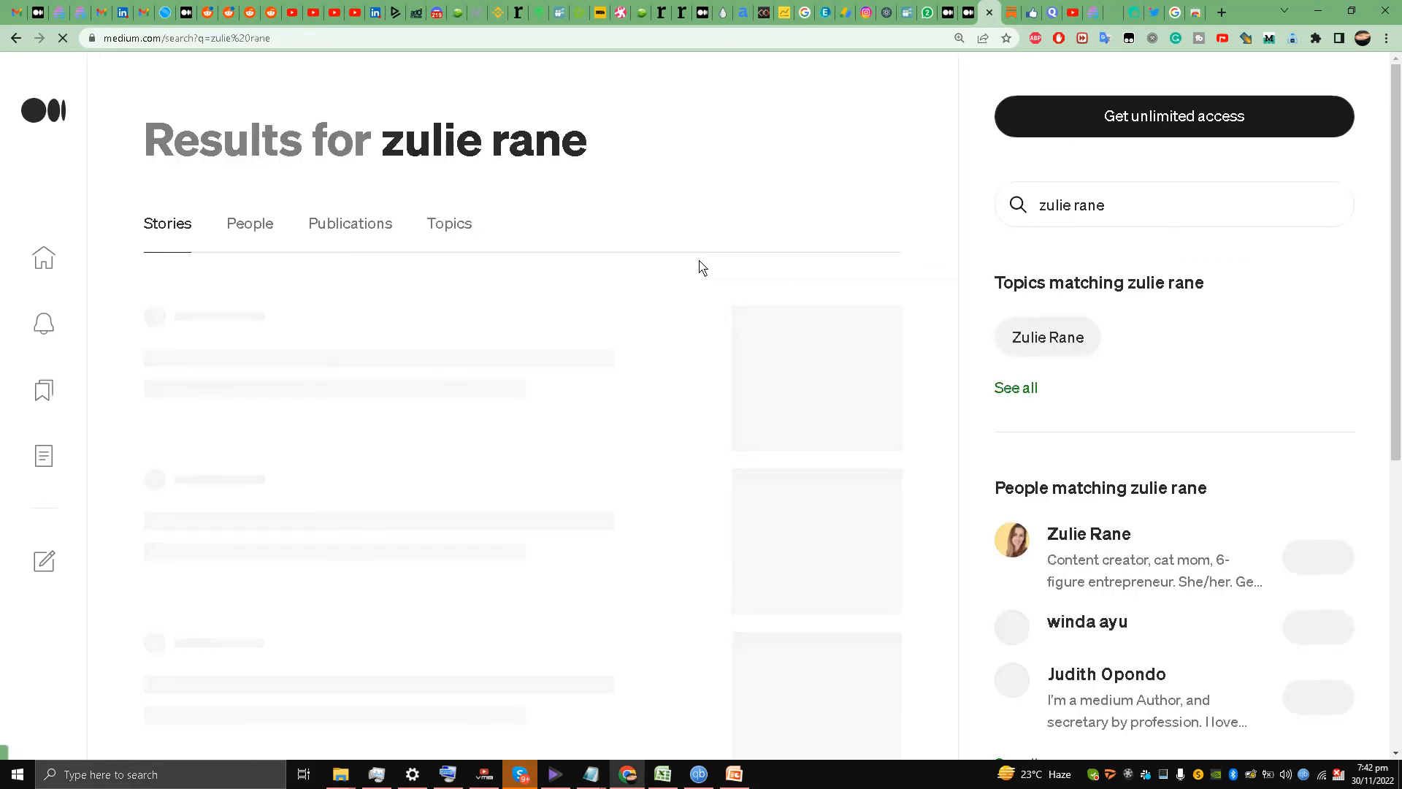
click(249, 223)
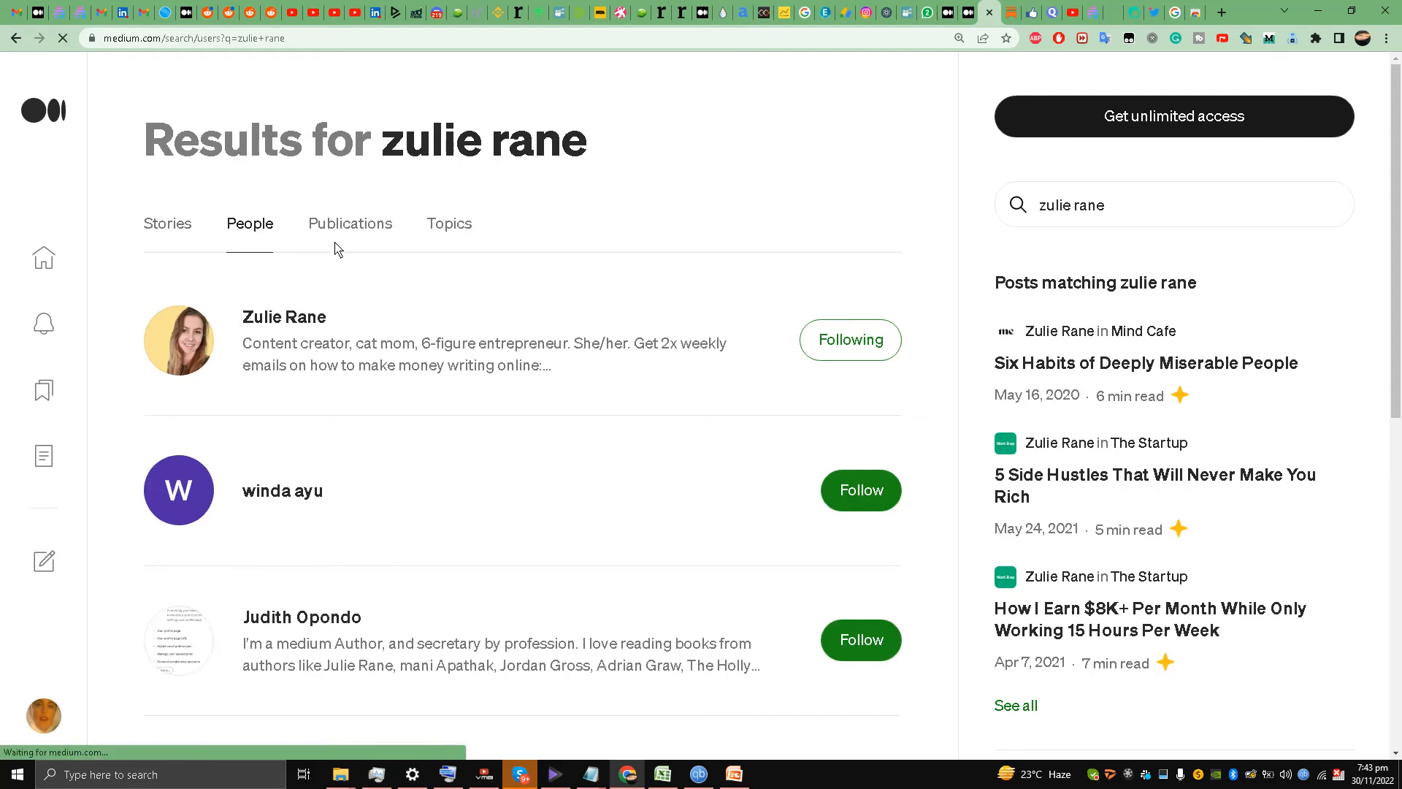
click(283, 317)
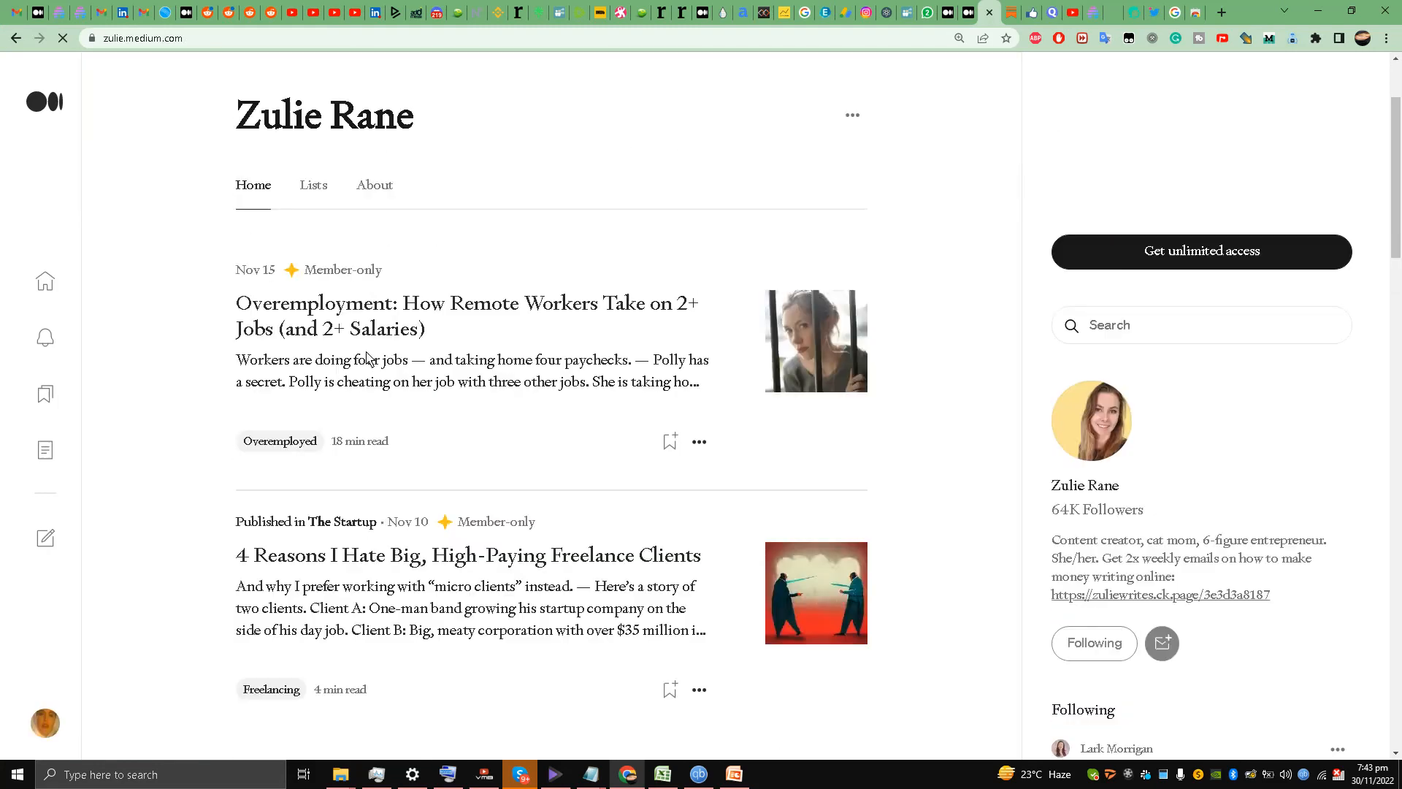
click(1380, 38)
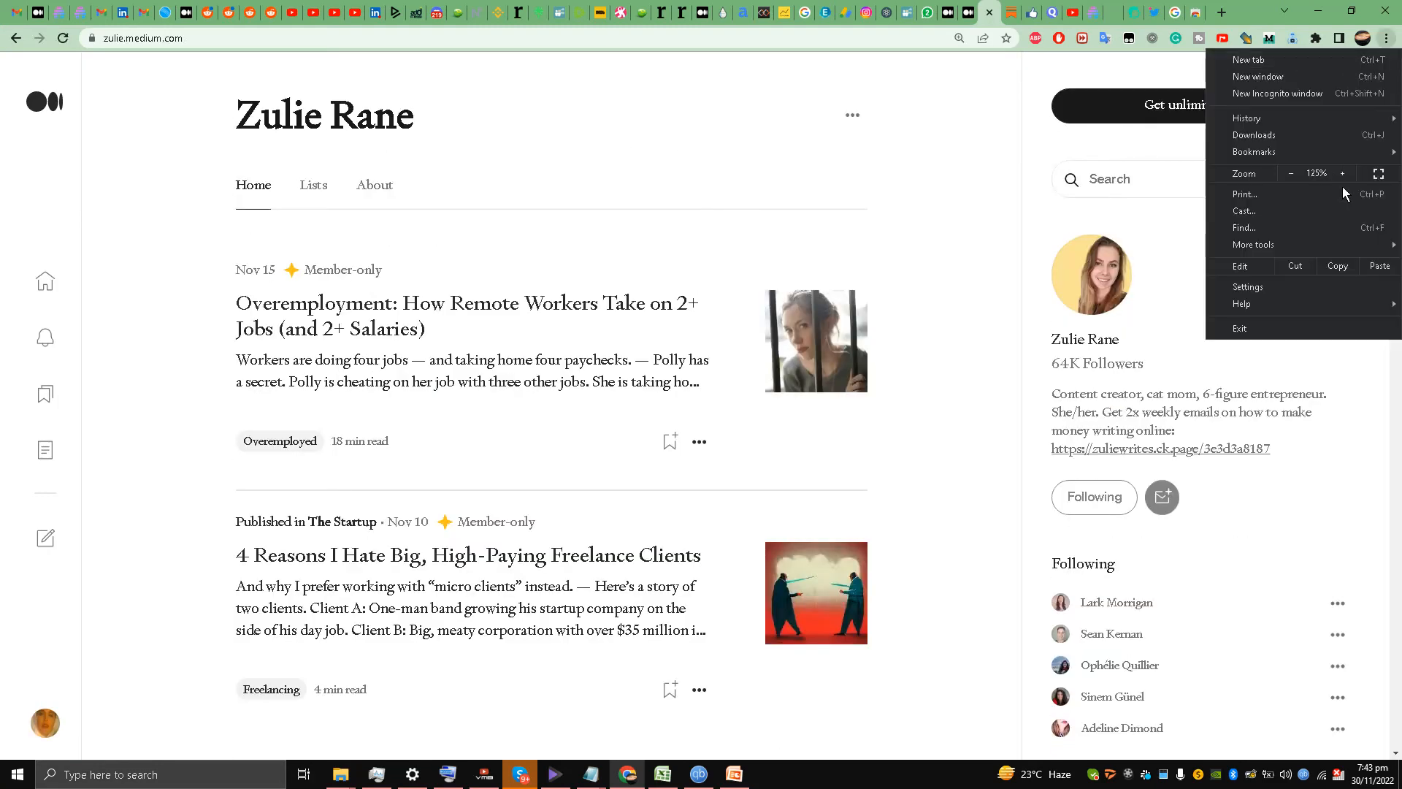
click(1341, 173)
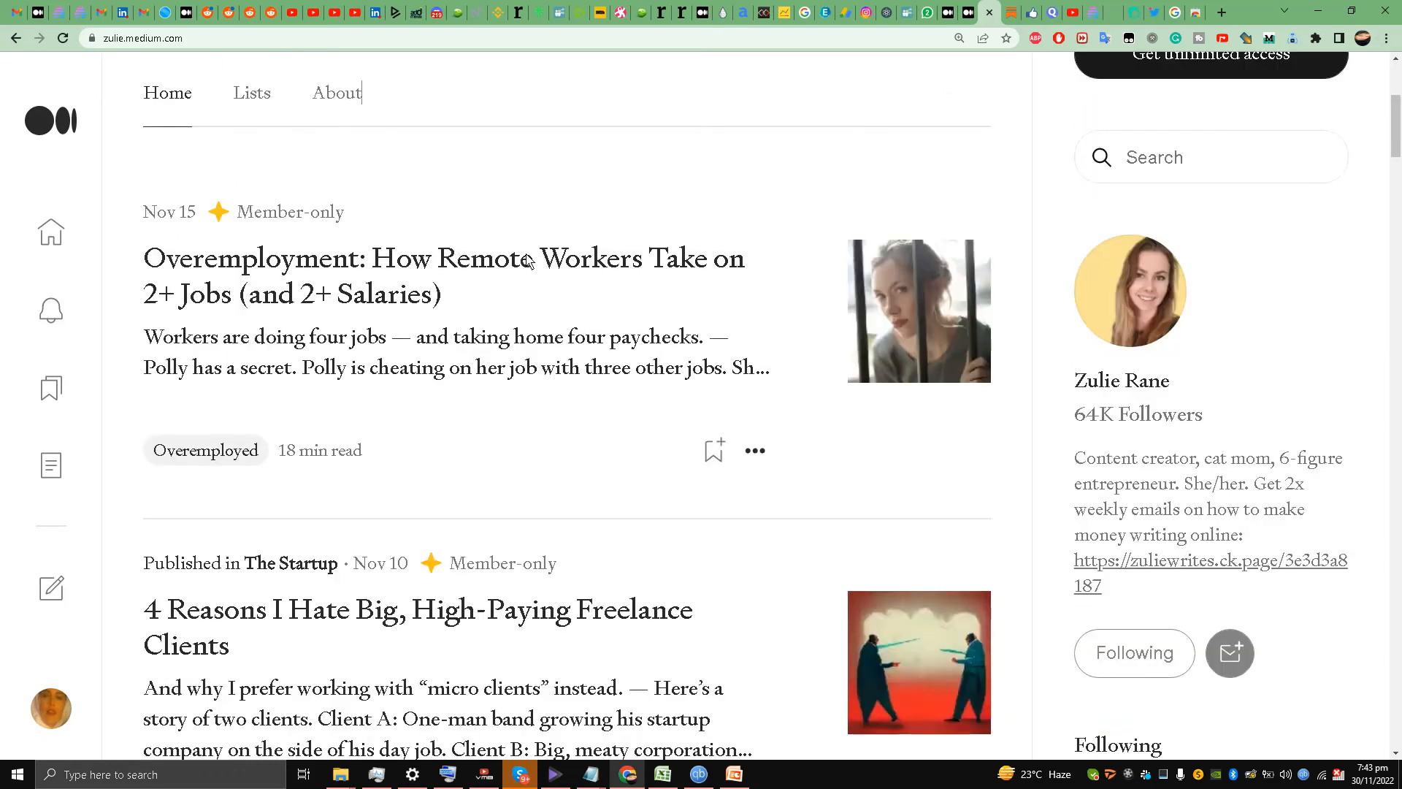
scroll(up, 3)
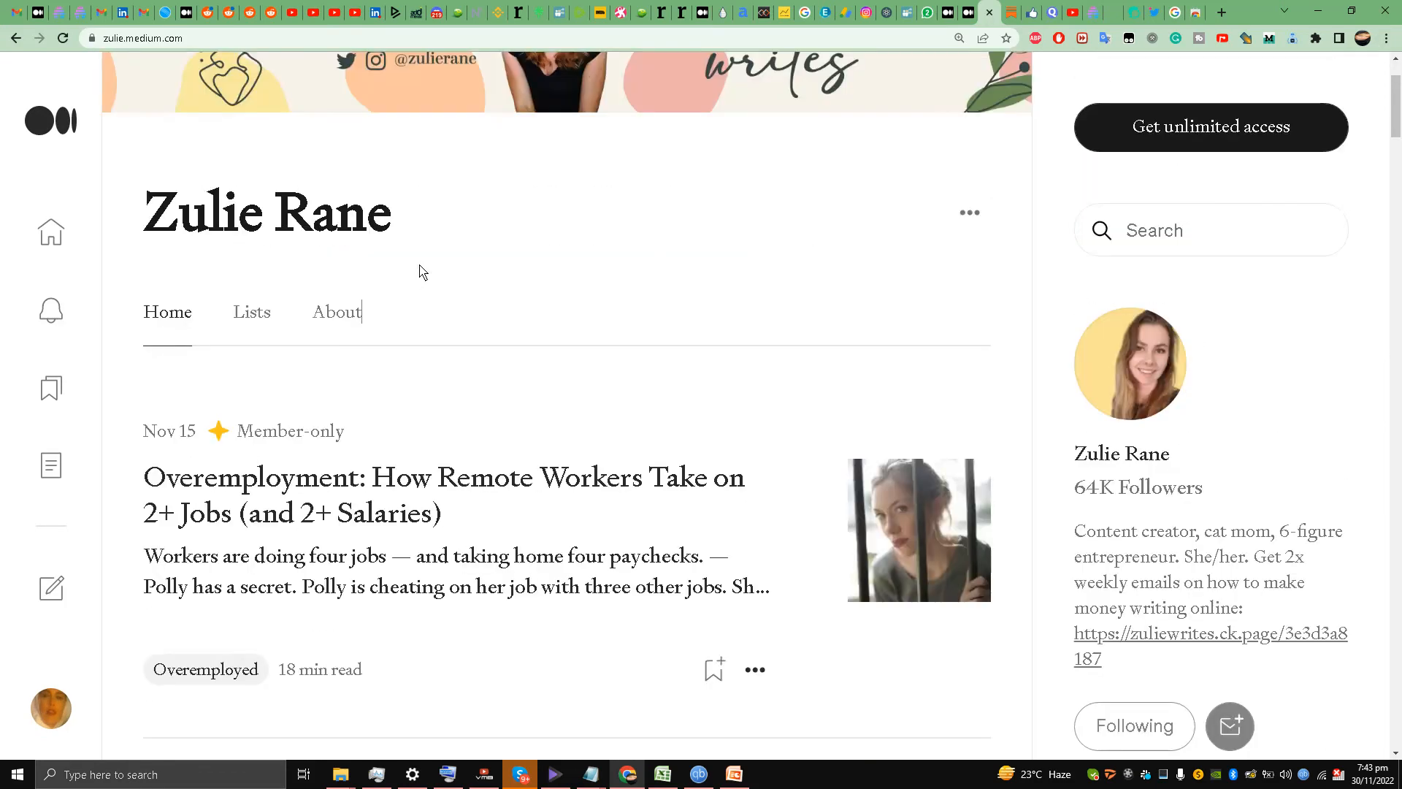
scroll(down, 3)
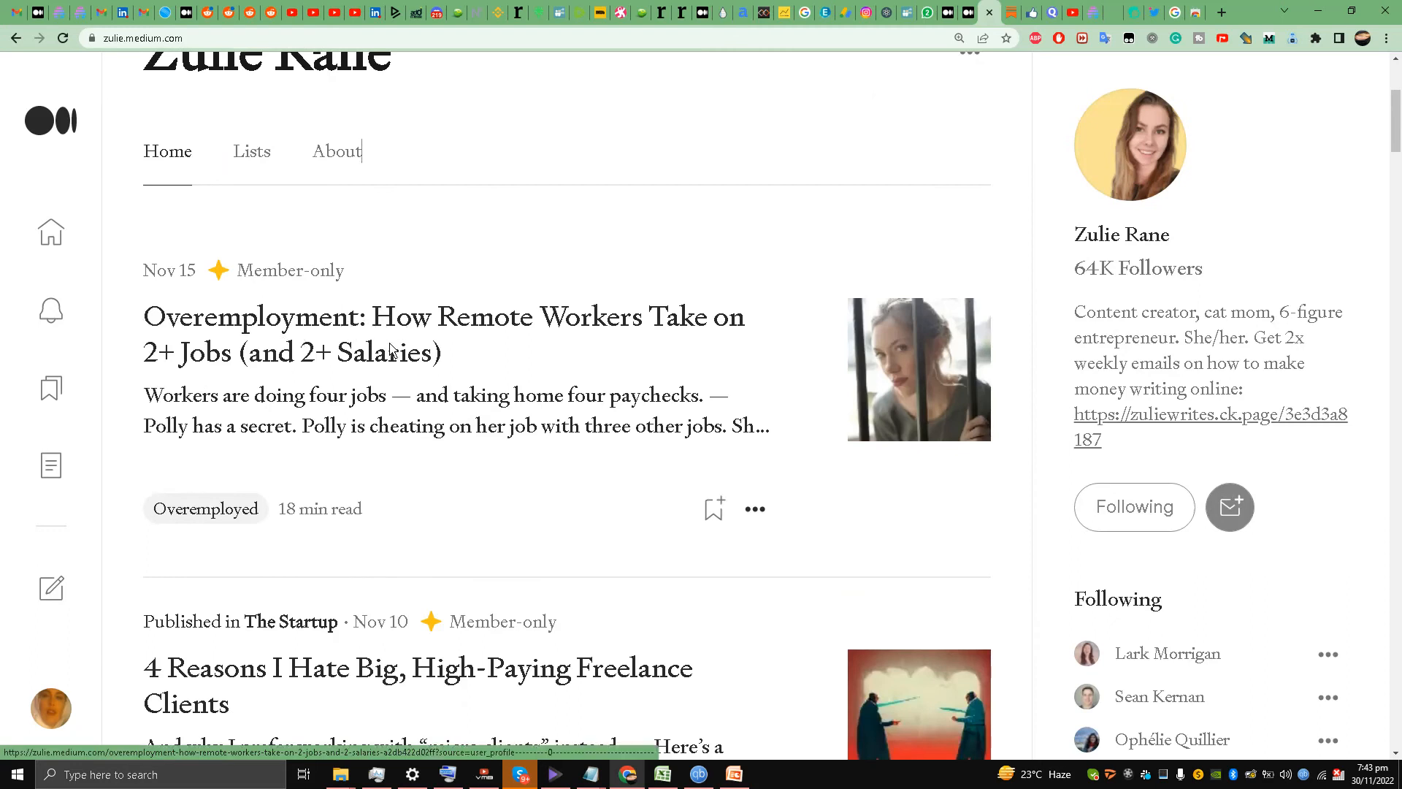
mouse_move(321, 400)
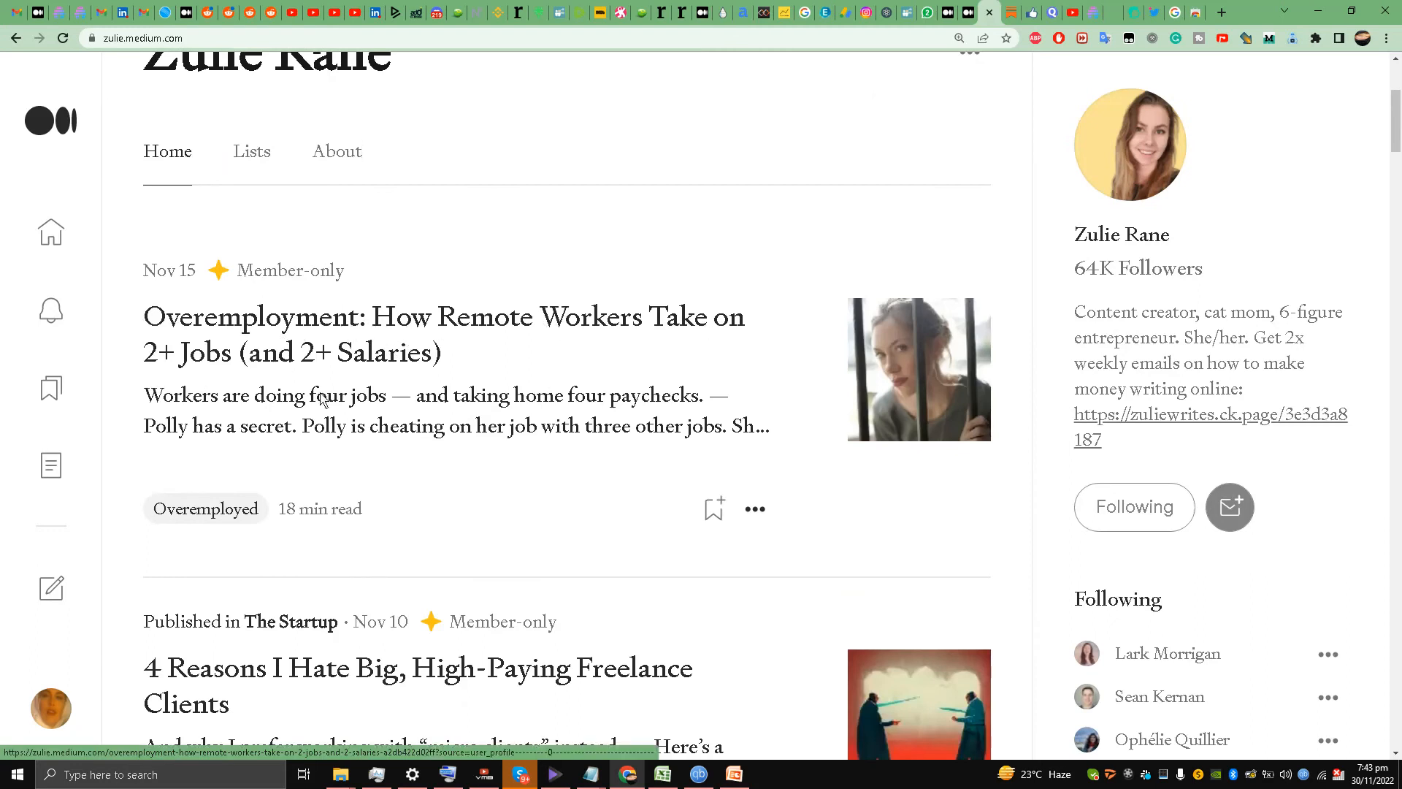
mouse_move(266, 366)
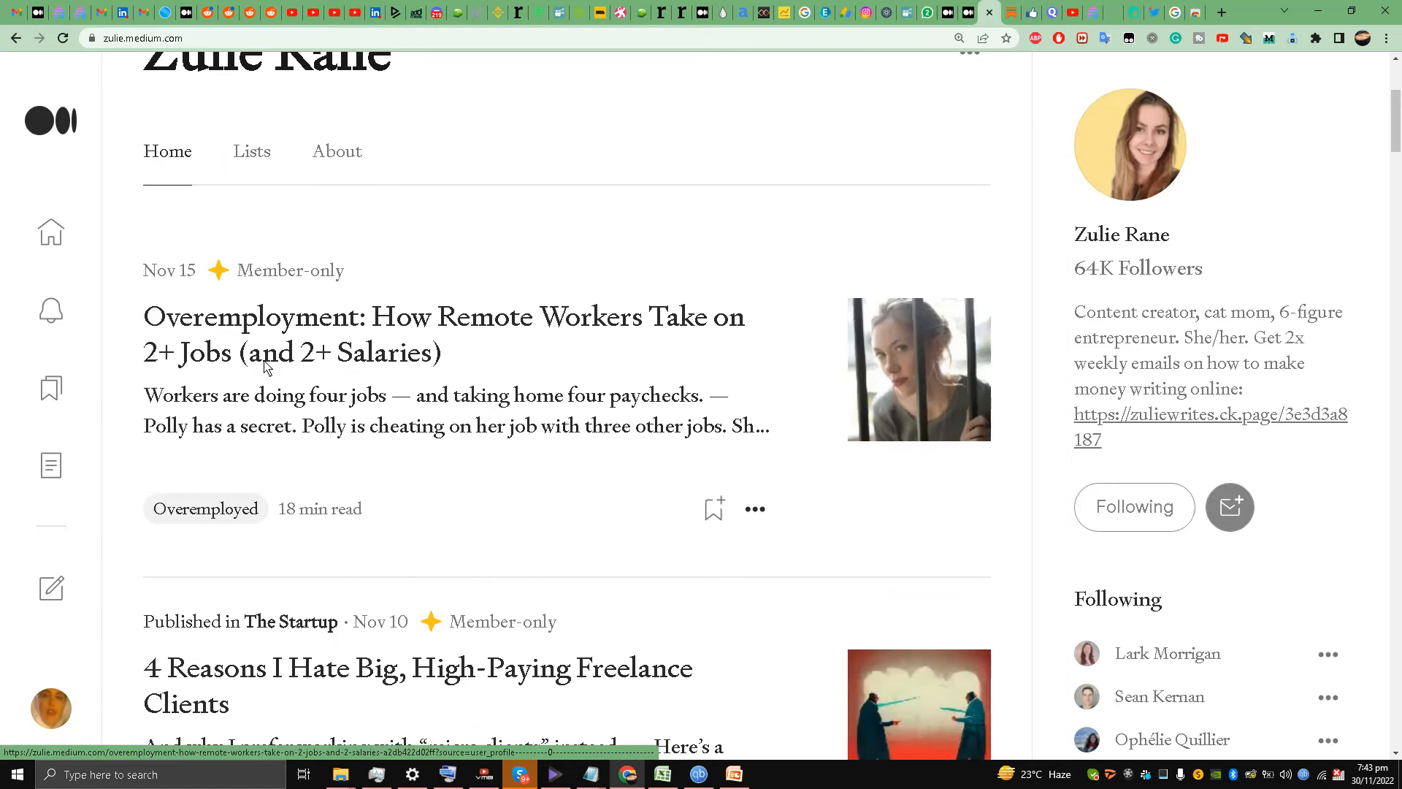
mouse_move(338, 383)
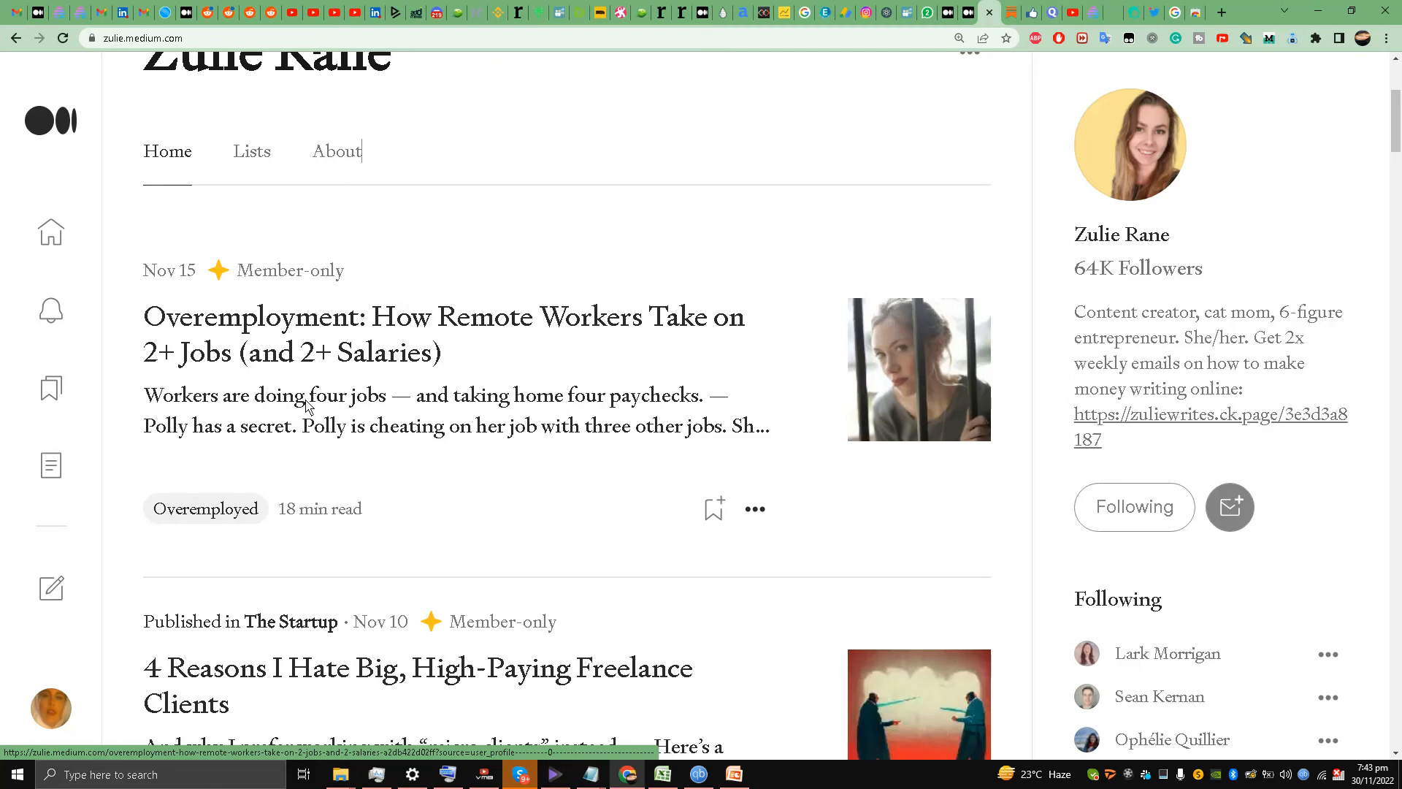
mouse_move(451, 391)
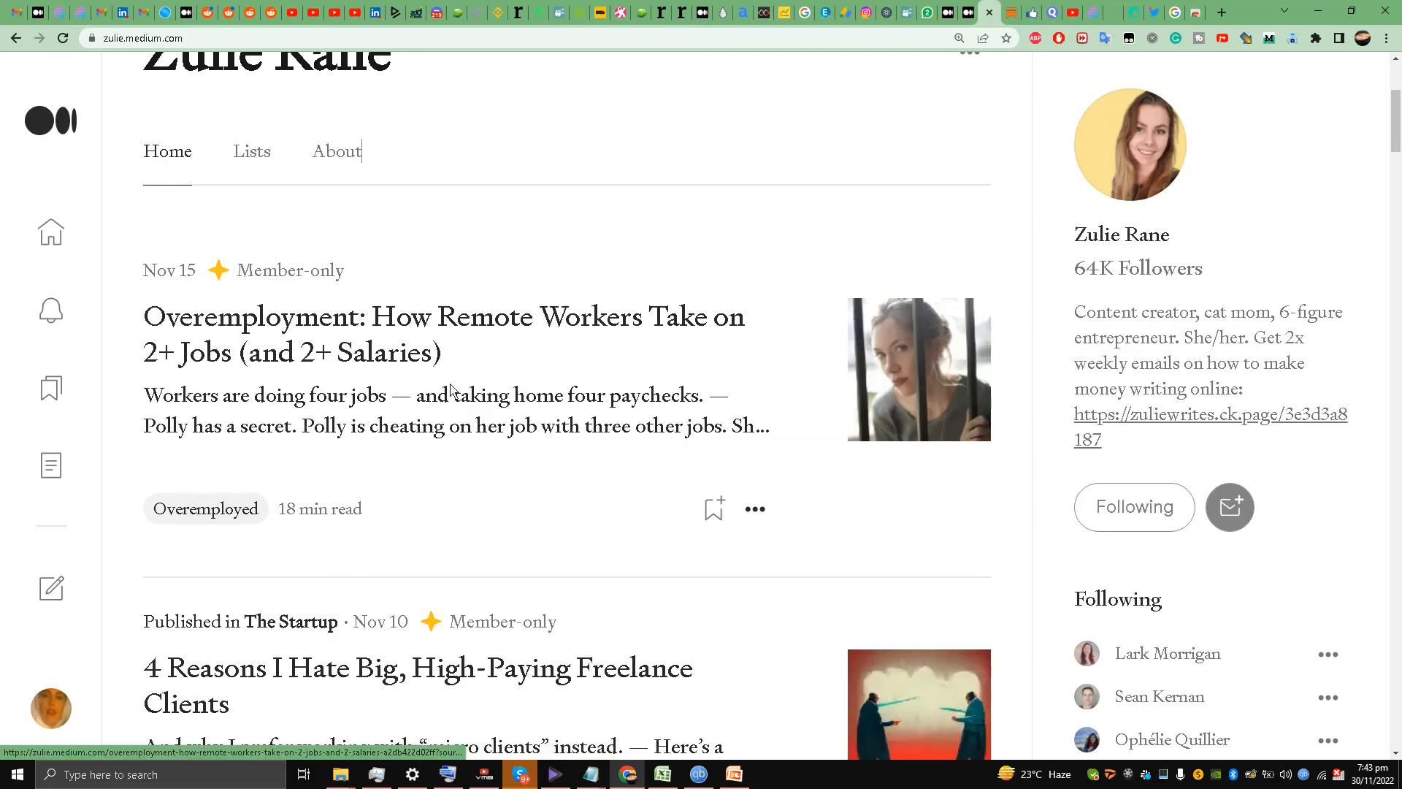
scroll(up, 3)
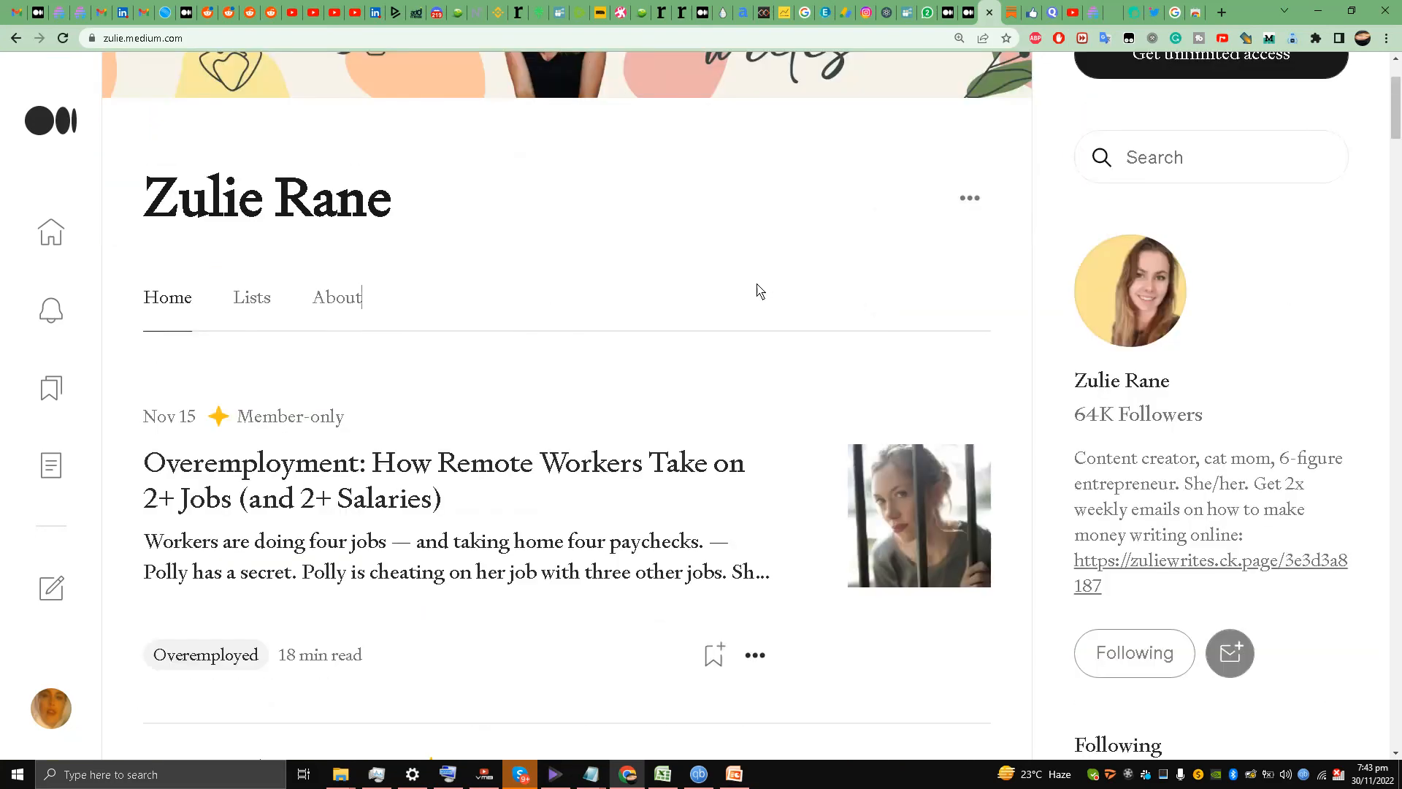
scroll(up, 3)
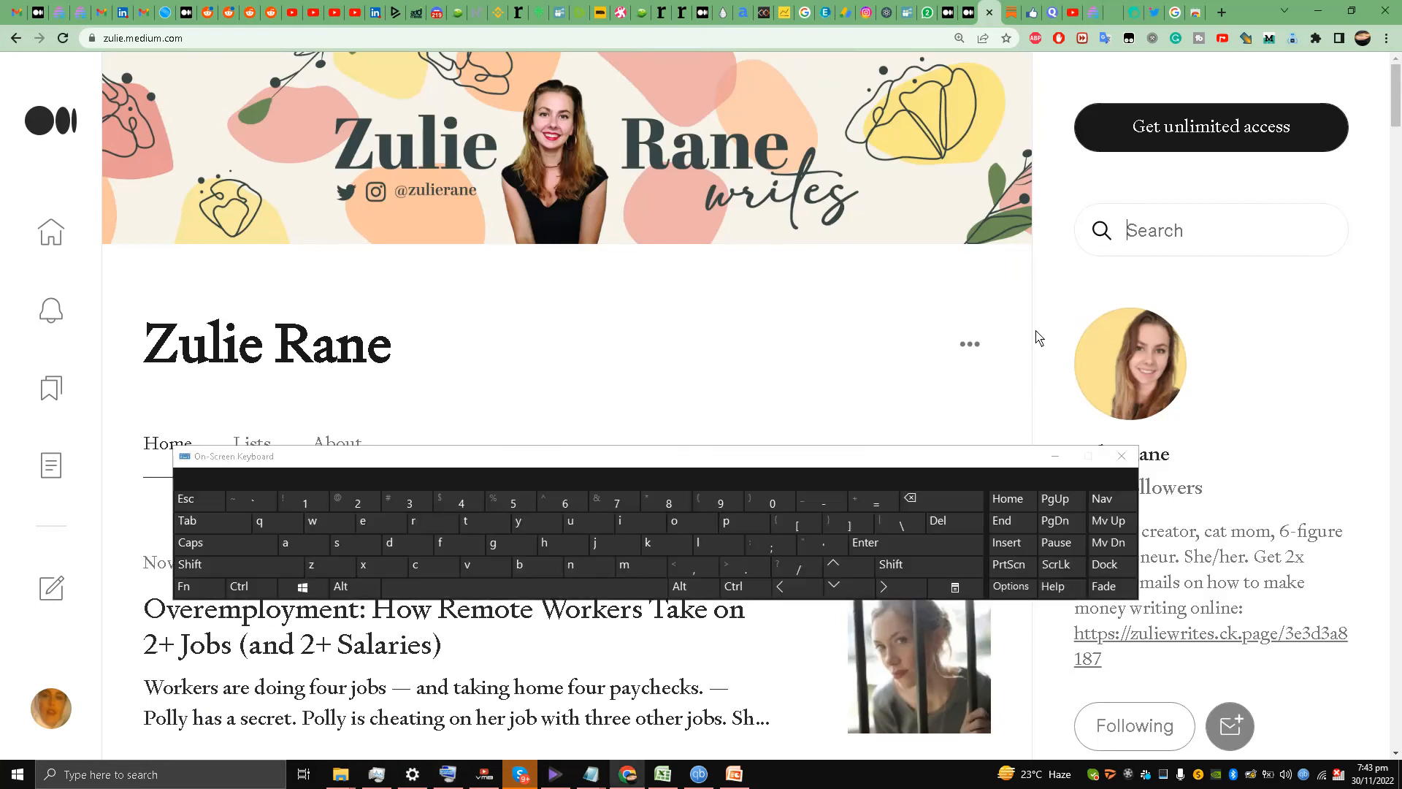
mouse_move(464, 627)
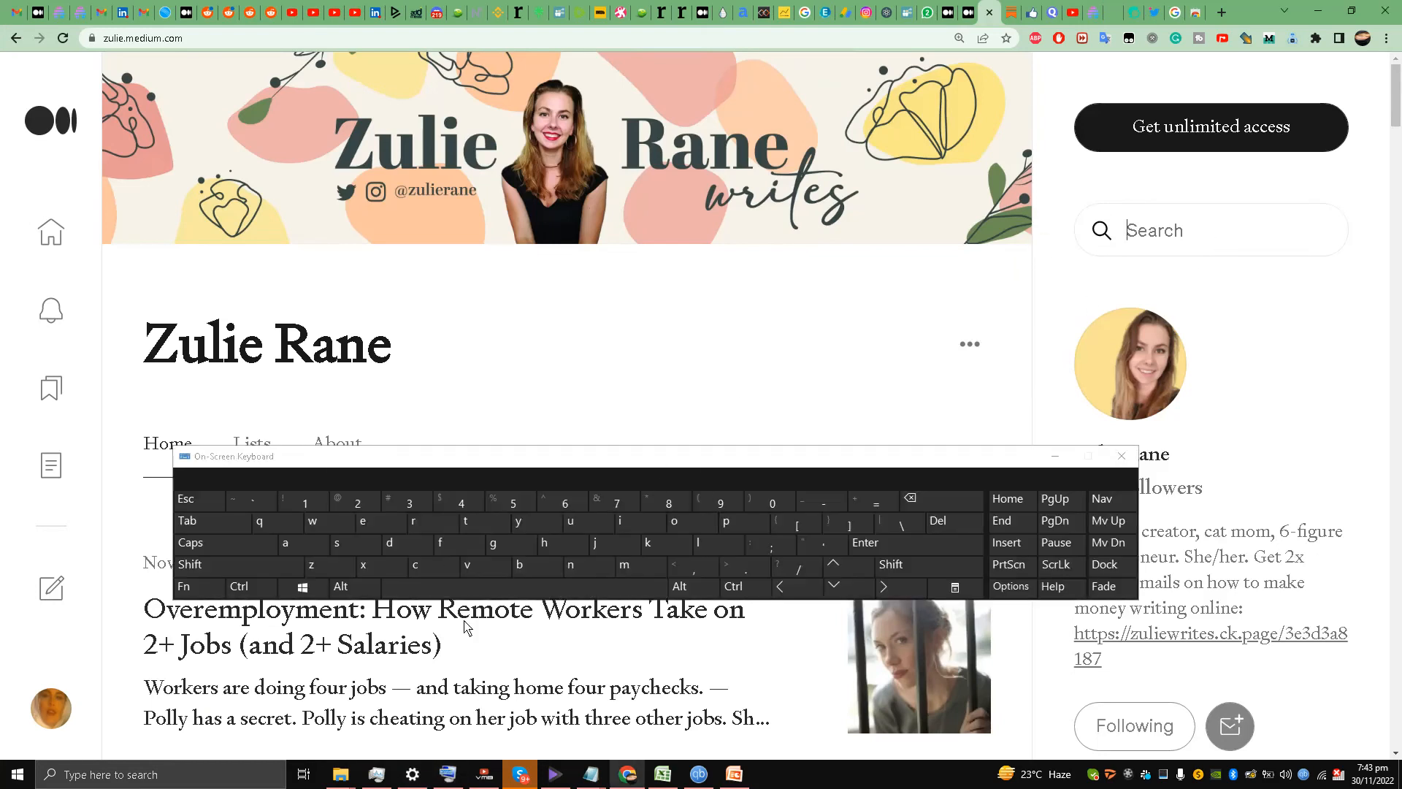
click(623, 563)
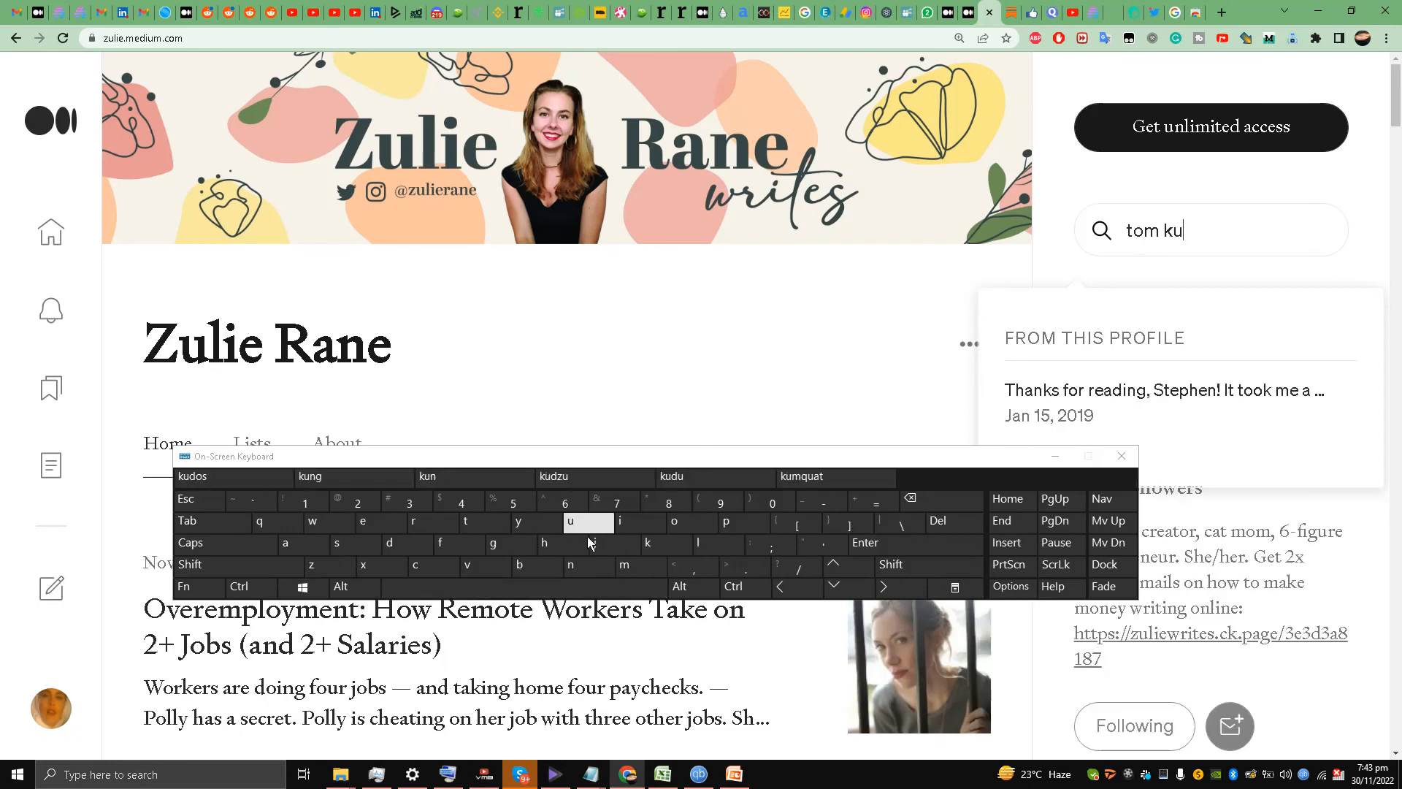
click(716, 544)
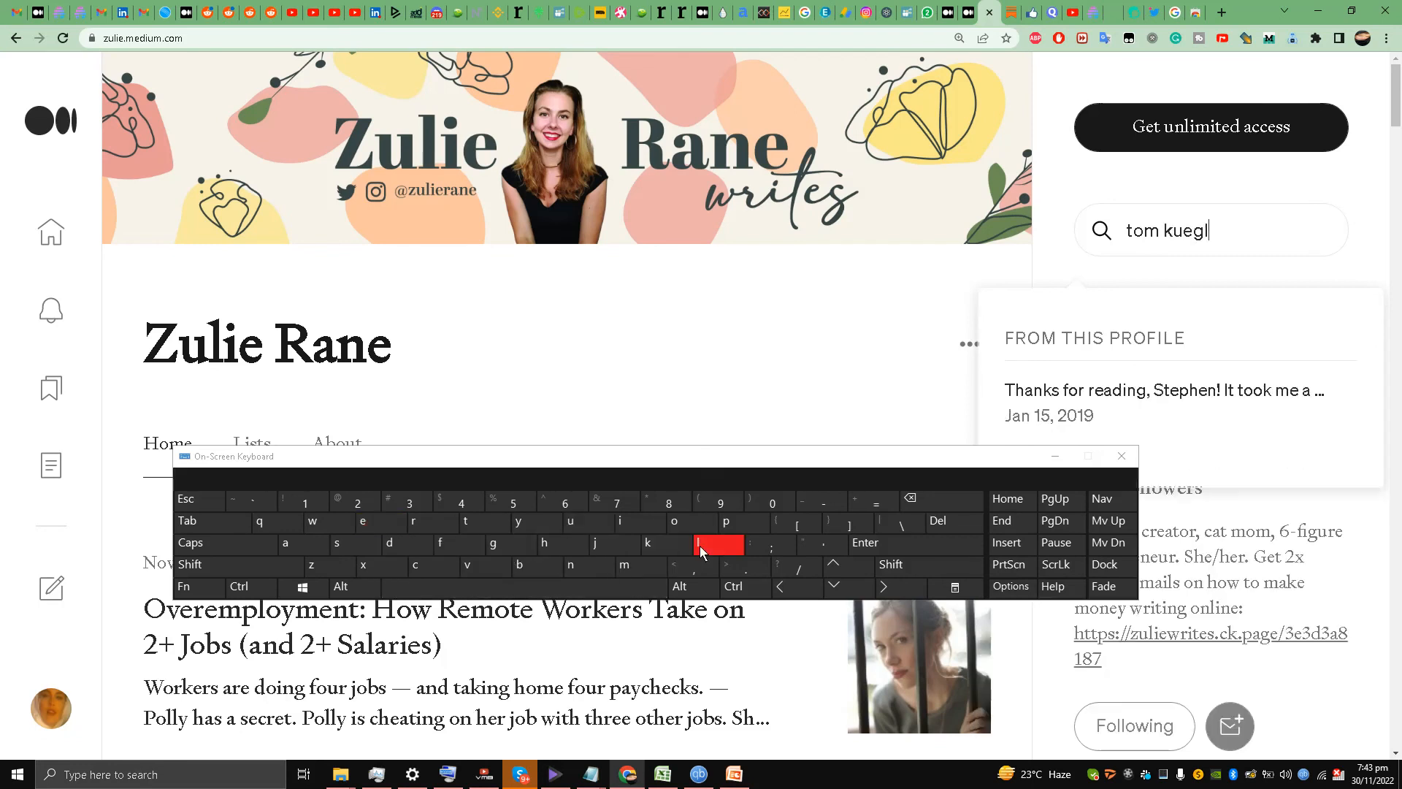
click(715, 543)
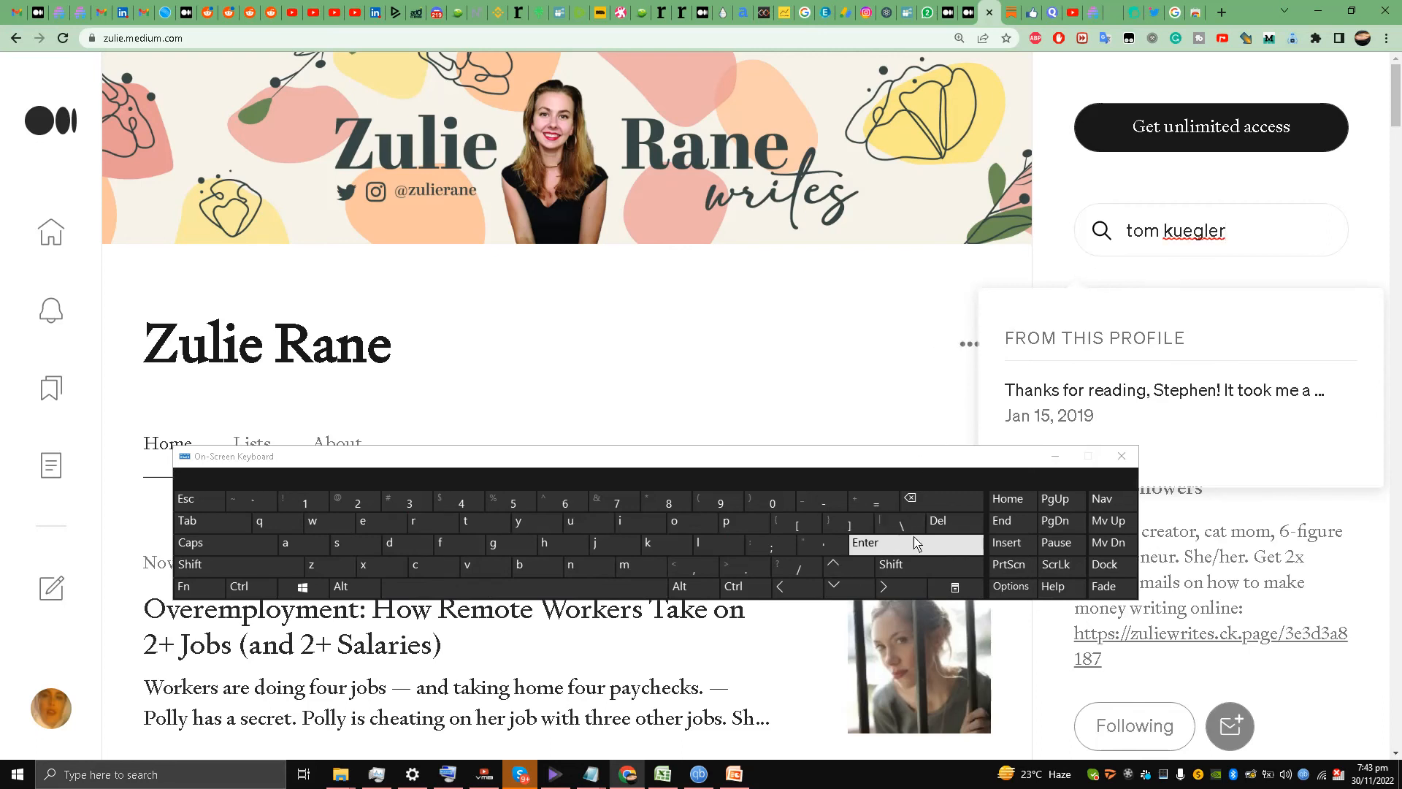
click(863, 543)
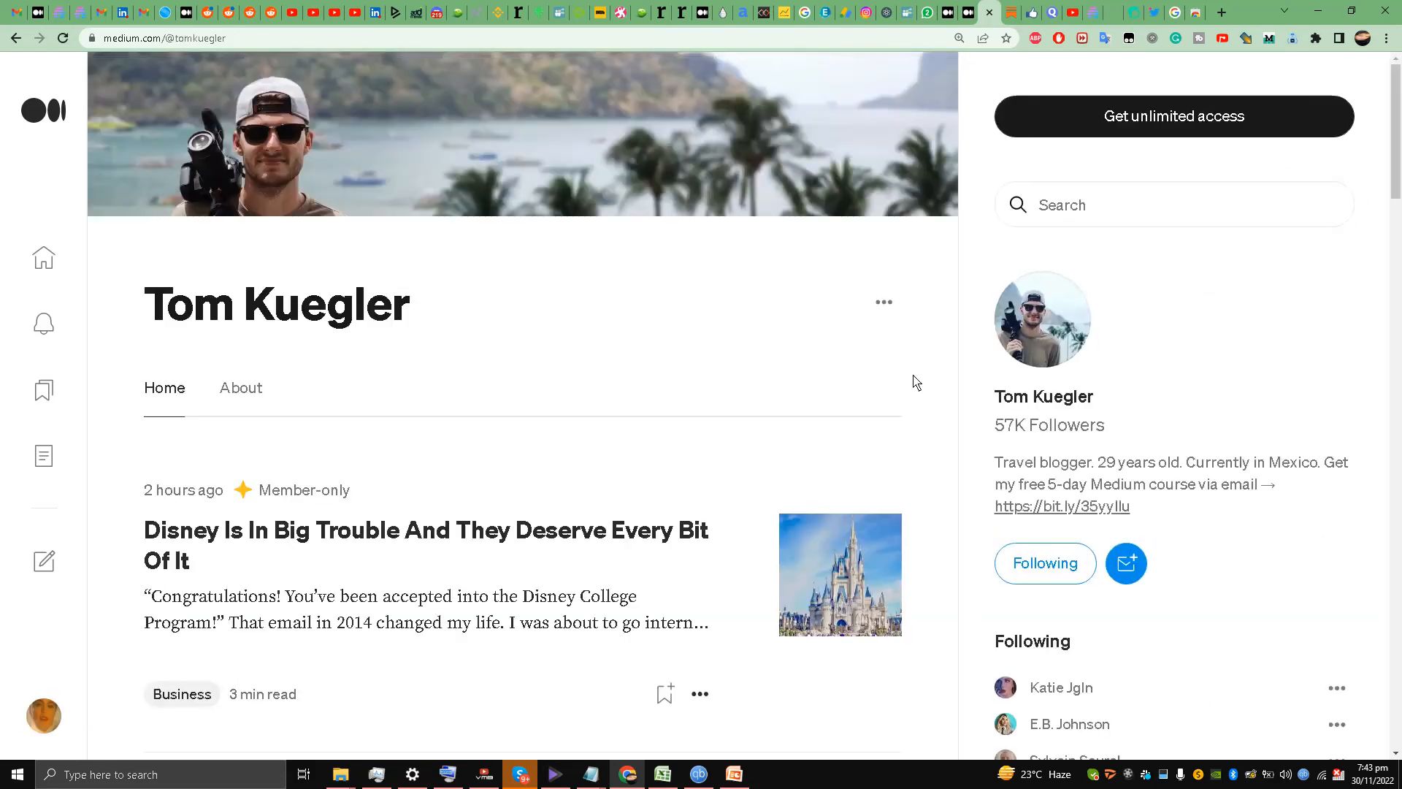
scroll(down, 3)
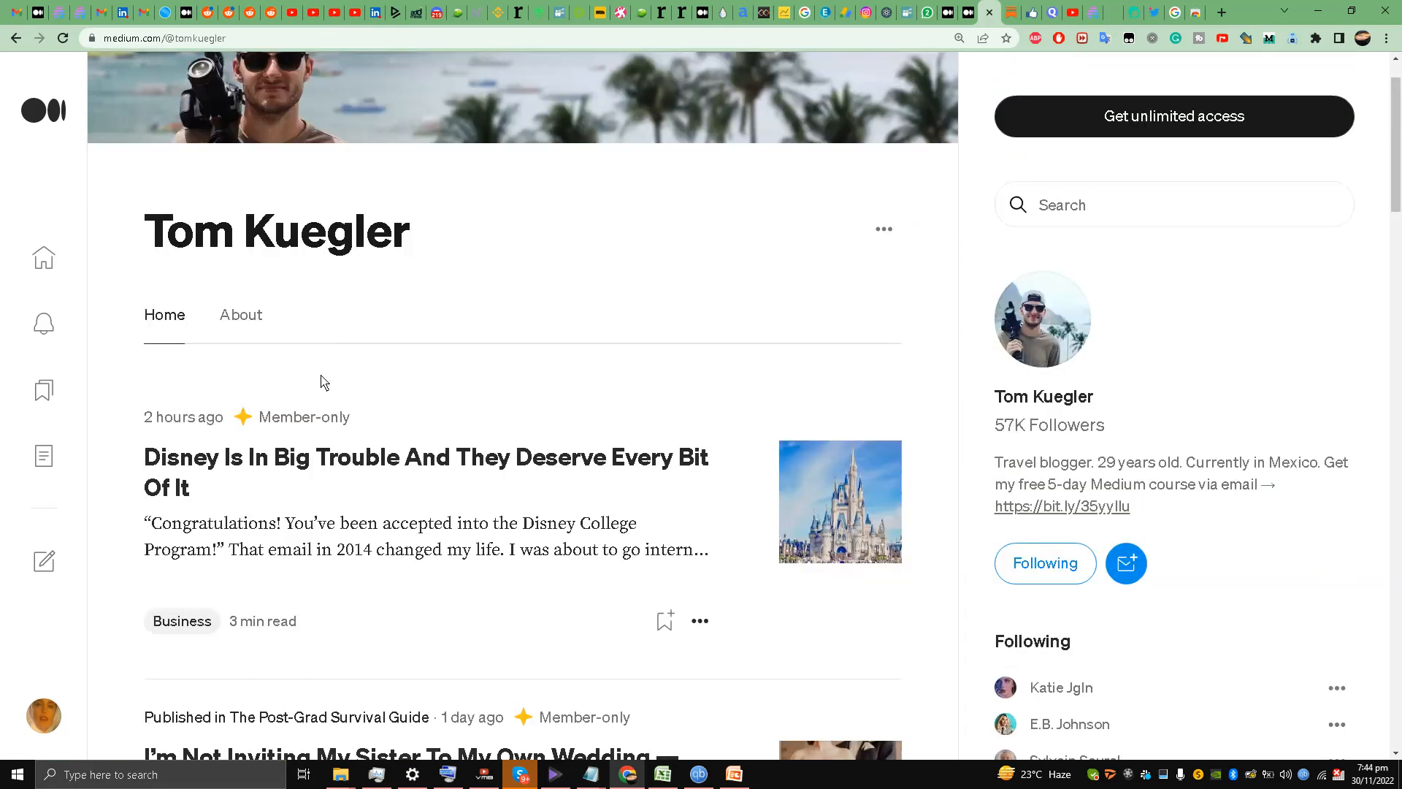
scroll(down, 3)
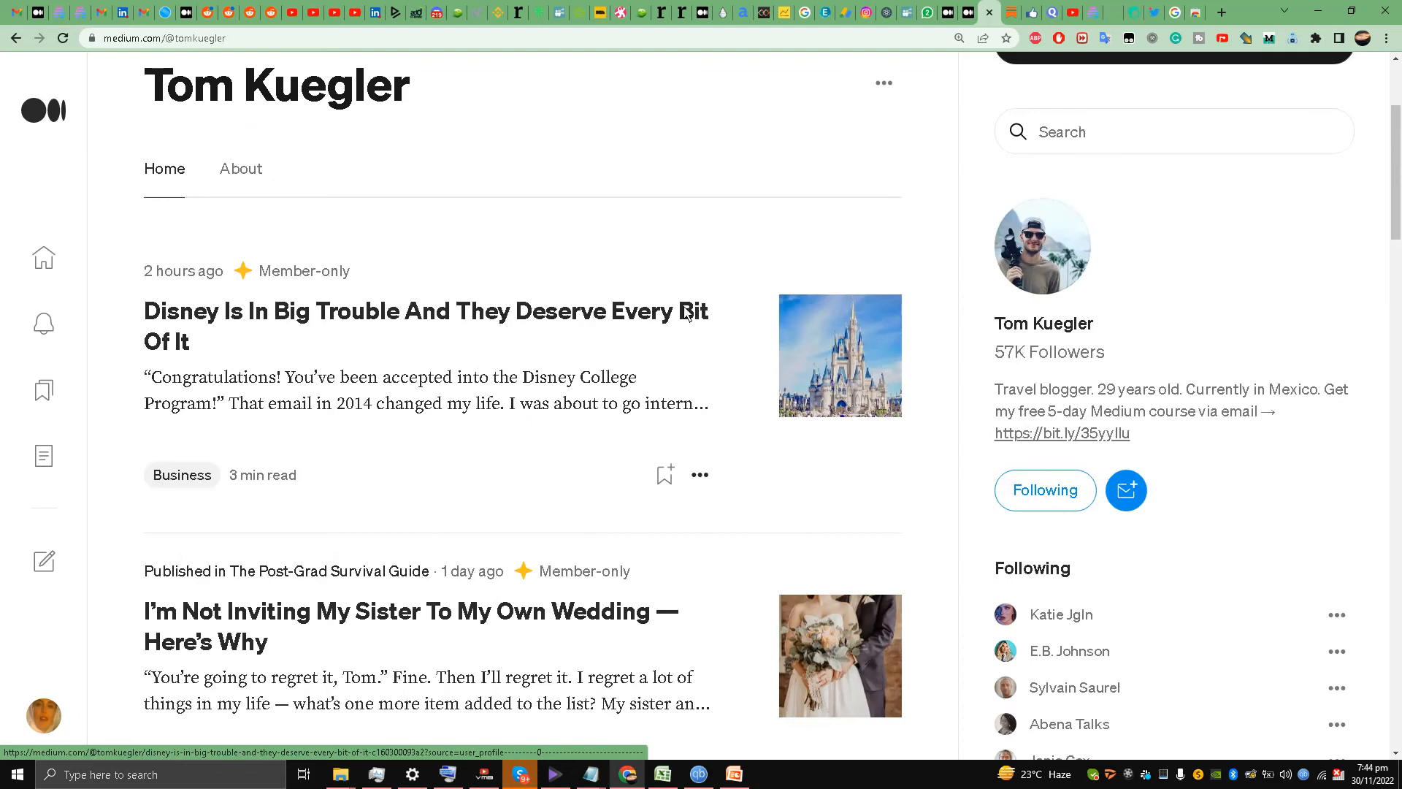
mouse_move(491, 400)
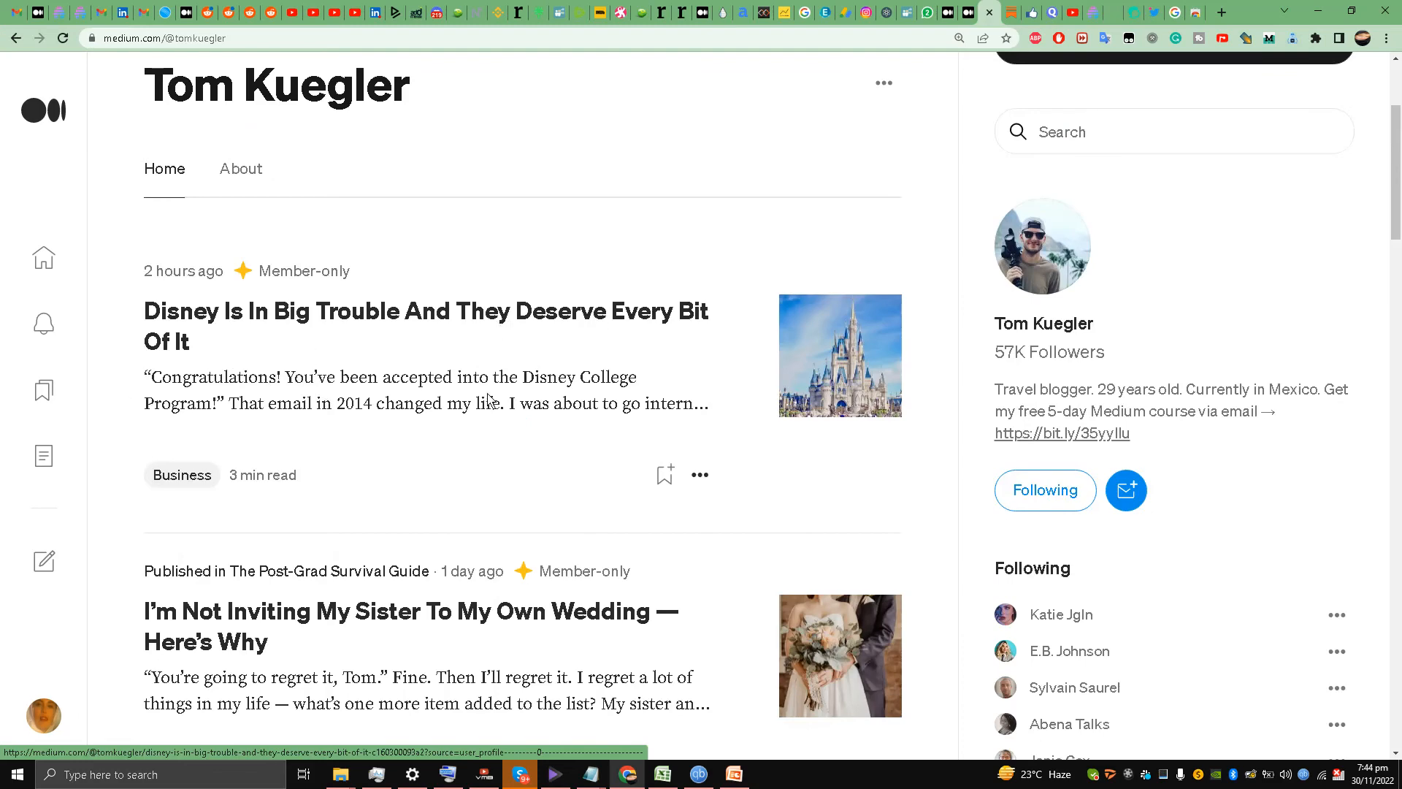
scroll(down, 3)
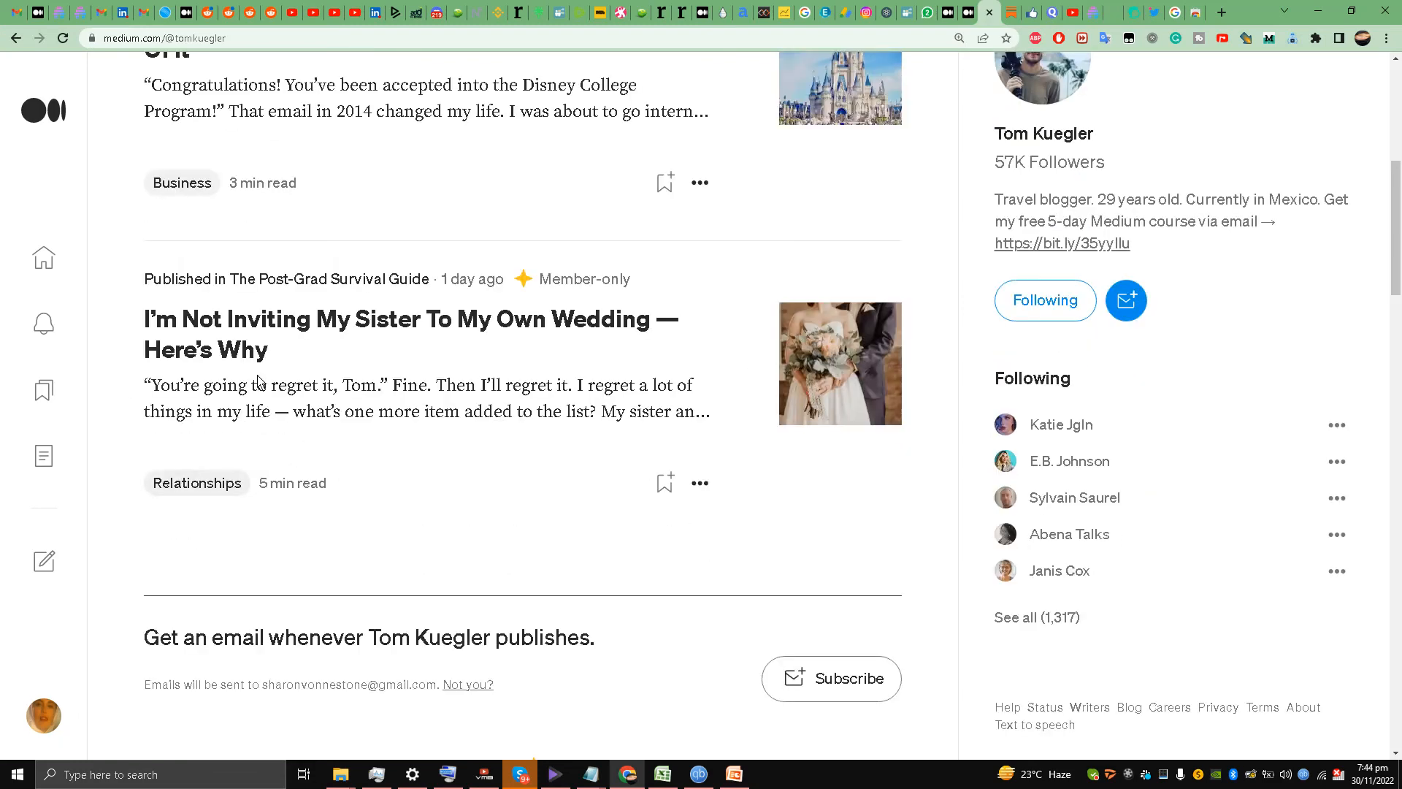
mouse_move(620, 347)
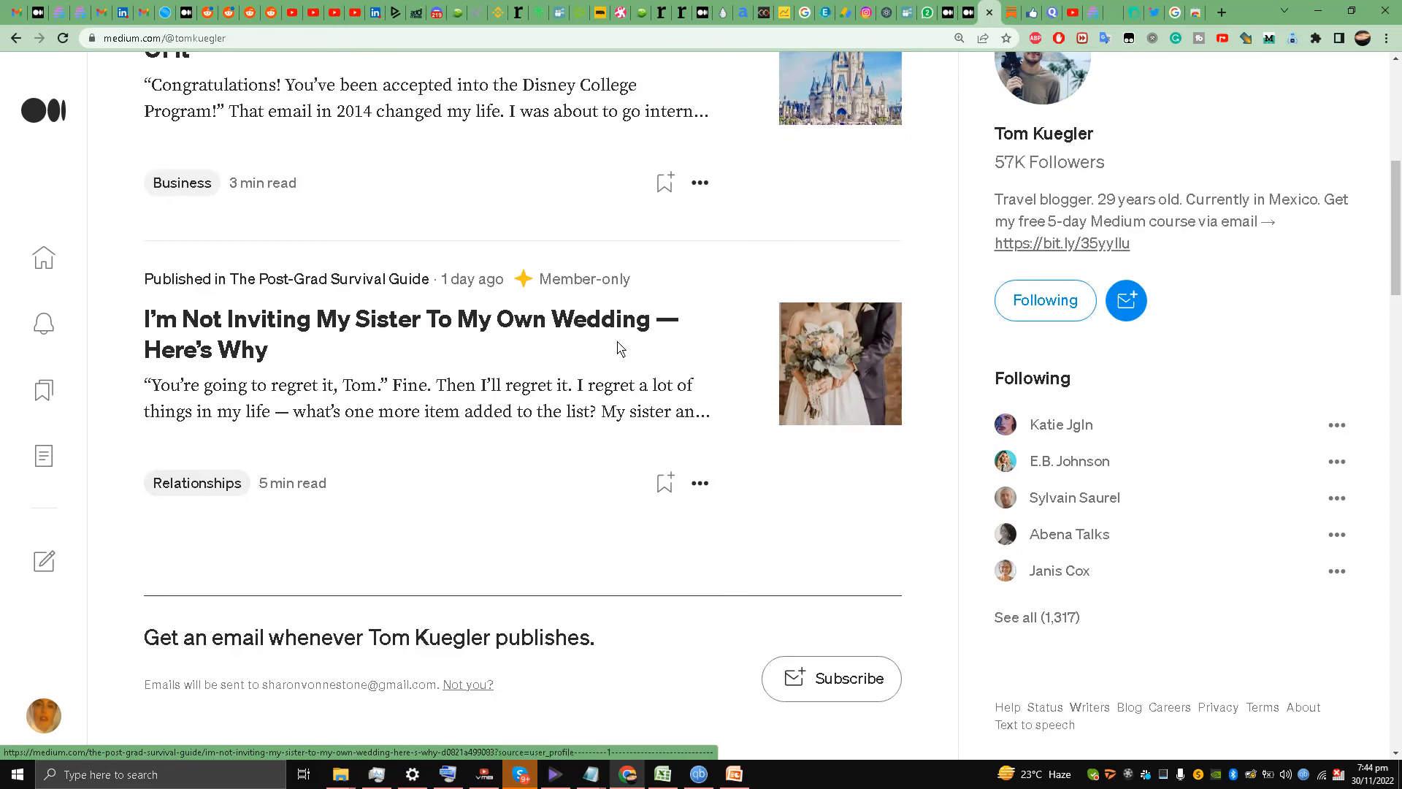
scroll(up, 3)
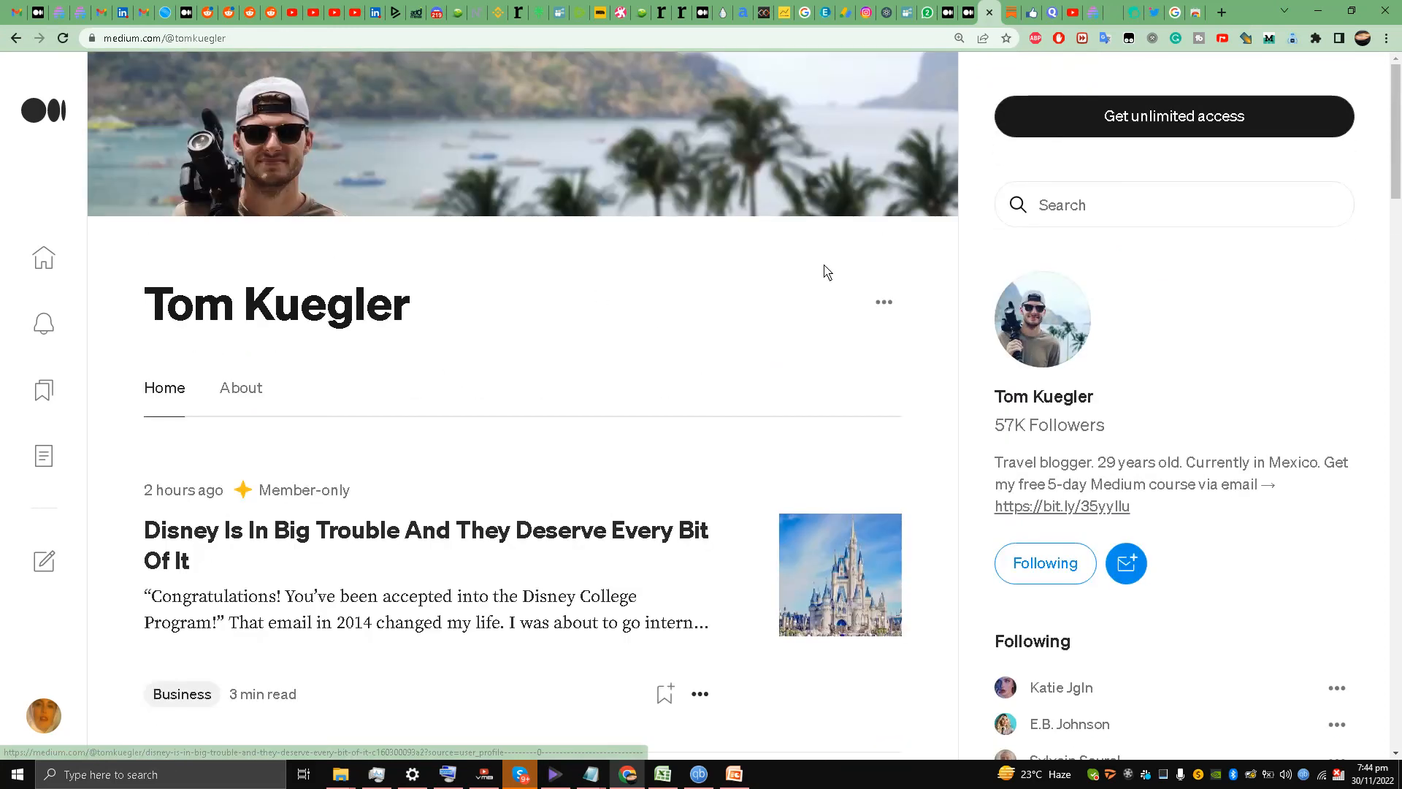
scroll(down, 3)
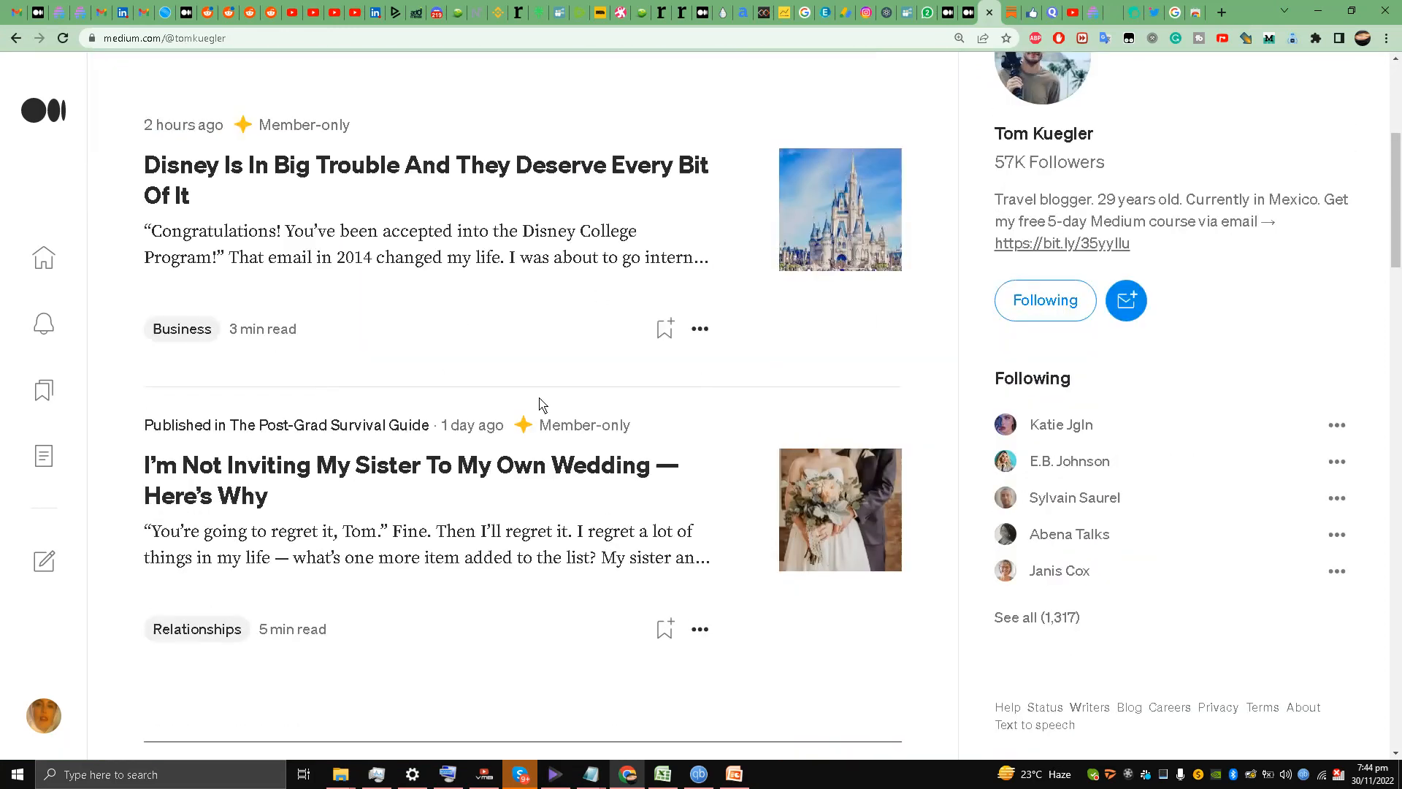
scroll(up, 3)
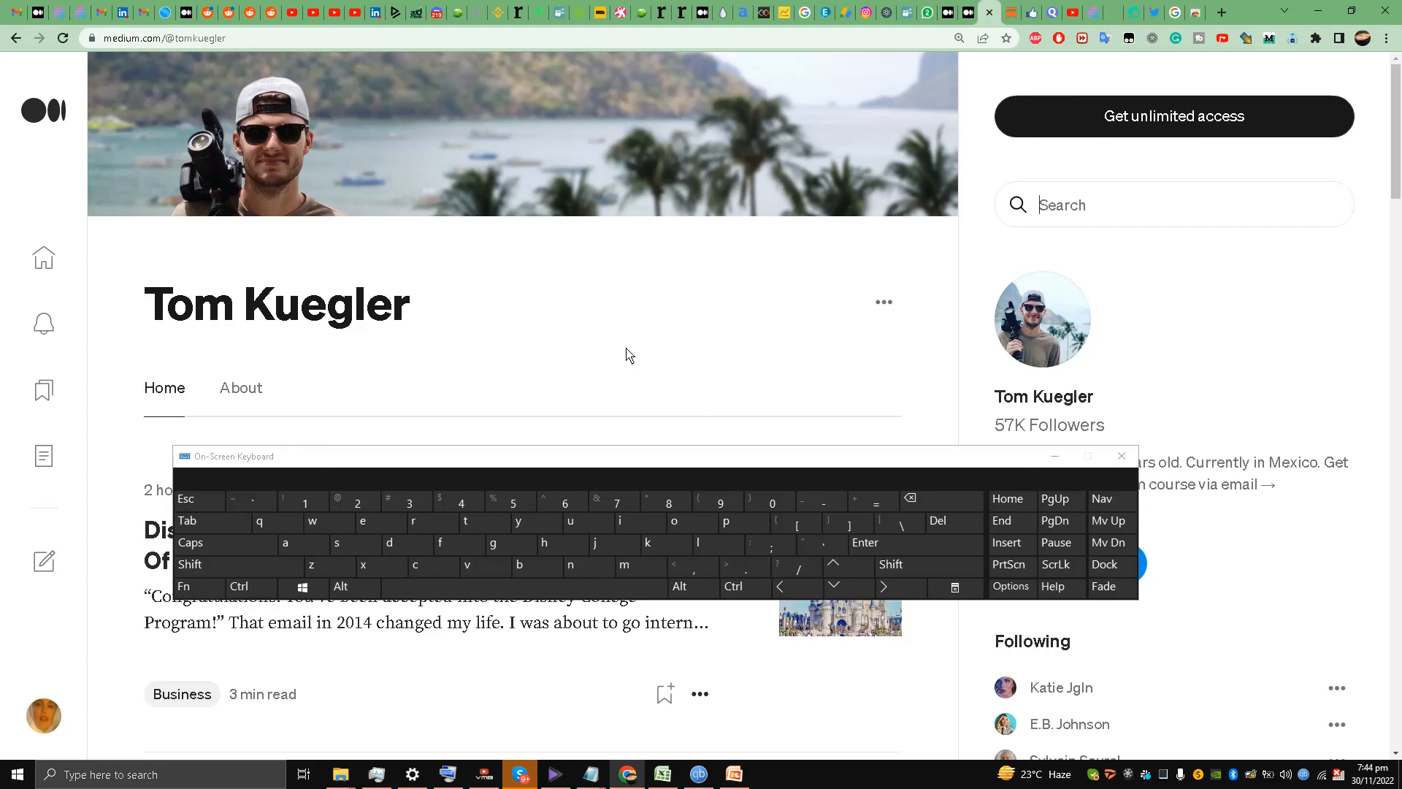
mouse_move(569, 521)
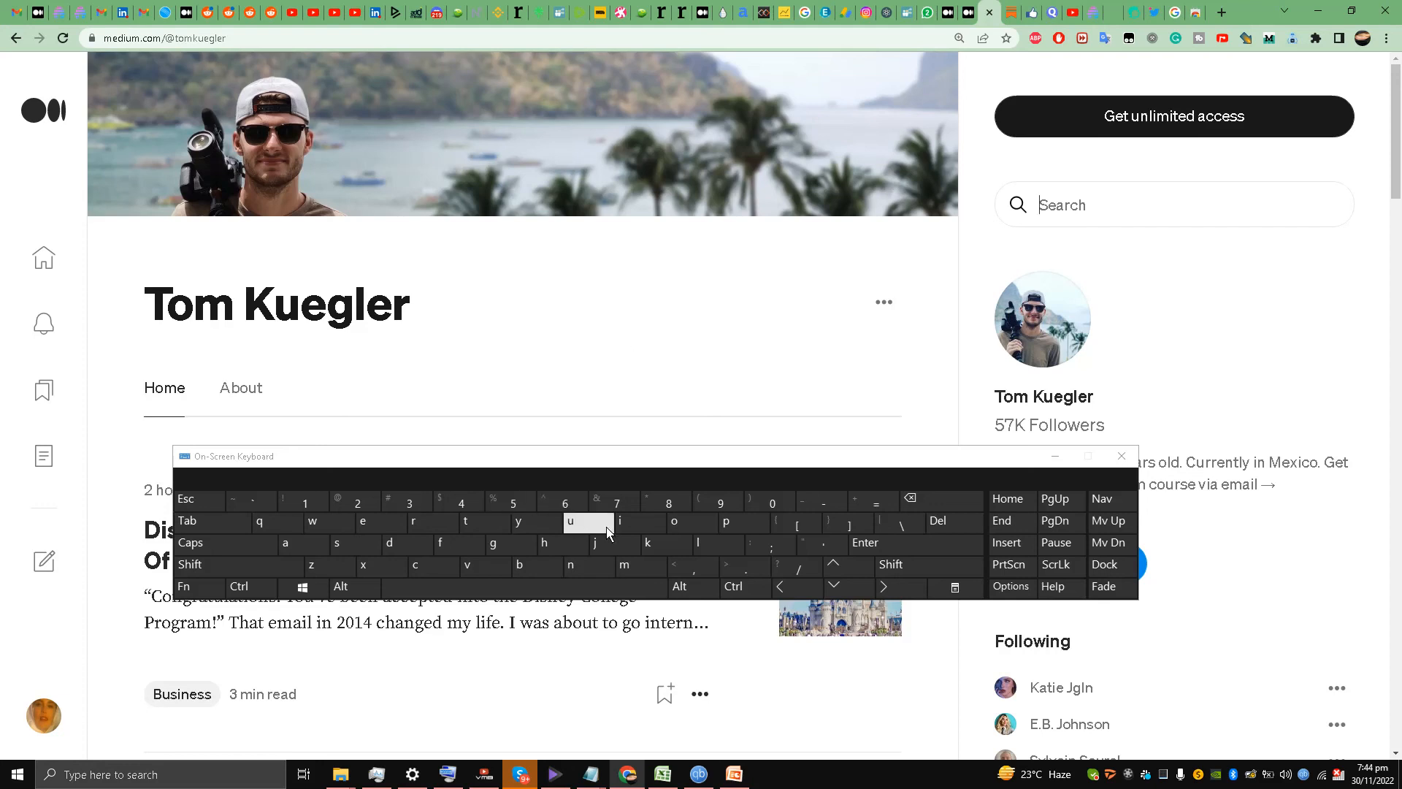
Search Medium for 'adawelle', then bring the growth-tips PowerPoint deck back on screen
click(388, 543)
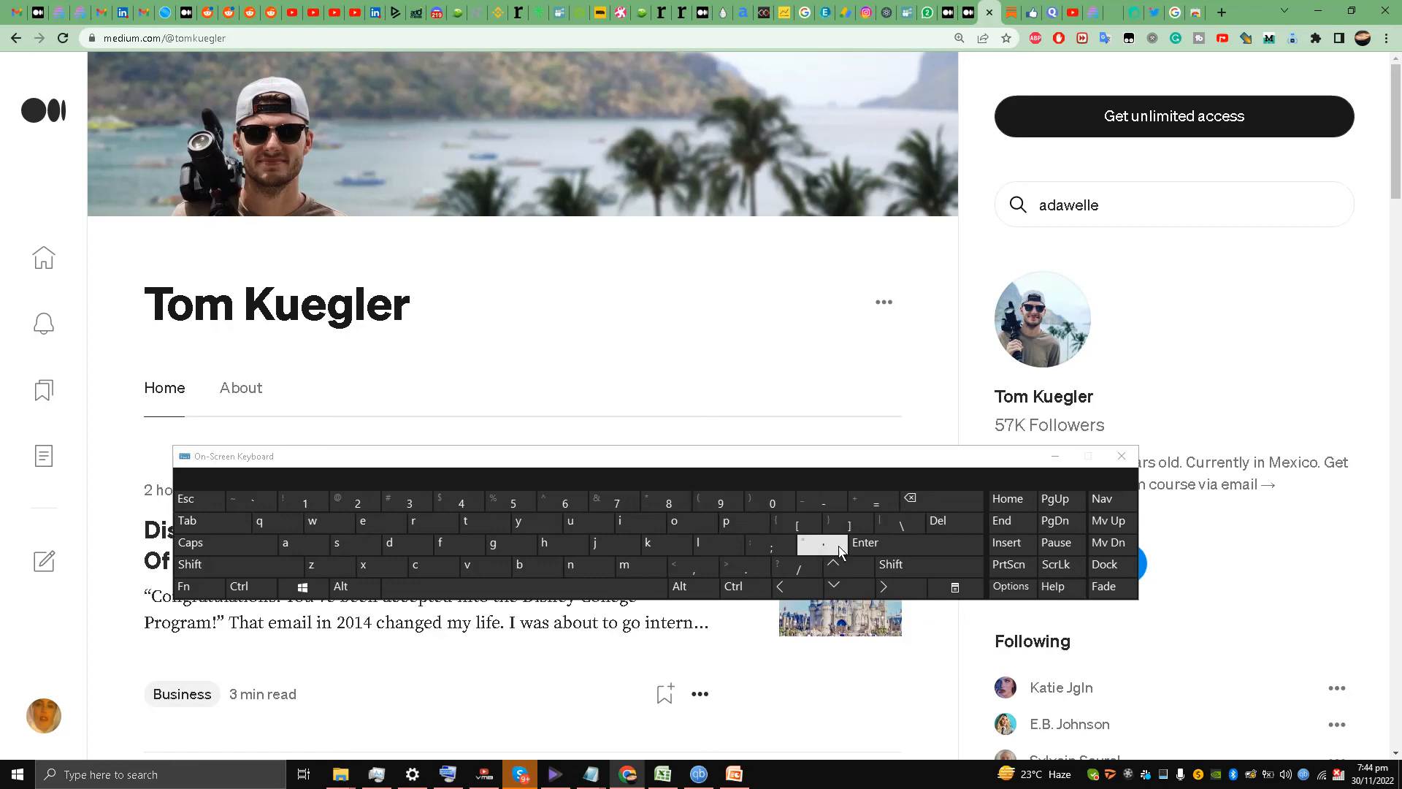
click(863, 543)
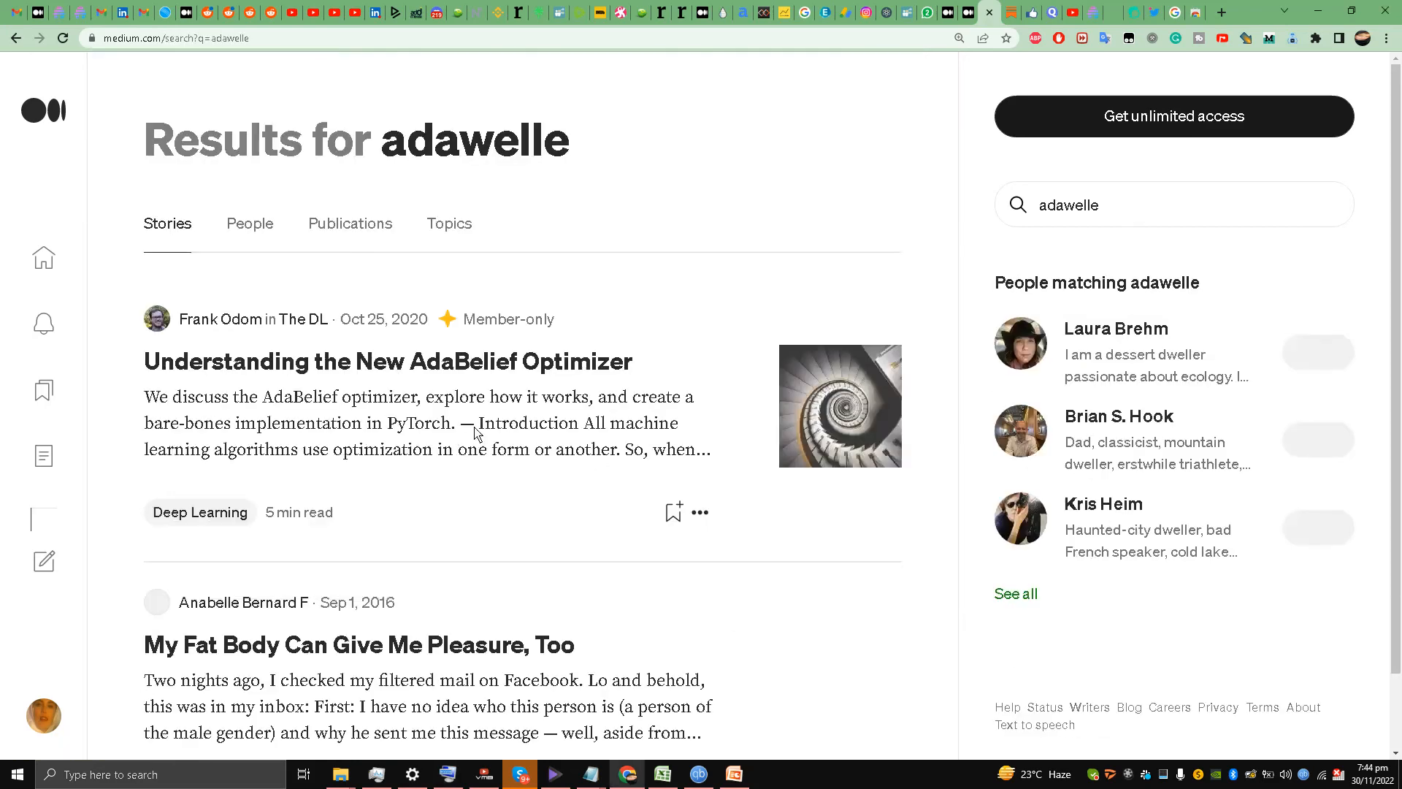
click(1305, 352)
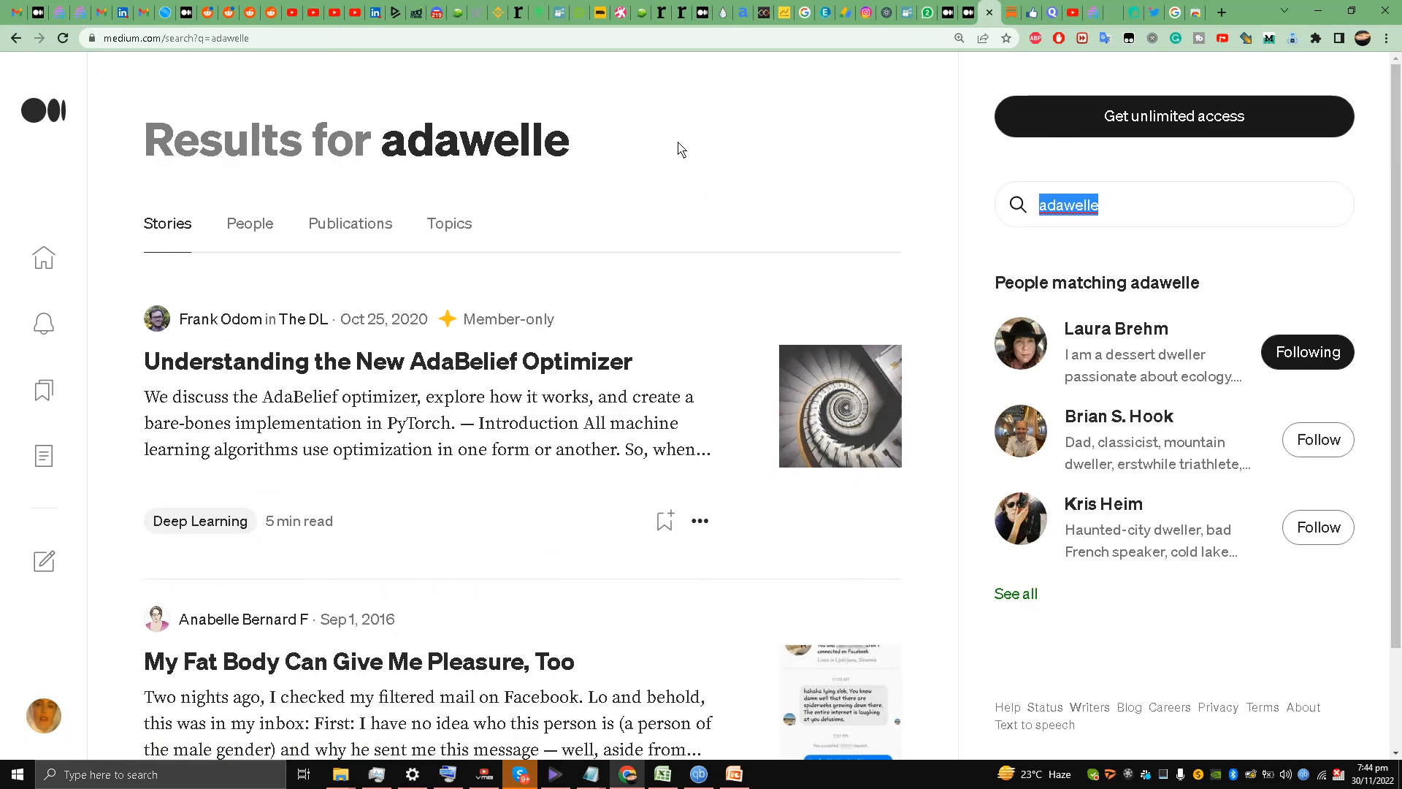
mouse_move(594, 209)
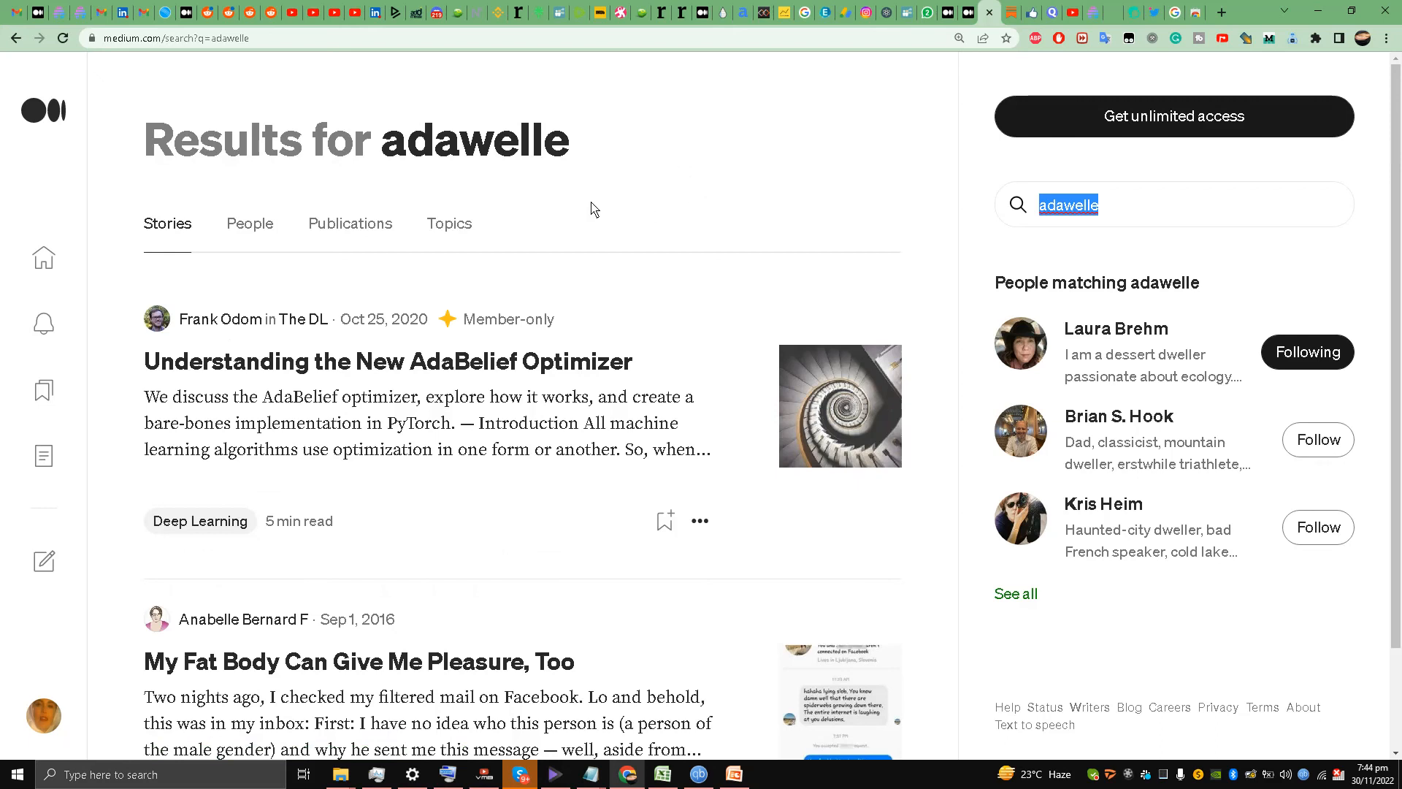
mouse_move(699, 774)
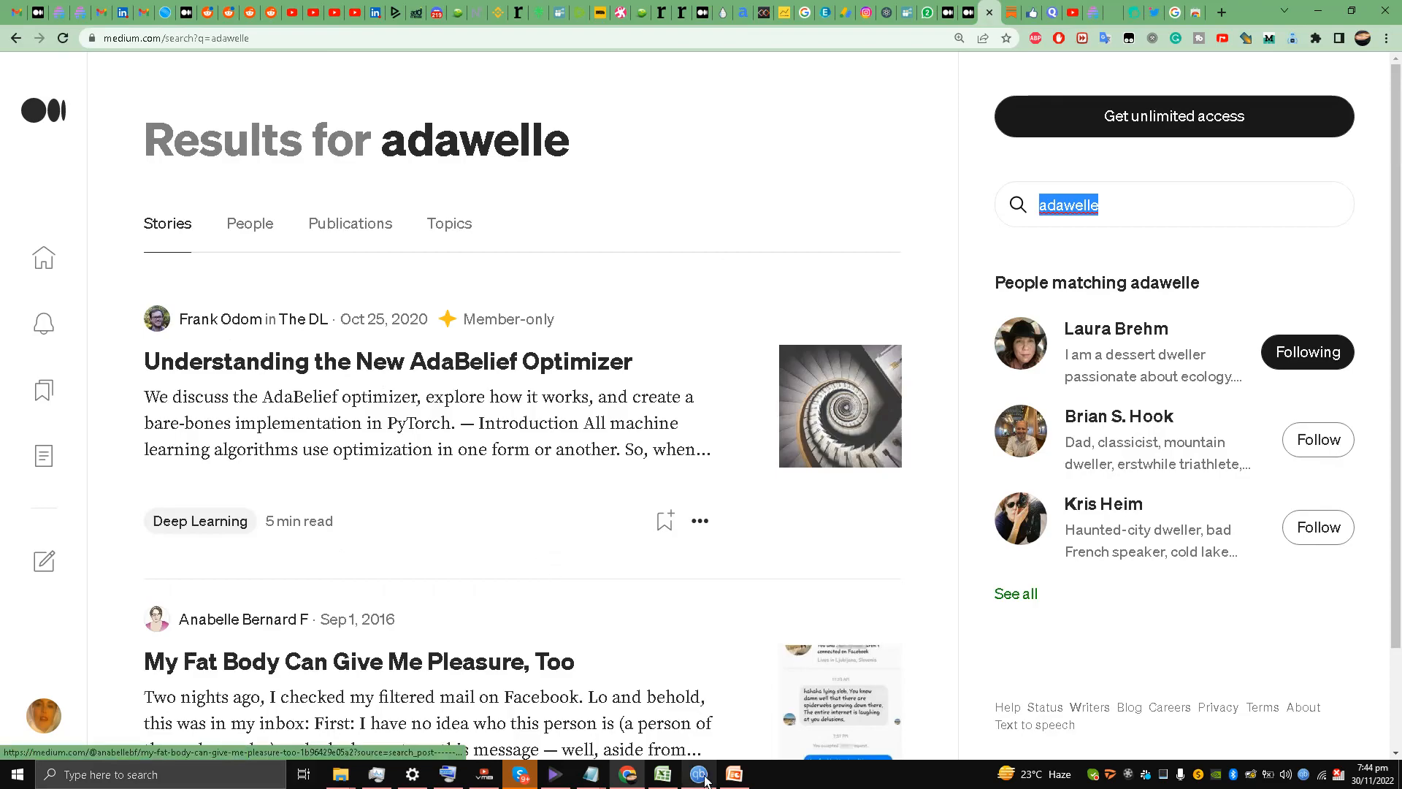
click(733, 774)
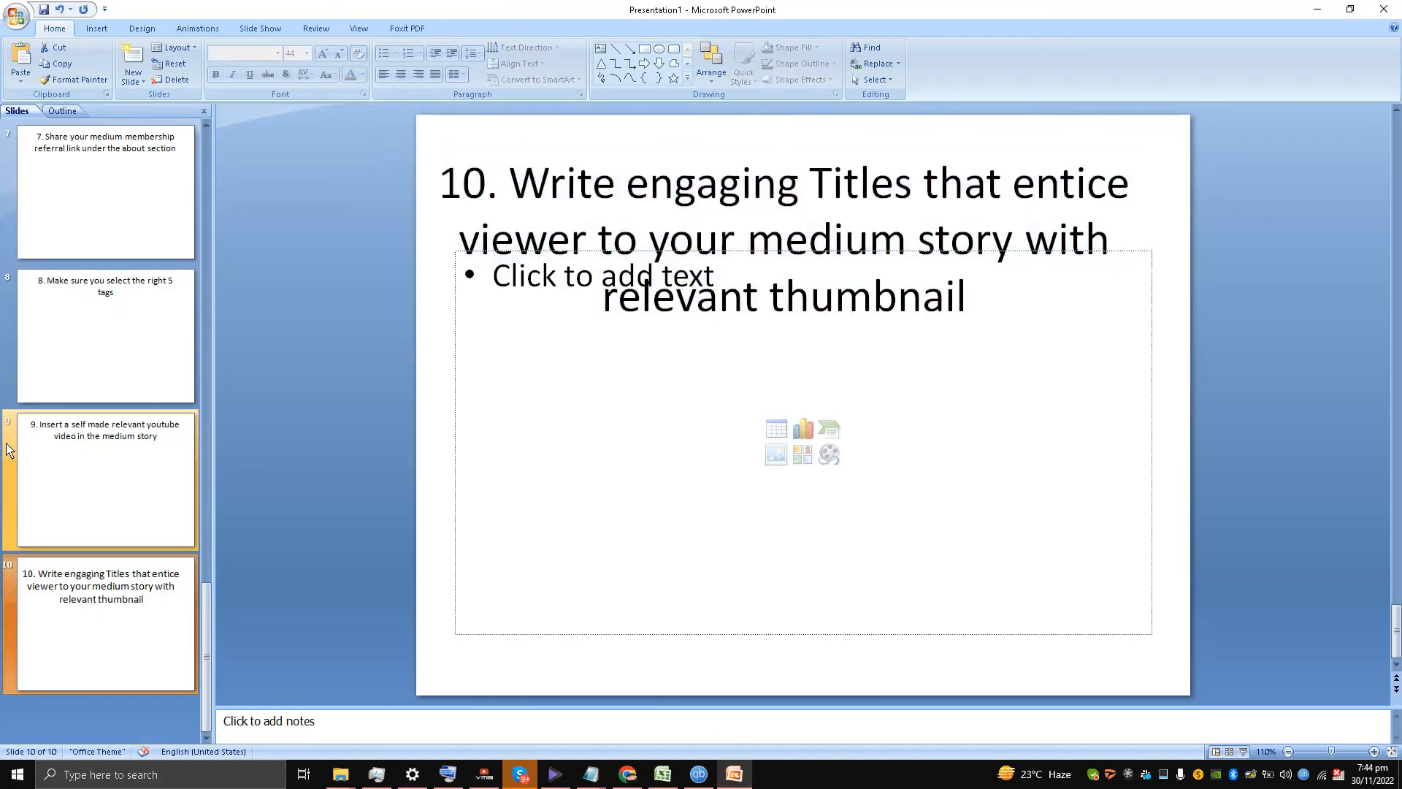
scroll(up, 3)
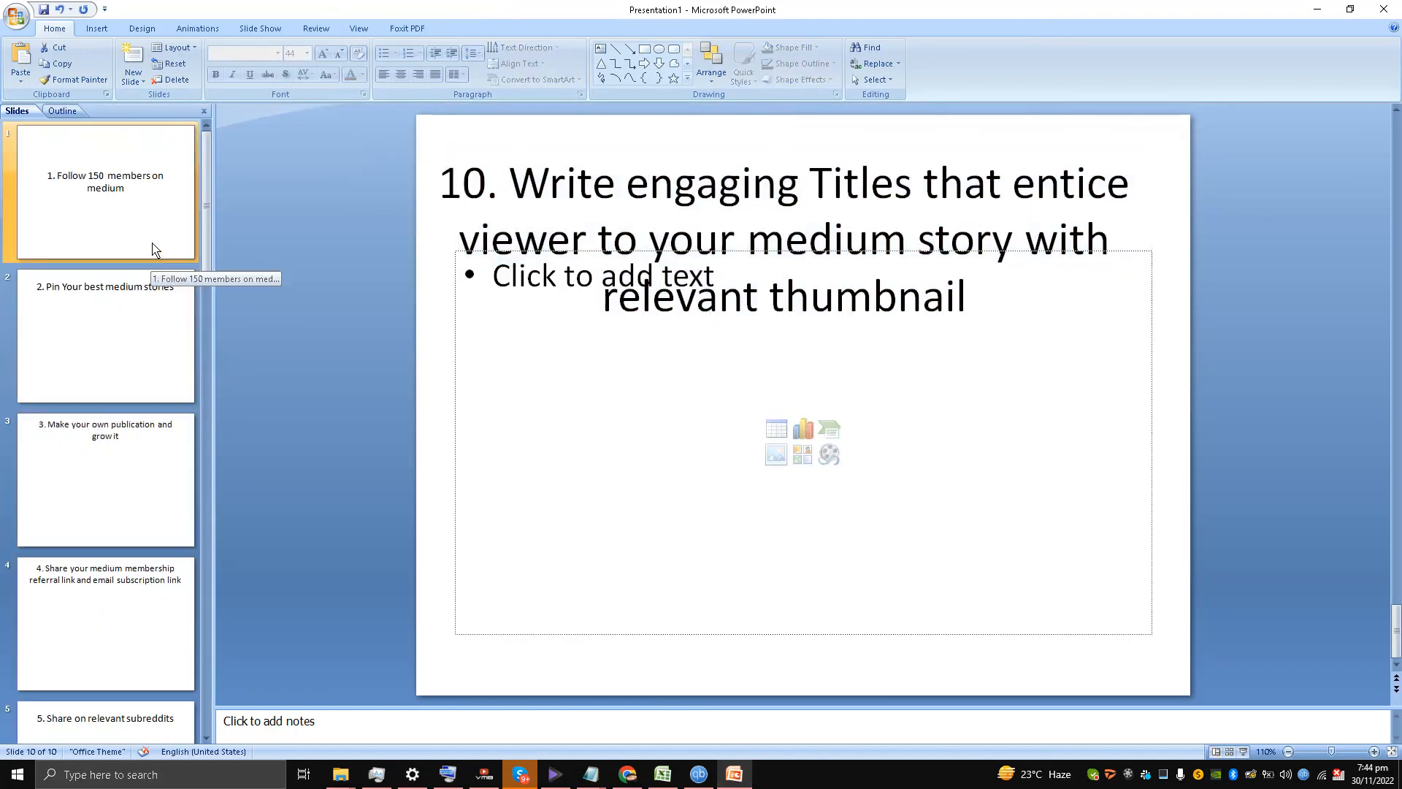
mouse_move(152, 265)
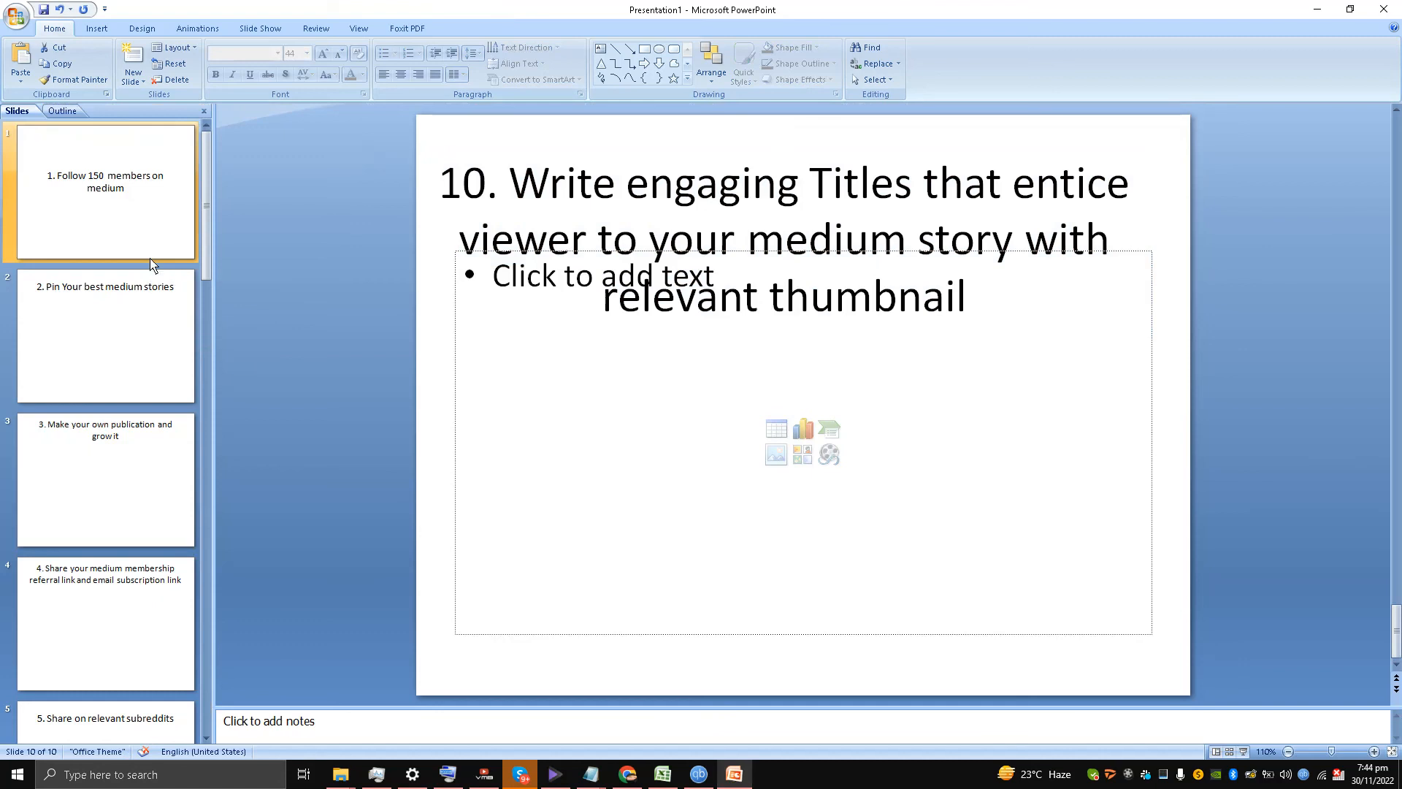